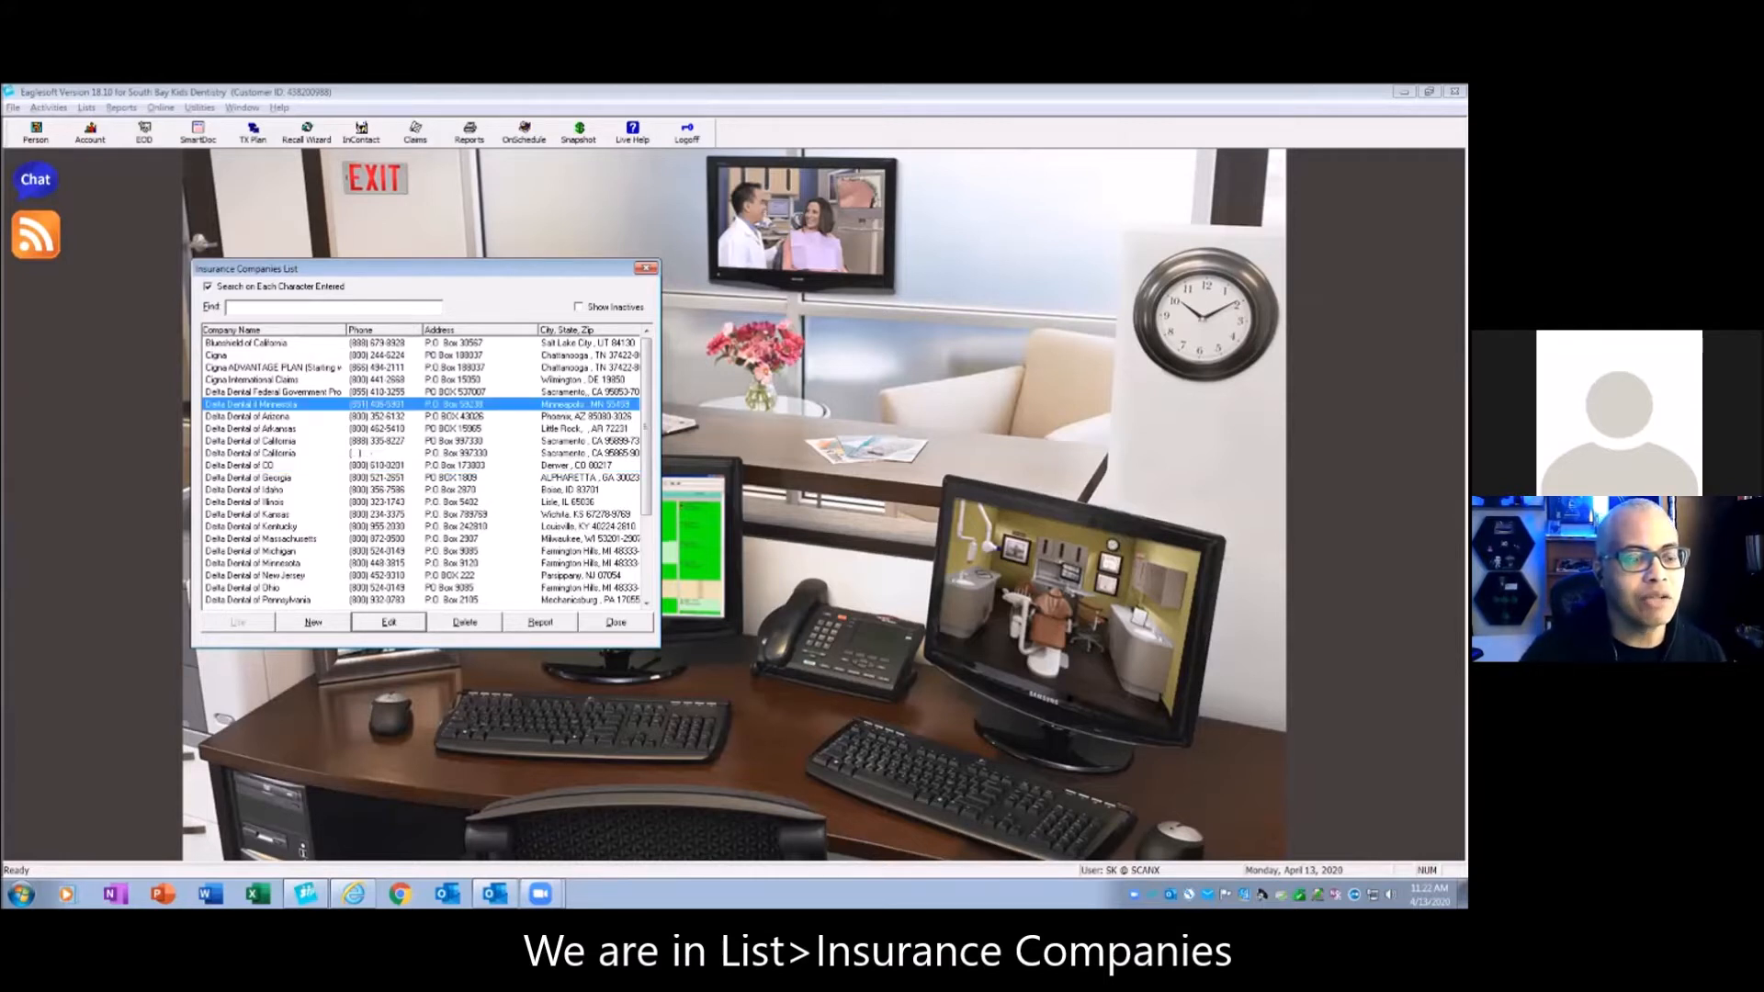
# - Rename the Delta Dental of Minnesota carrier to Delta Dental of MN and confirm the save
pyautogui.click(387, 622)
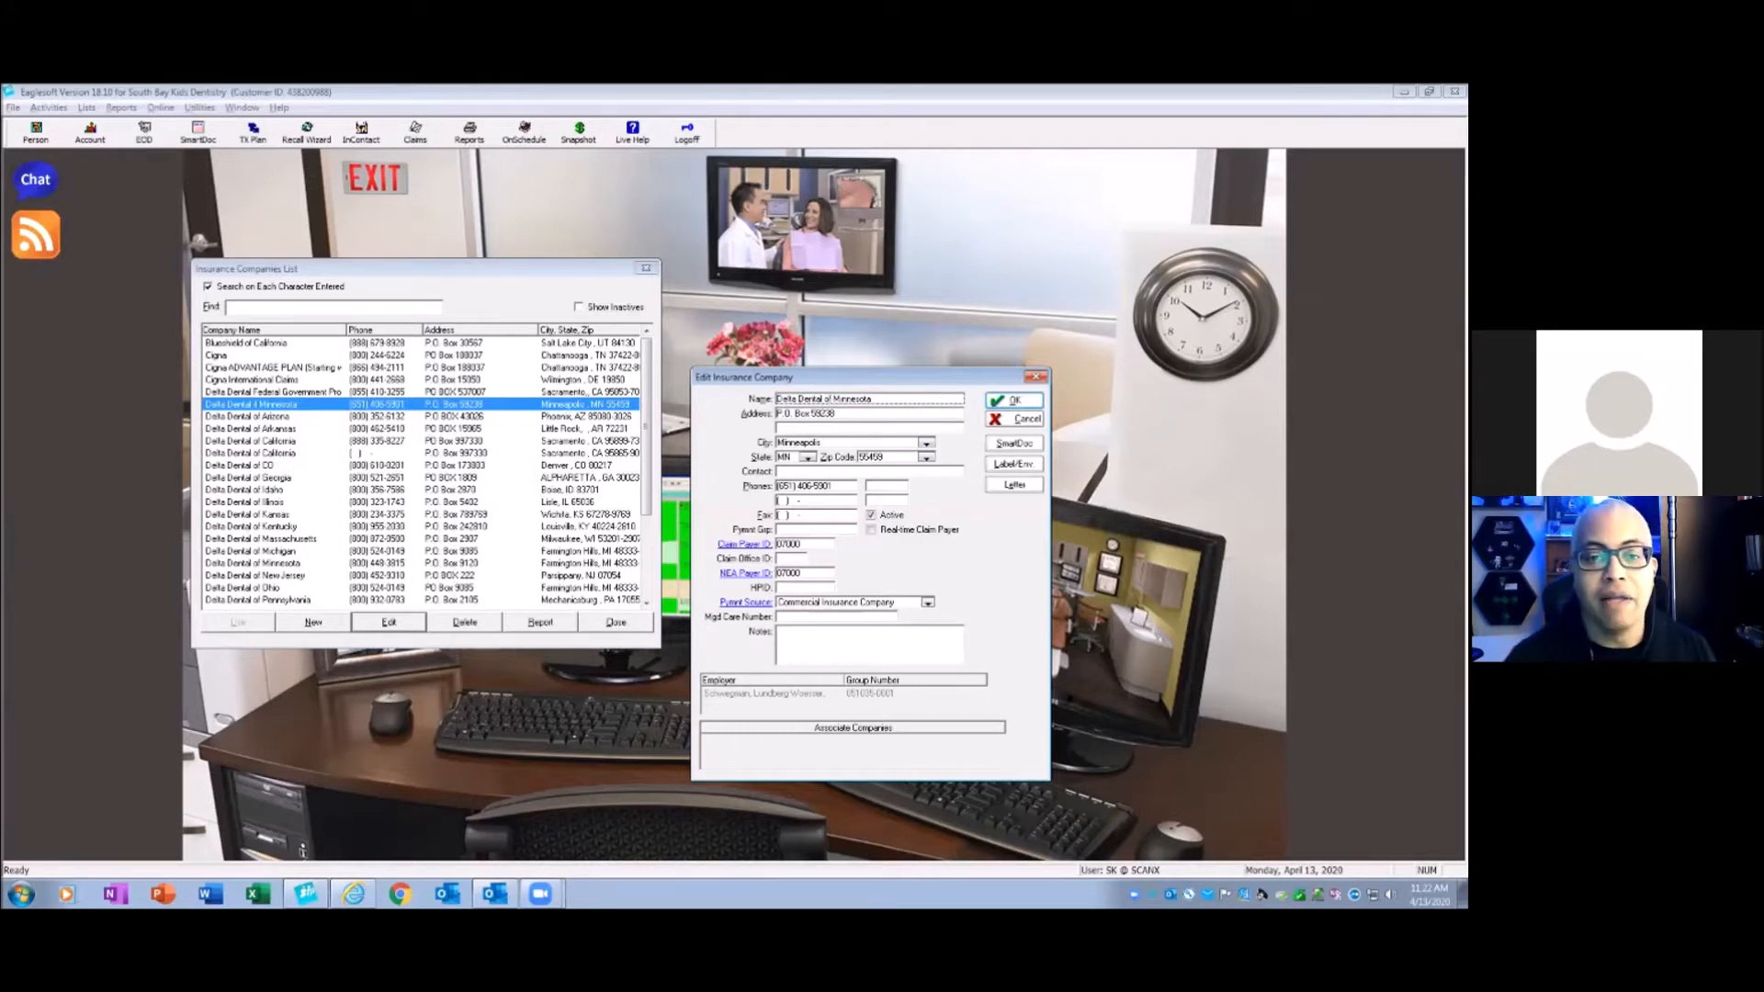
pyautogui.doubleClick(851, 400)
pyautogui.write('N')
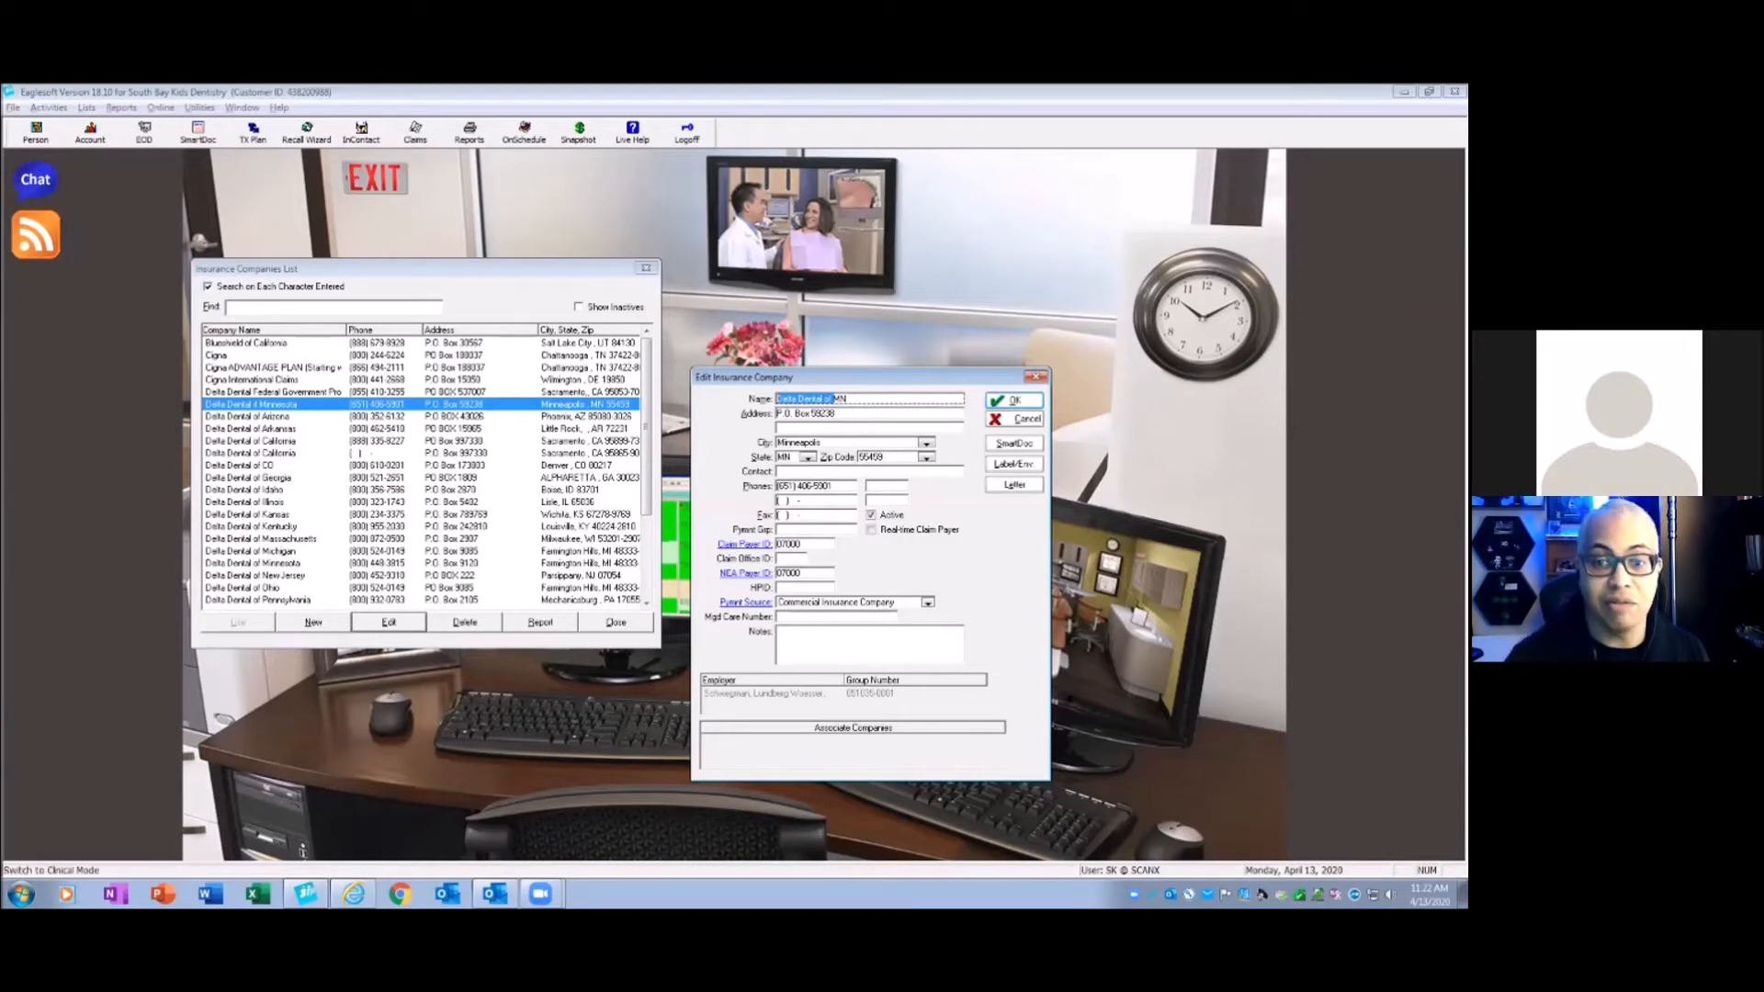
pyautogui.click(1014, 401)
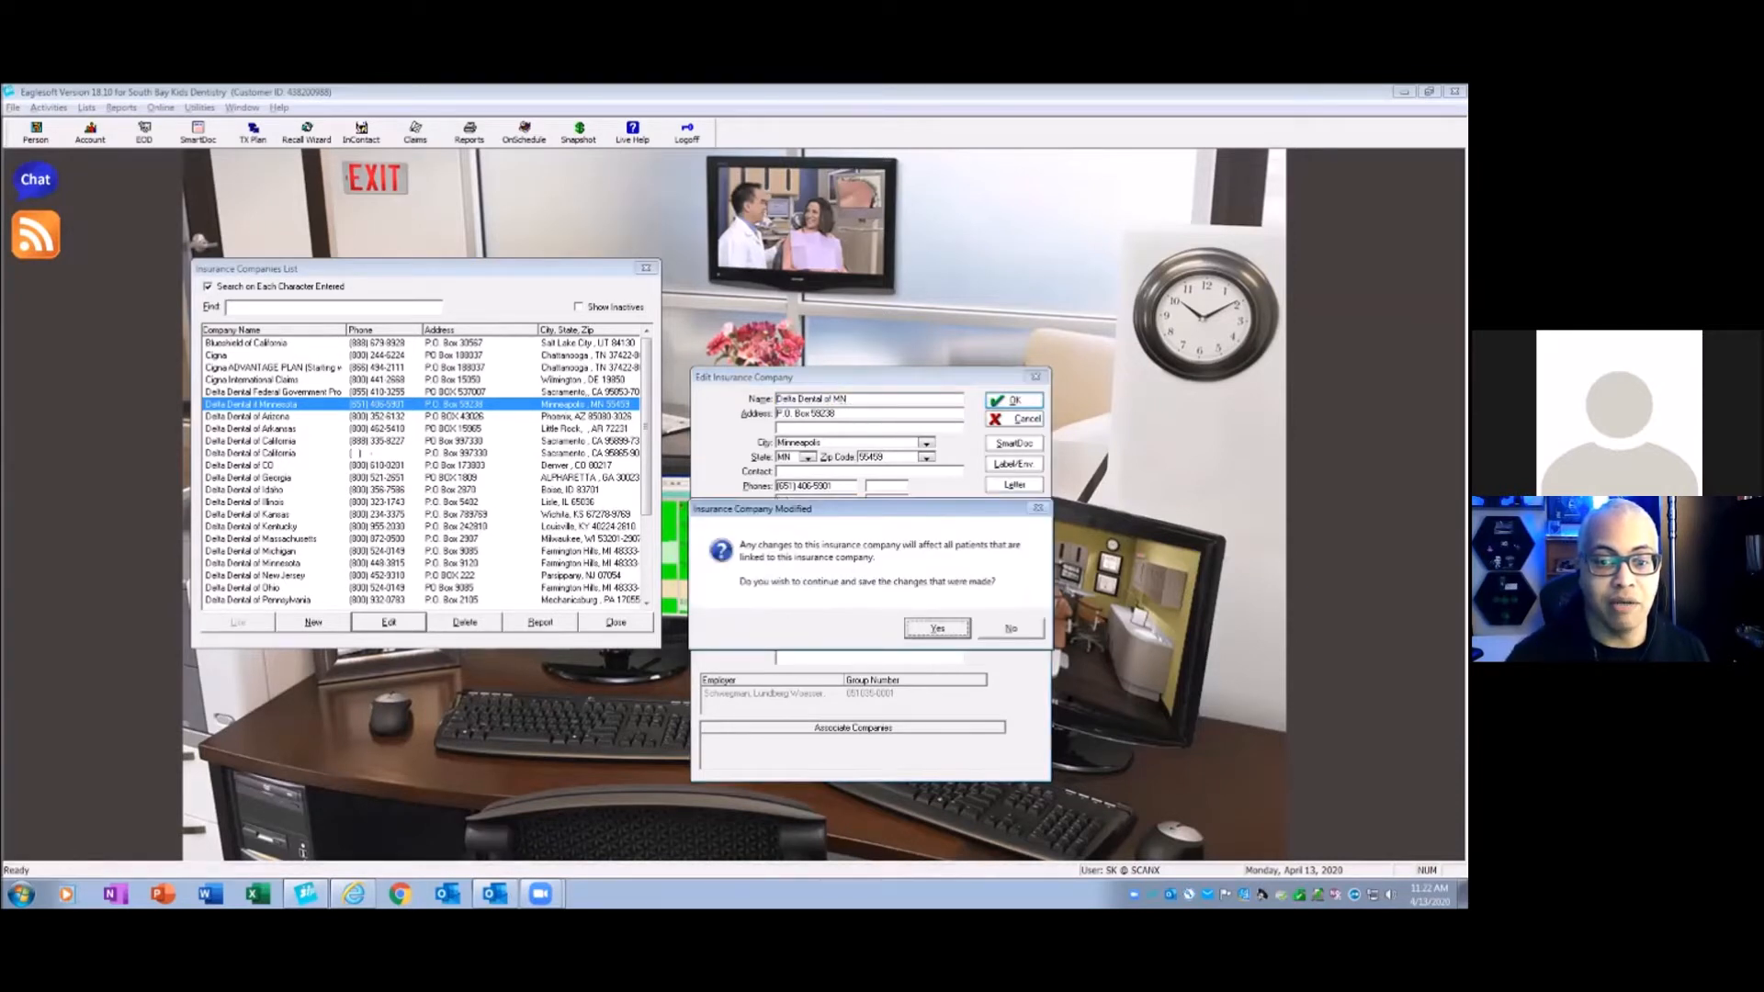
pyautogui.click(936, 628)
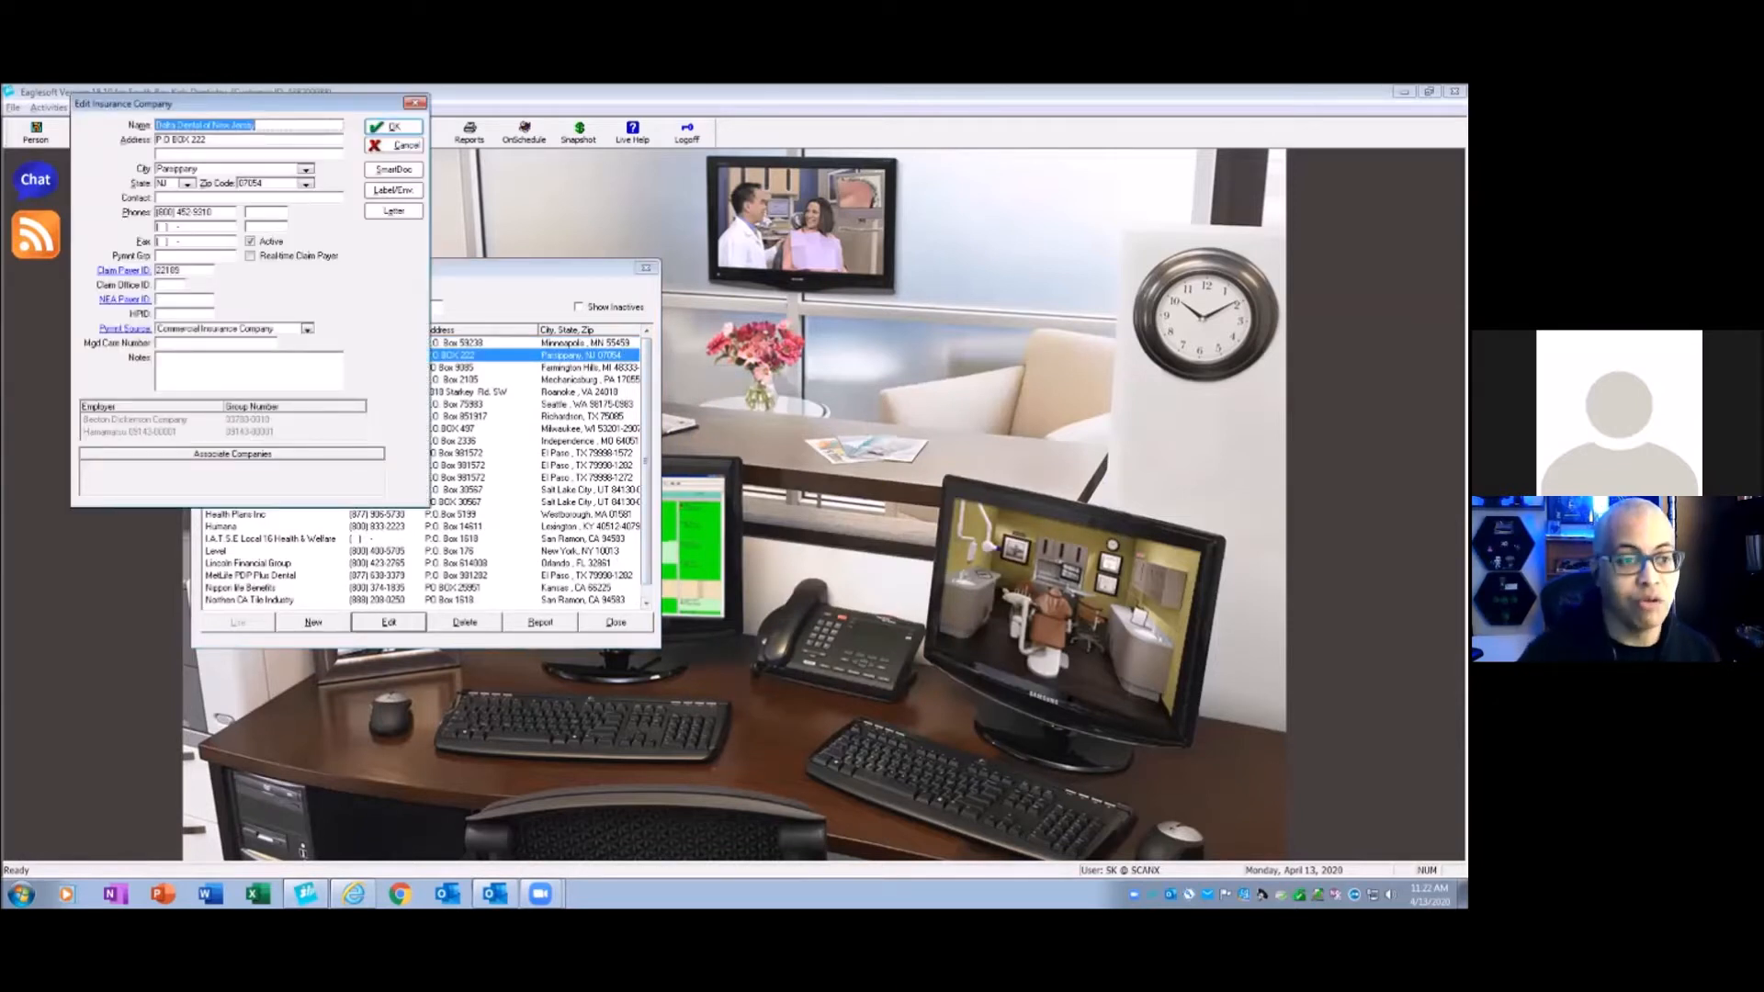
# - Rename the New Jersey and Ohio Delta Dental carriers to NJ and OH
pyautogui.write('Delta Dental of N')
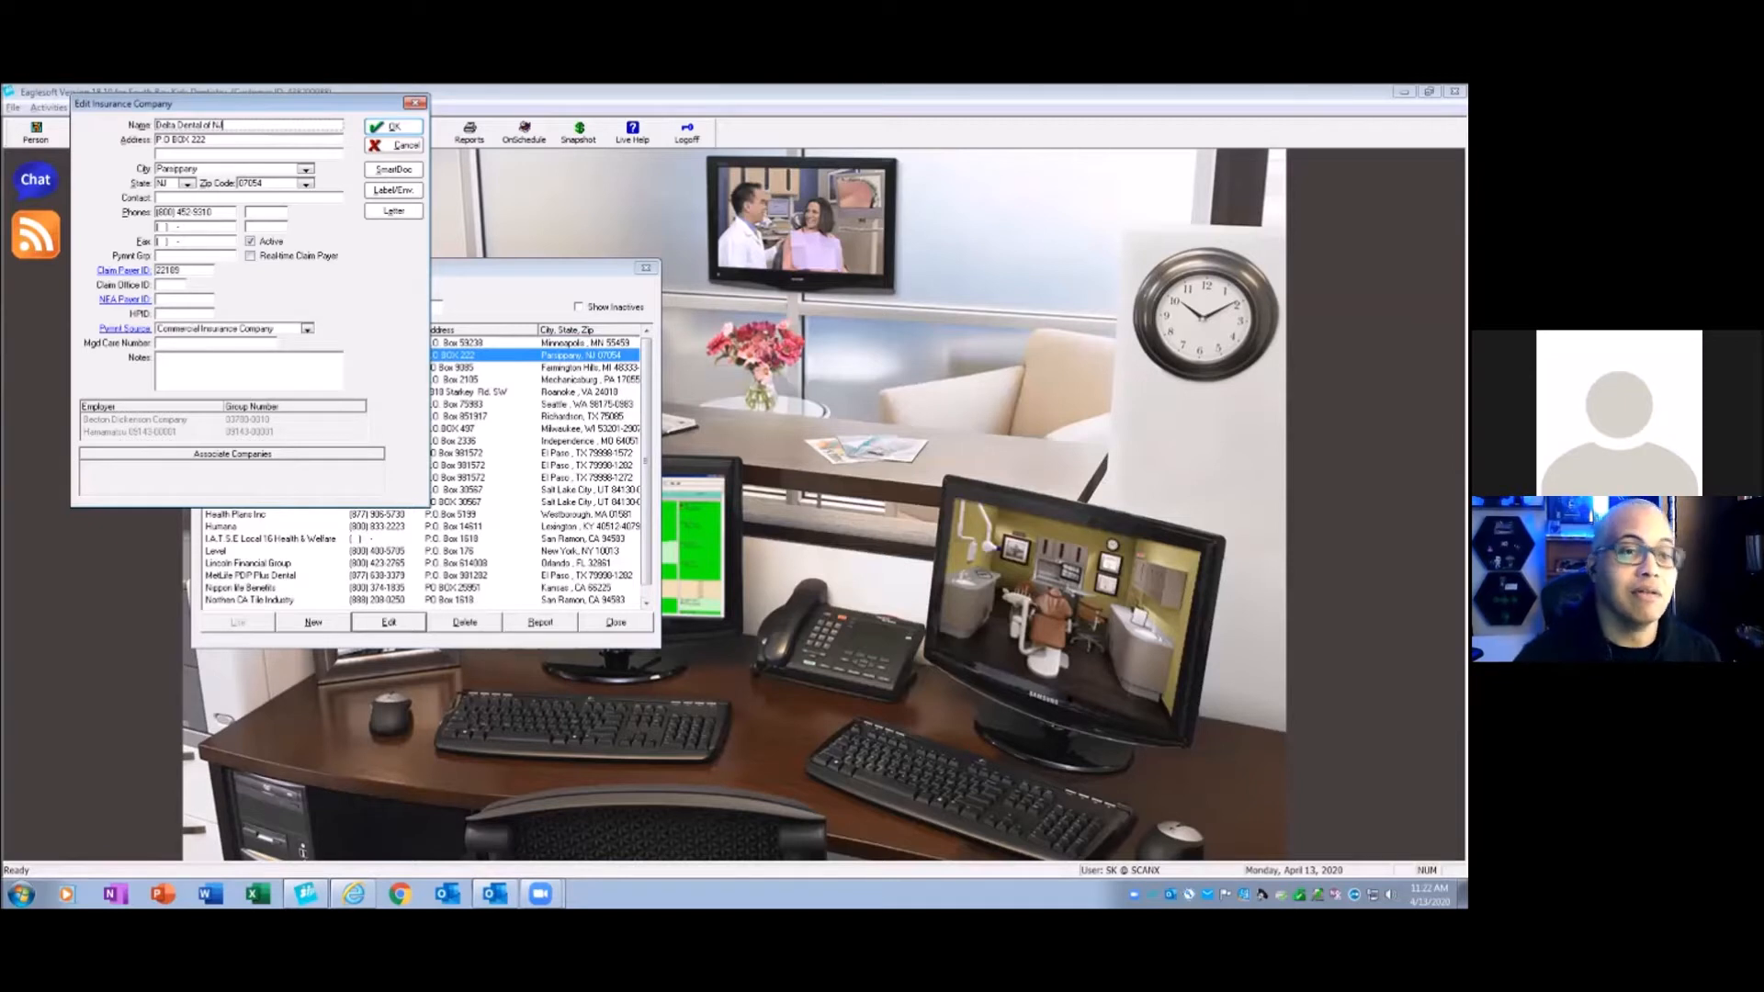
pyautogui.click(394, 127)
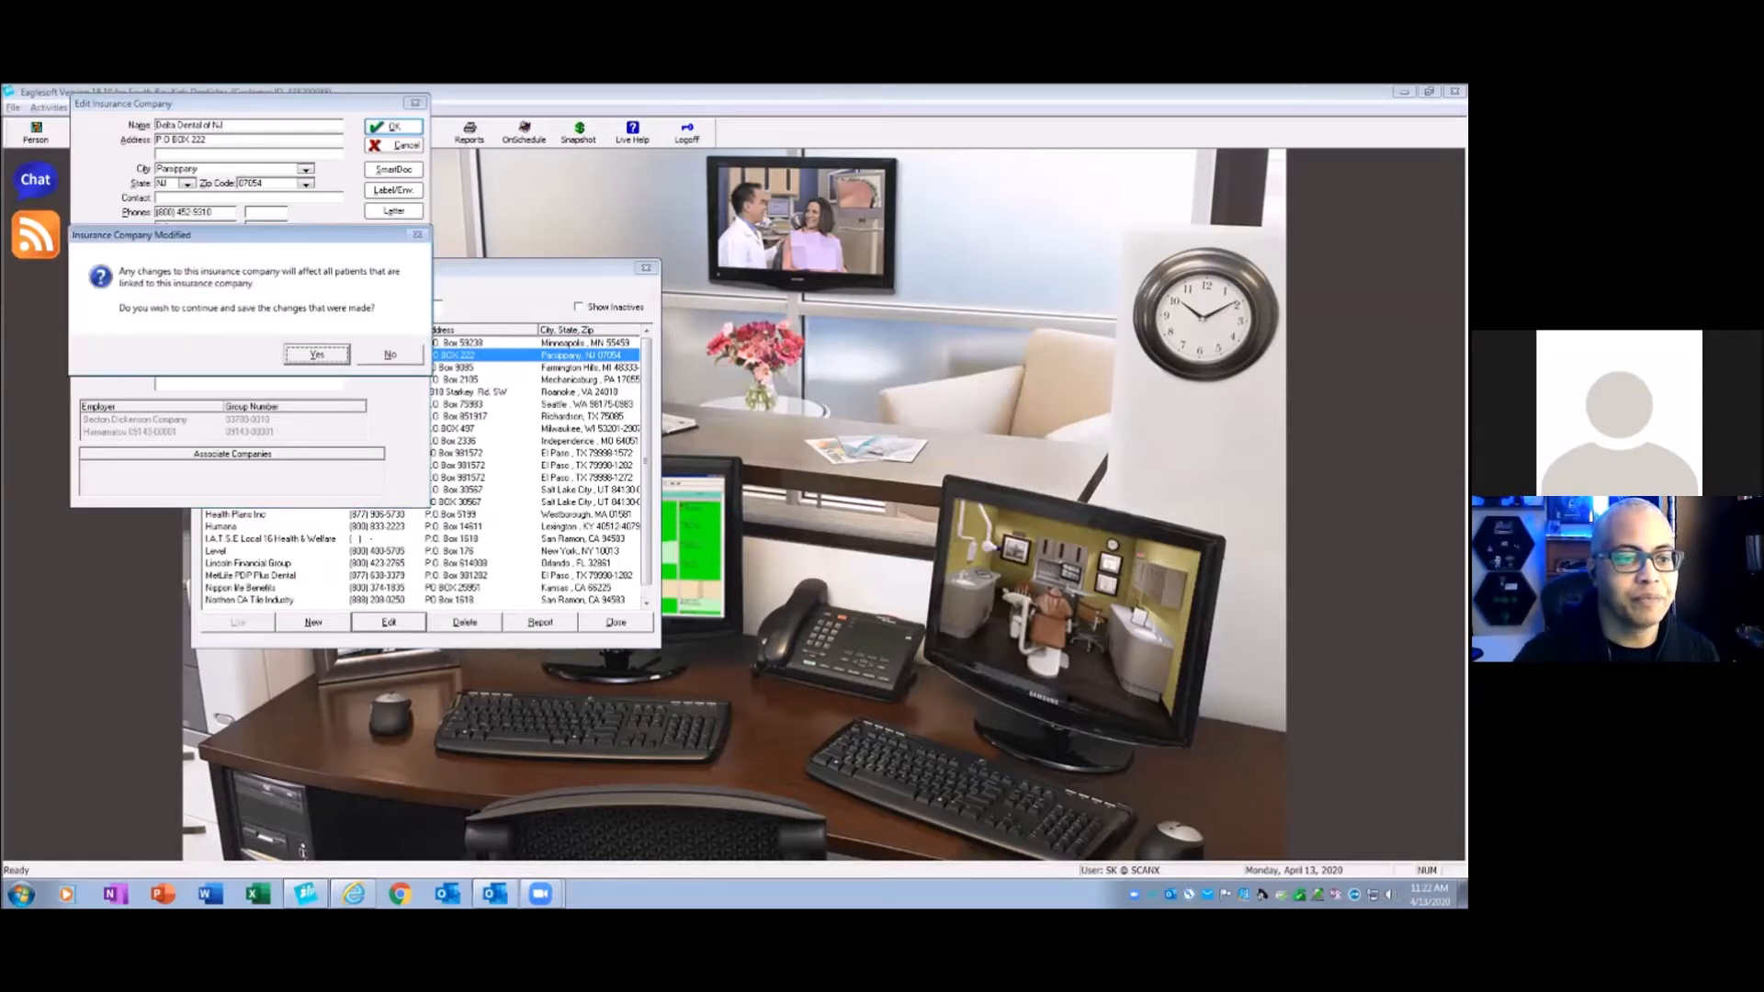
pyautogui.click(316, 355)
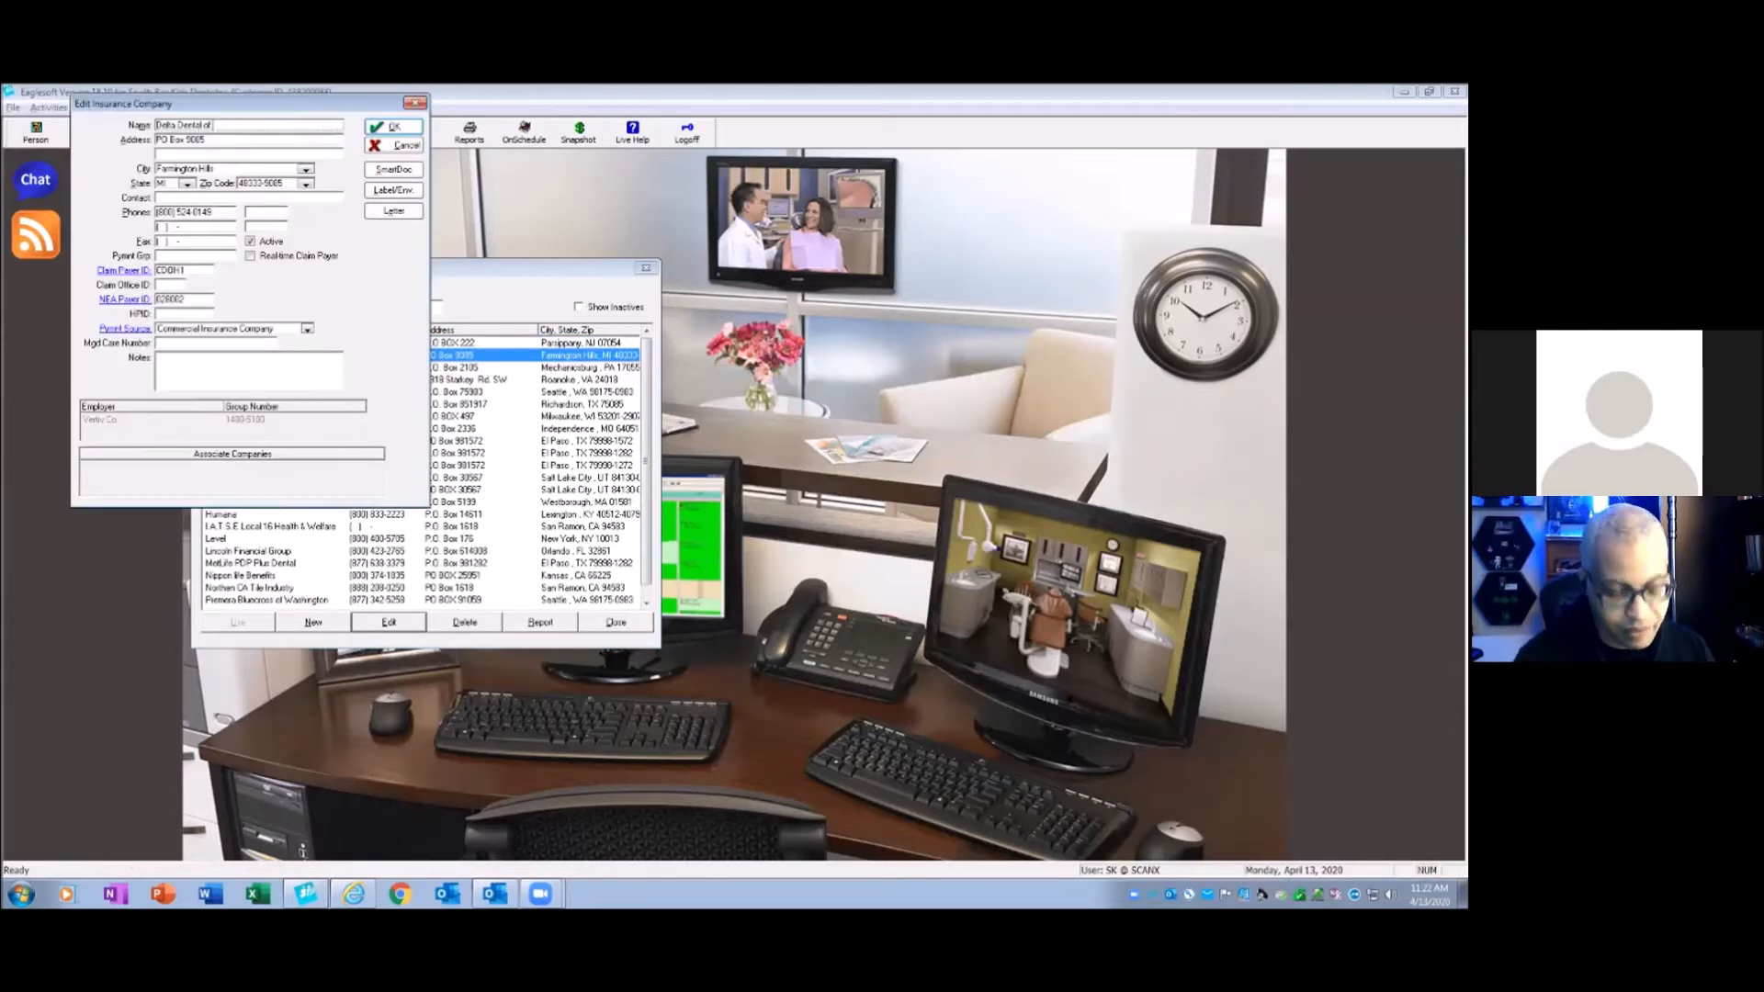
pyautogui.click(392, 127)
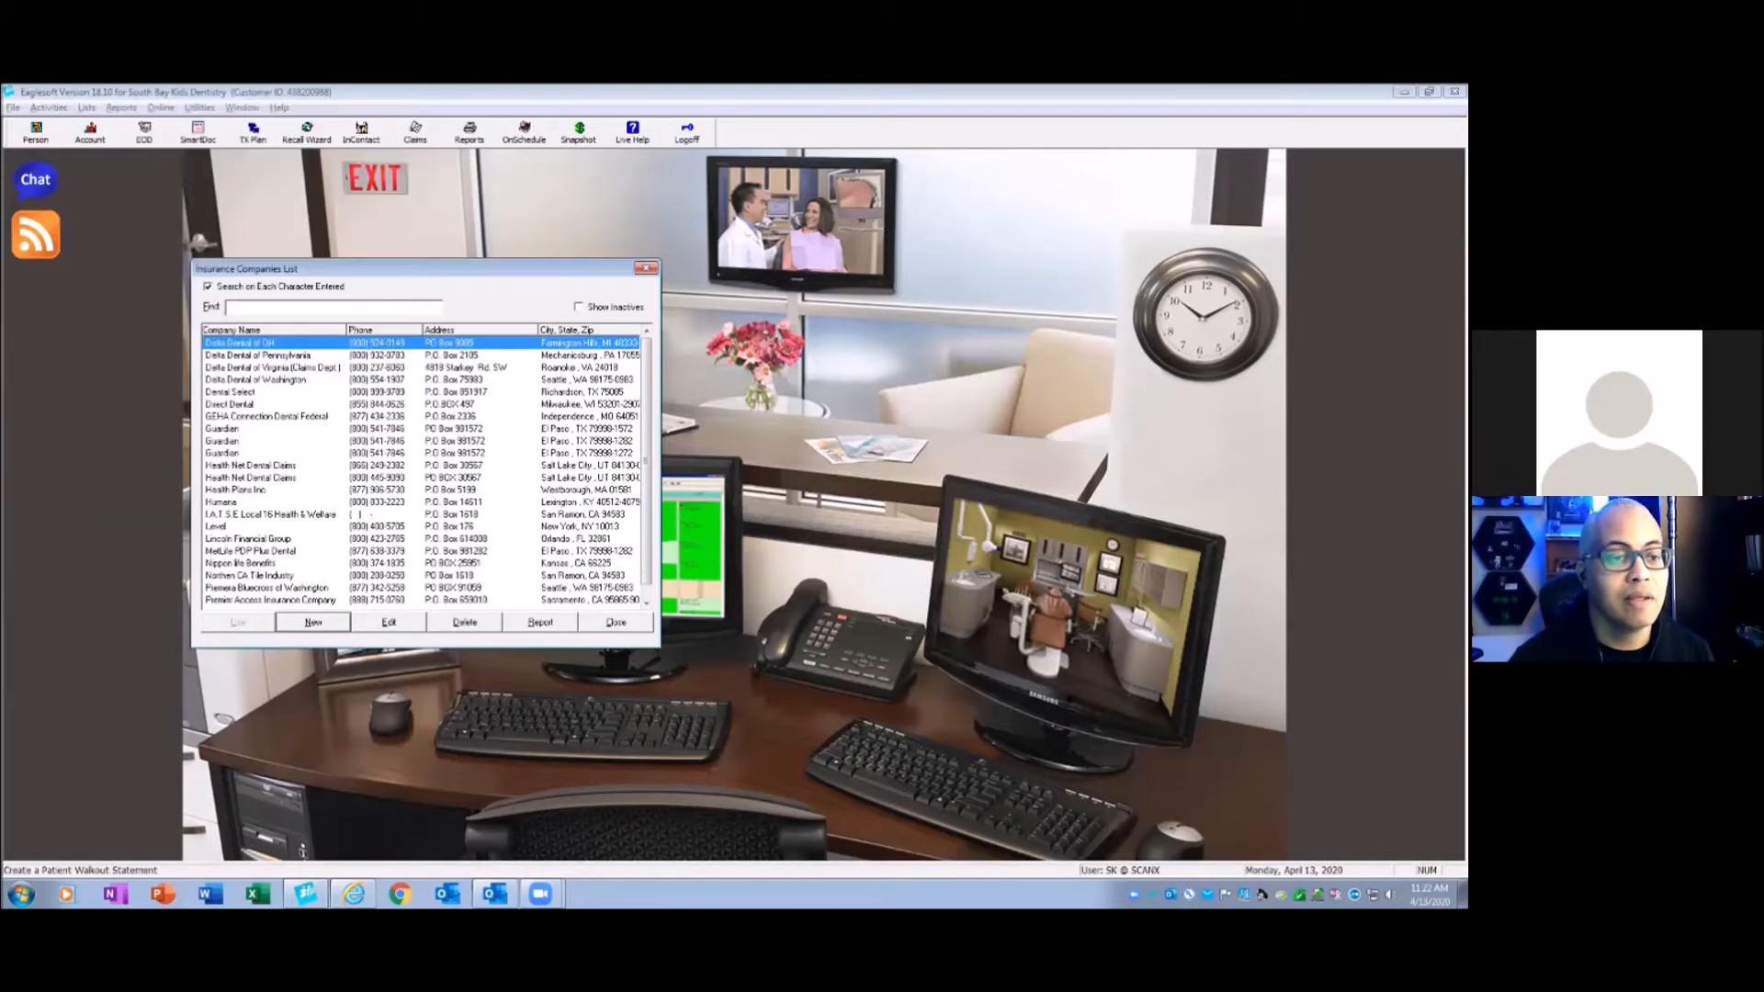
# - Rename the Pennsylvania and Virginia carriers to Delta Dental of PA and Delta Dental of VA
pyautogui.click(258, 354)
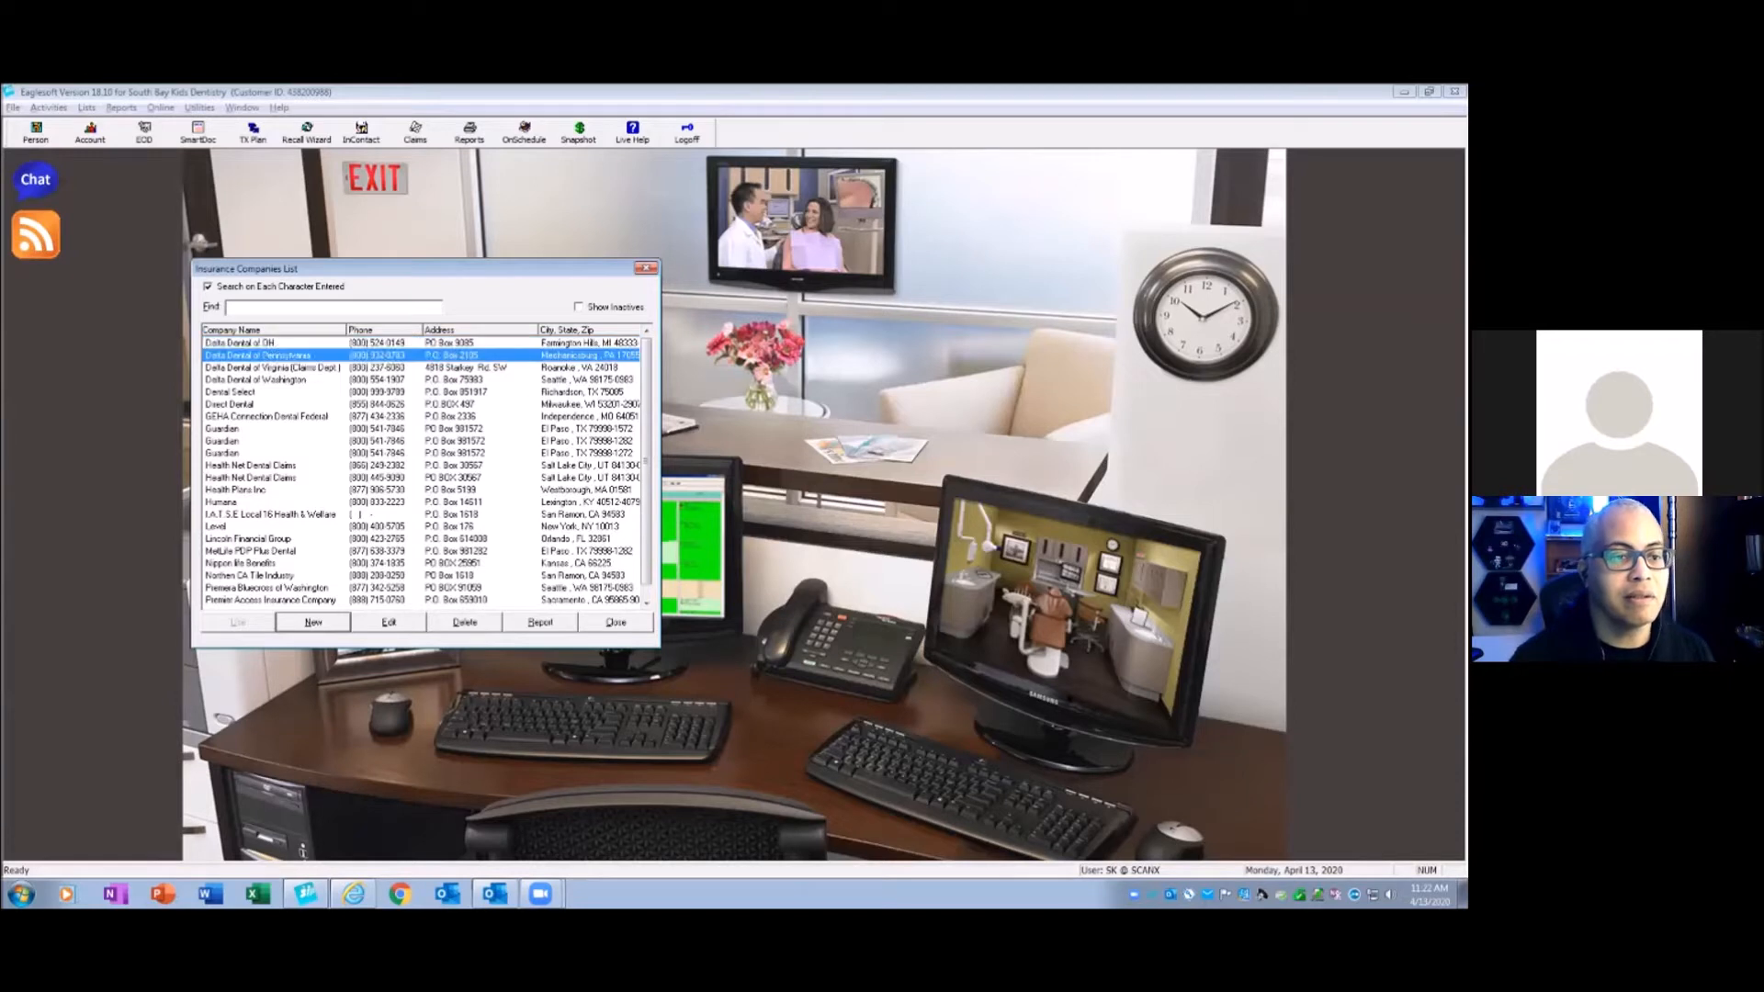
pyautogui.click(388, 622)
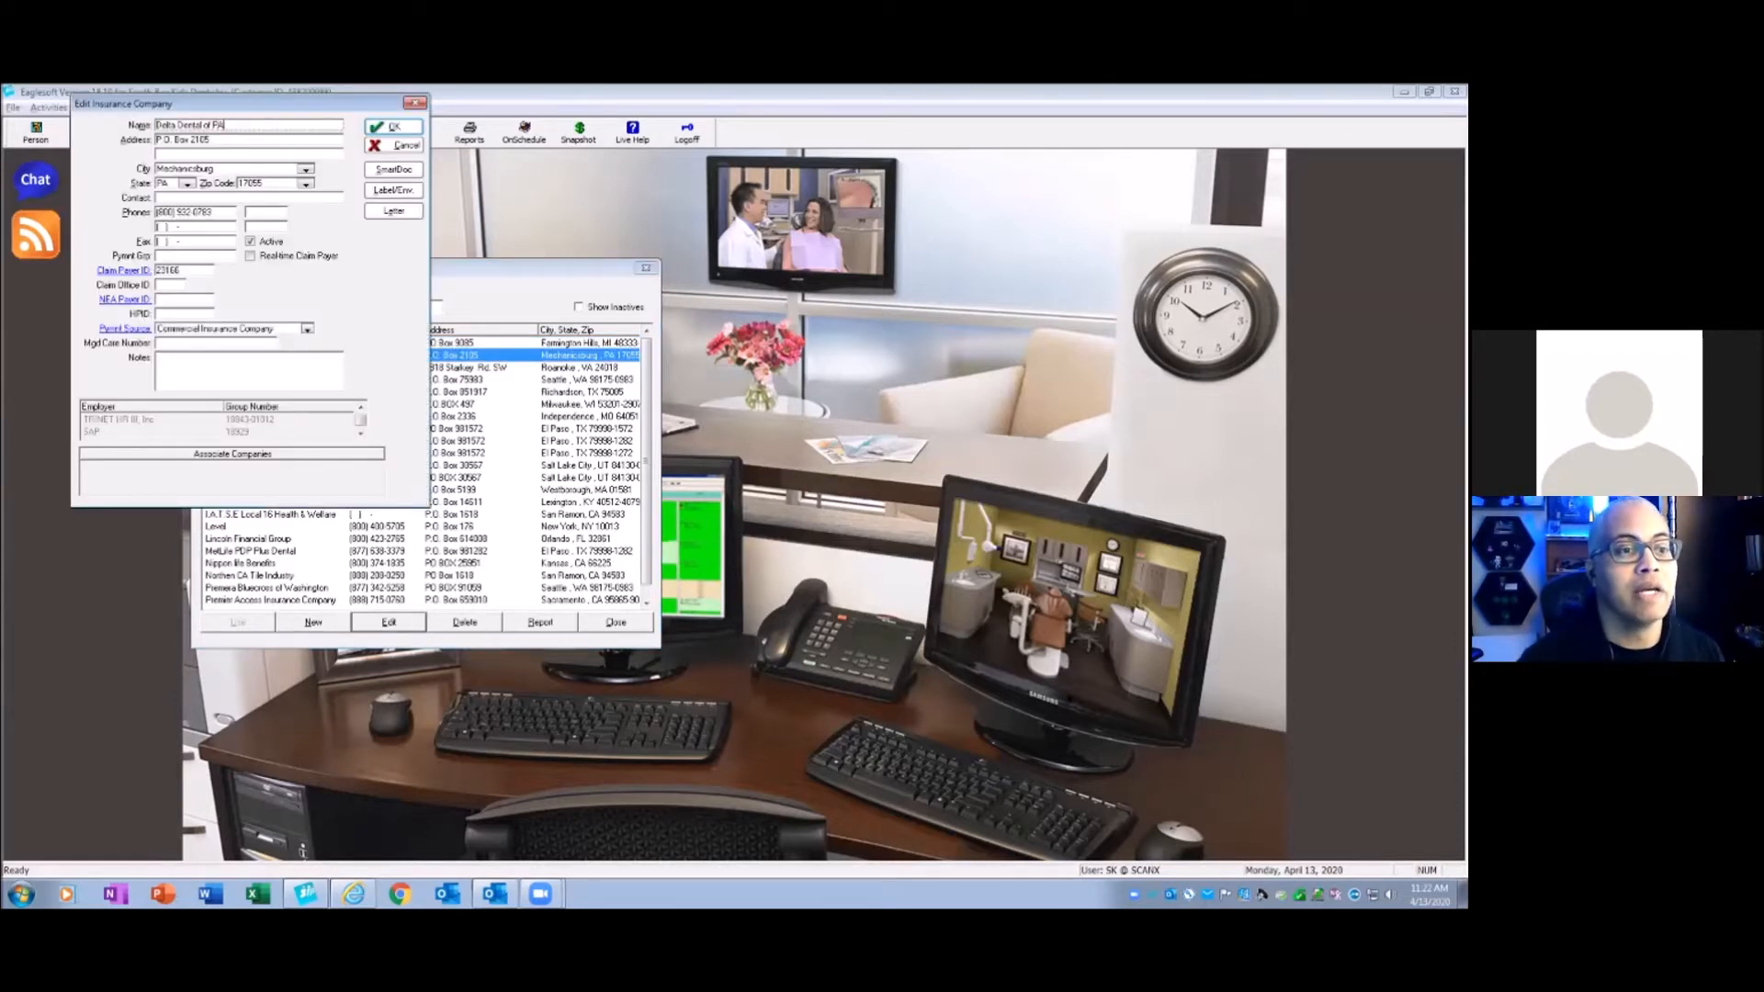
pyautogui.click(393, 127)
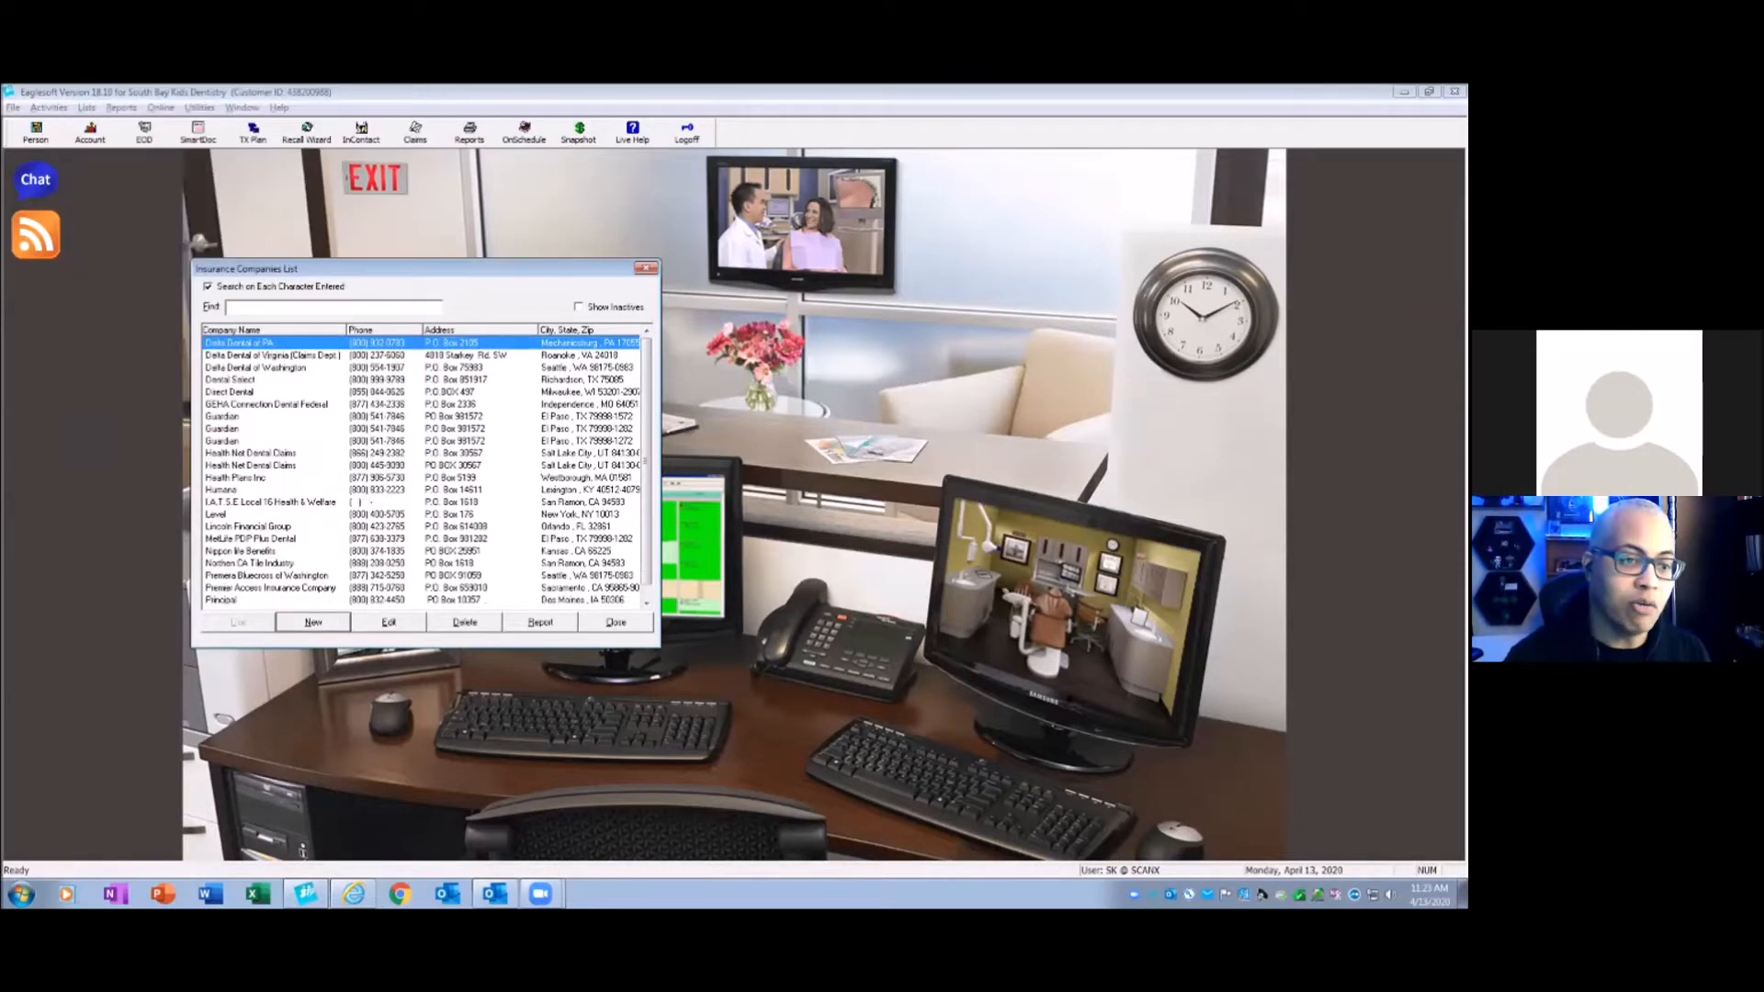
pyautogui.doubleClick(266, 355)
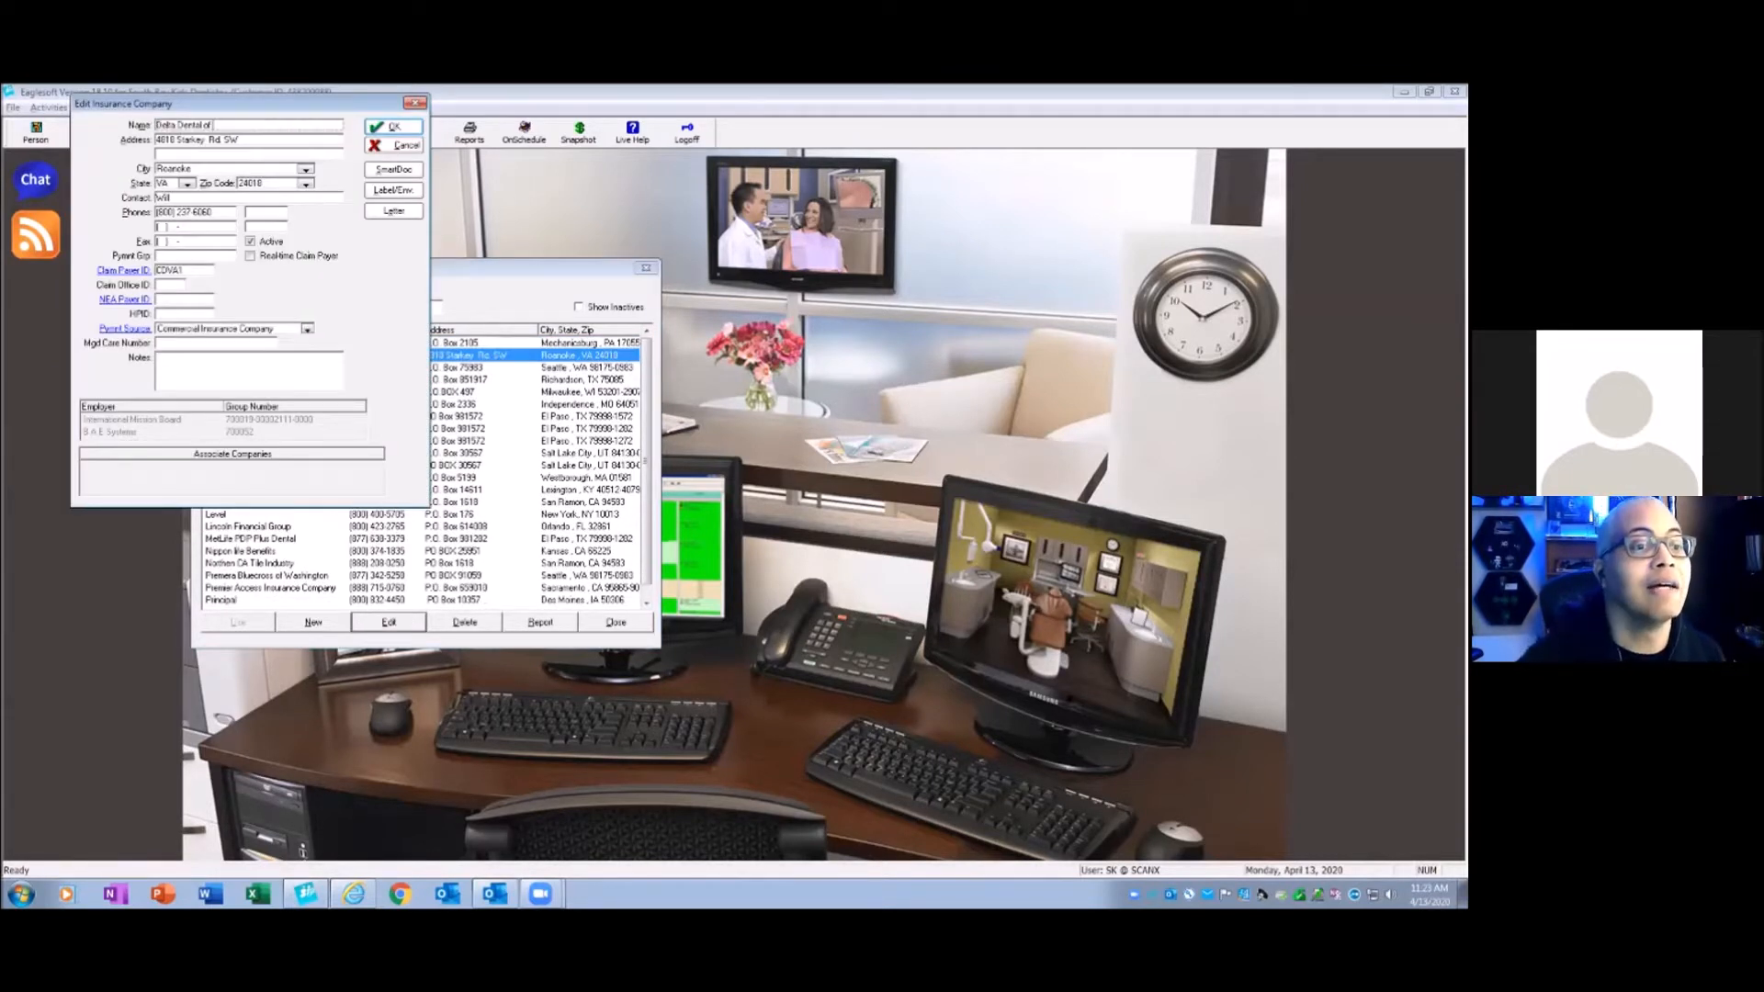
pyautogui.write('VA')
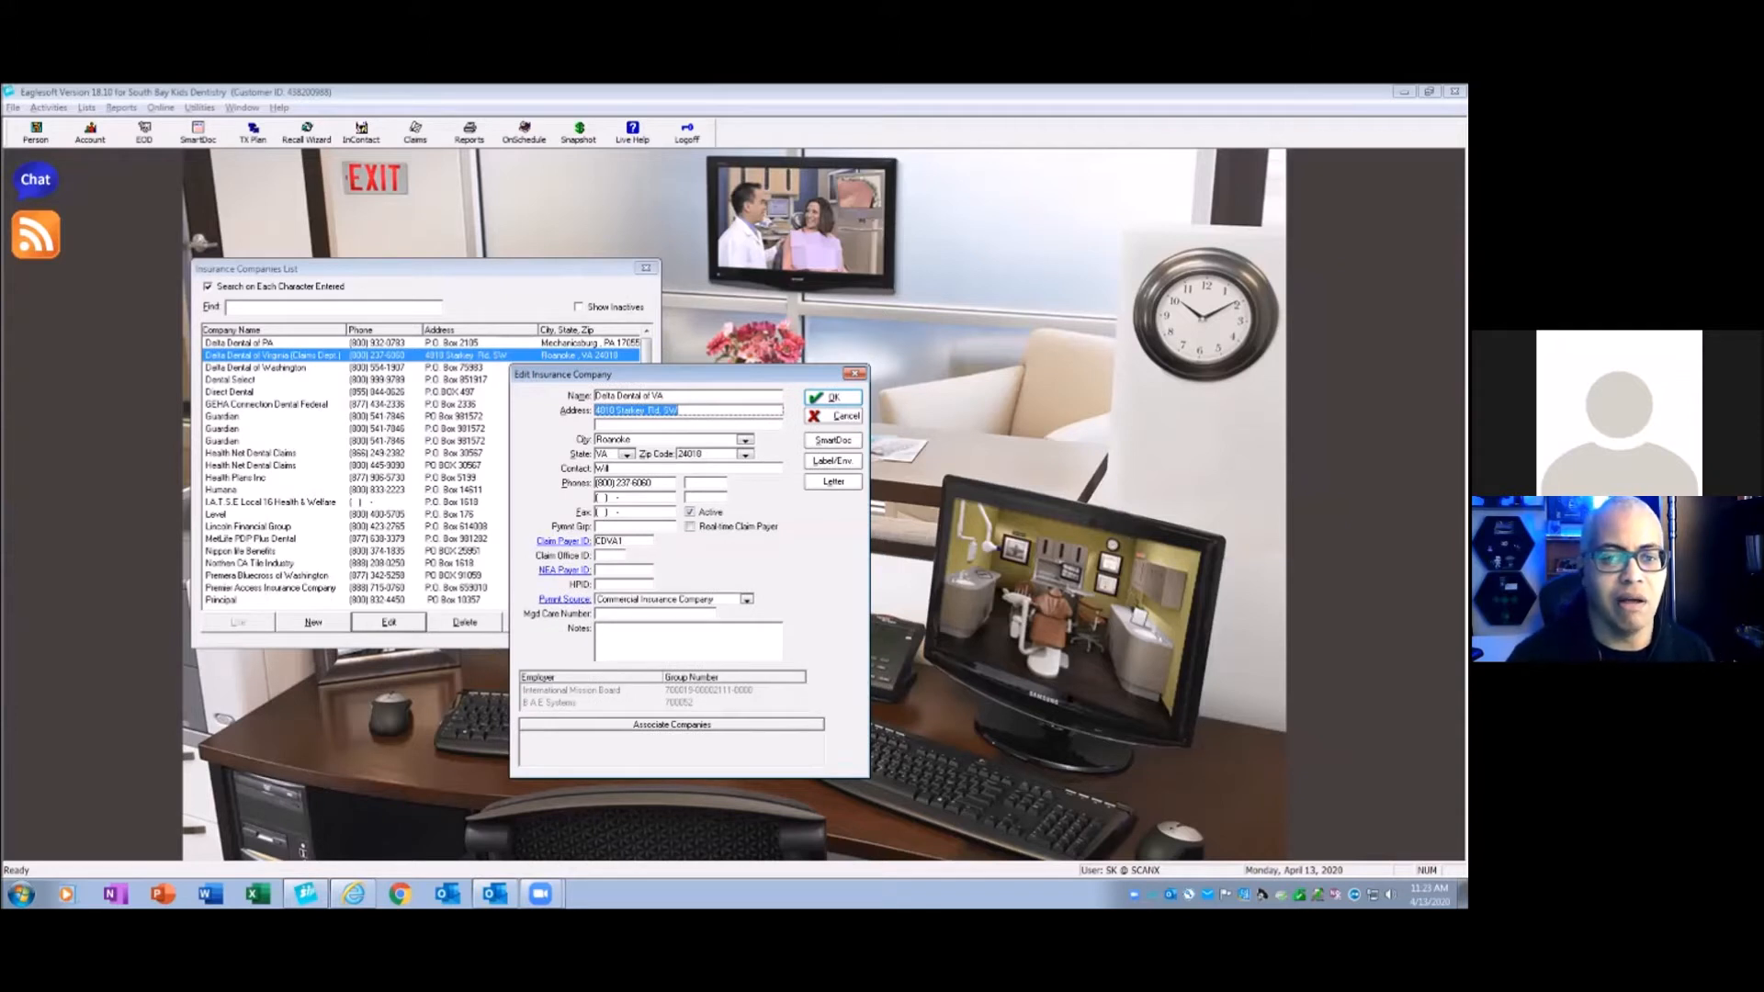
pyautogui.click(831, 396)
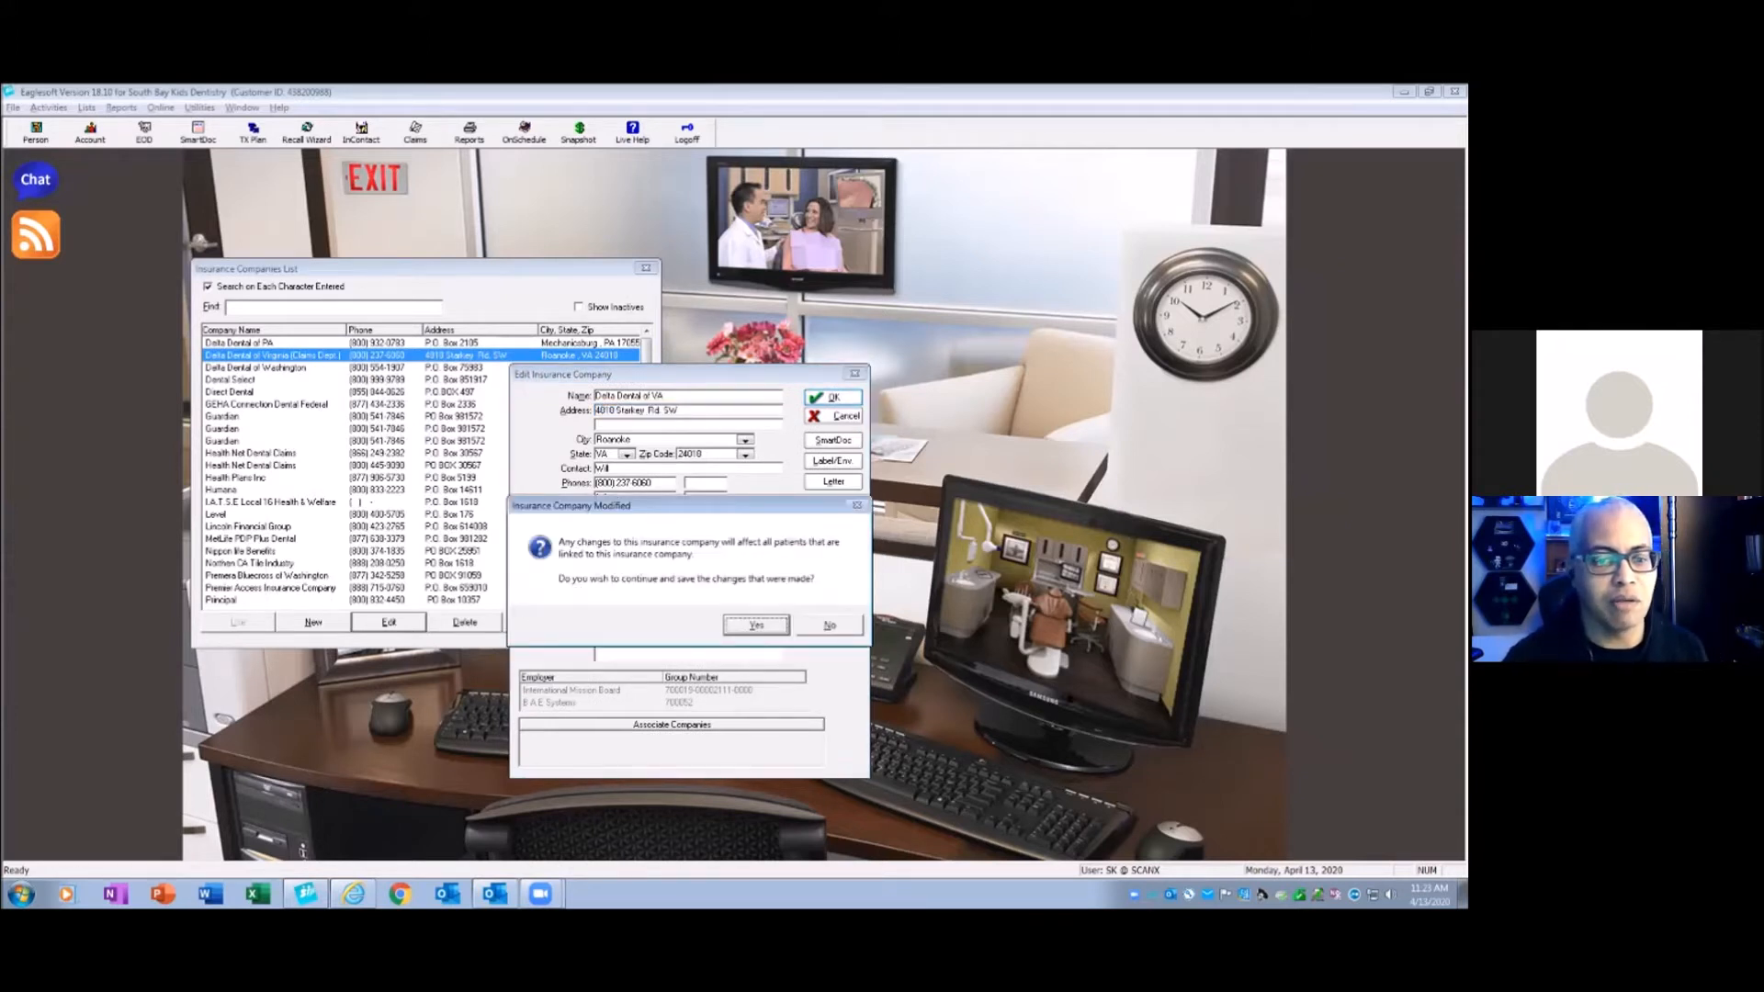
pyautogui.click(756, 625)
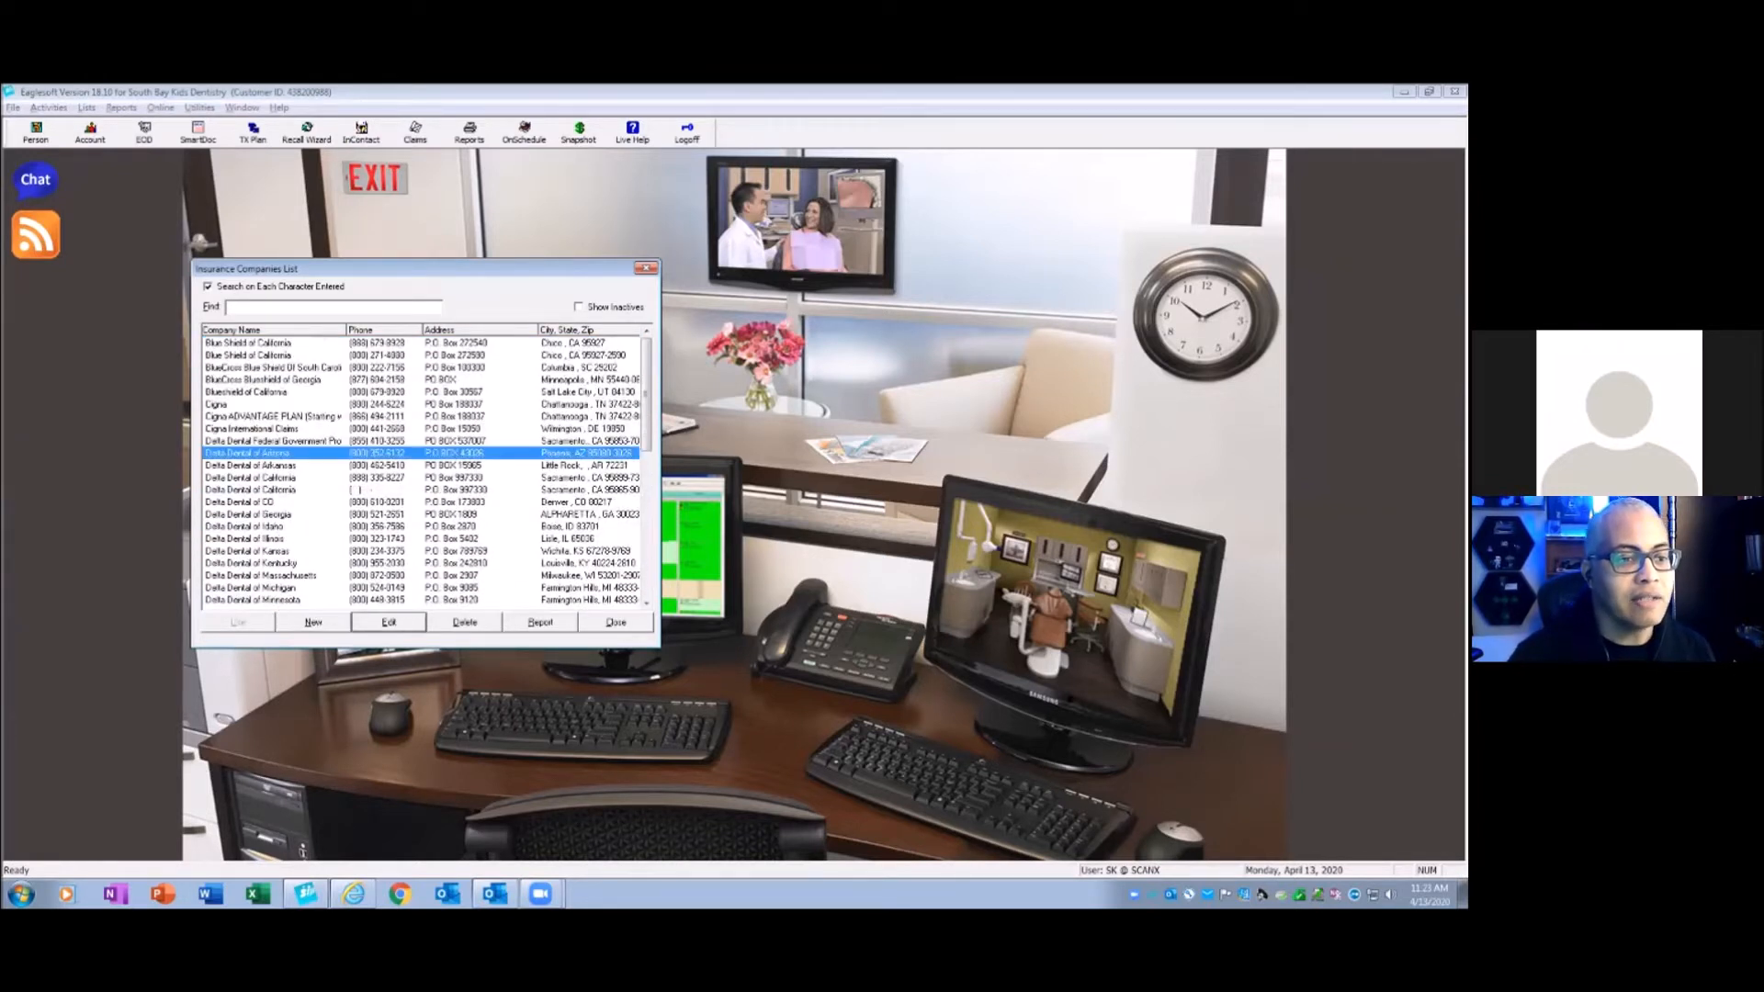
# - Rename the Arkansas carrier and the federal plan to Delta Dental of CA - Federal
pyautogui.click(387, 622)
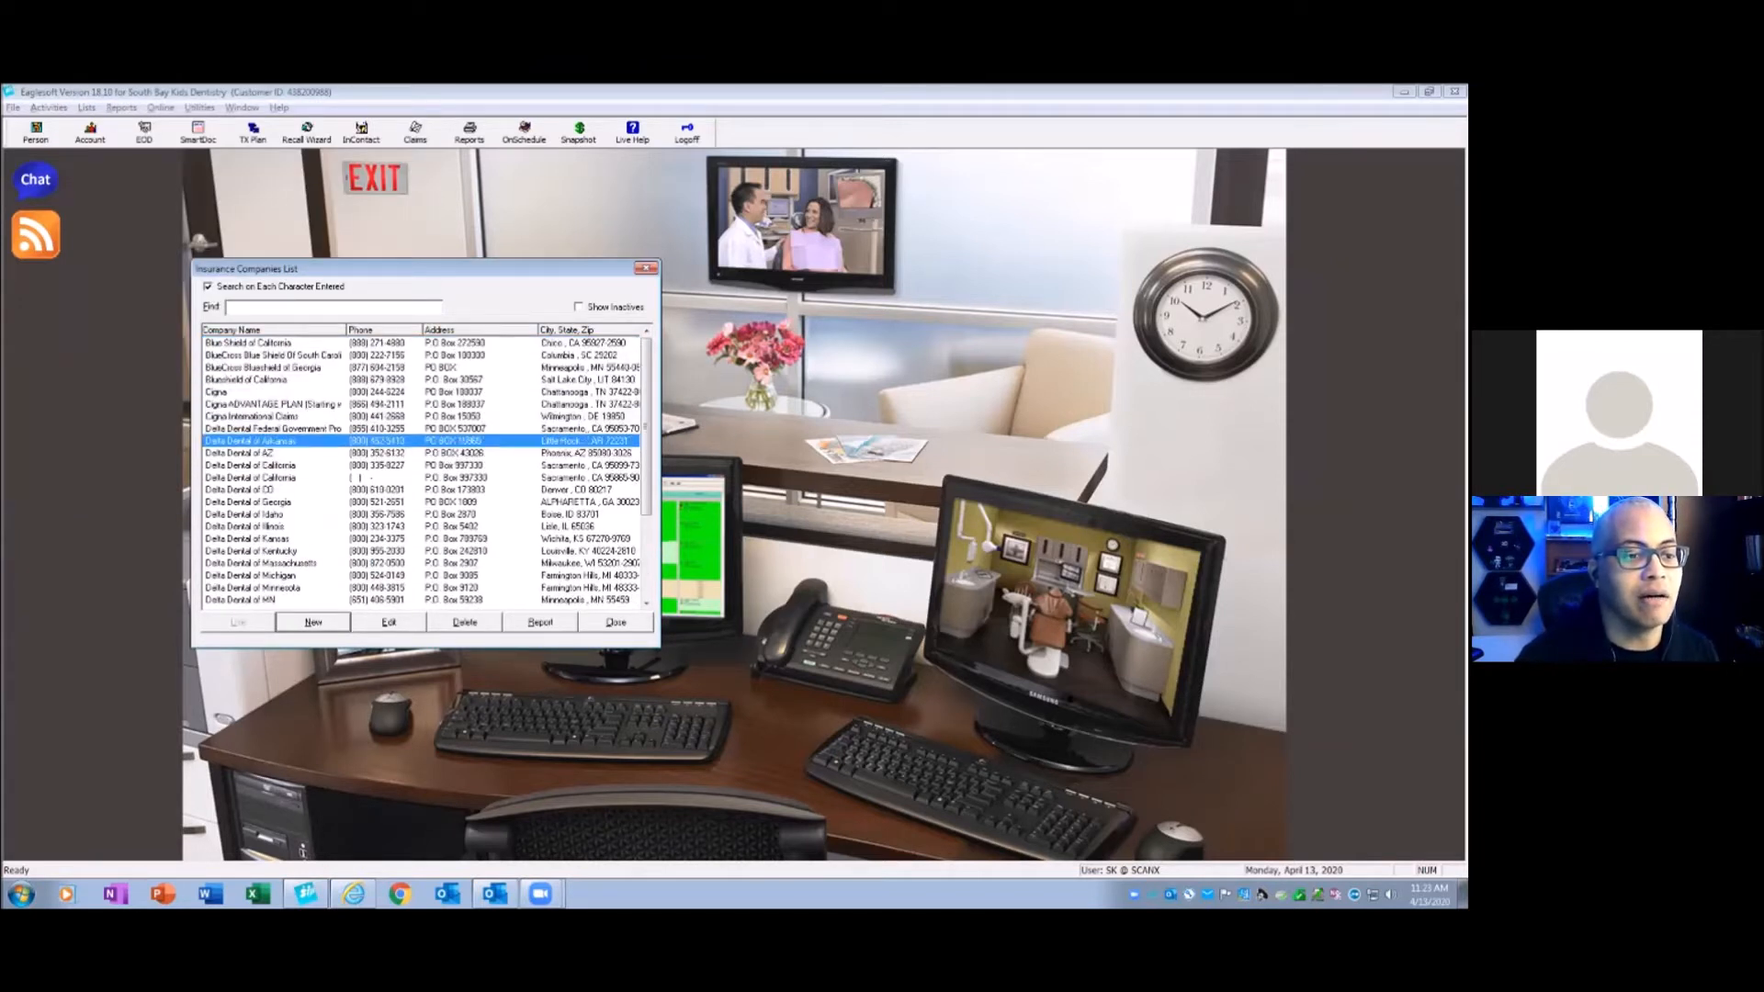
pyautogui.click(388, 622)
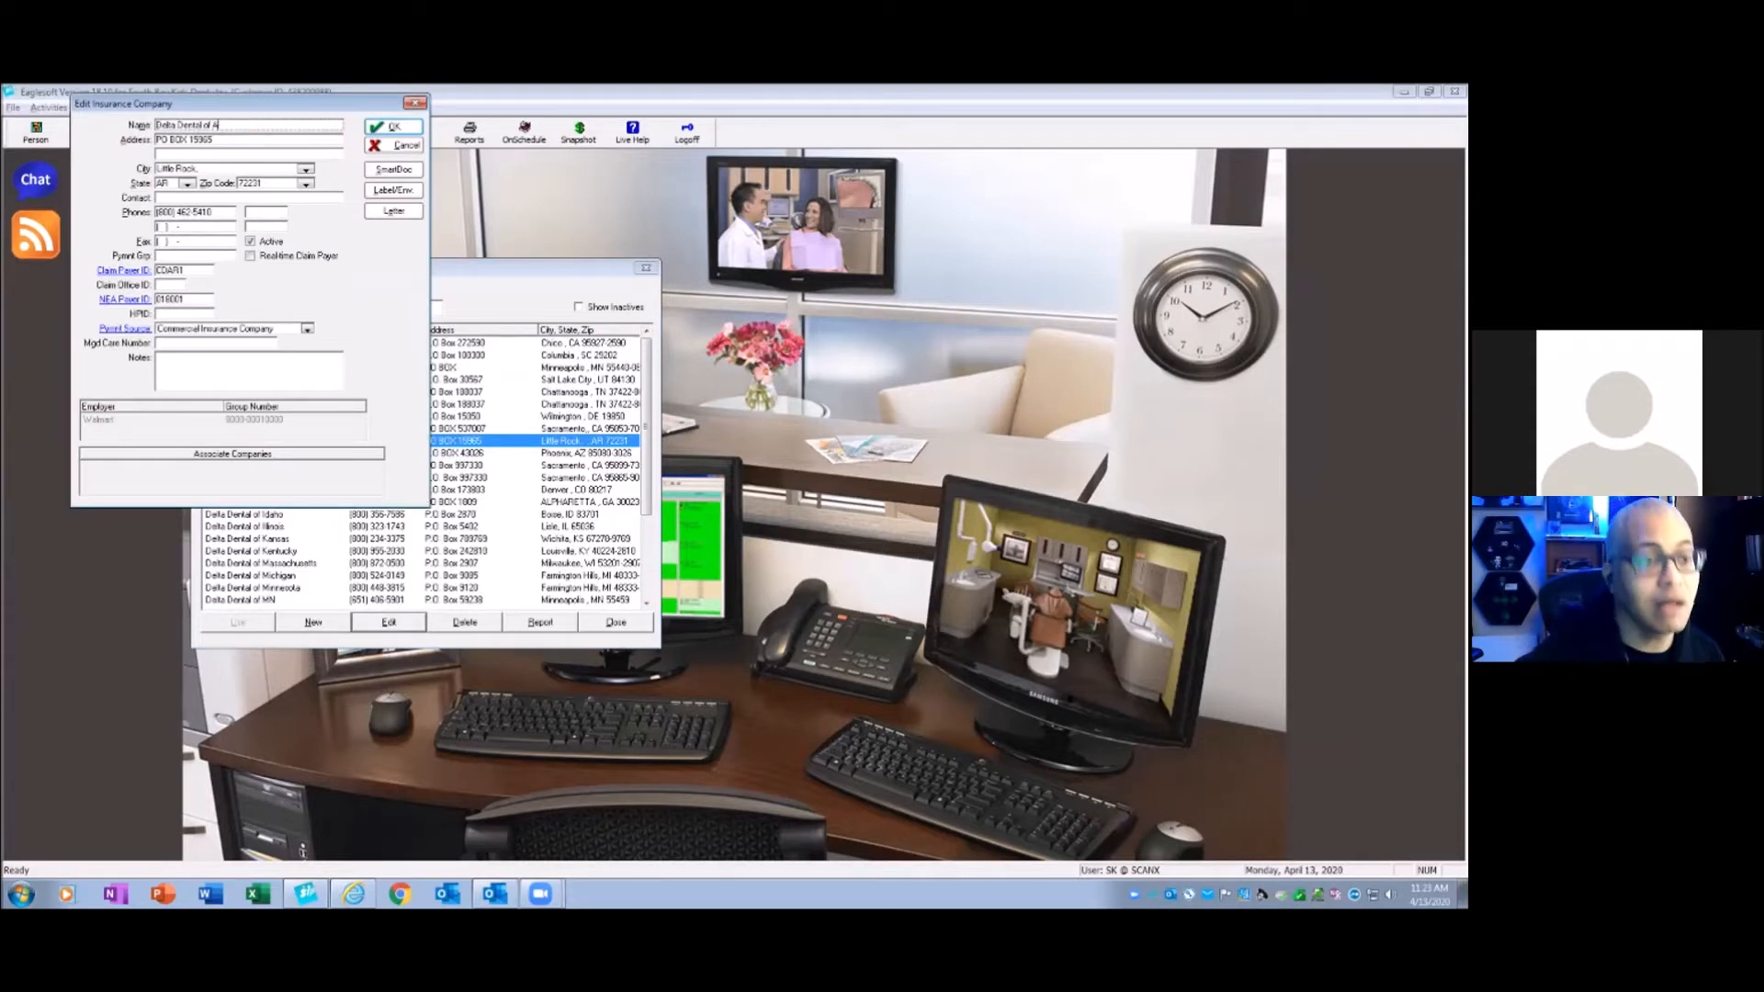
pyautogui.click(392, 126)
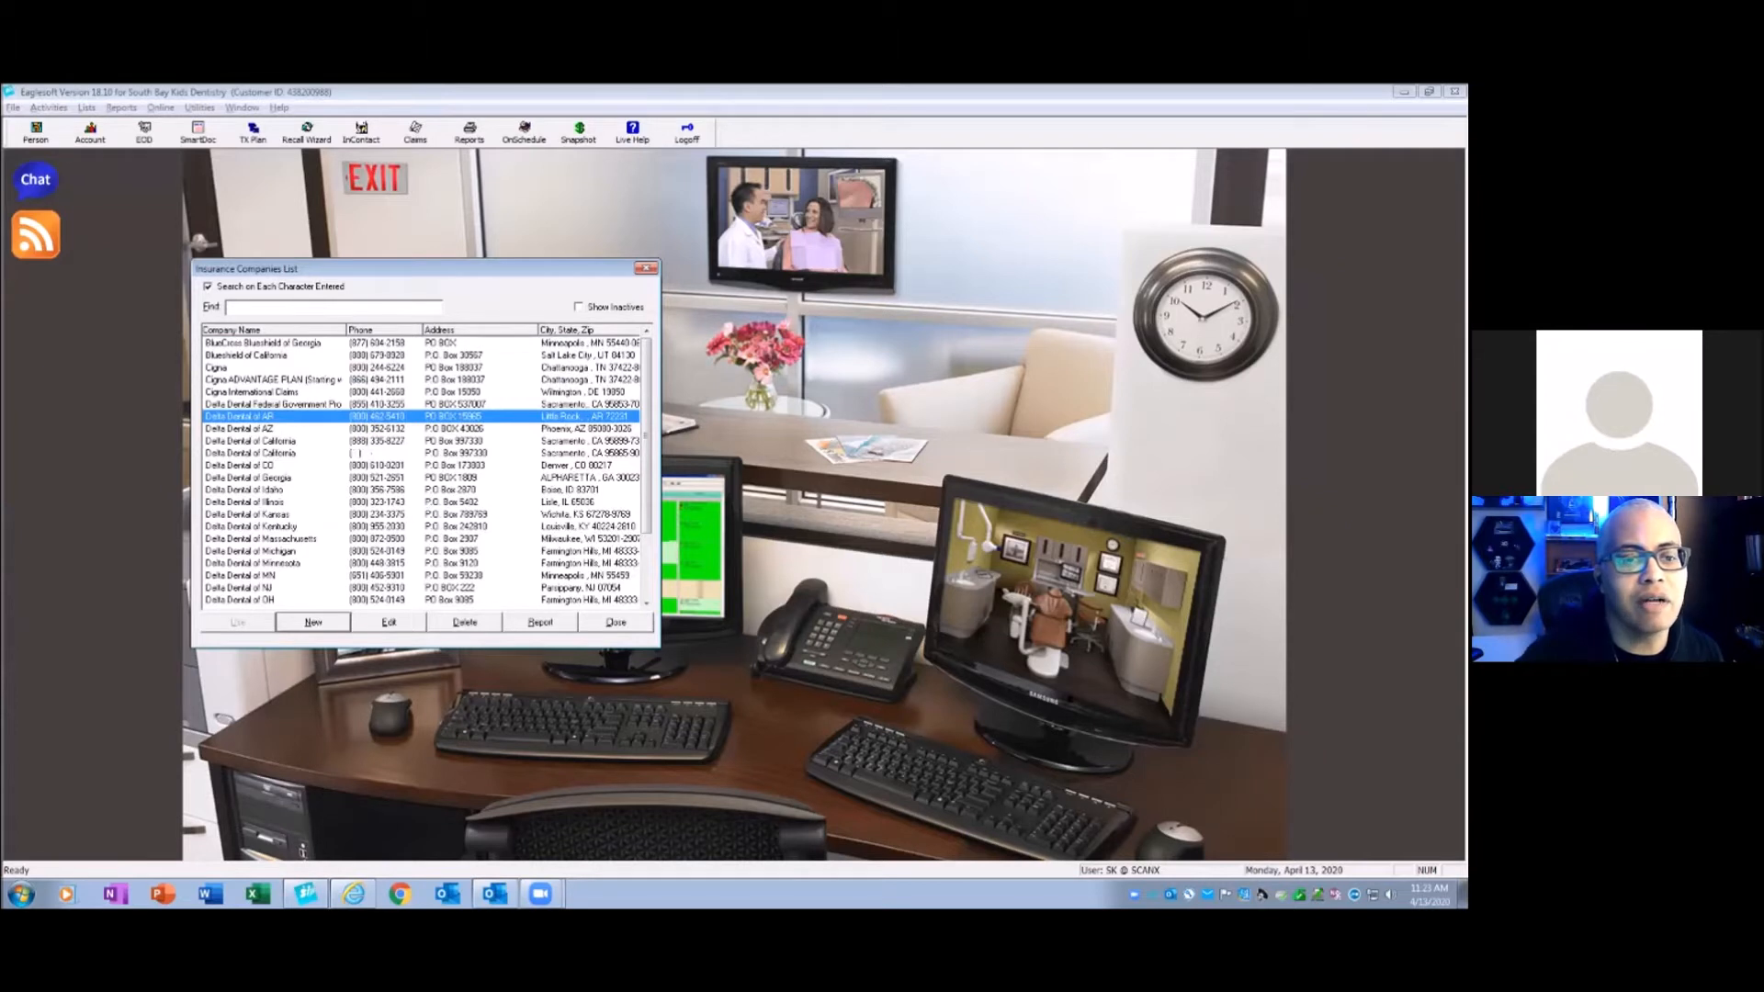
pyautogui.click(388, 622)
pyautogui.write('Delta Dental of CA 1')
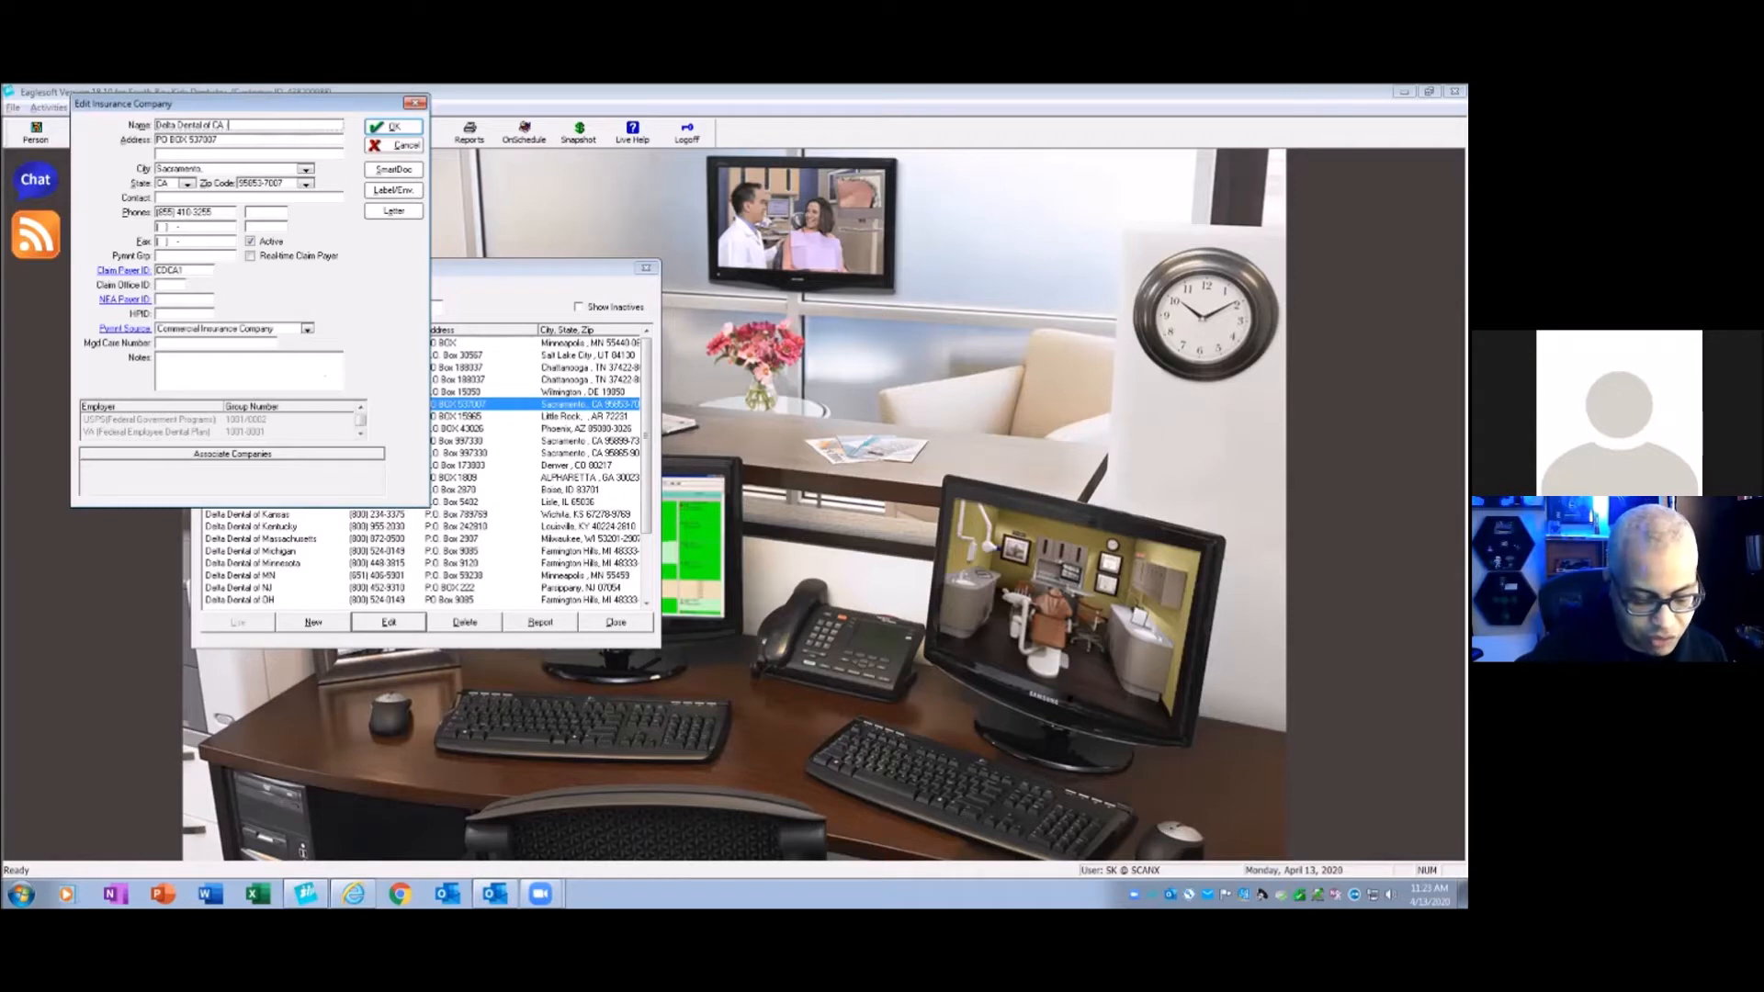
pyautogui.write('- Federal')
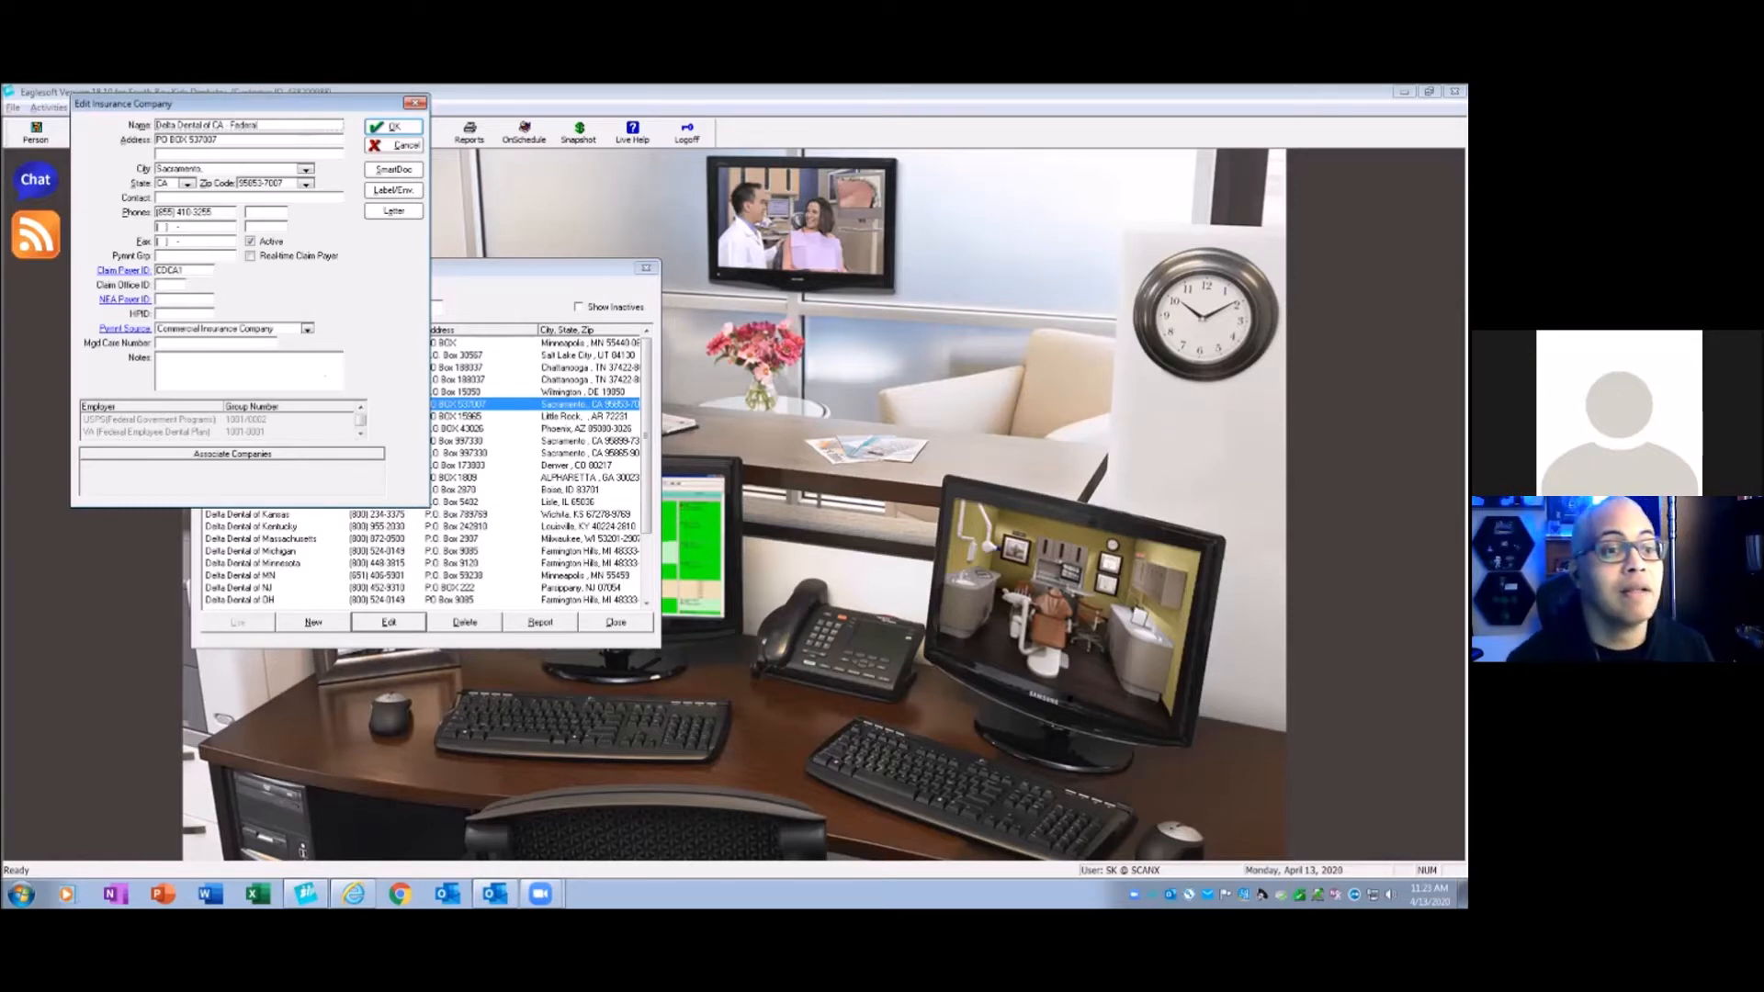
pyautogui.click(393, 127)
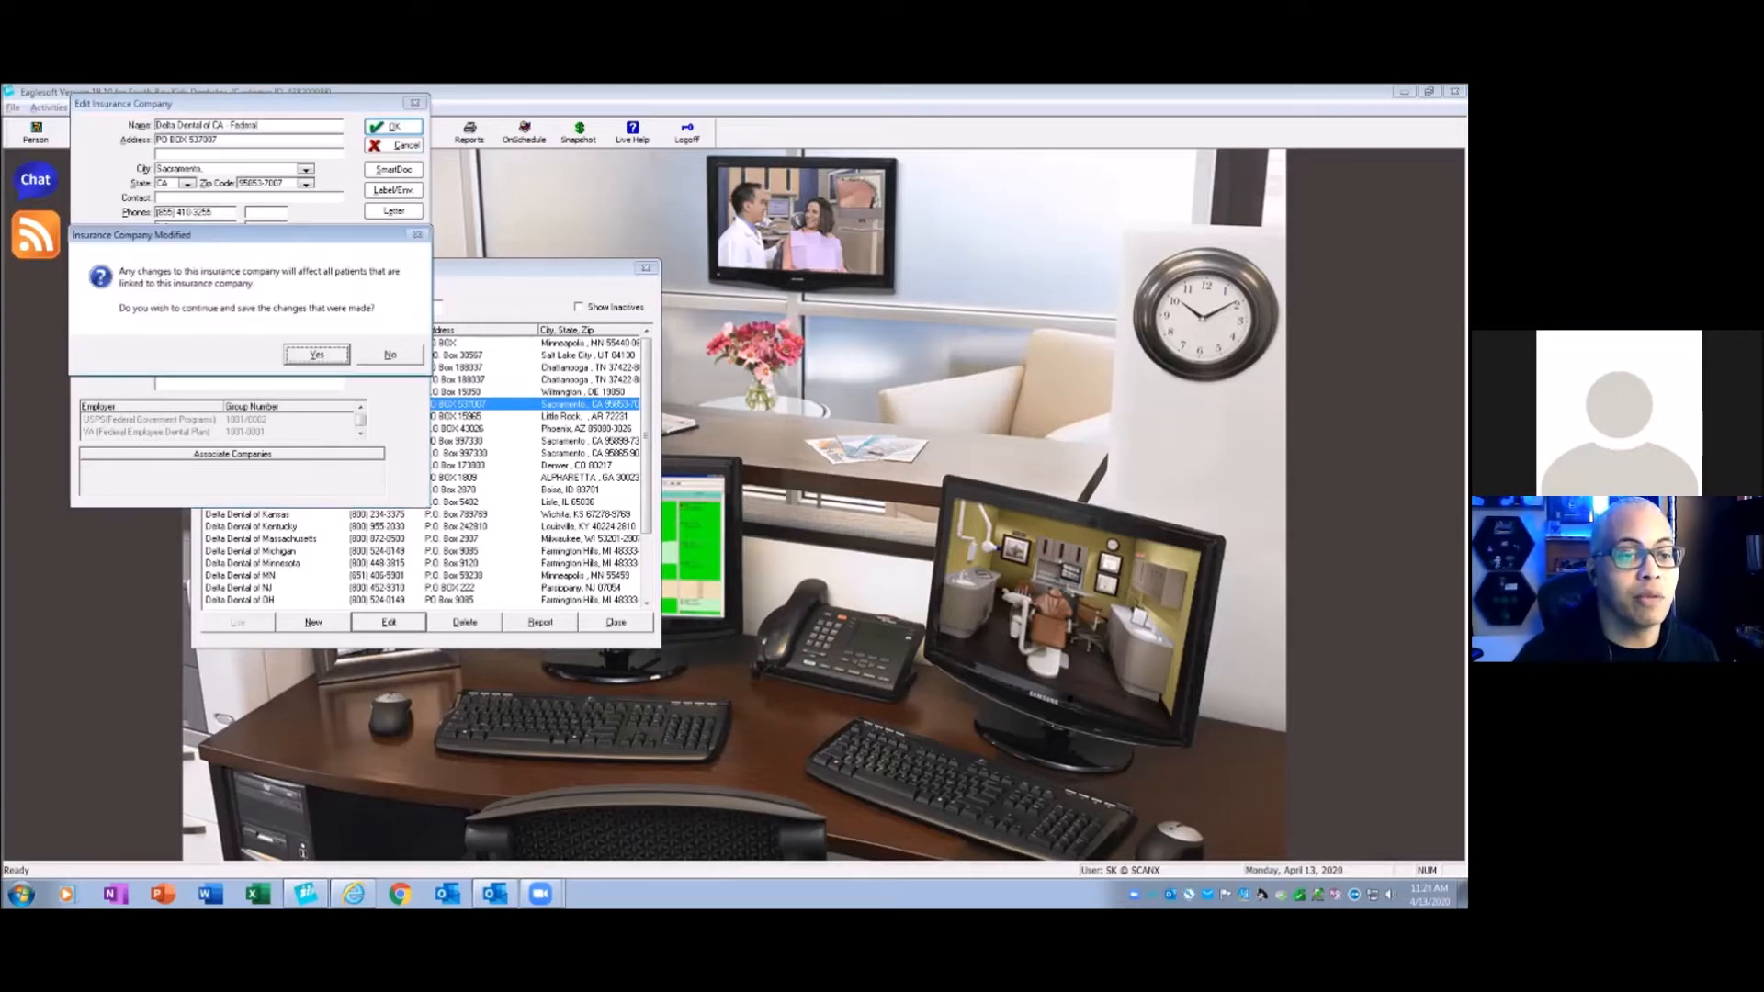
pyautogui.click(316, 355)
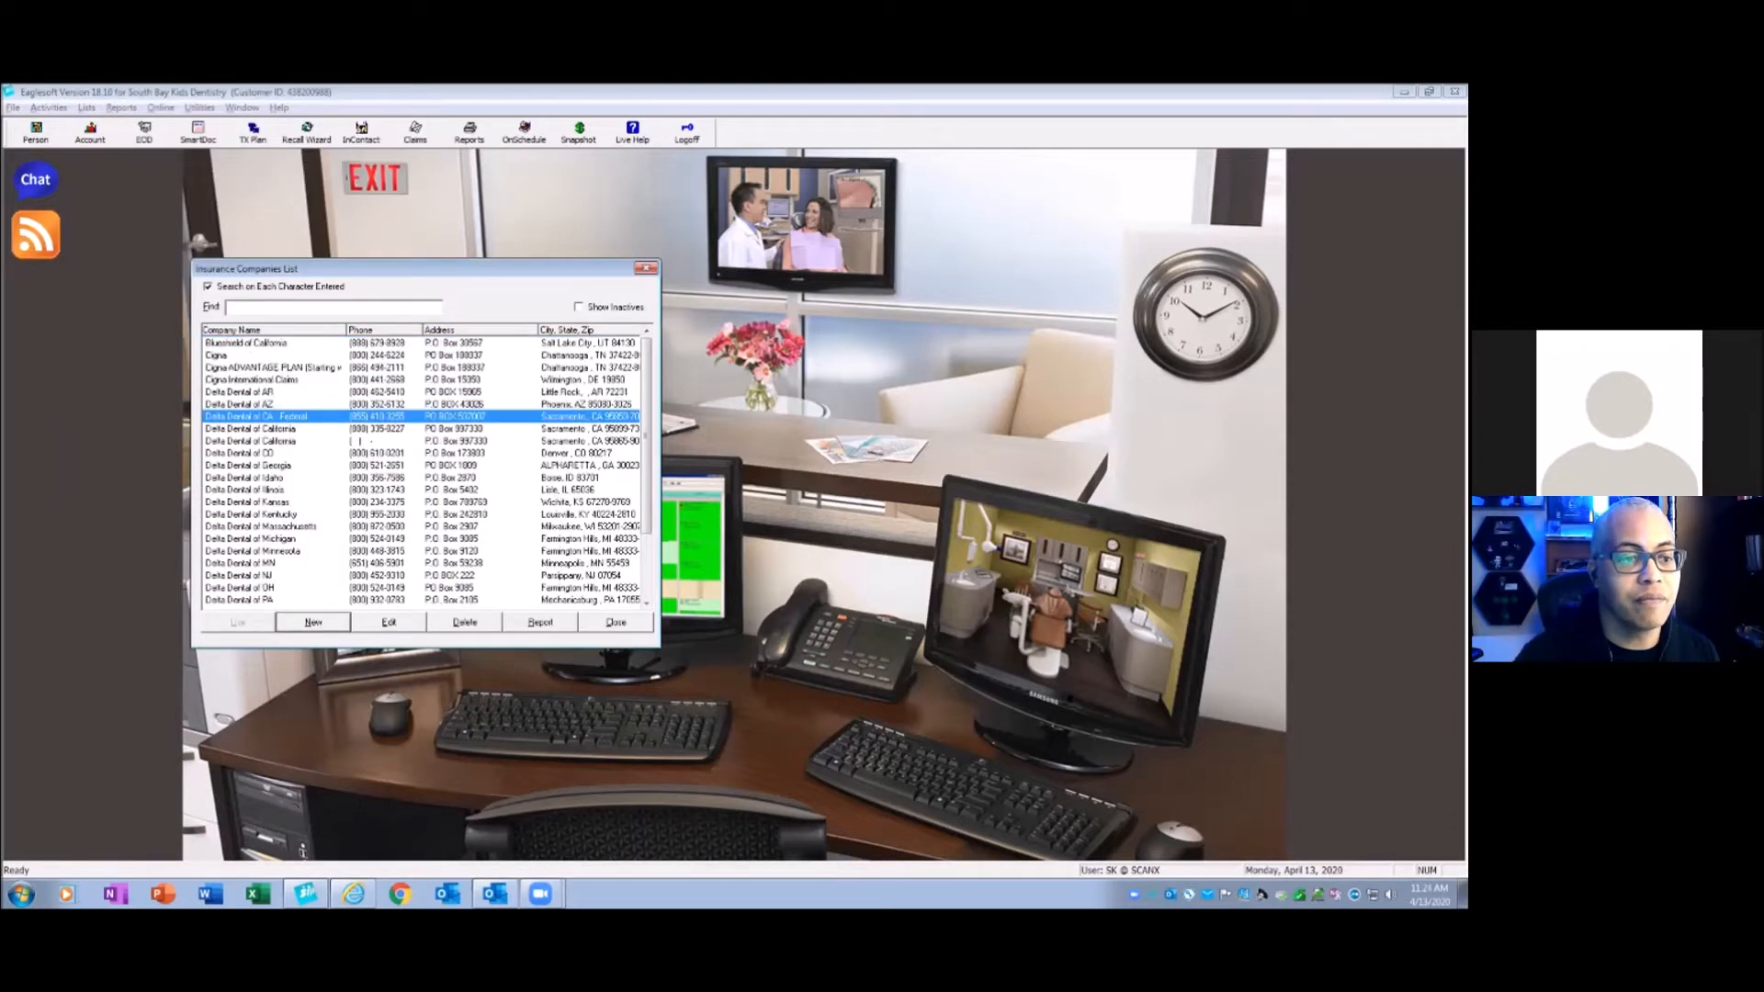
# - Rename the Delta Dental of California record to Delta Dental of CA
pyautogui.click(388, 622)
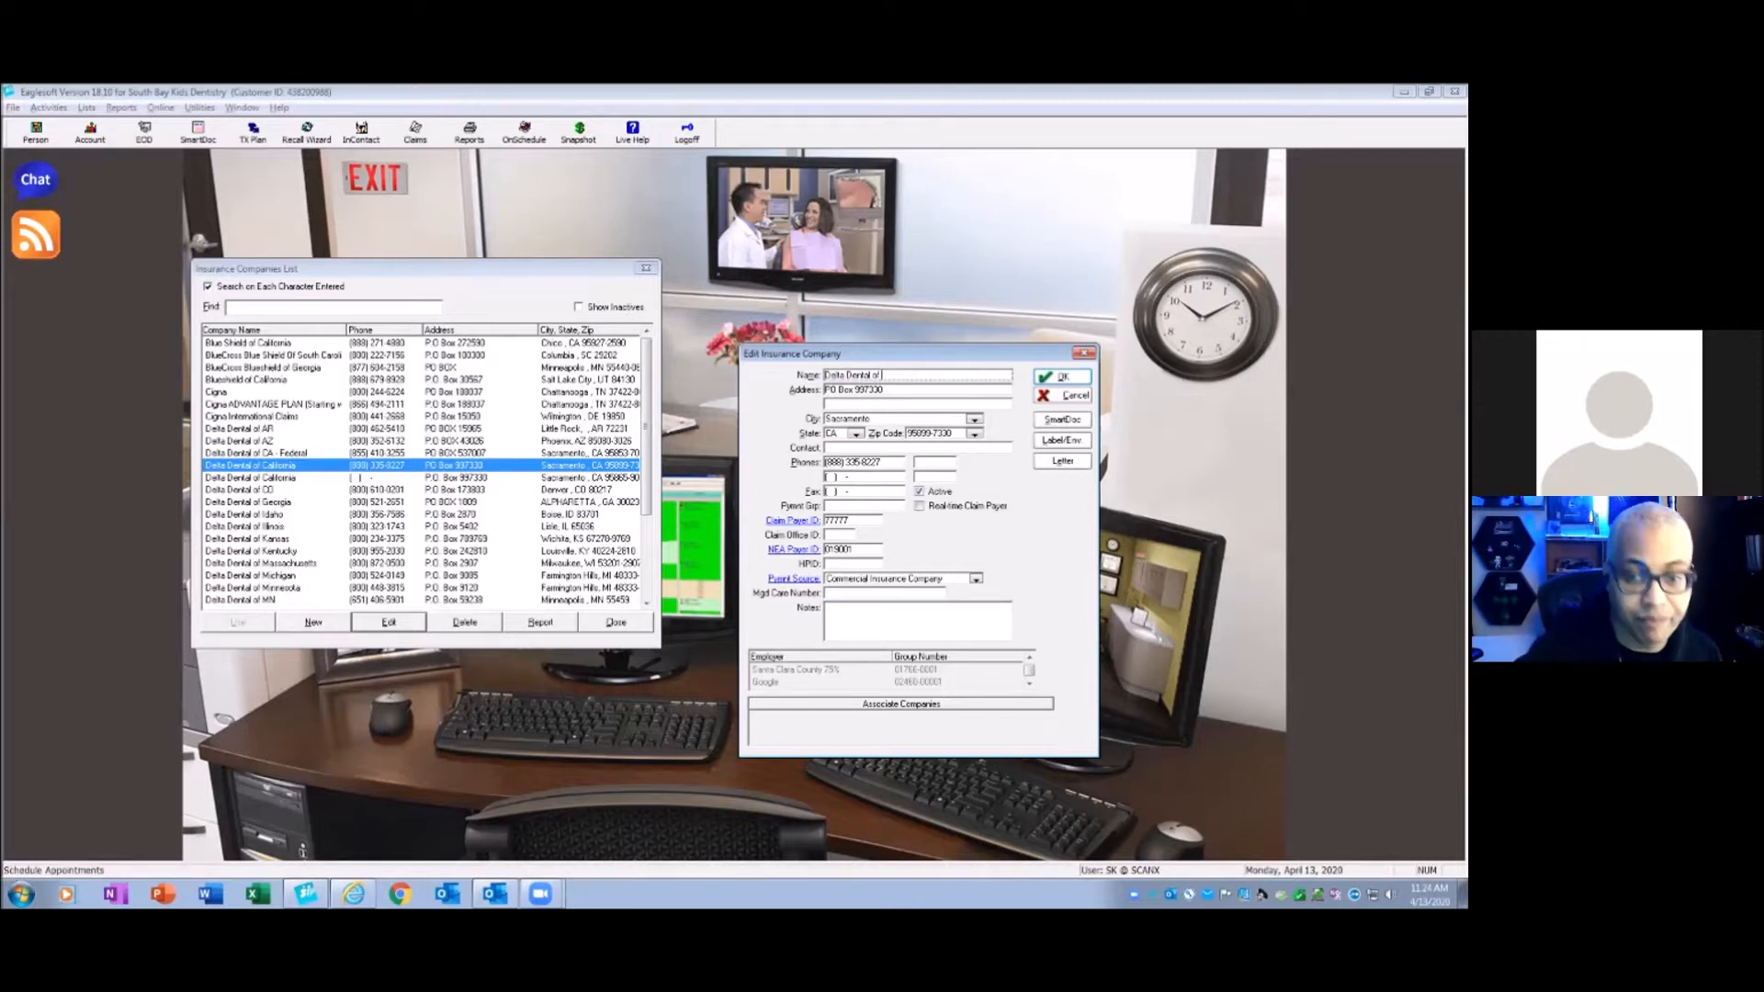
pyautogui.click(1061, 377)
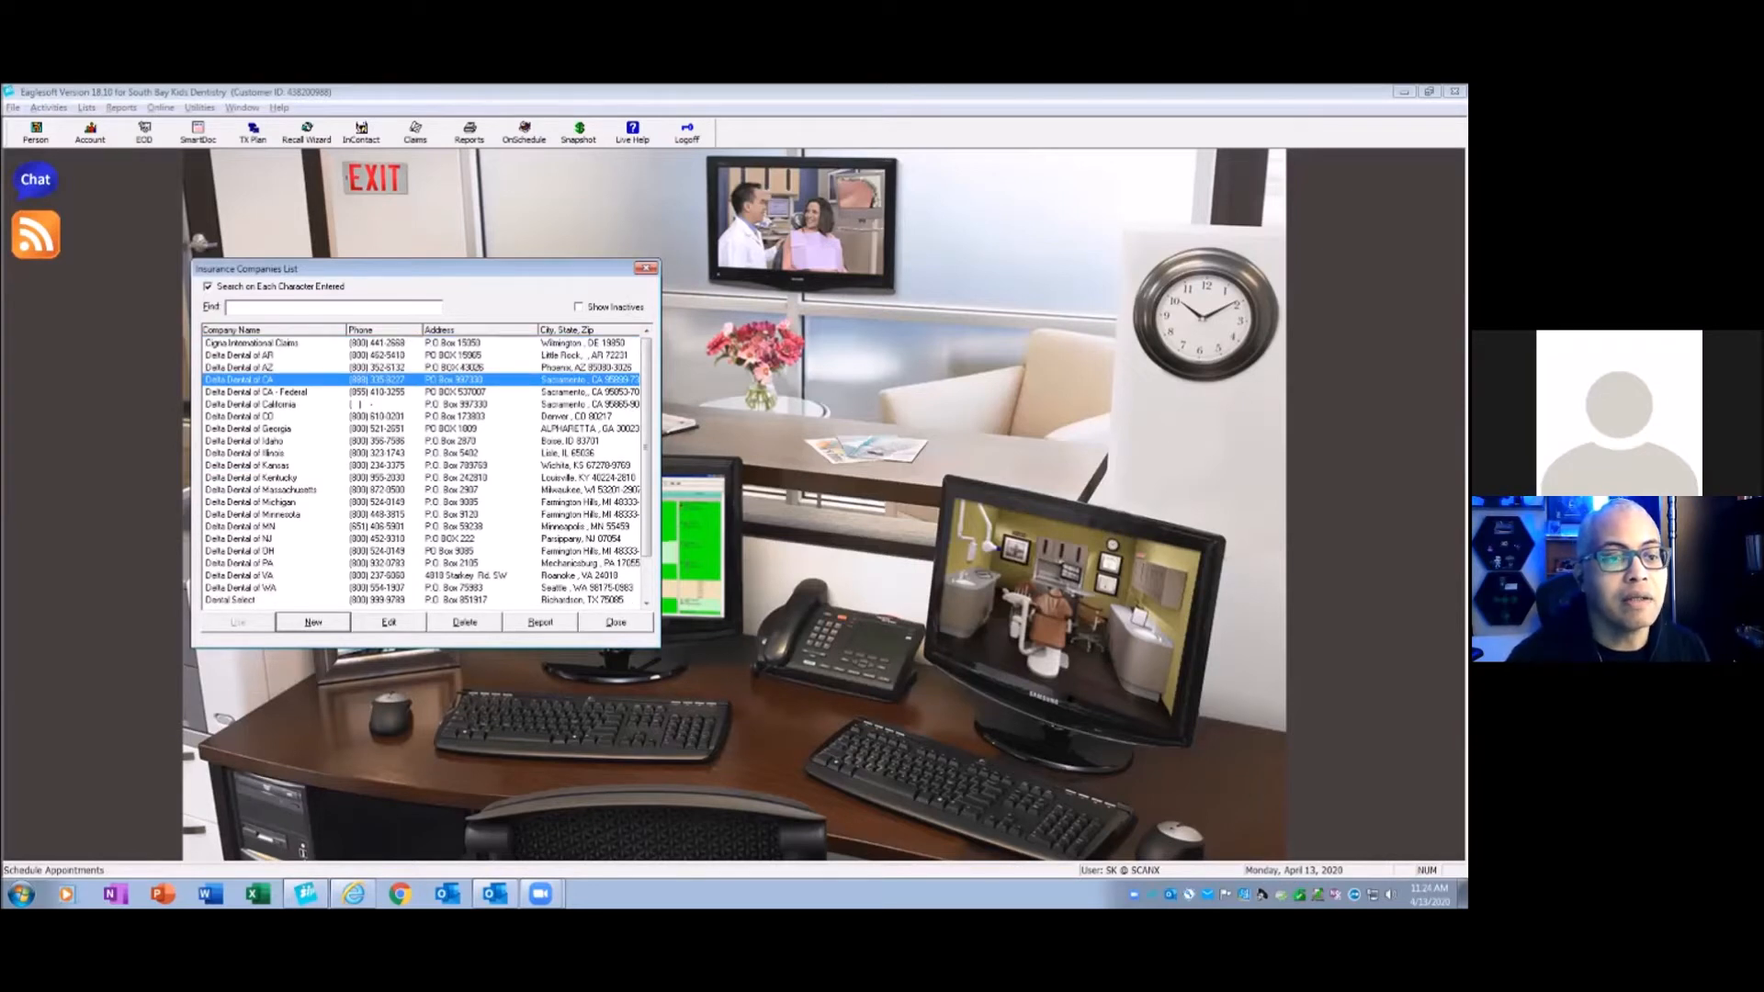
pyautogui.click(388, 622)
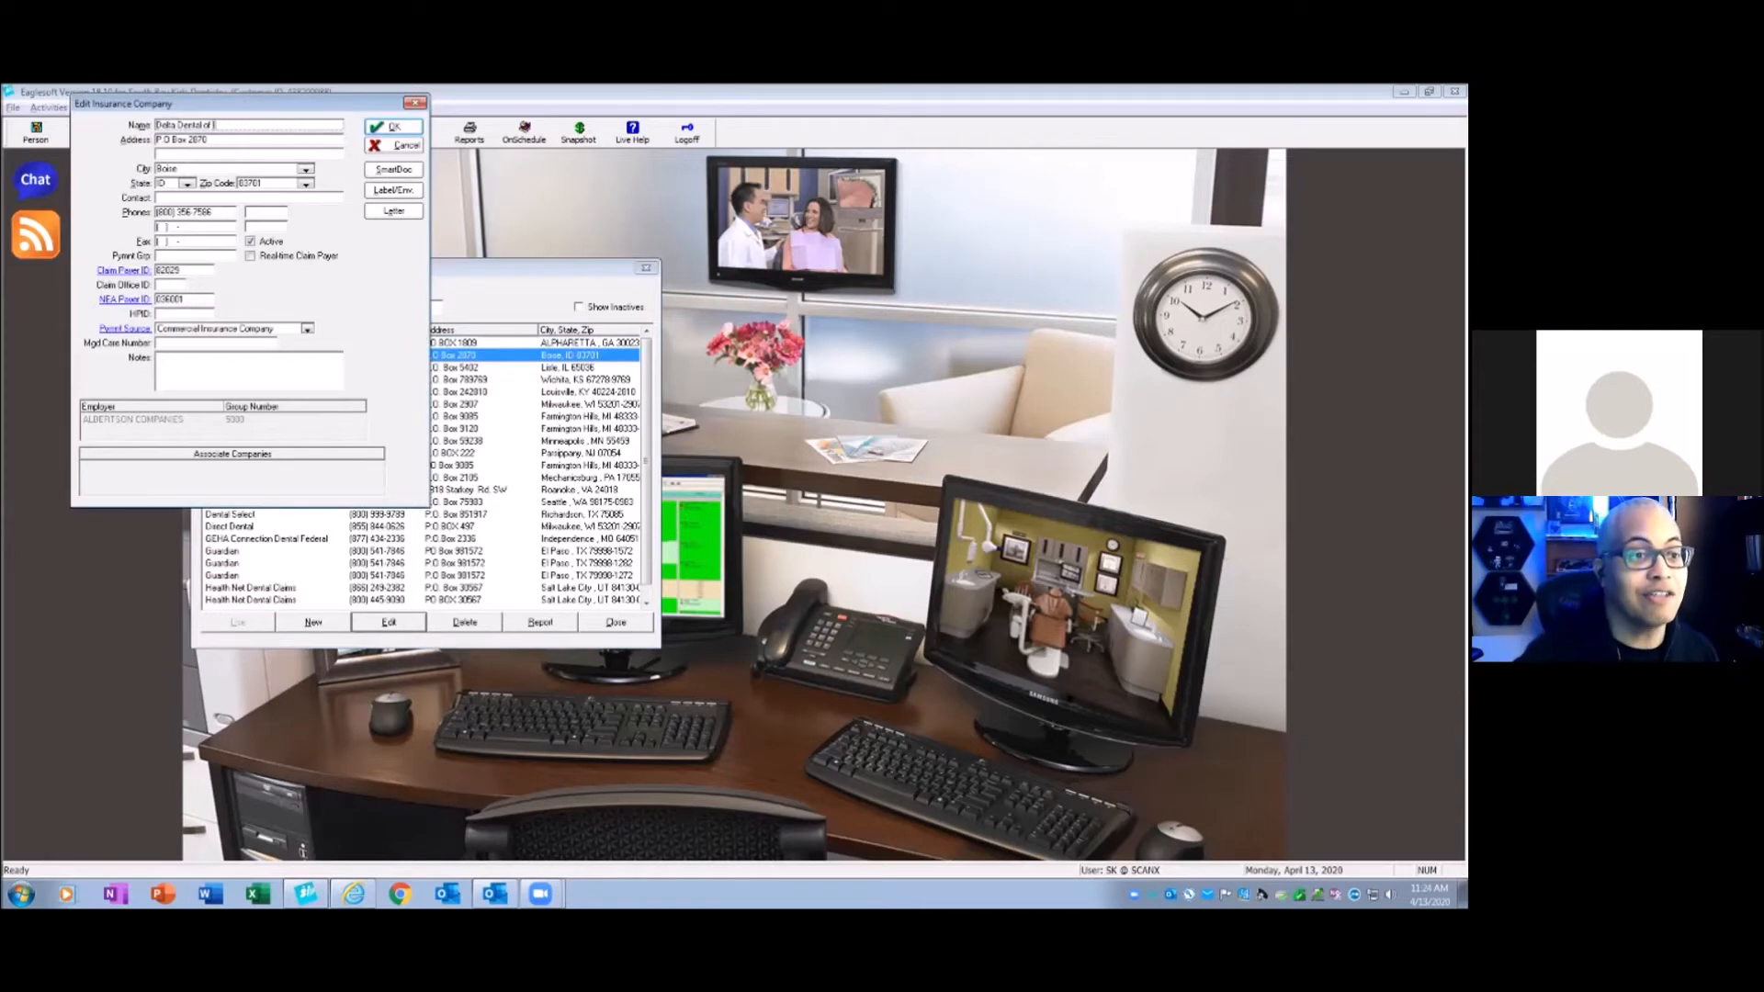
# - Rename the Idaho and Kansas carriers to ID and KS, then close the Delta Dental of MI record
pyautogui.write('ID')
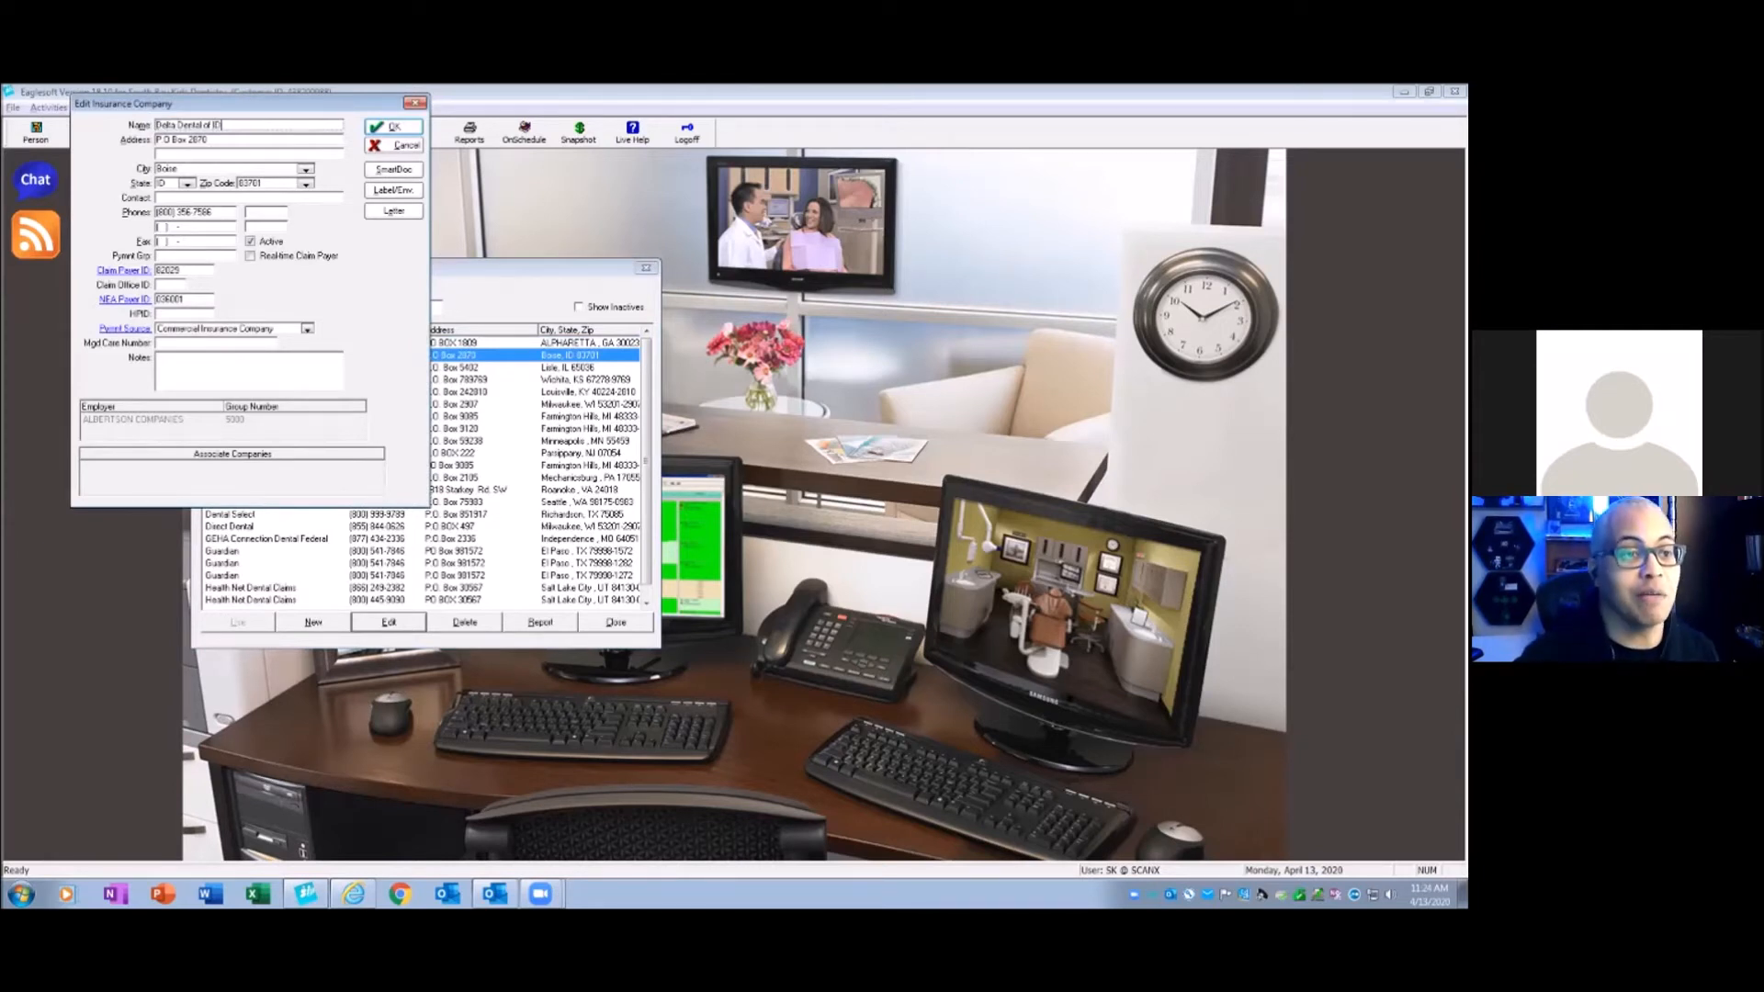
pyautogui.click(393, 127)
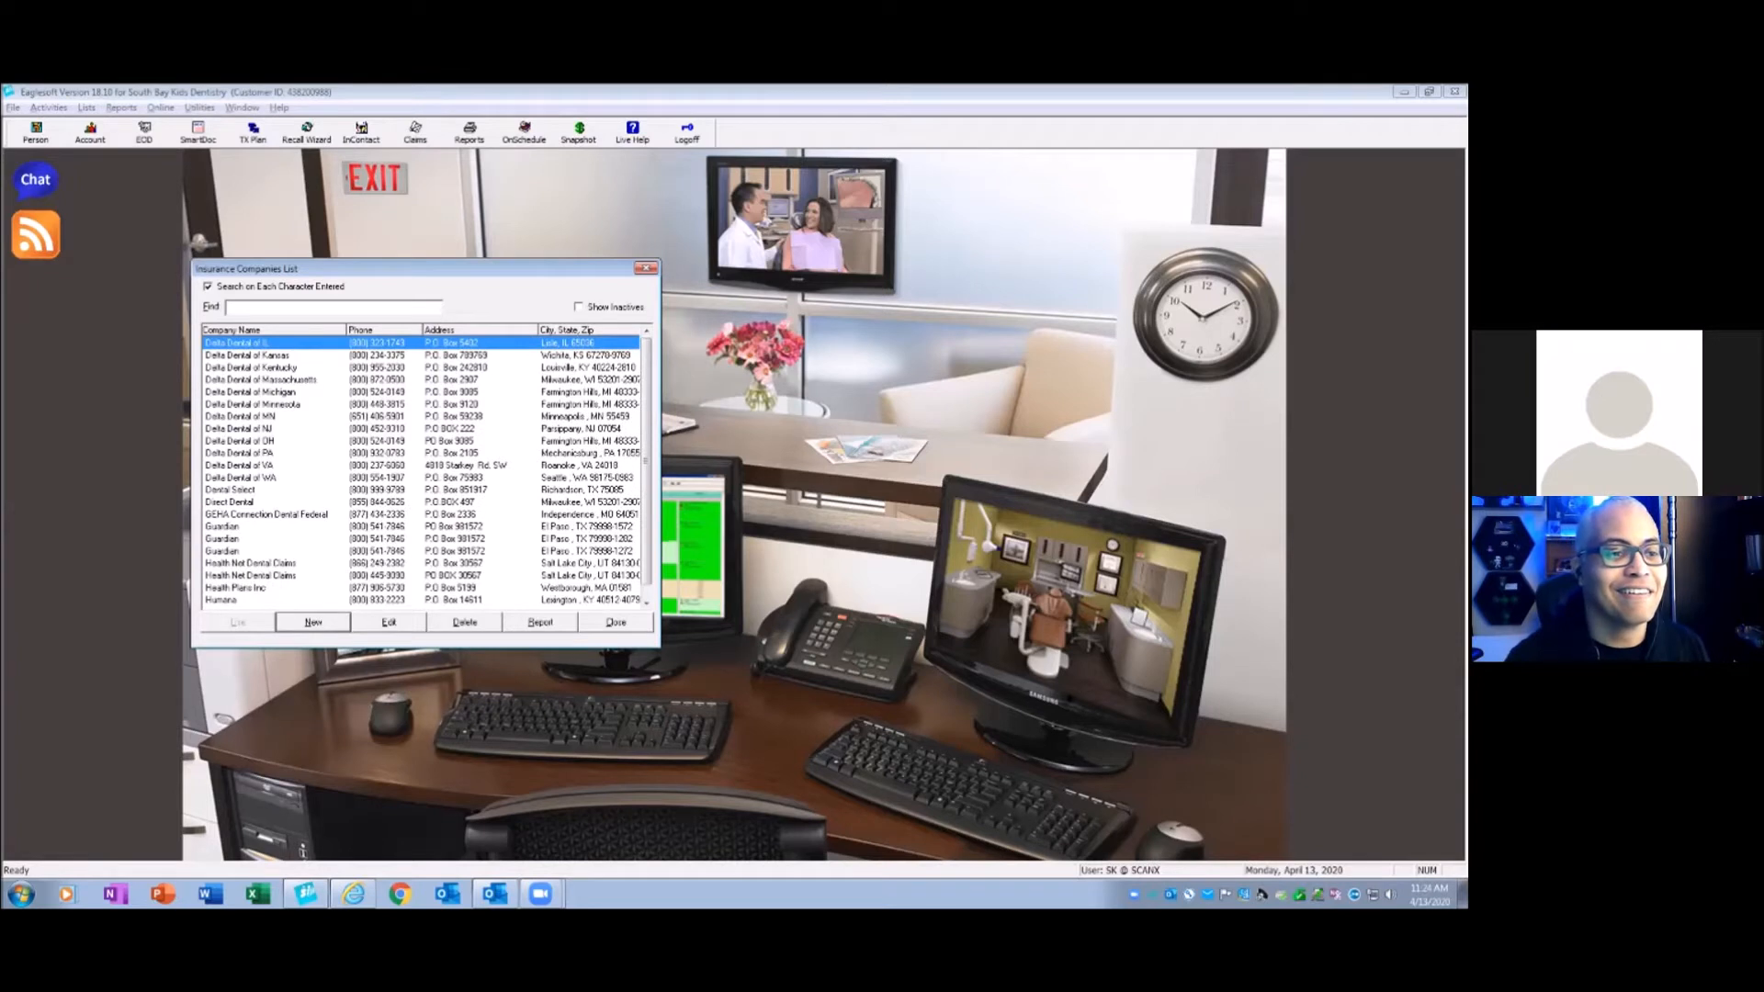
pyautogui.click(388, 622)
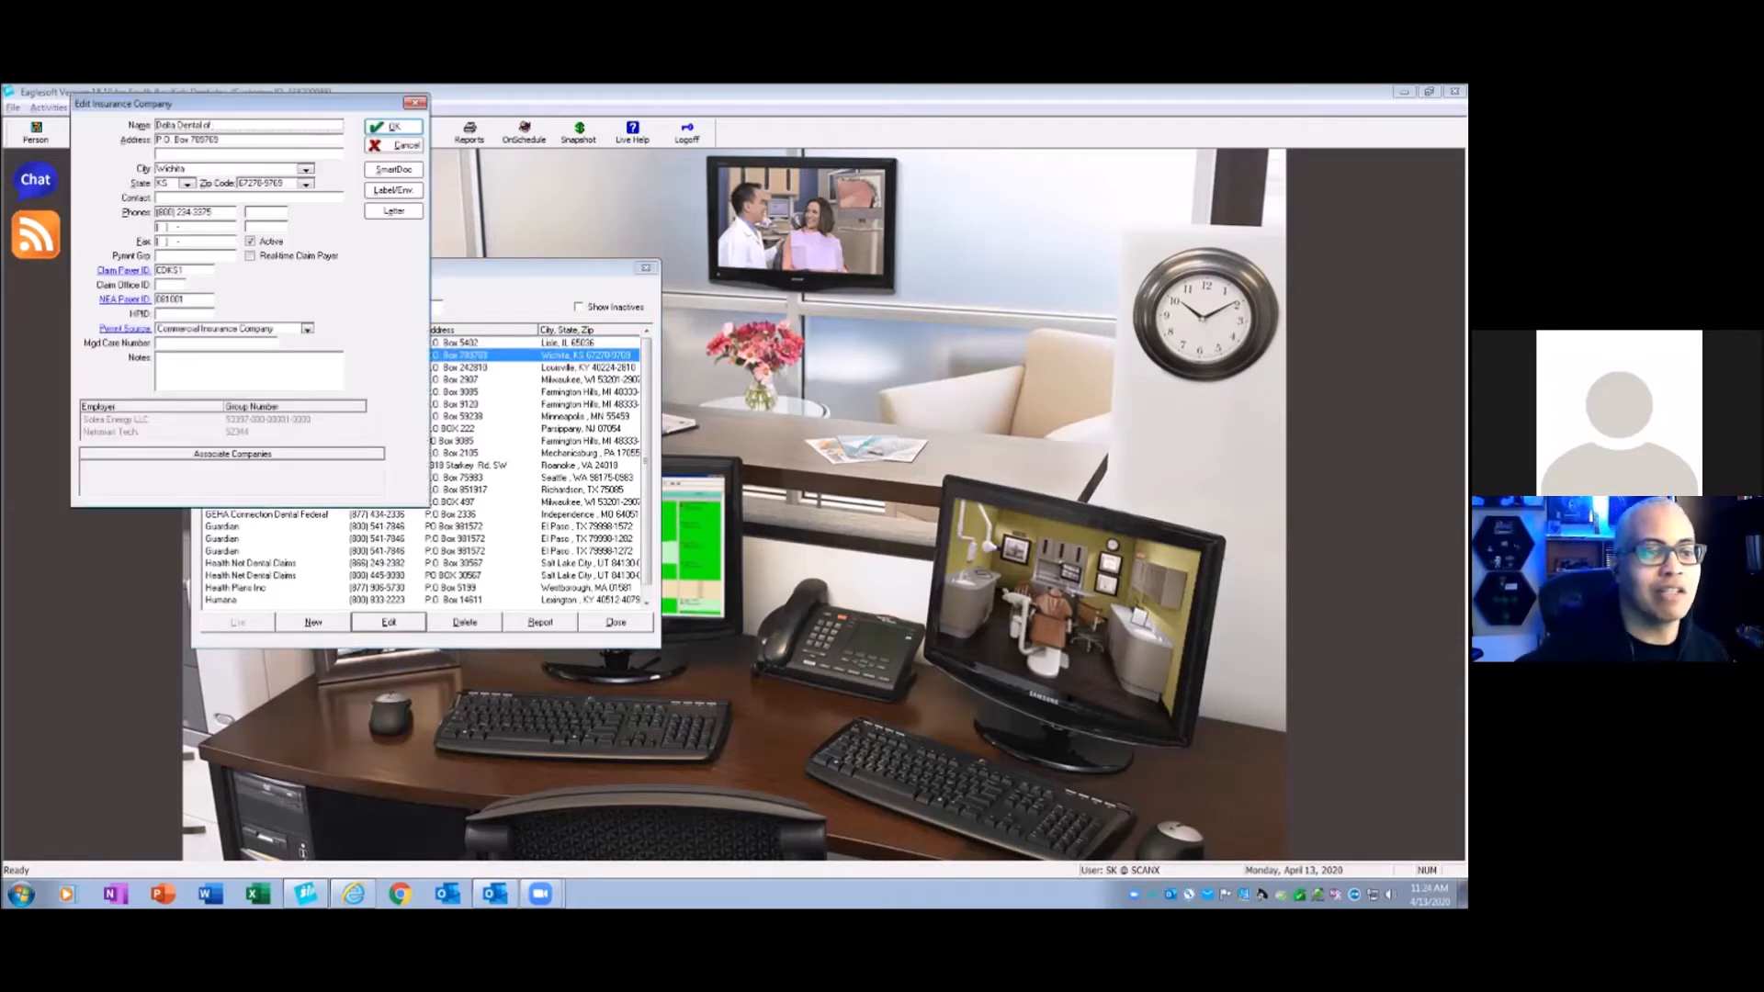
pyautogui.write('KS')
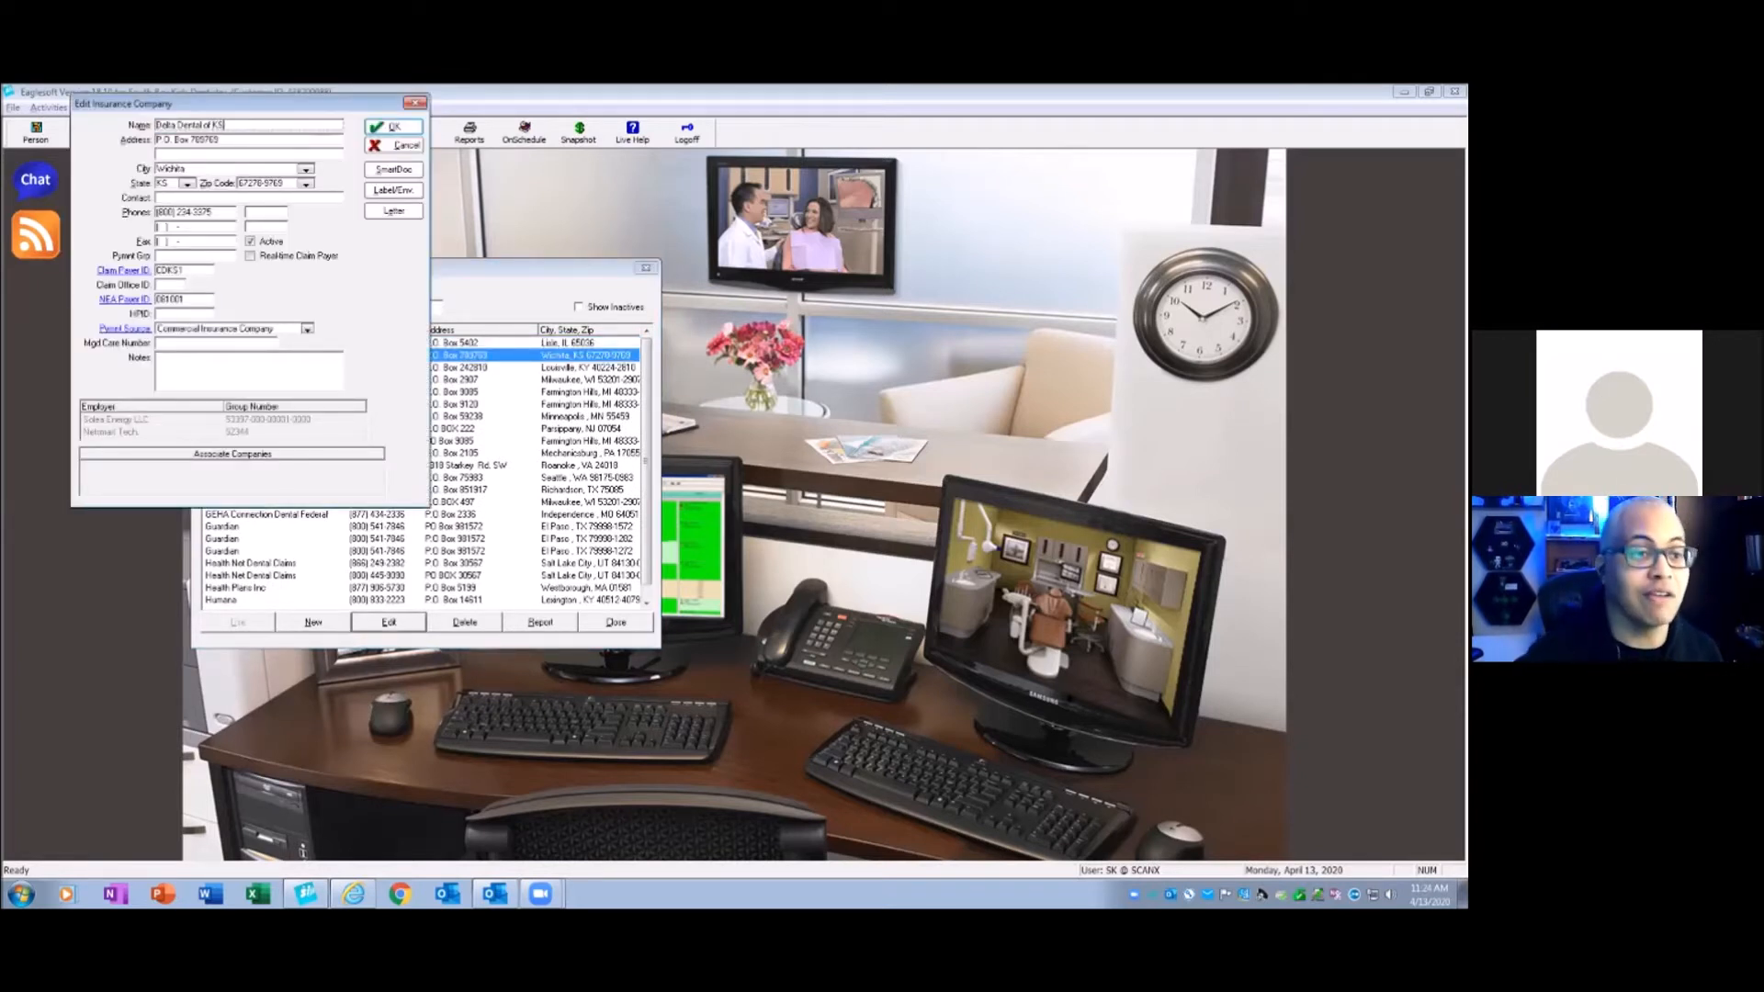
pyautogui.click(393, 127)
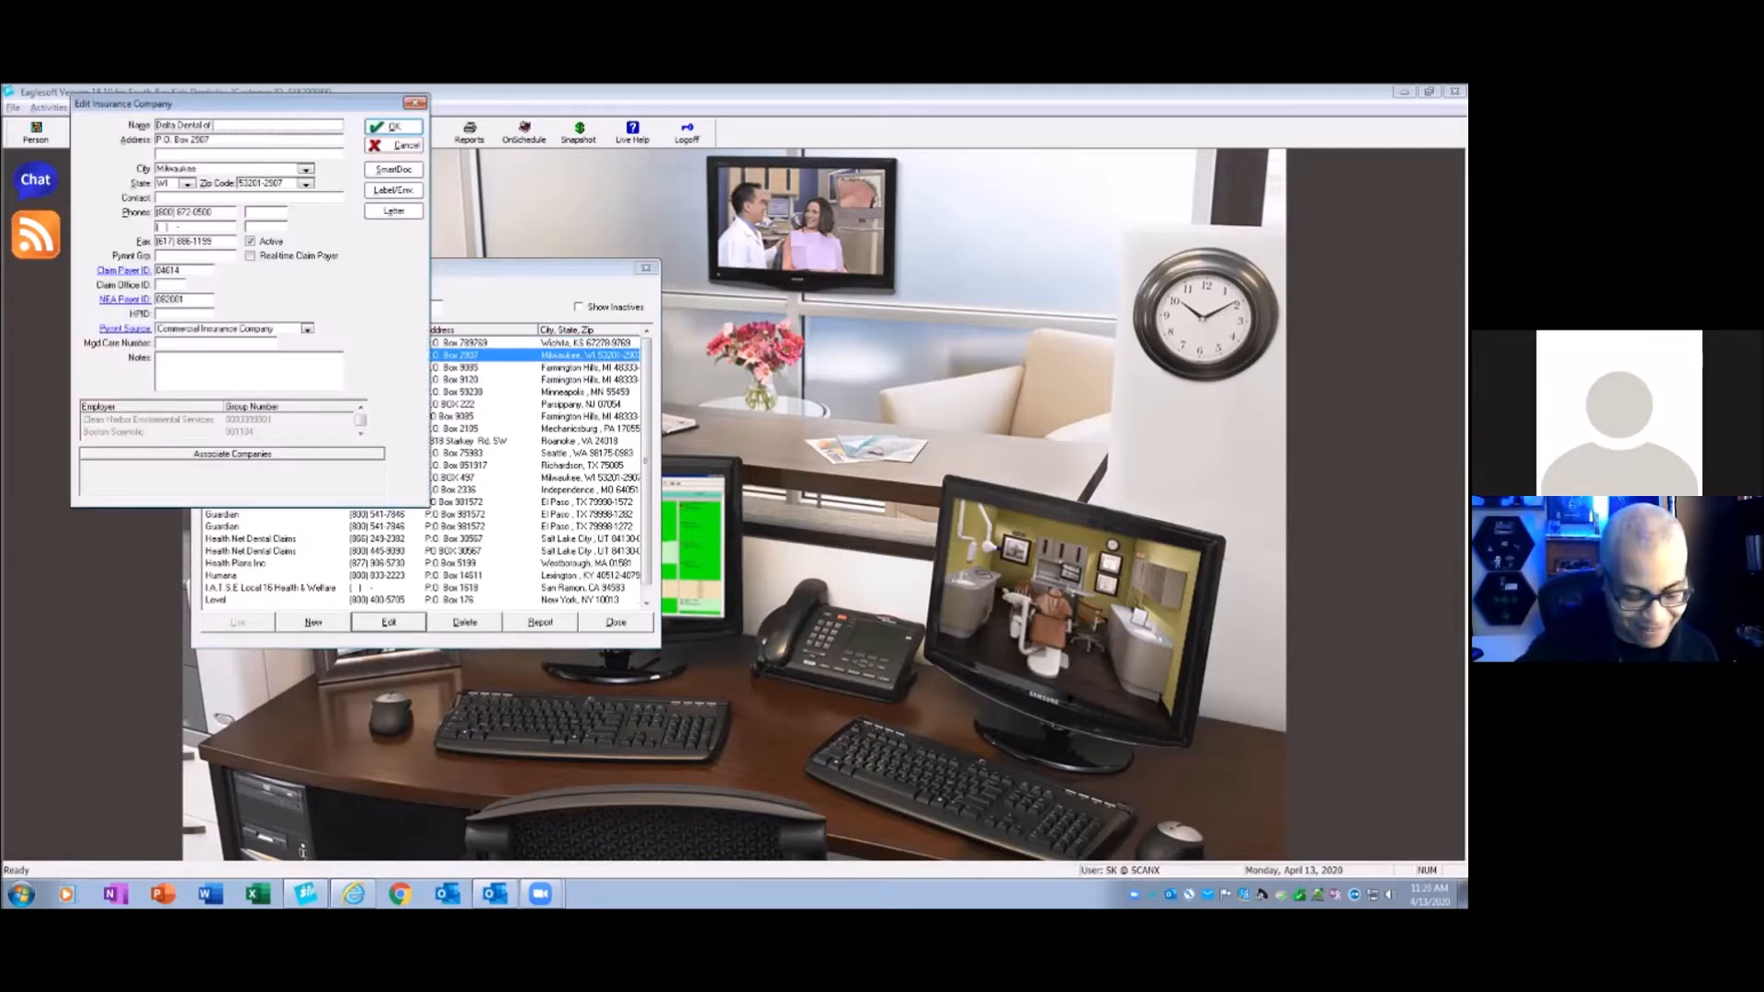
pyautogui.click(392, 127)
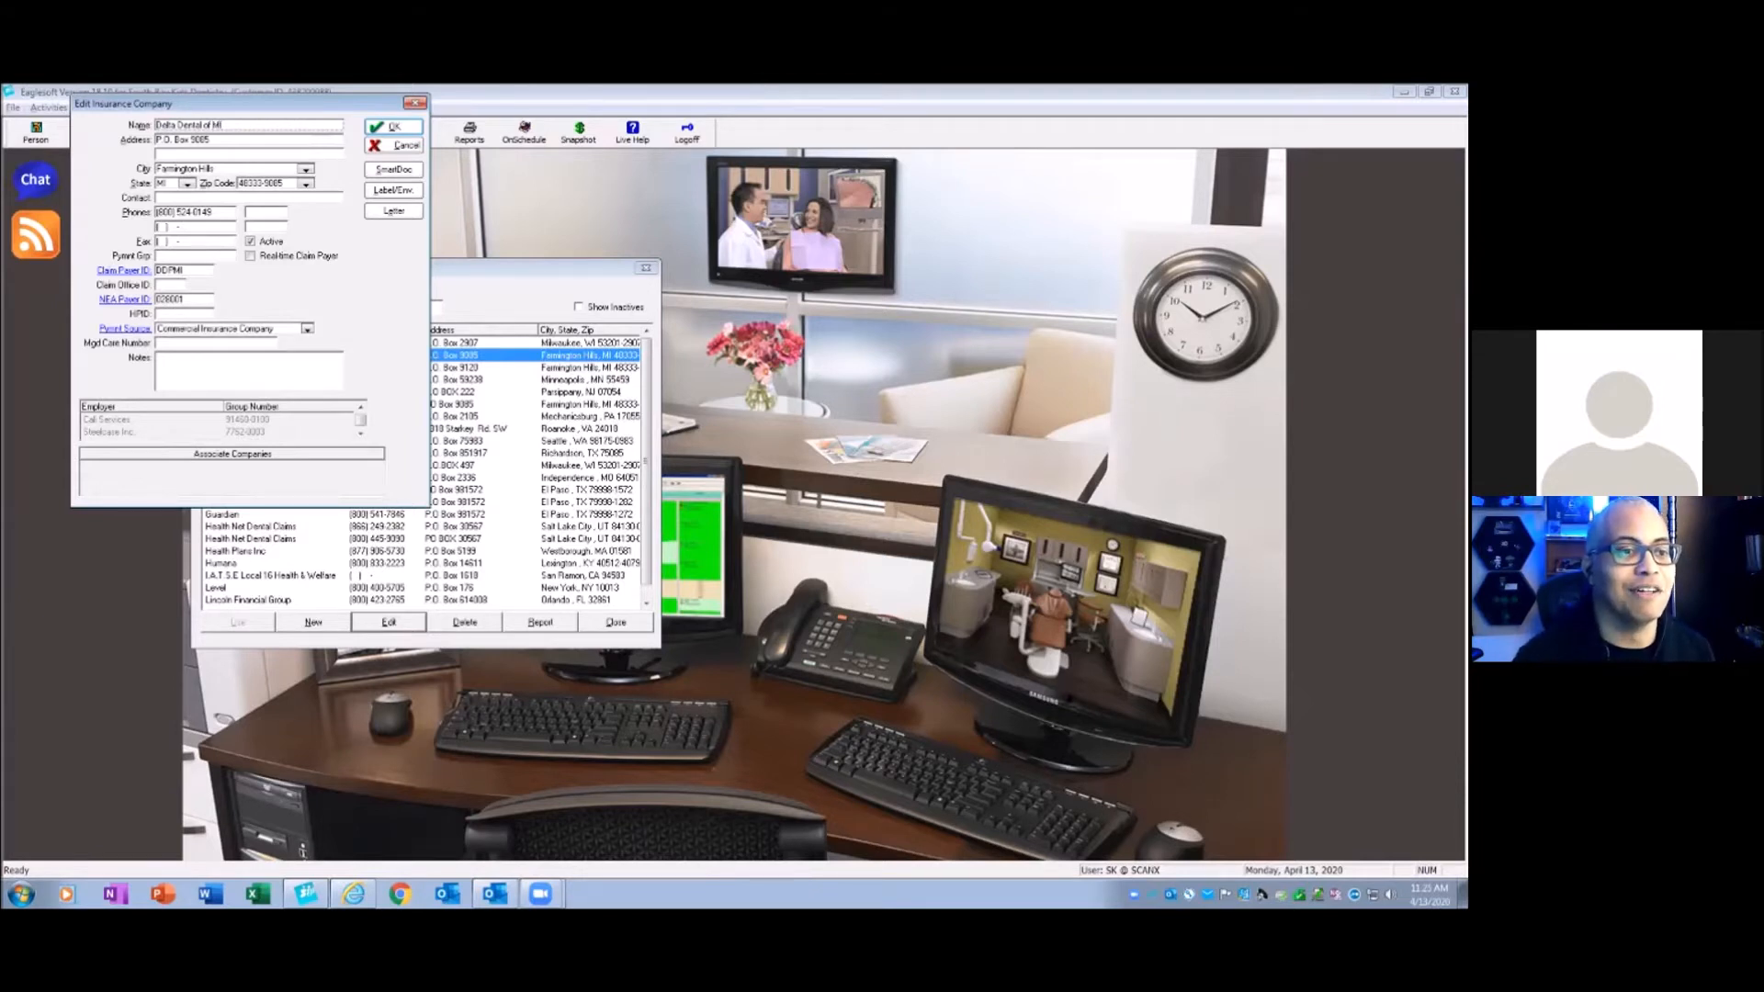
pyautogui.click(393, 126)
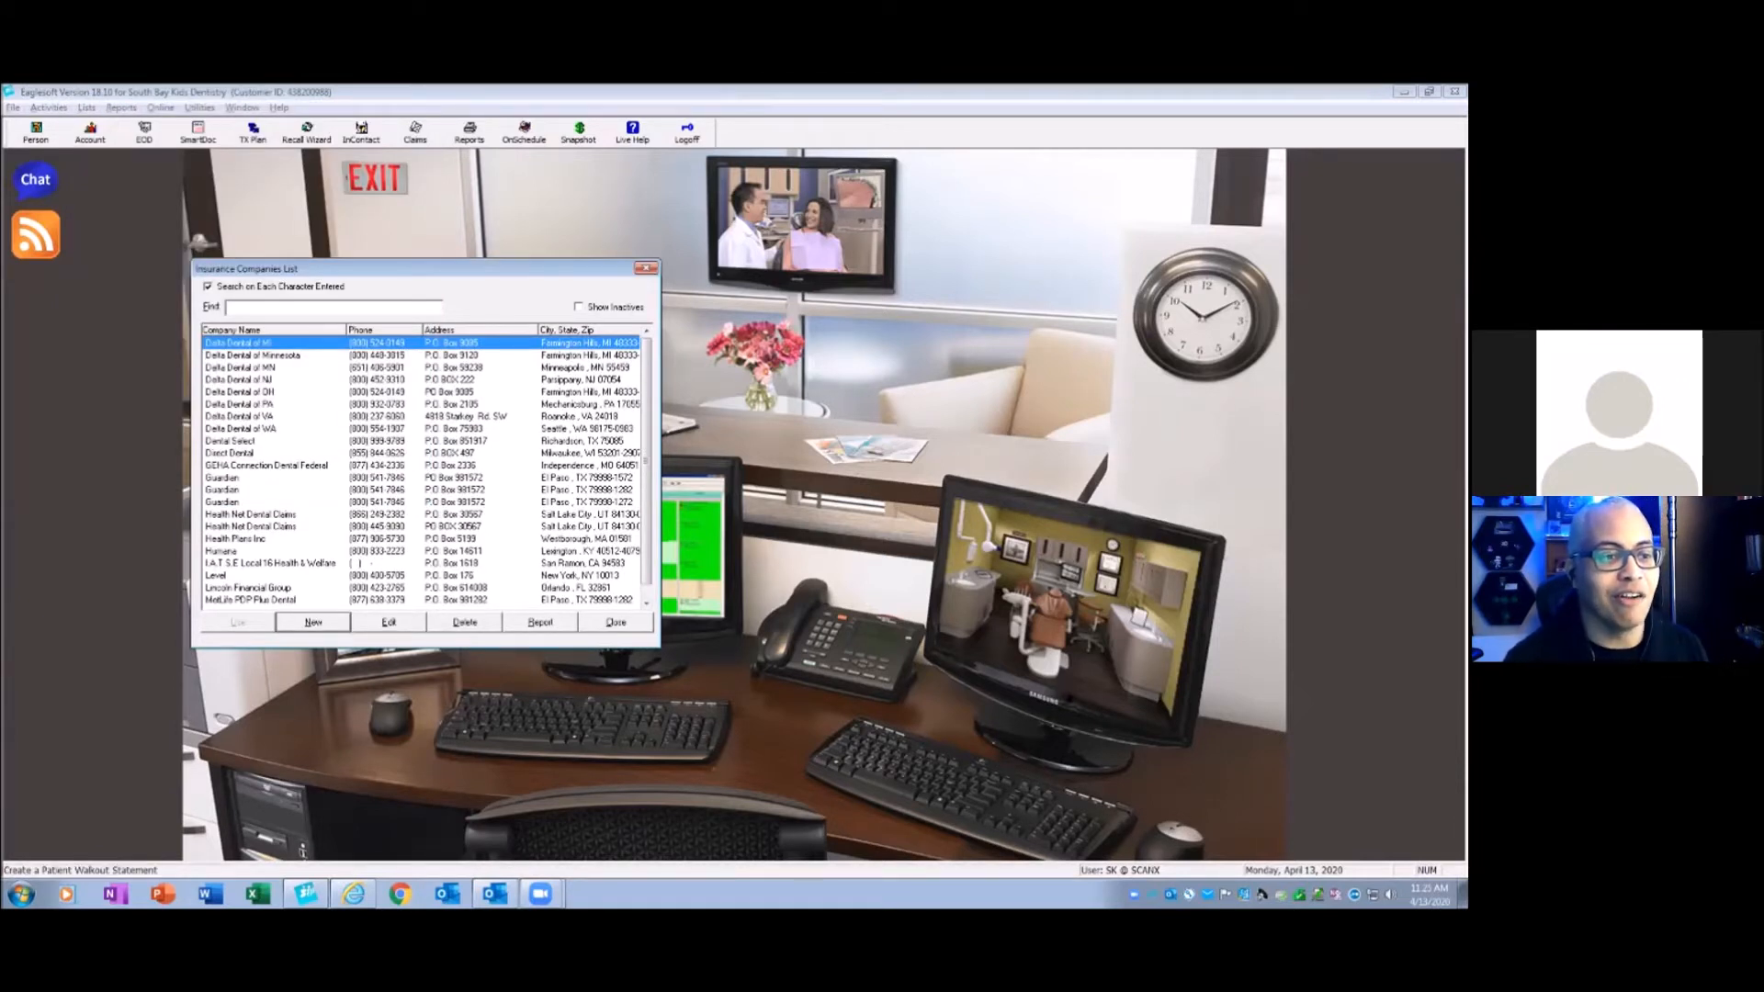
# - Open and close the Delta Dental of MN record to inspect it
pyautogui.click(387, 622)
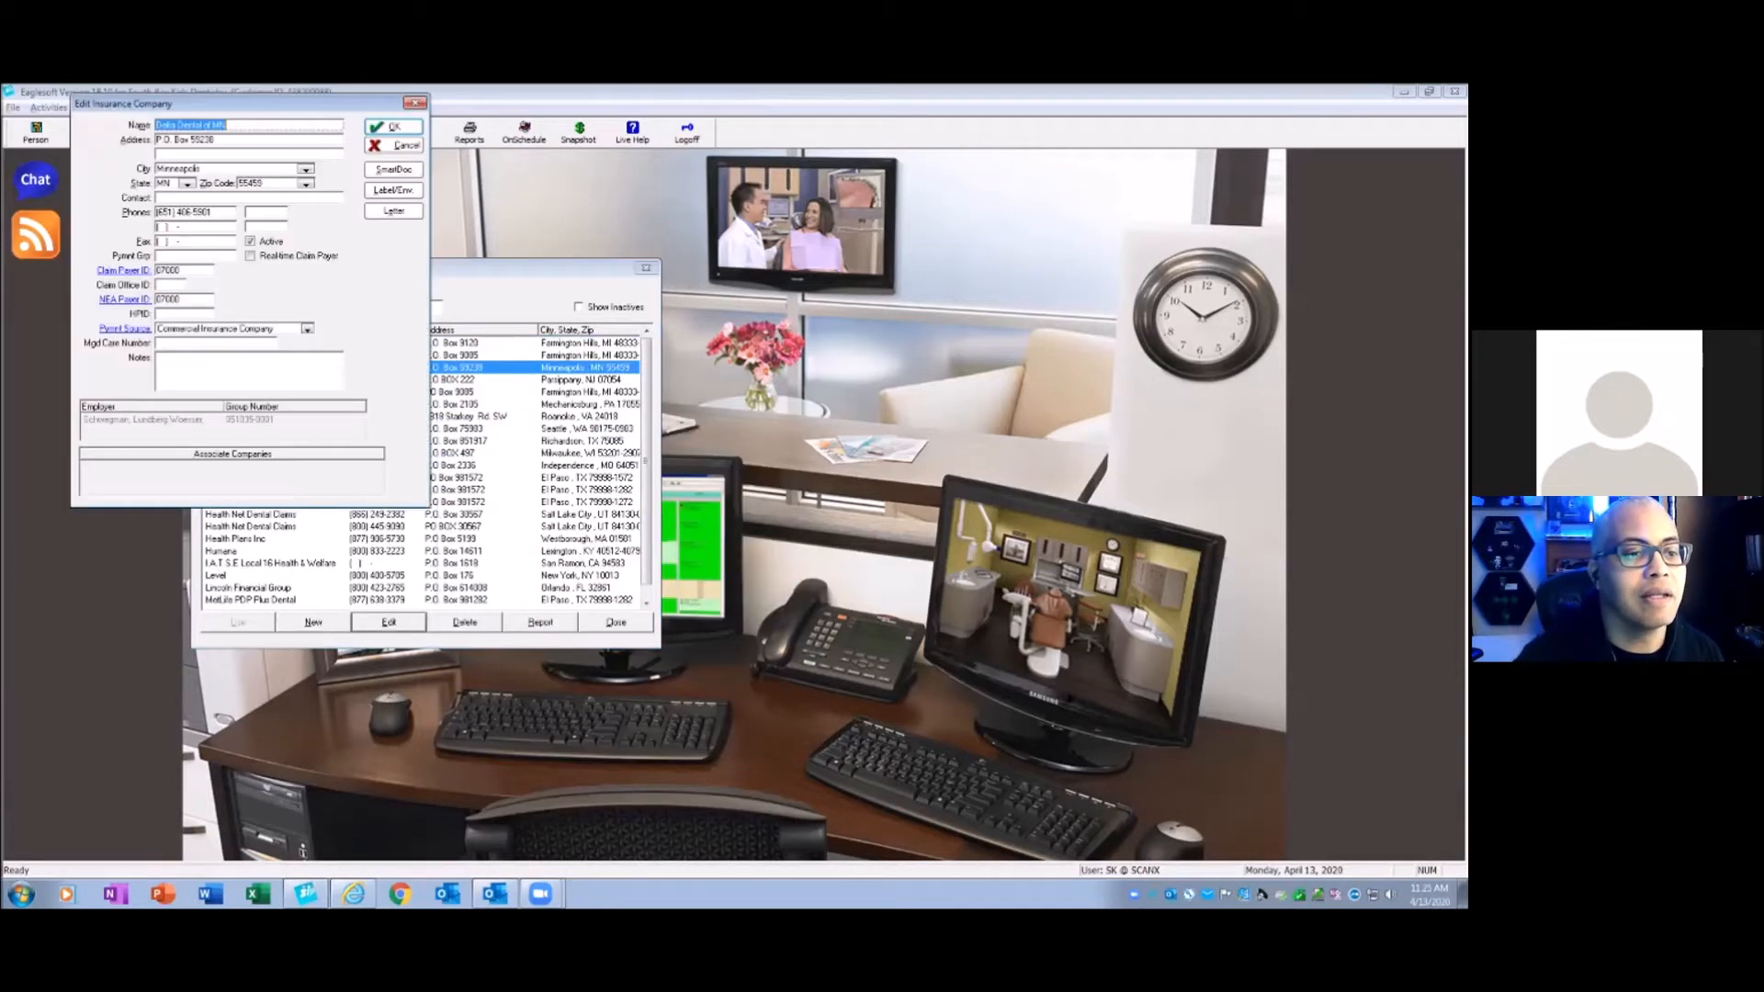
pyautogui.click(393, 127)
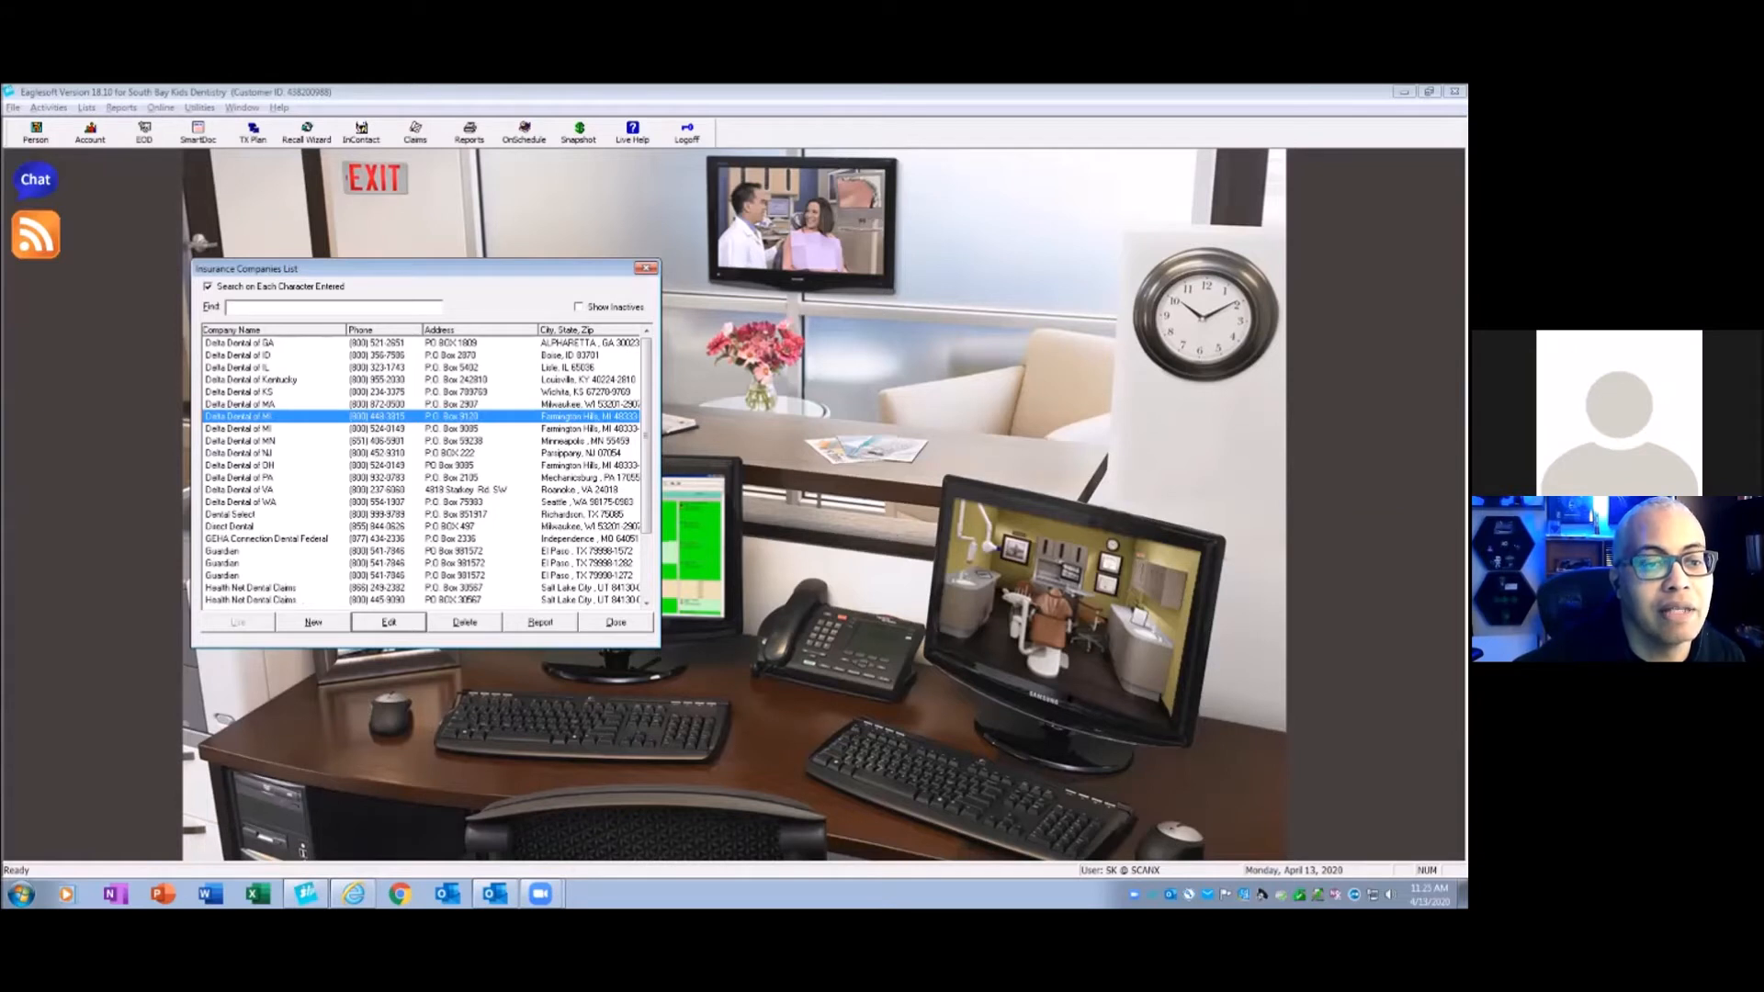
pyautogui.click(273, 427)
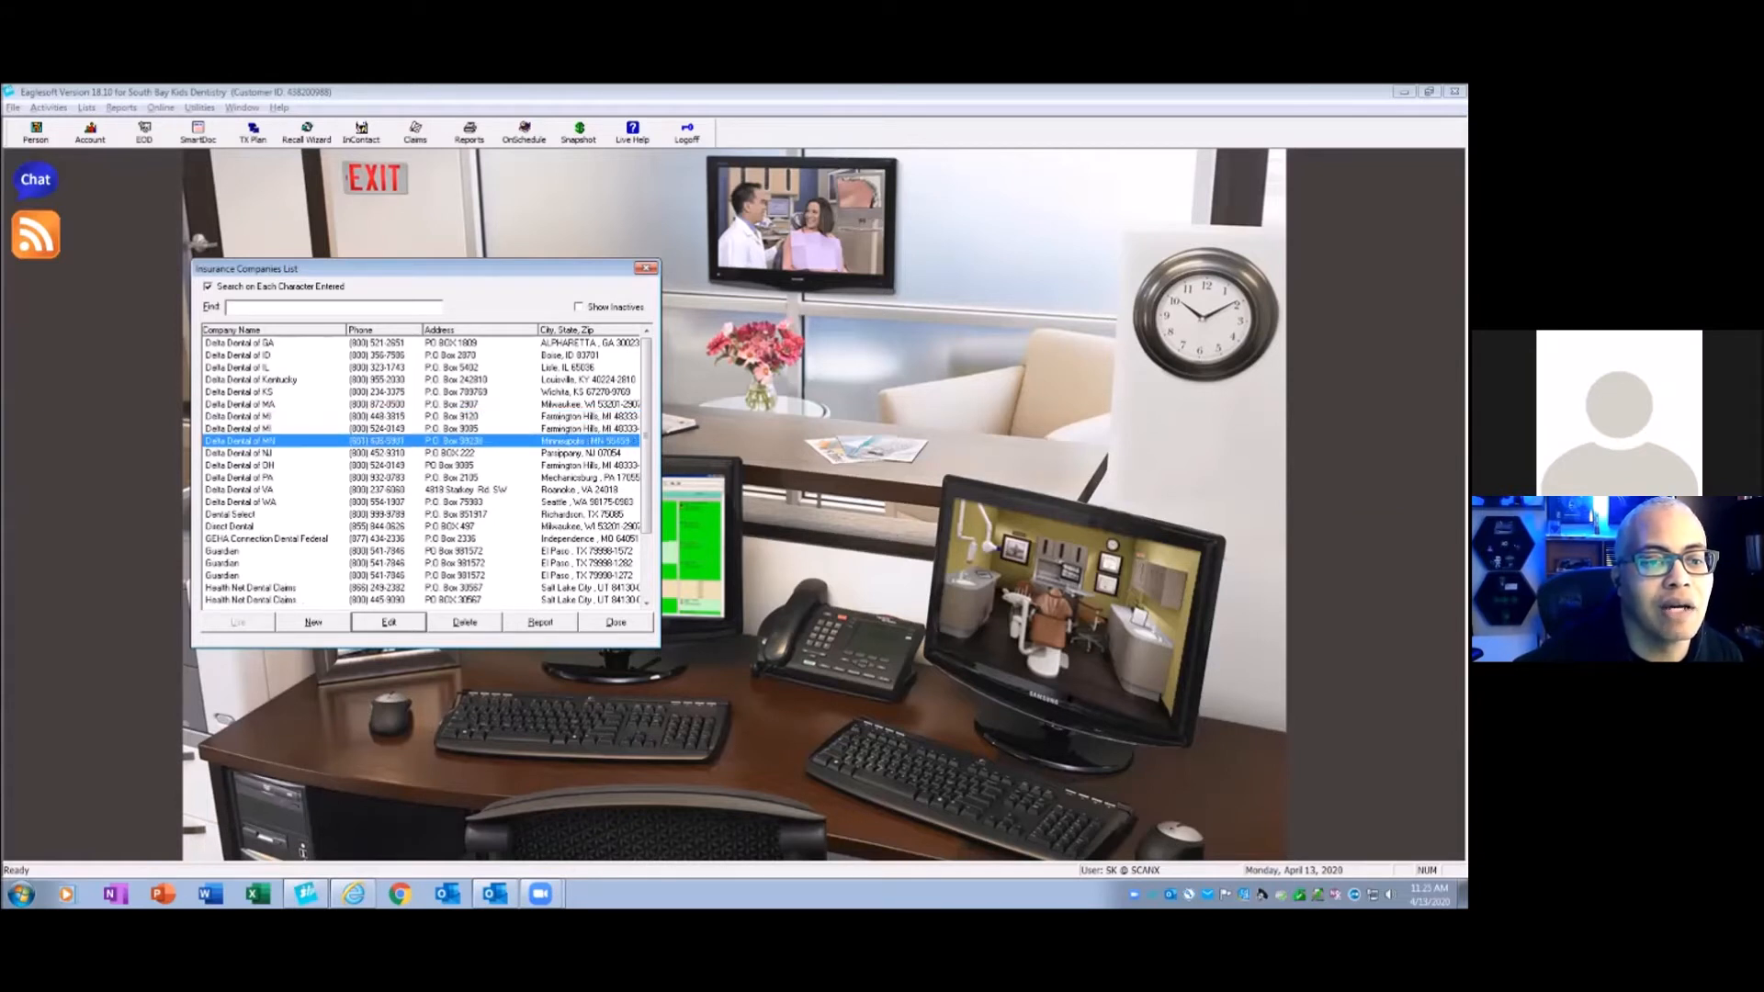
# - Rename Delta Dental of Kentucky to Delta Dental of KY
pyautogui.click(257, 379)
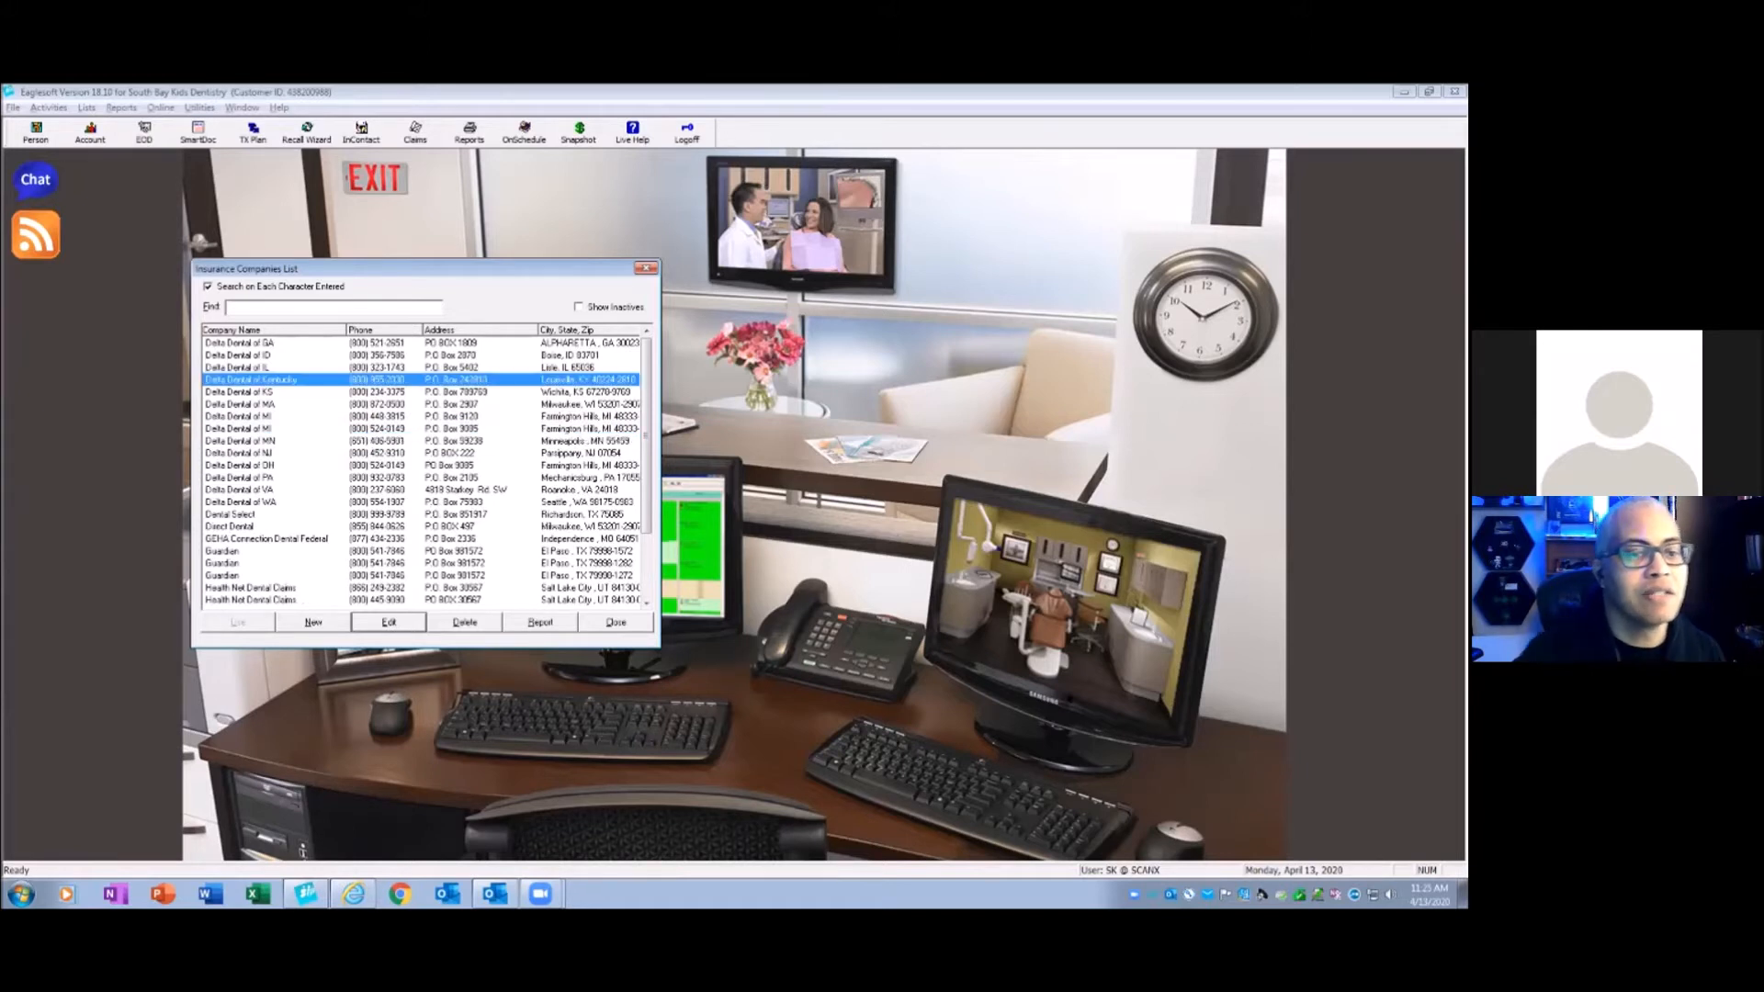
pyautogui.click(387, 622)
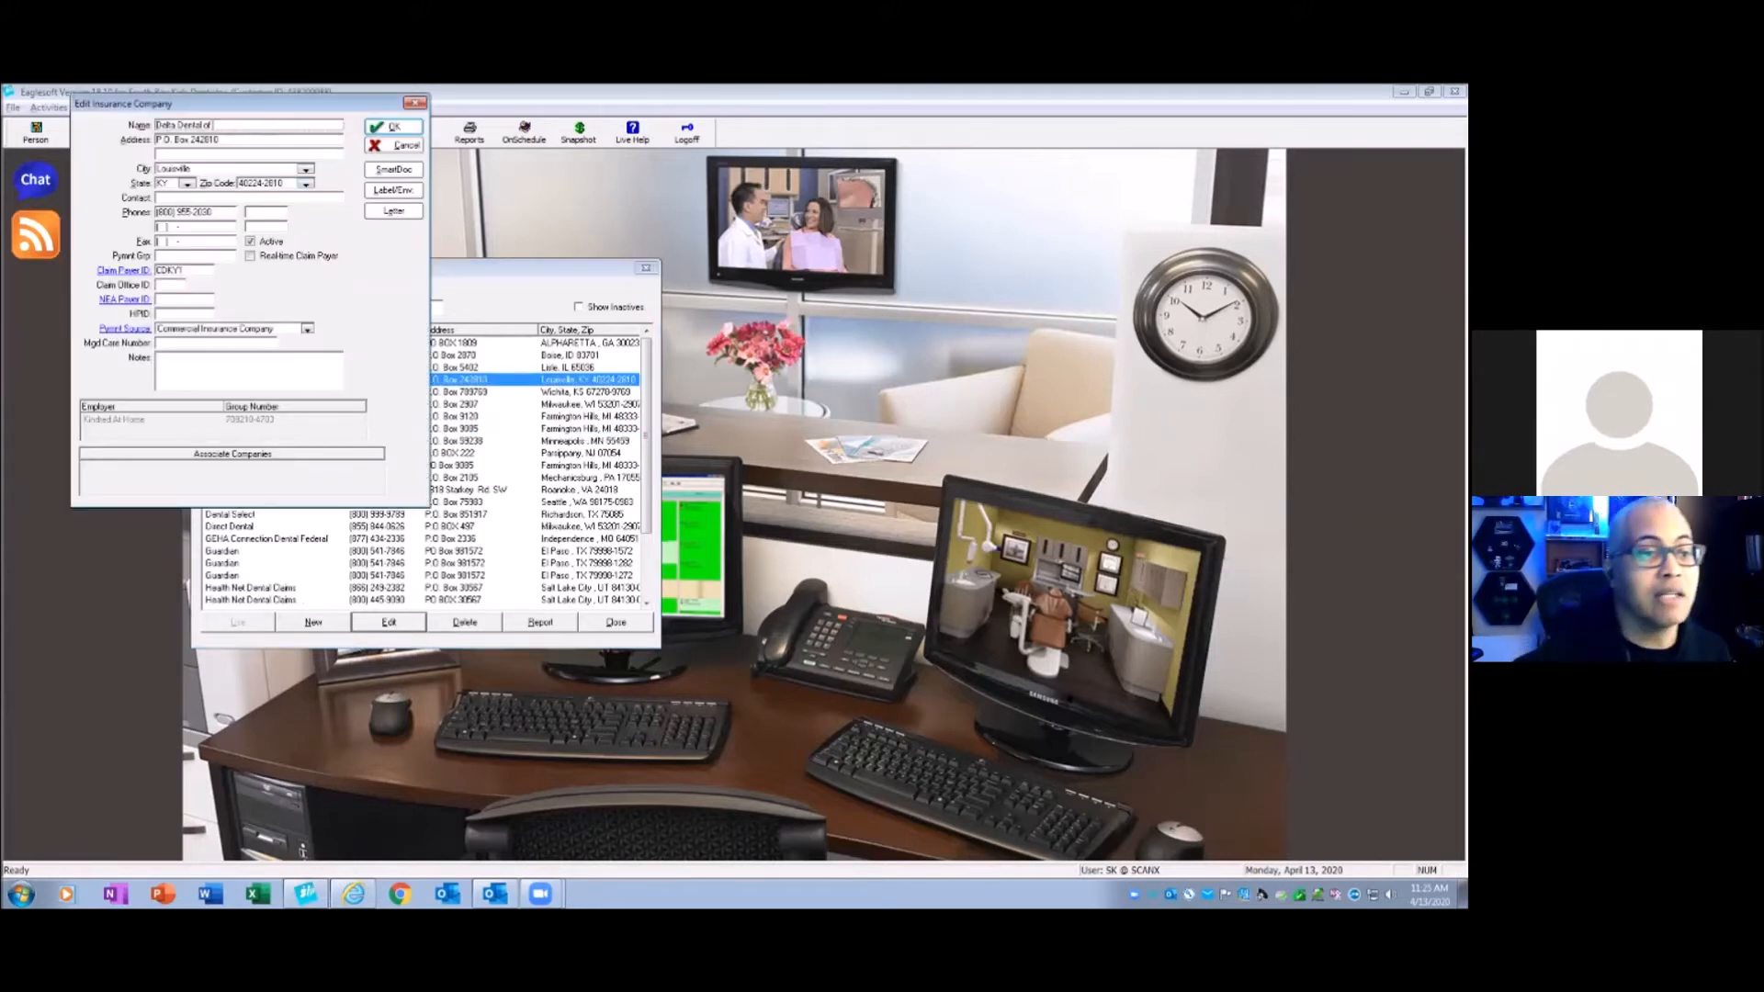
pyautogui.write('K')
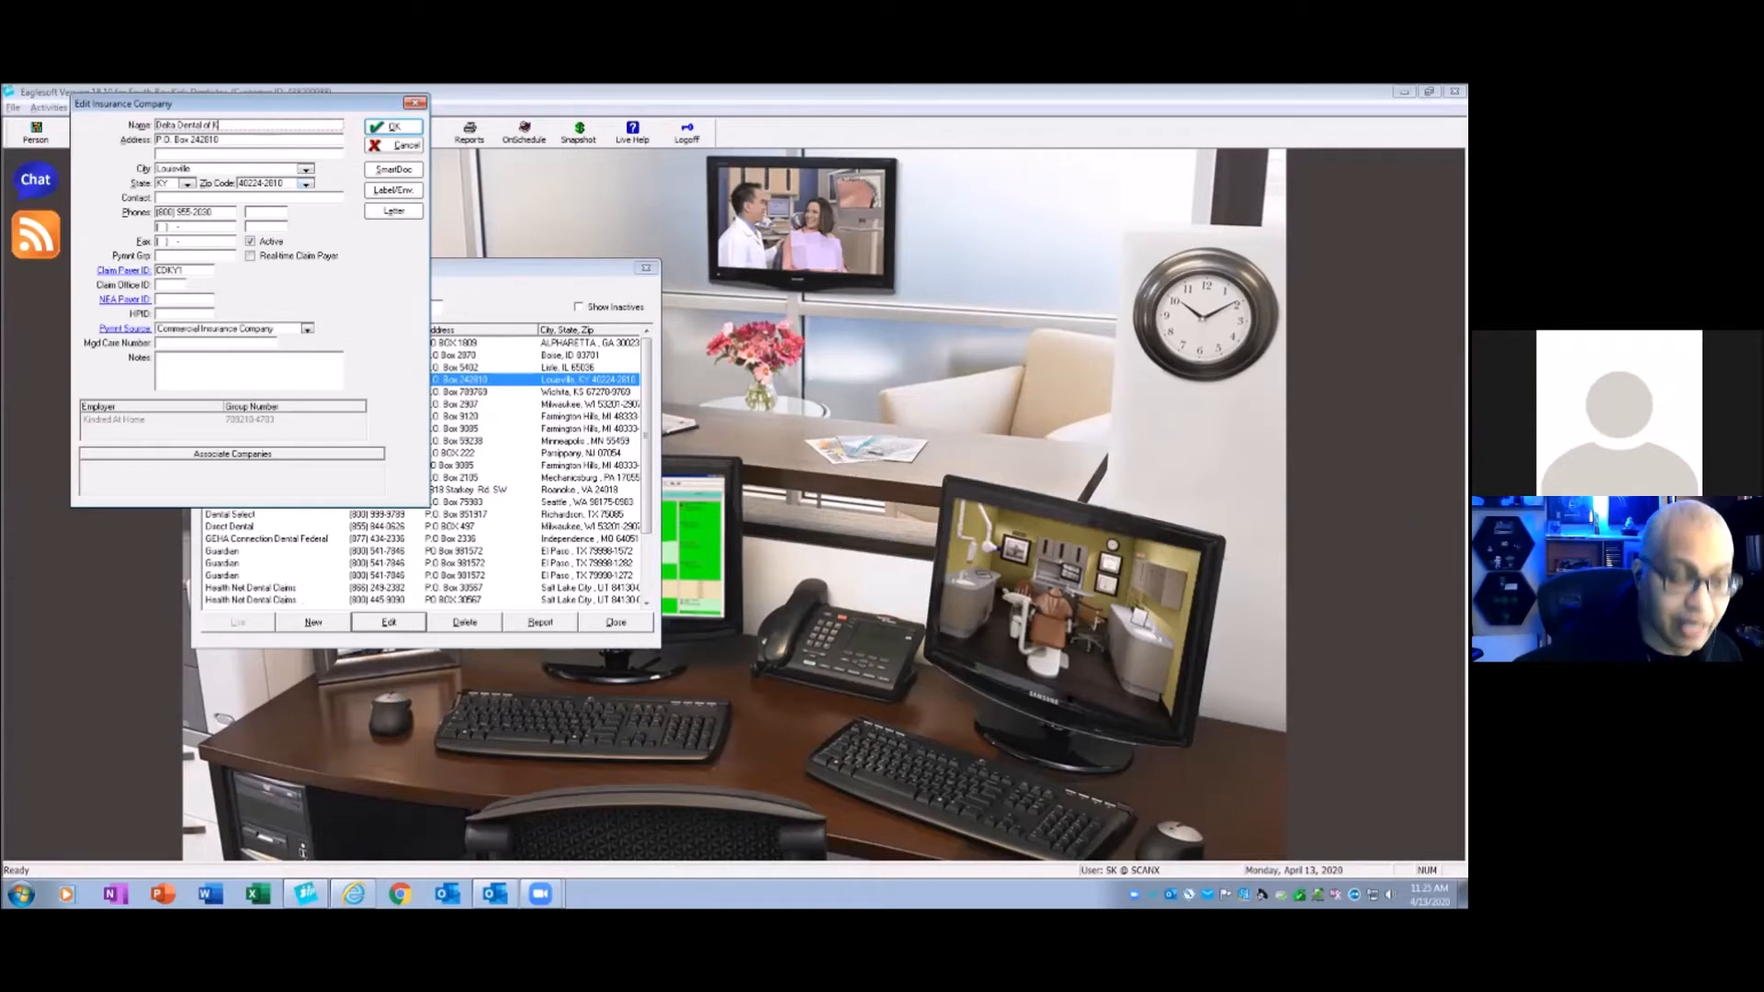
pyautogui.click(394, 127)
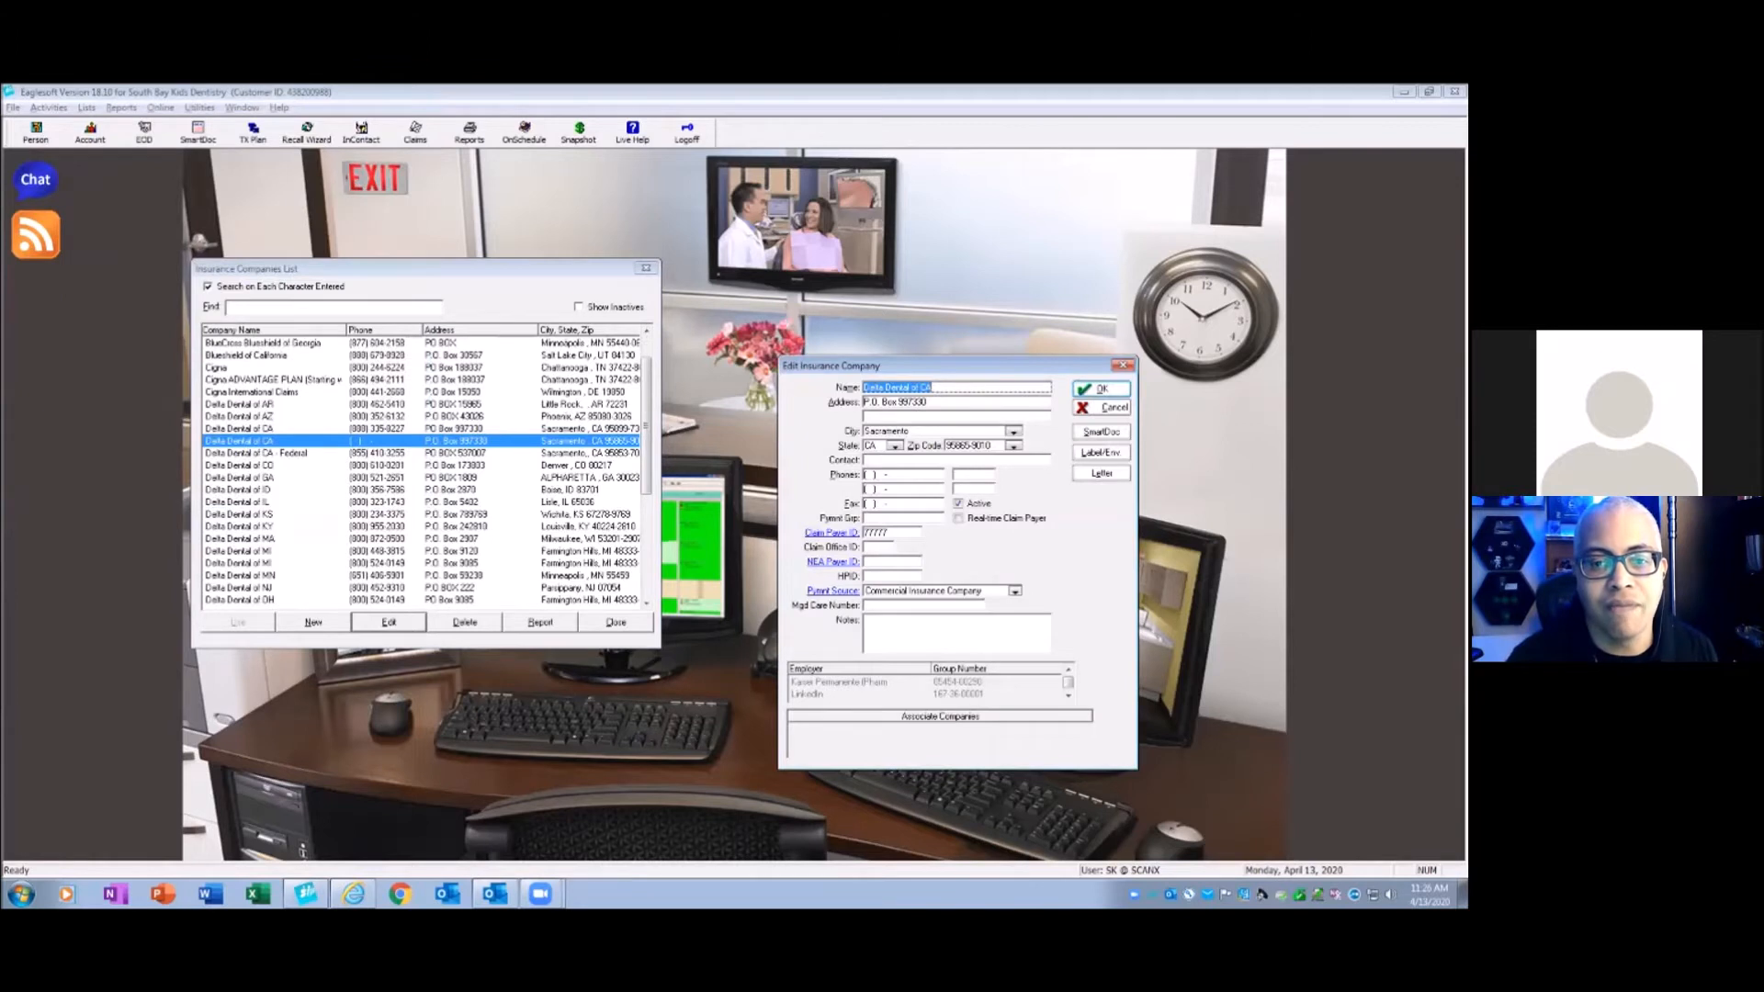
# - Append (COPY) to the duplicate Delta Dental of CA name and confirm saving
pyautogui.click(946, 401)
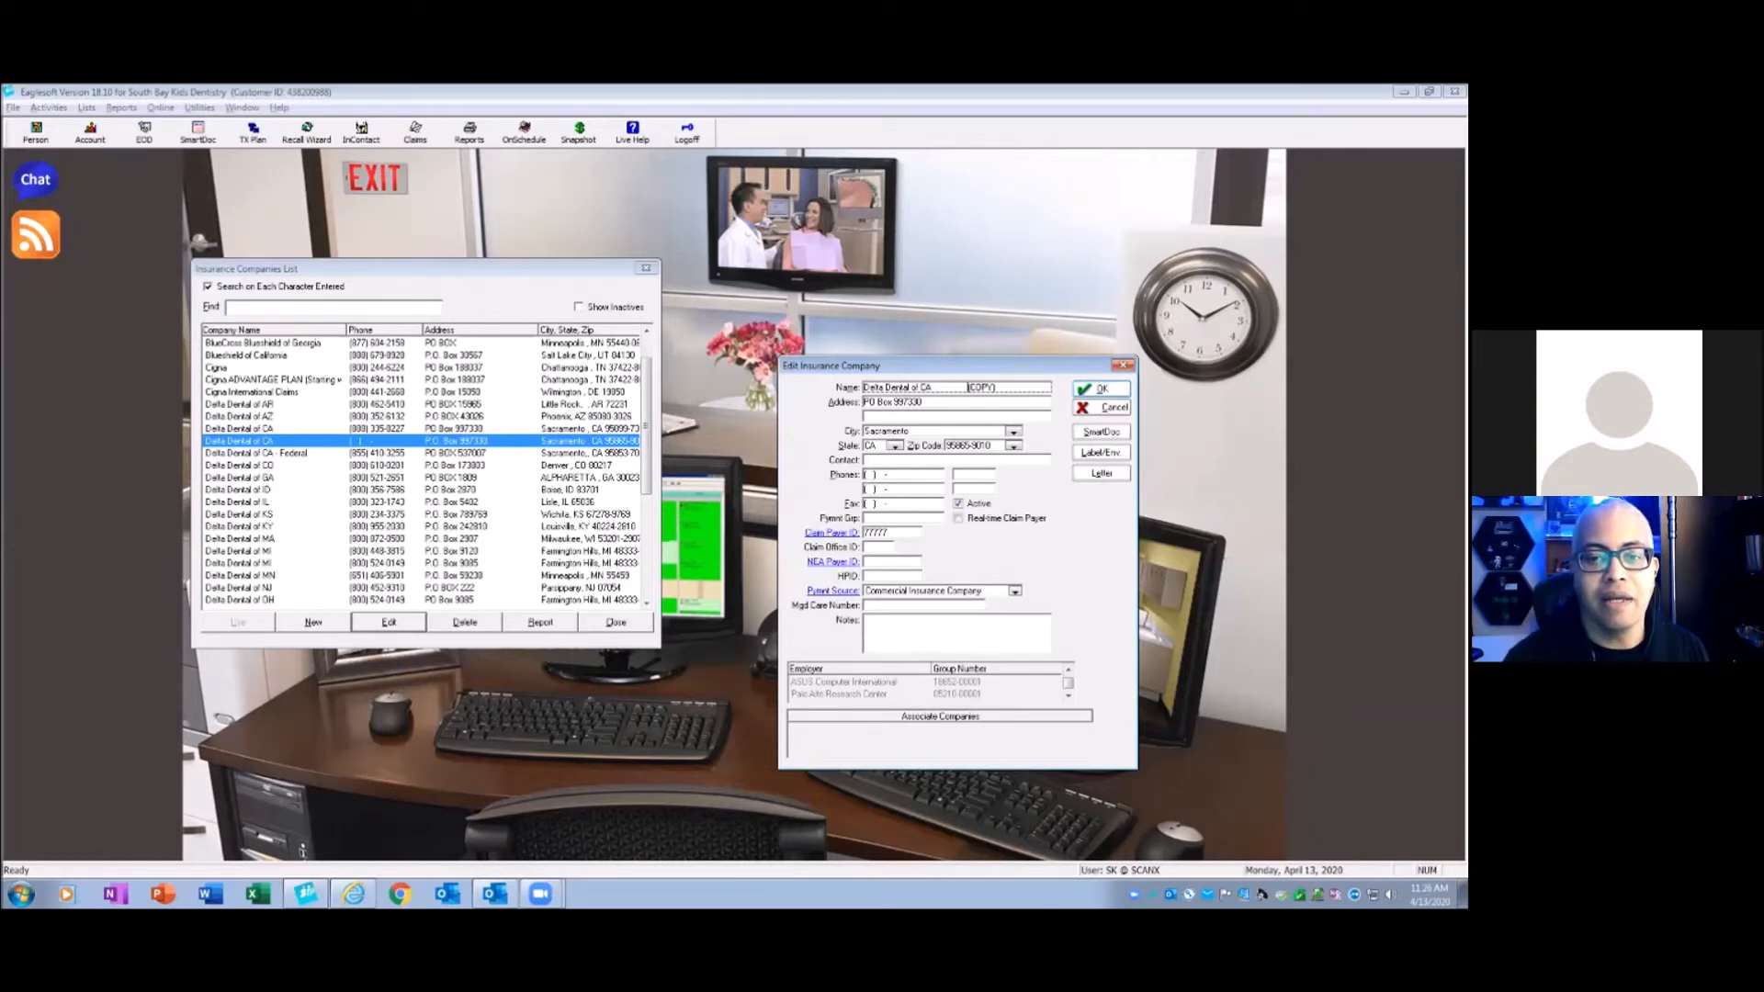
pyautogui.click(1100, 389)
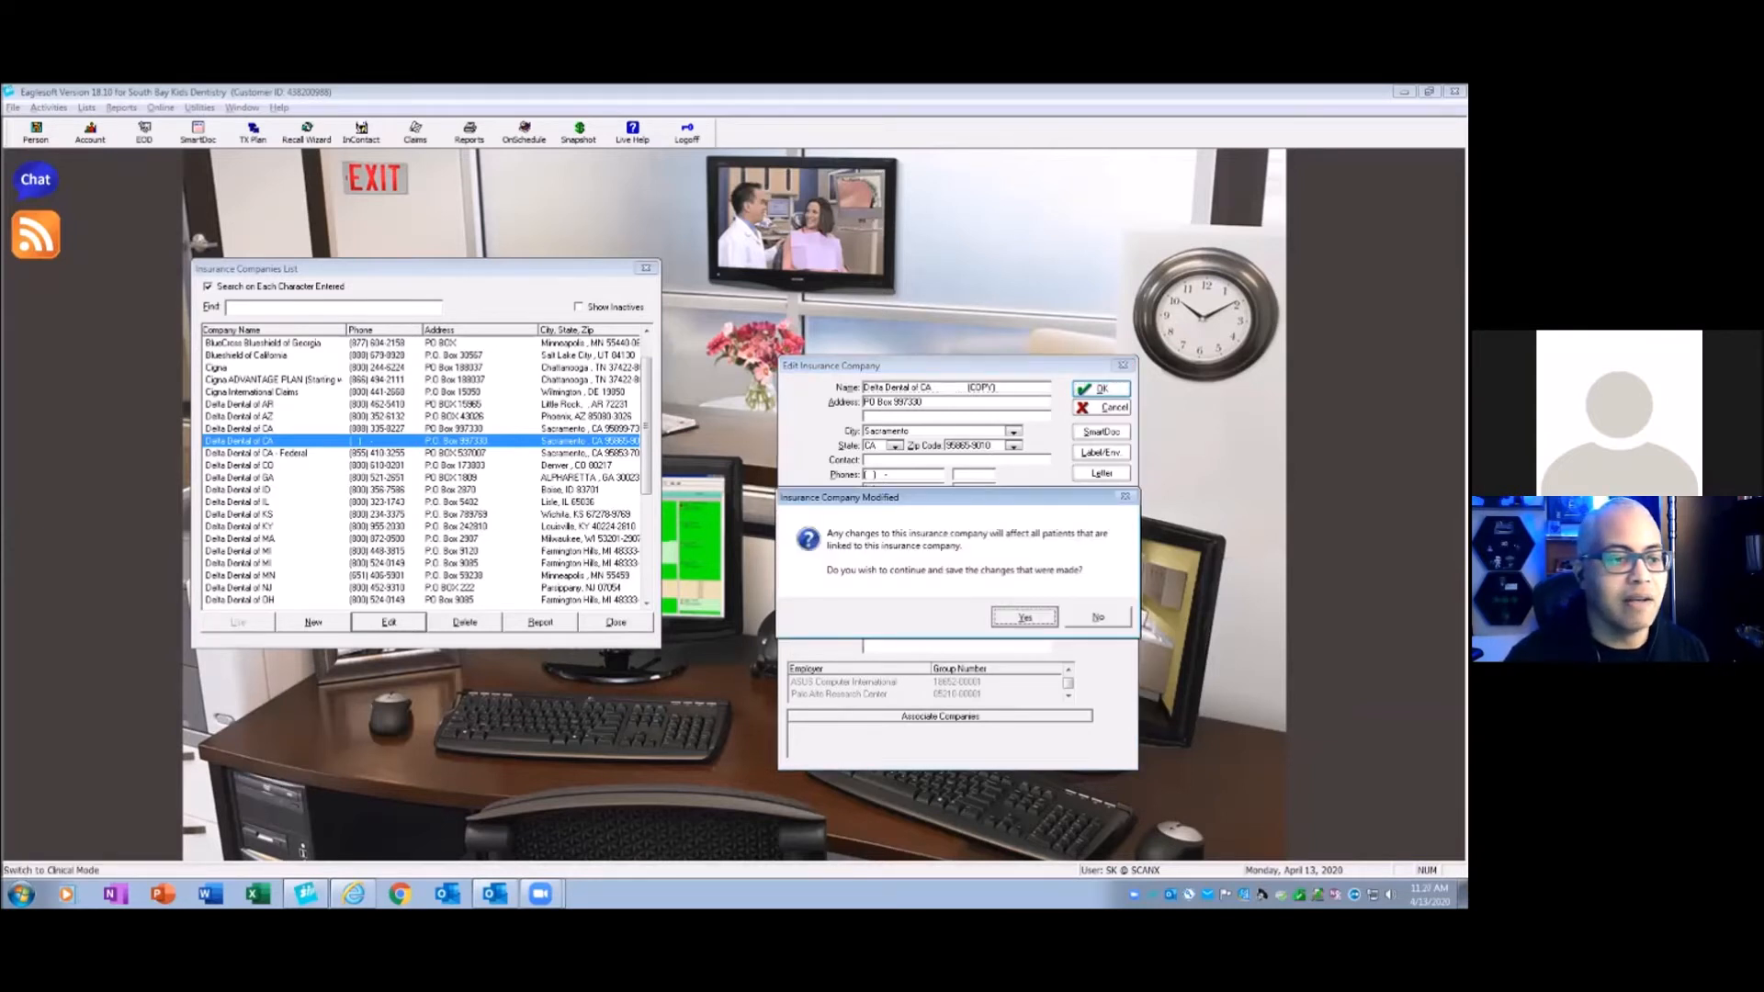
pyautogui.click(1024, 617)
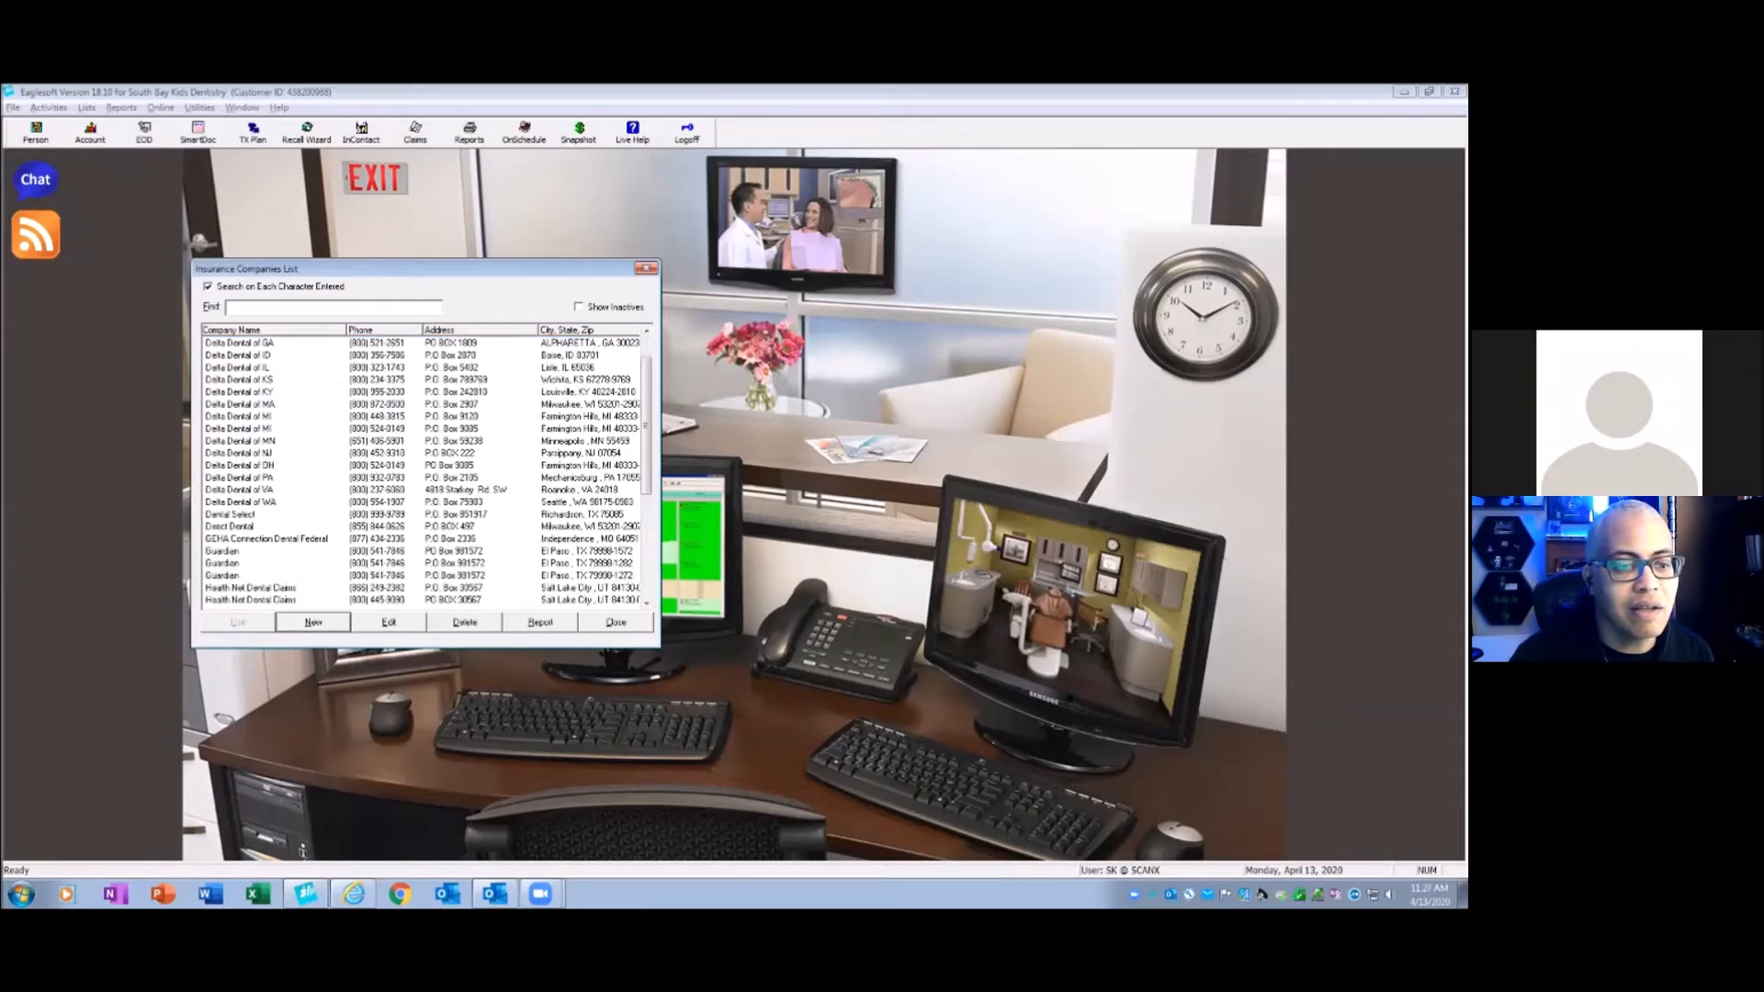
# - Rename the first Guardian entry to Guardian + and confirm the save
pyautogui.click(282, 563)
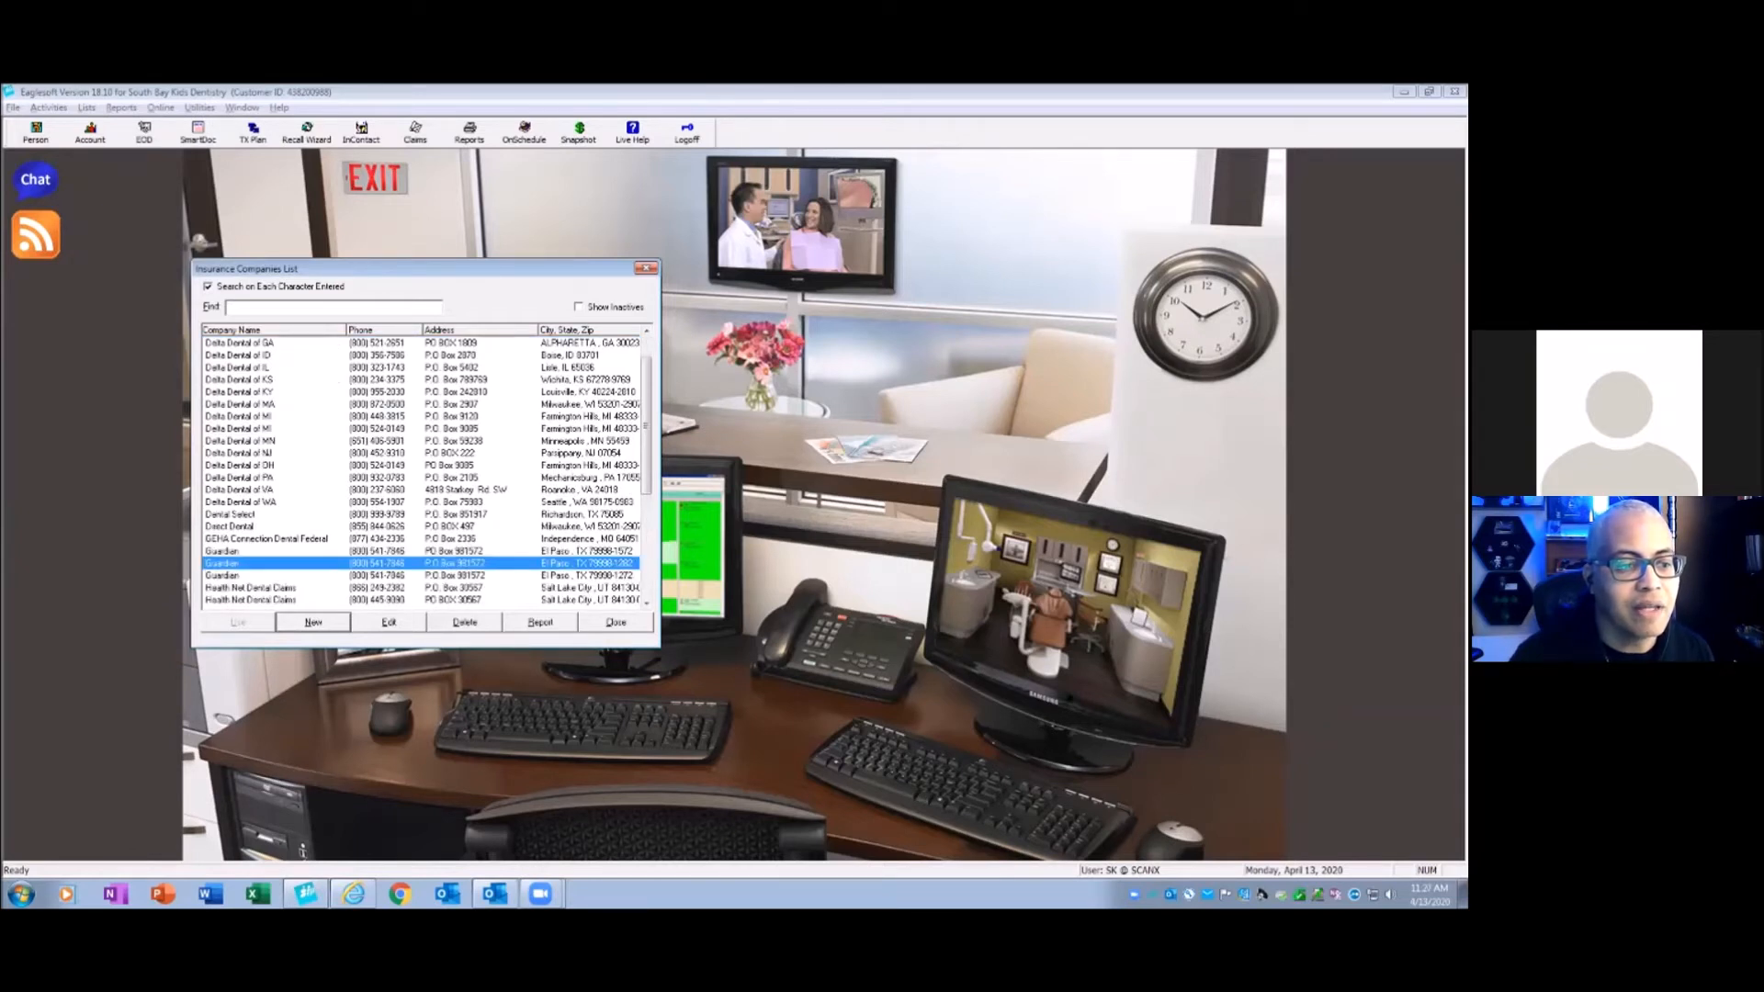
pyautogui.click(282, 549)
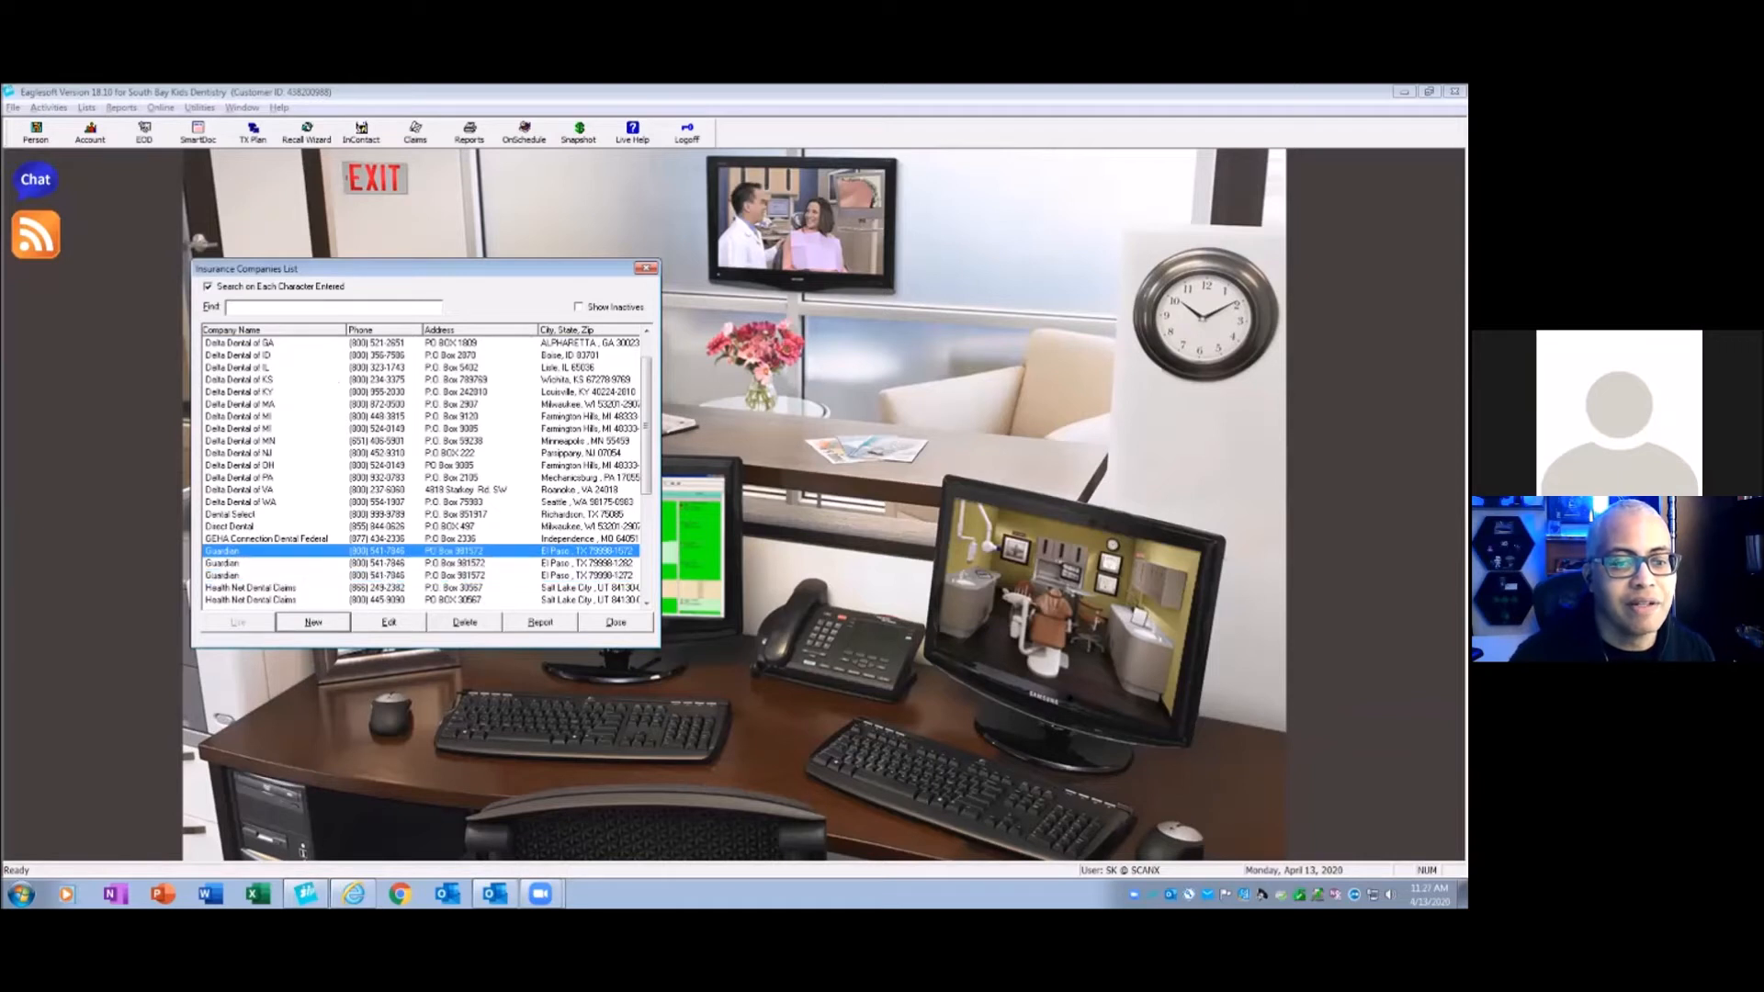
pyautogui.click(388, 622)
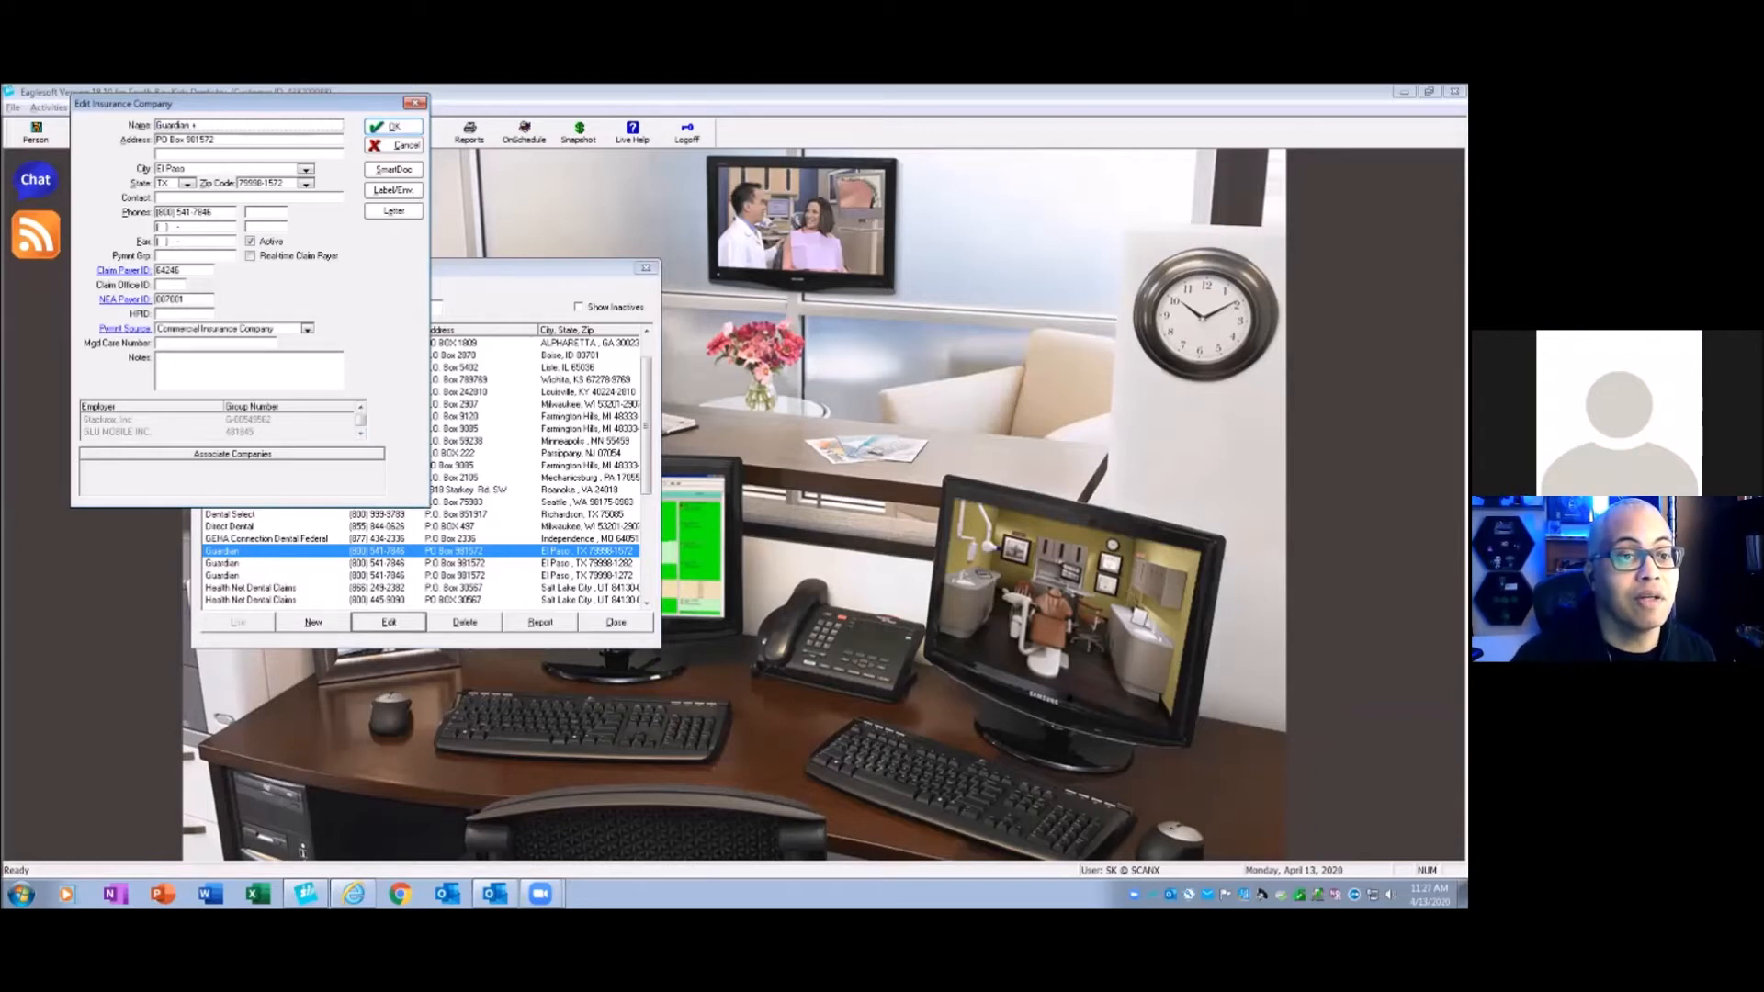
pyautogui.click(393, 127)
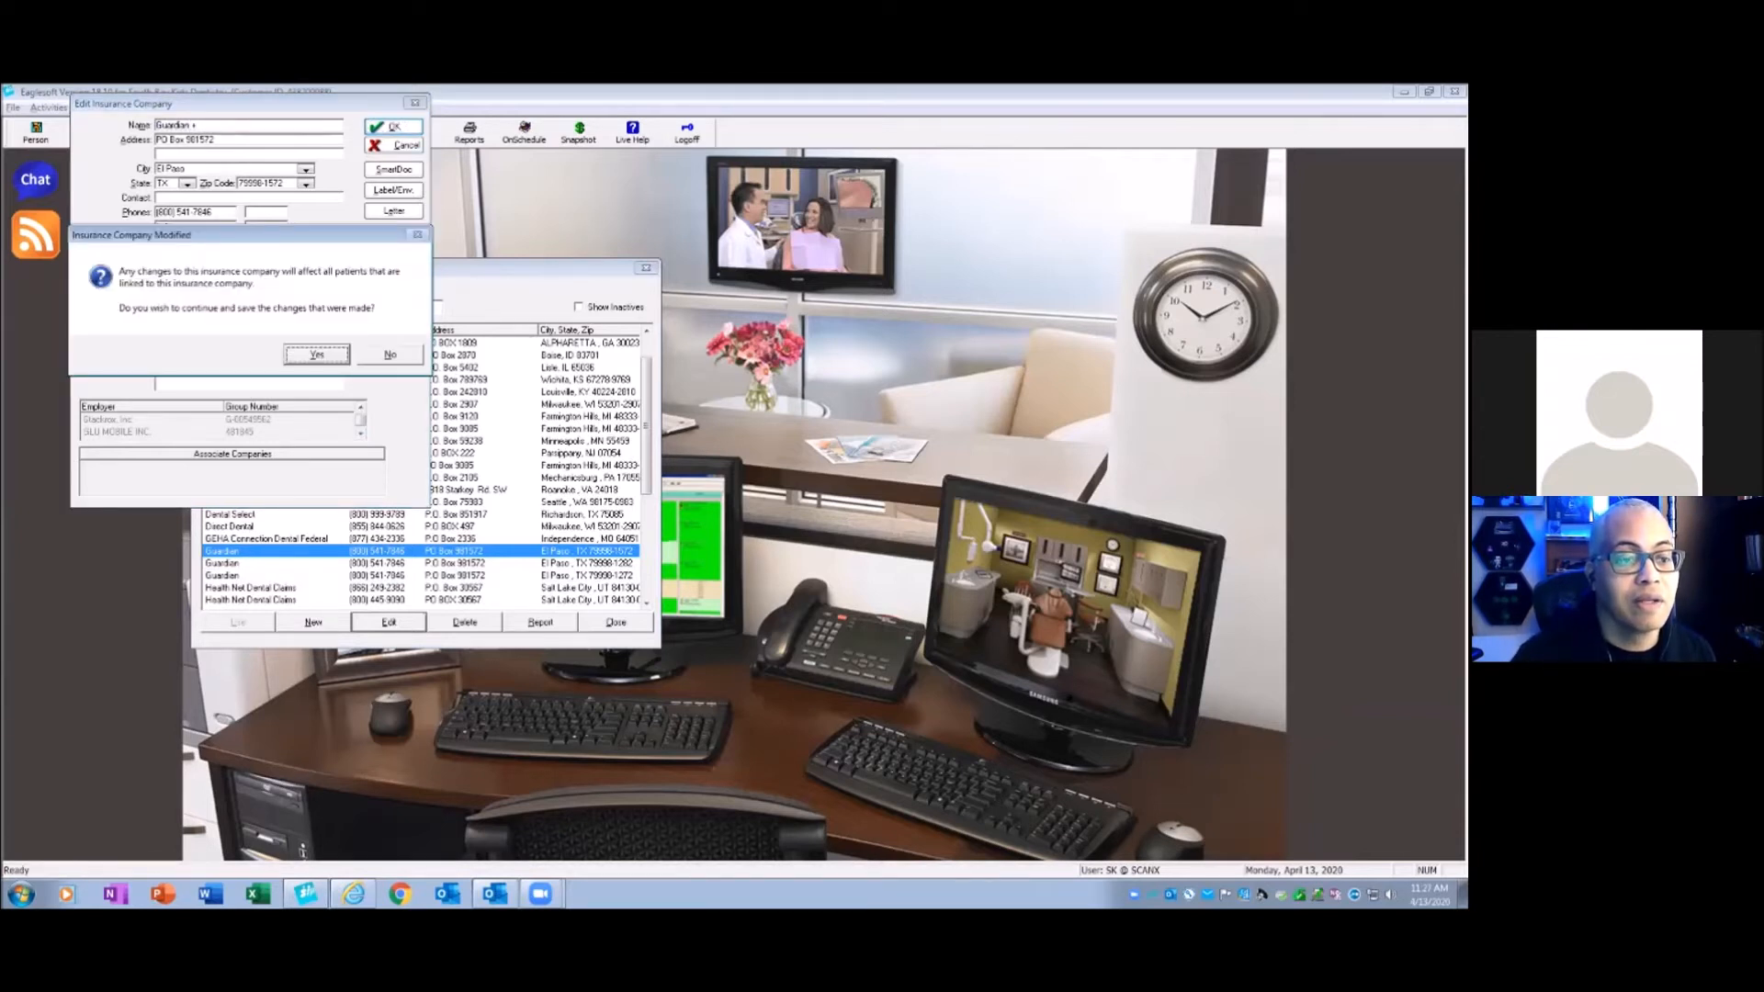
pyautogui.click(316, 355)
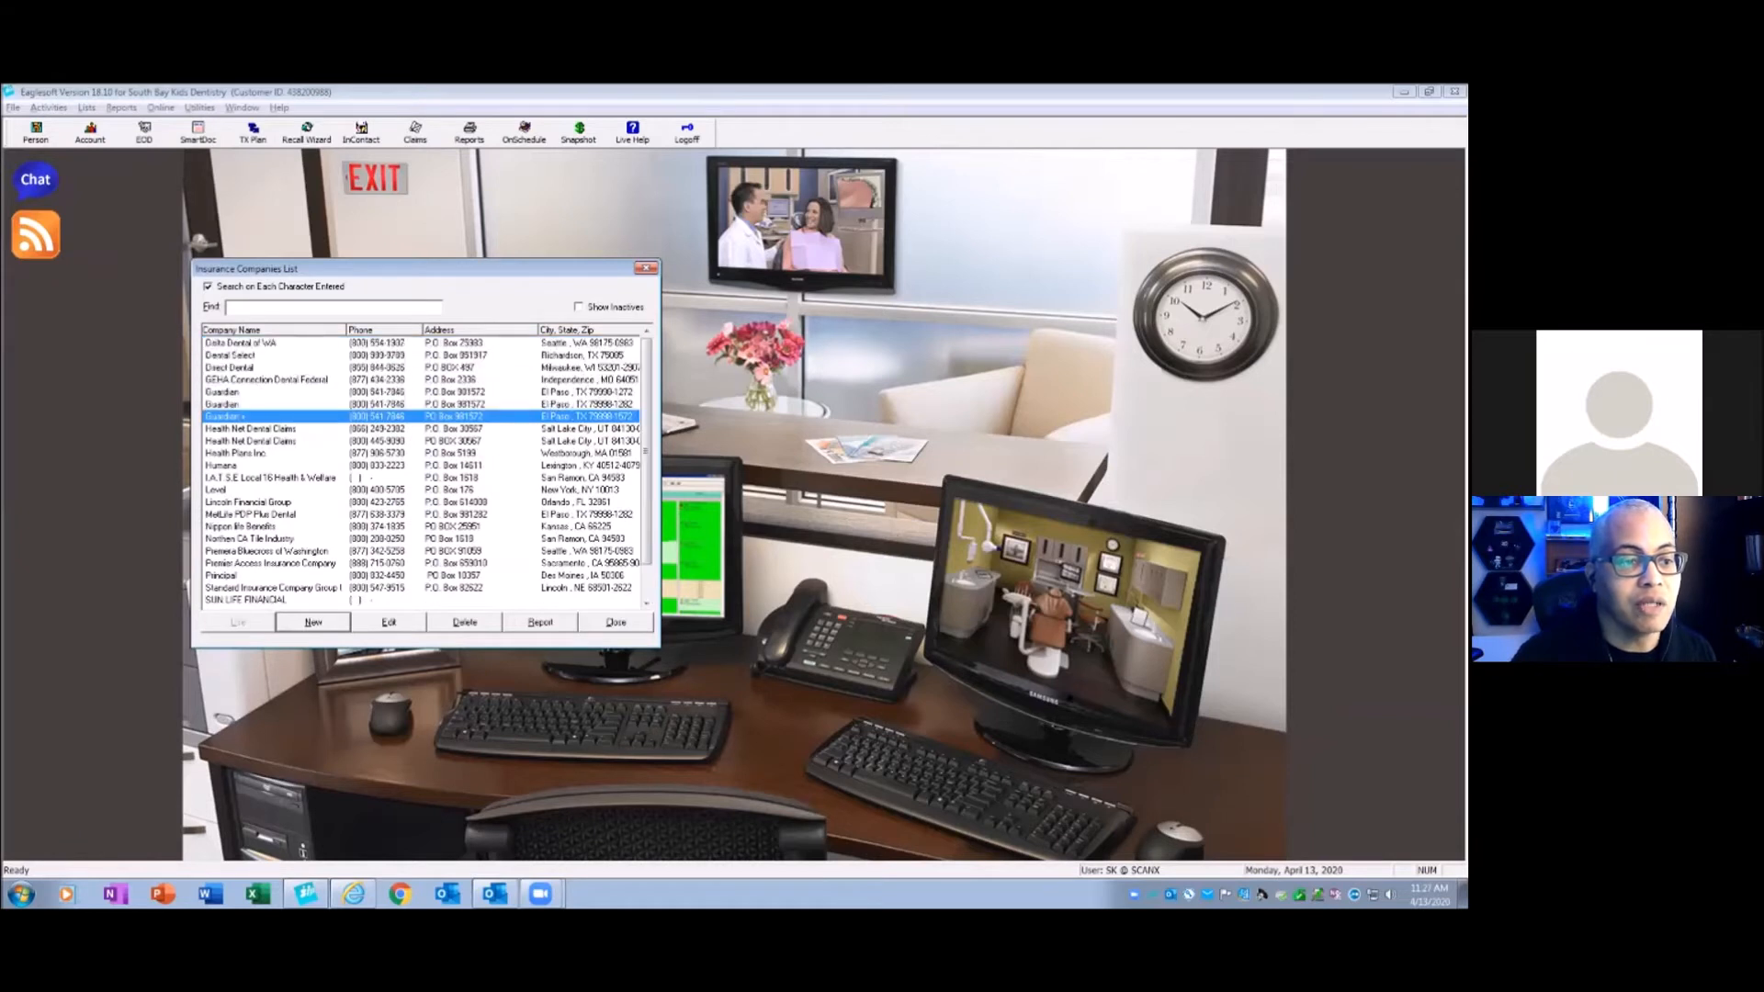
# - Rename the two other Guardian entries to Guardian (COPY) and confirm the saves
pyautogui.click(272, 404)
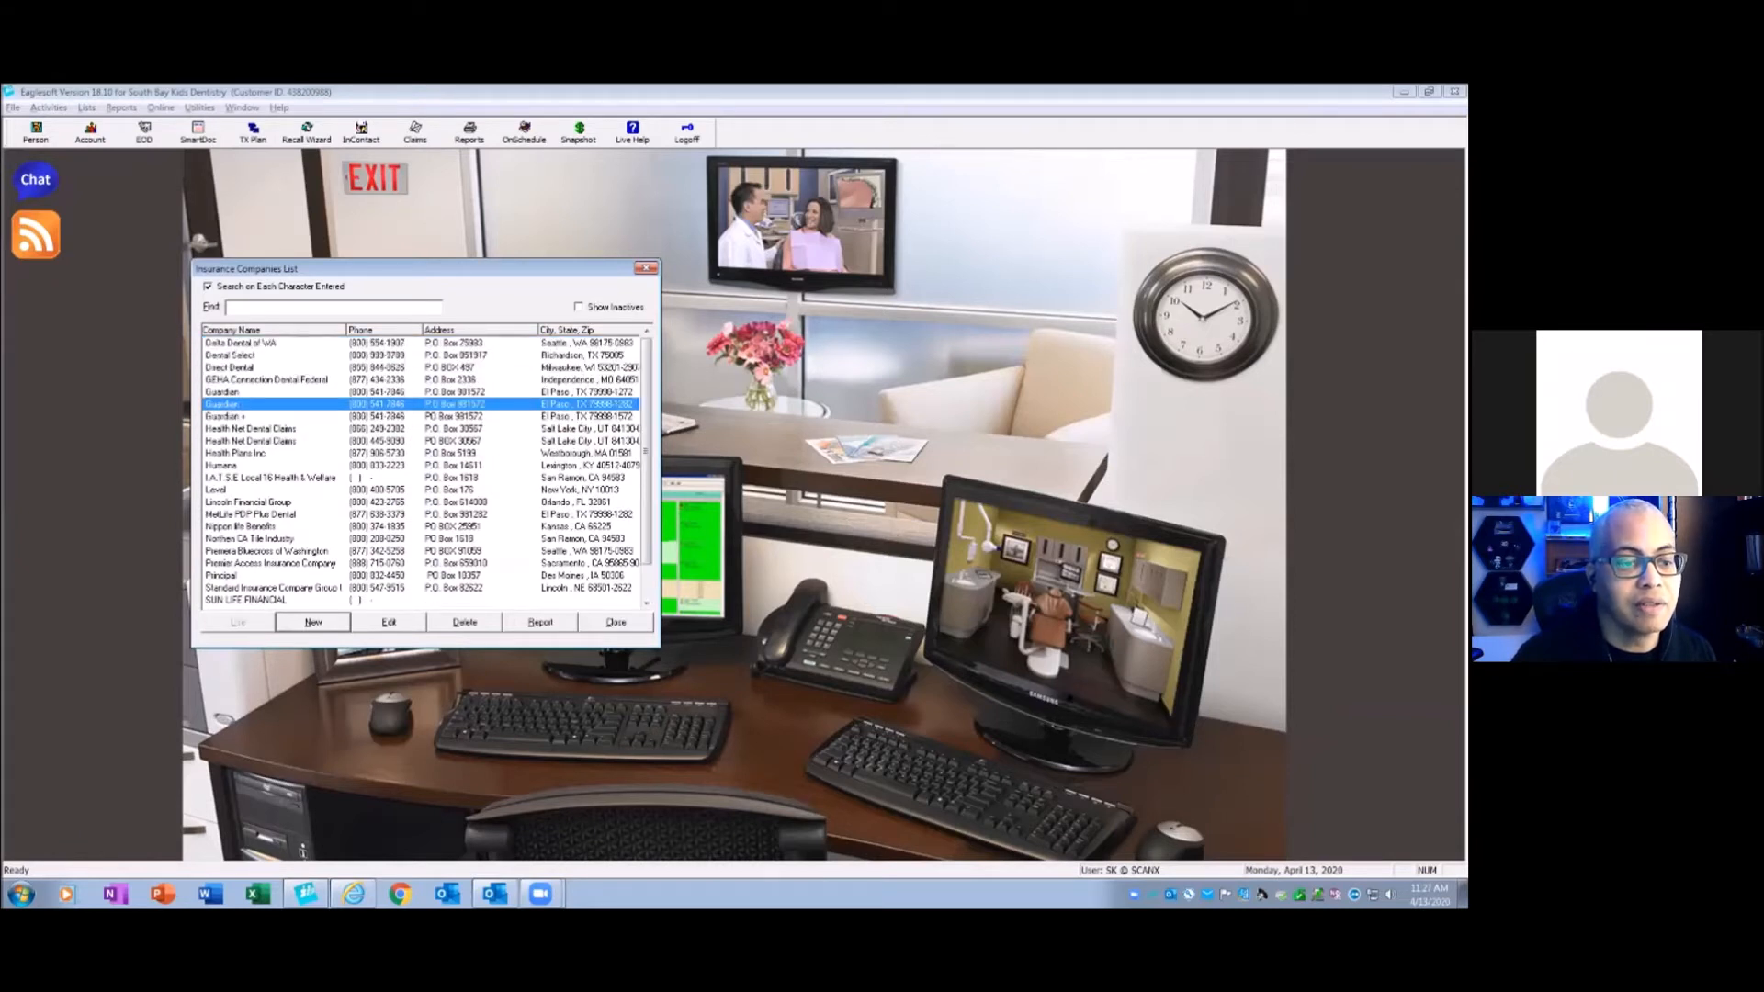
pyautogui.click(388, 622)
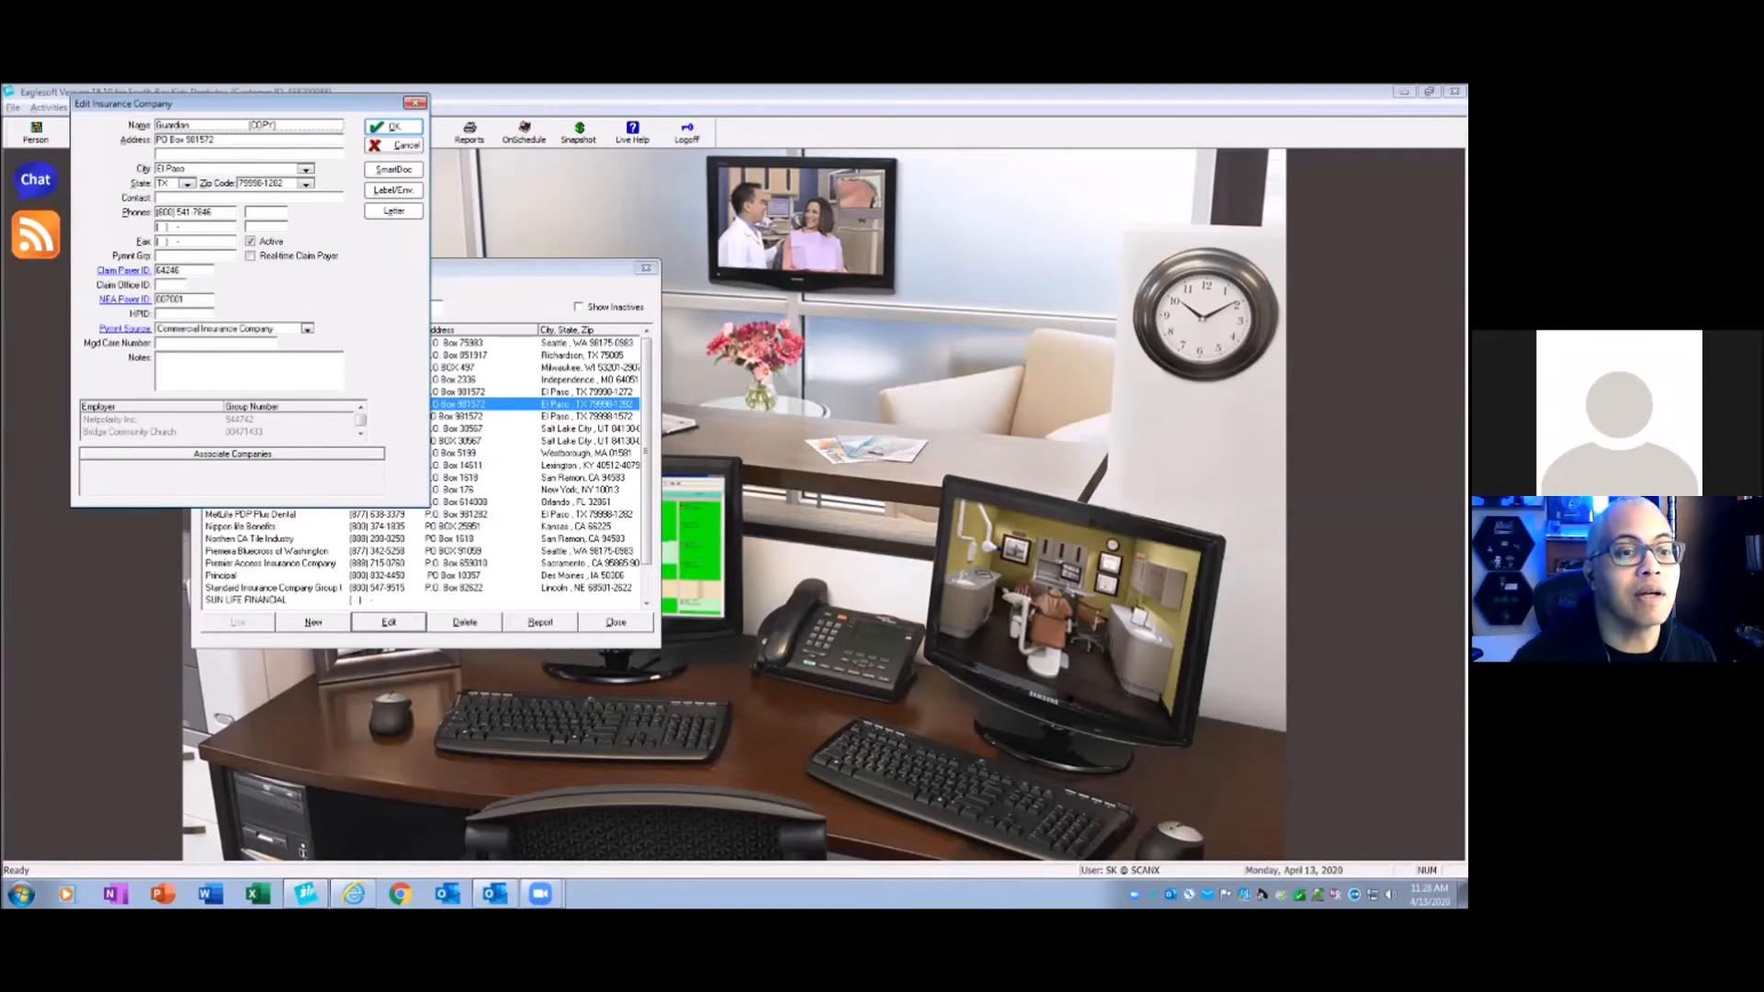
pyautogui.click(393, 126)
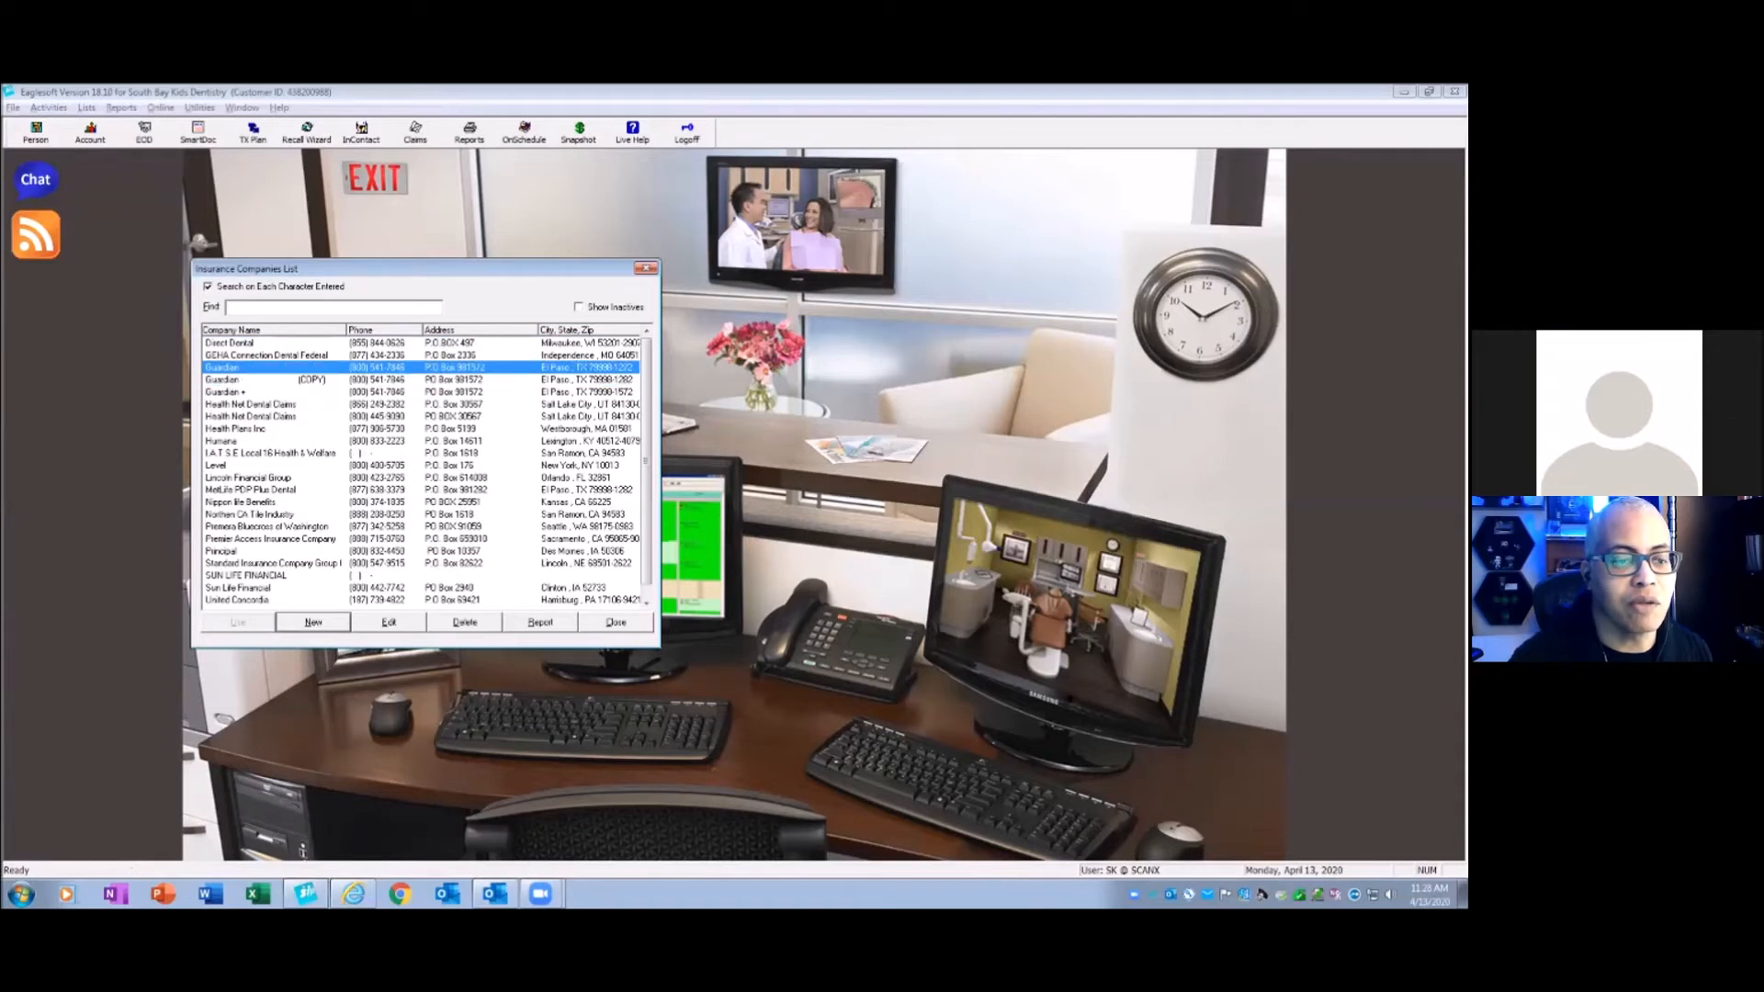
pyautogui.click(387, 622)
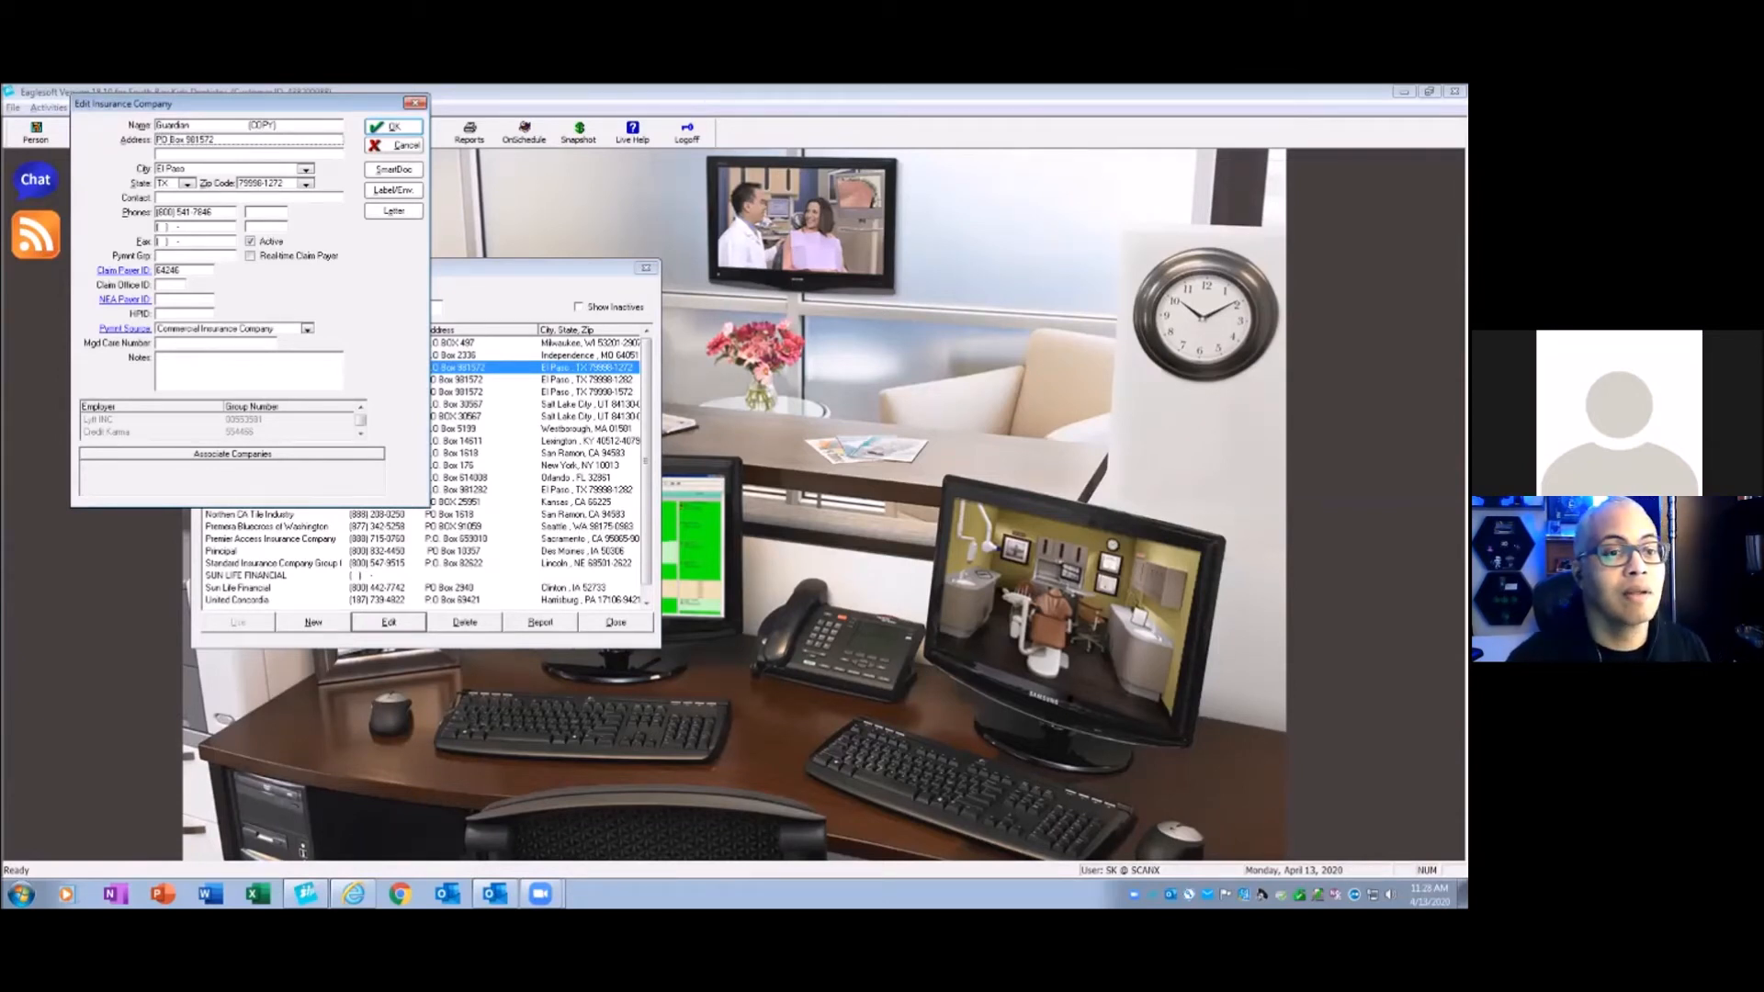
pyautogui.click(393, 127)
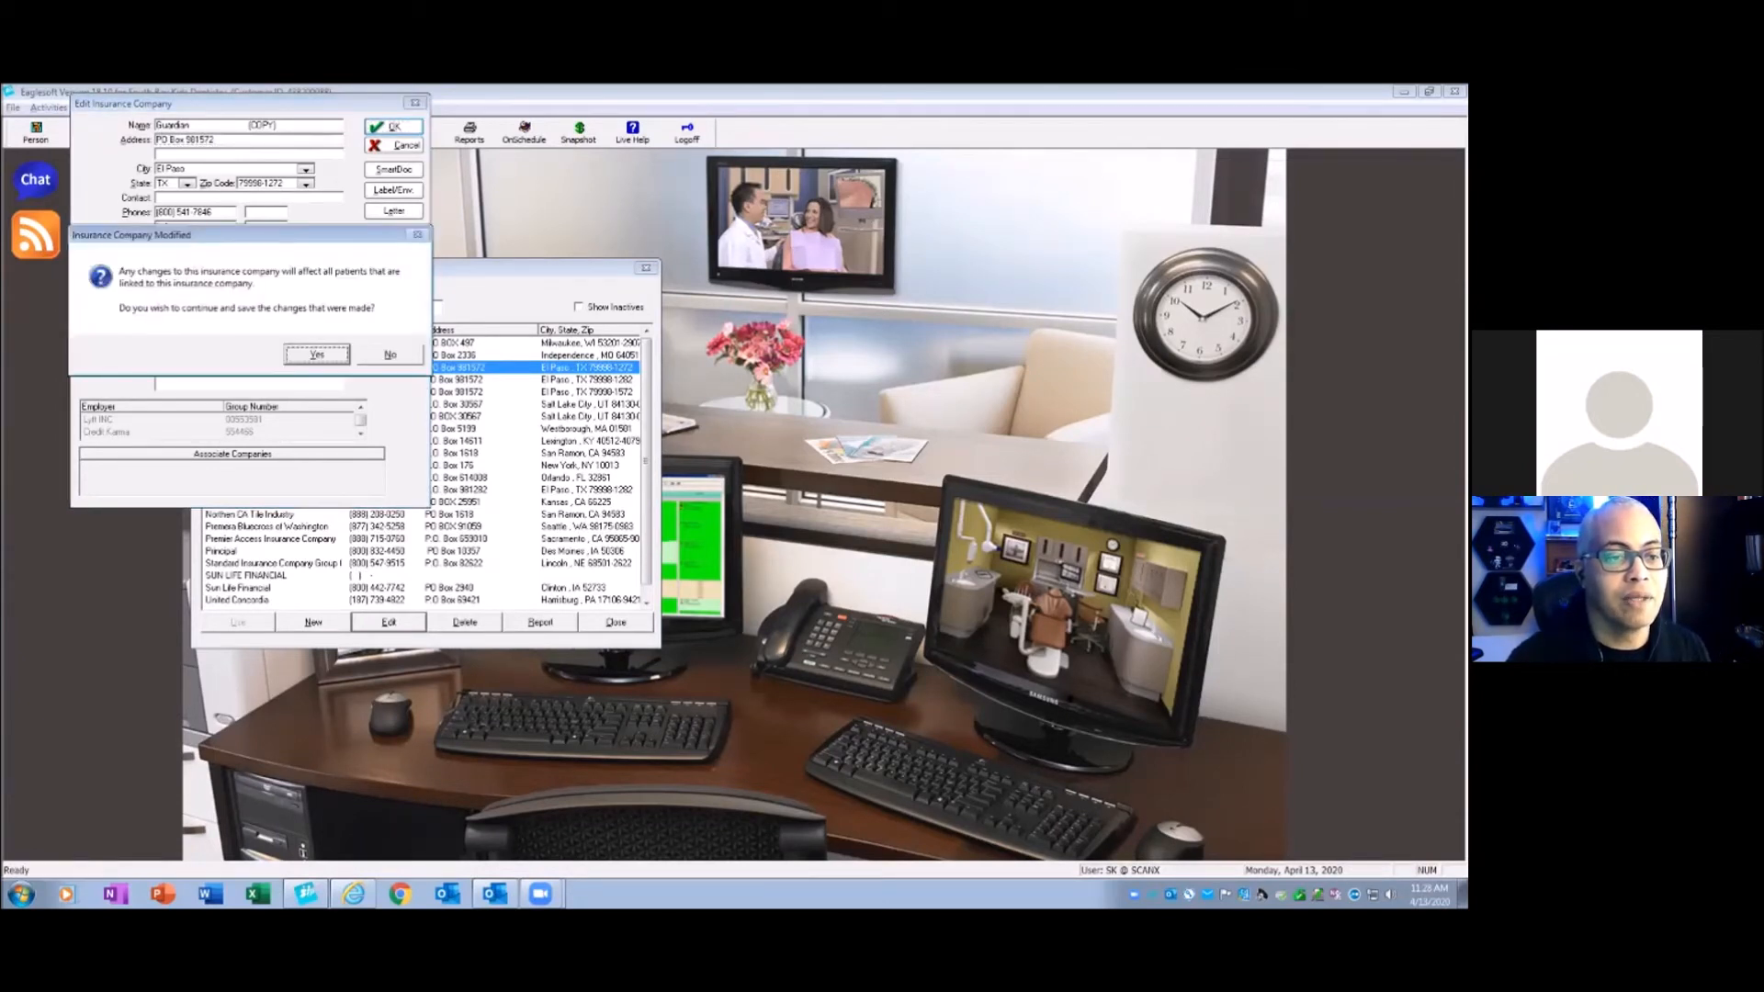
pyautogui.click(316, 355)
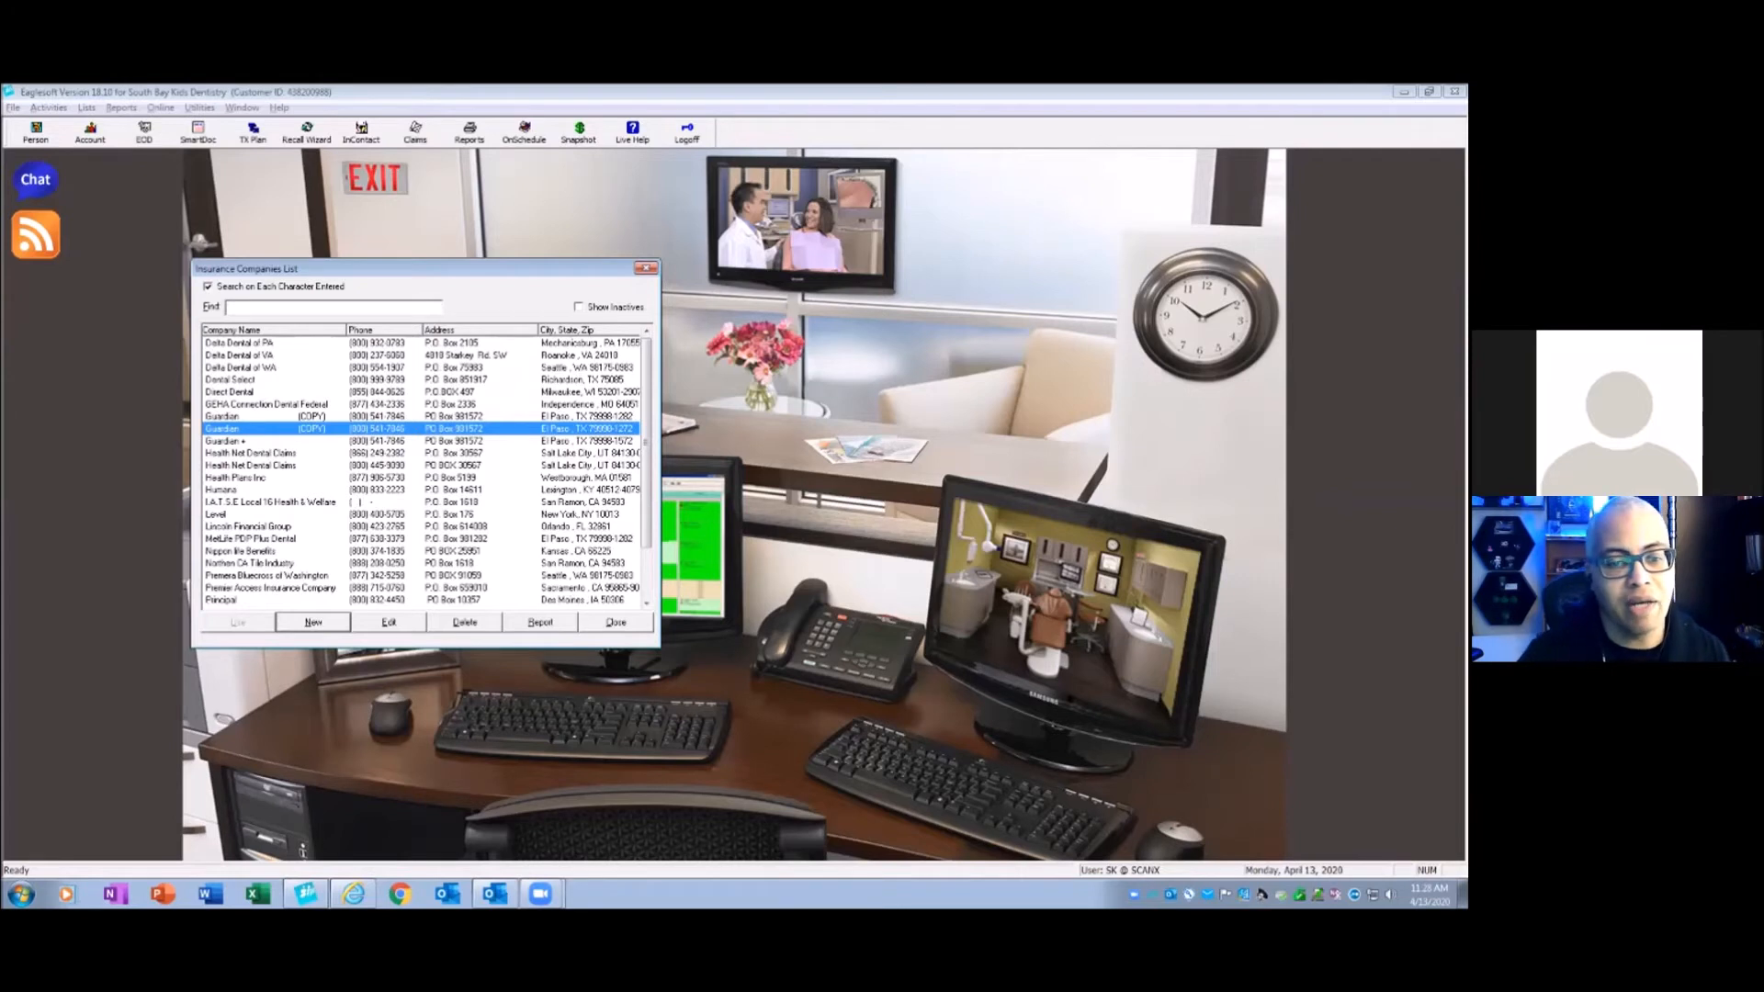
# - Close the Insurance Companies list and open the Employers/Coverage list
pyautogui.click(614, 622)
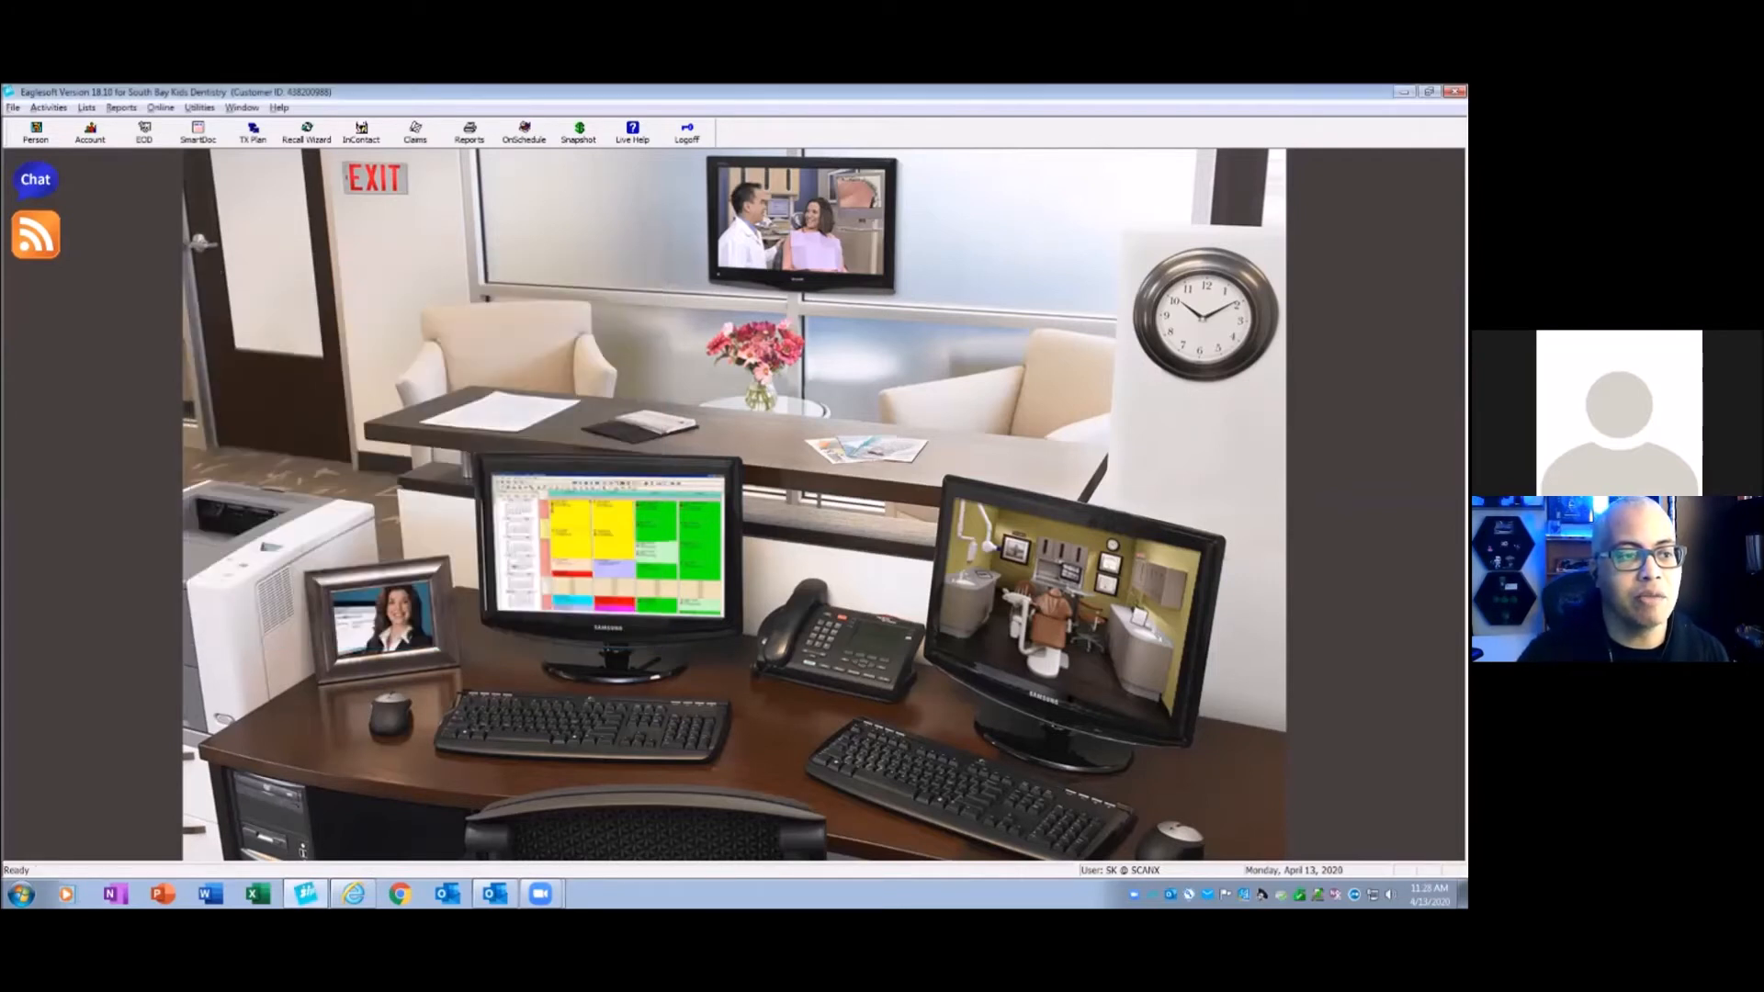
pyautogui.click(120, 107)
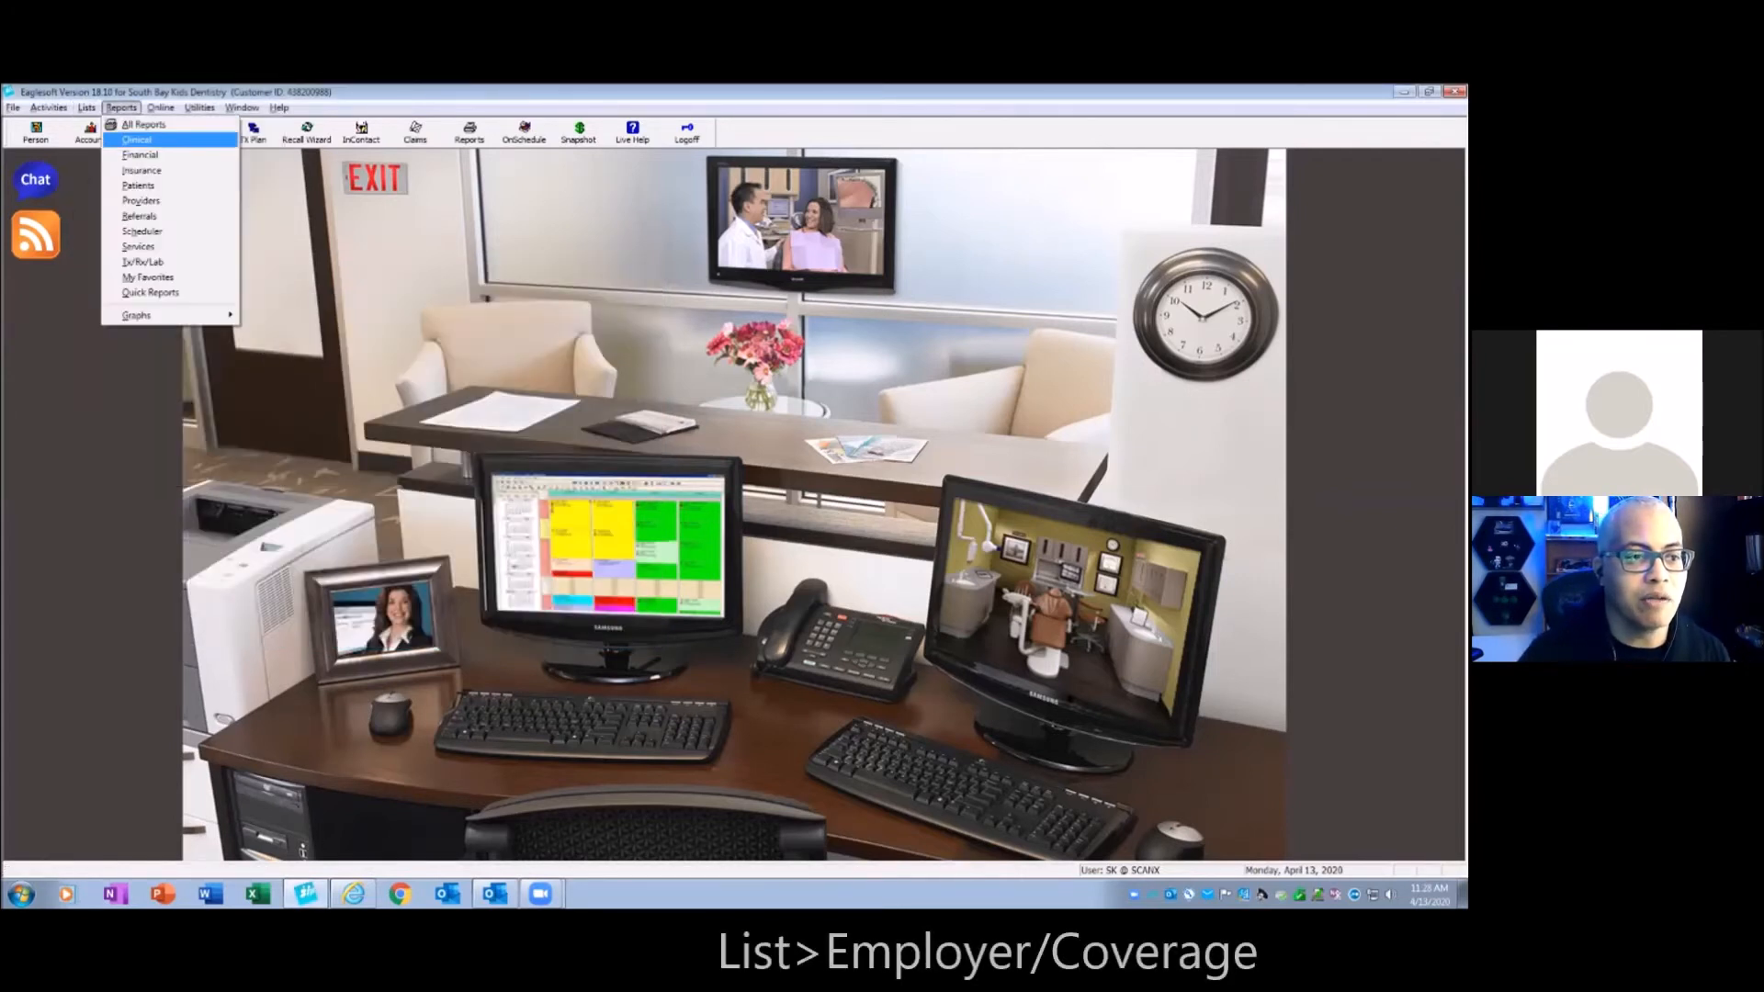
pyautogui.click(88, 107)
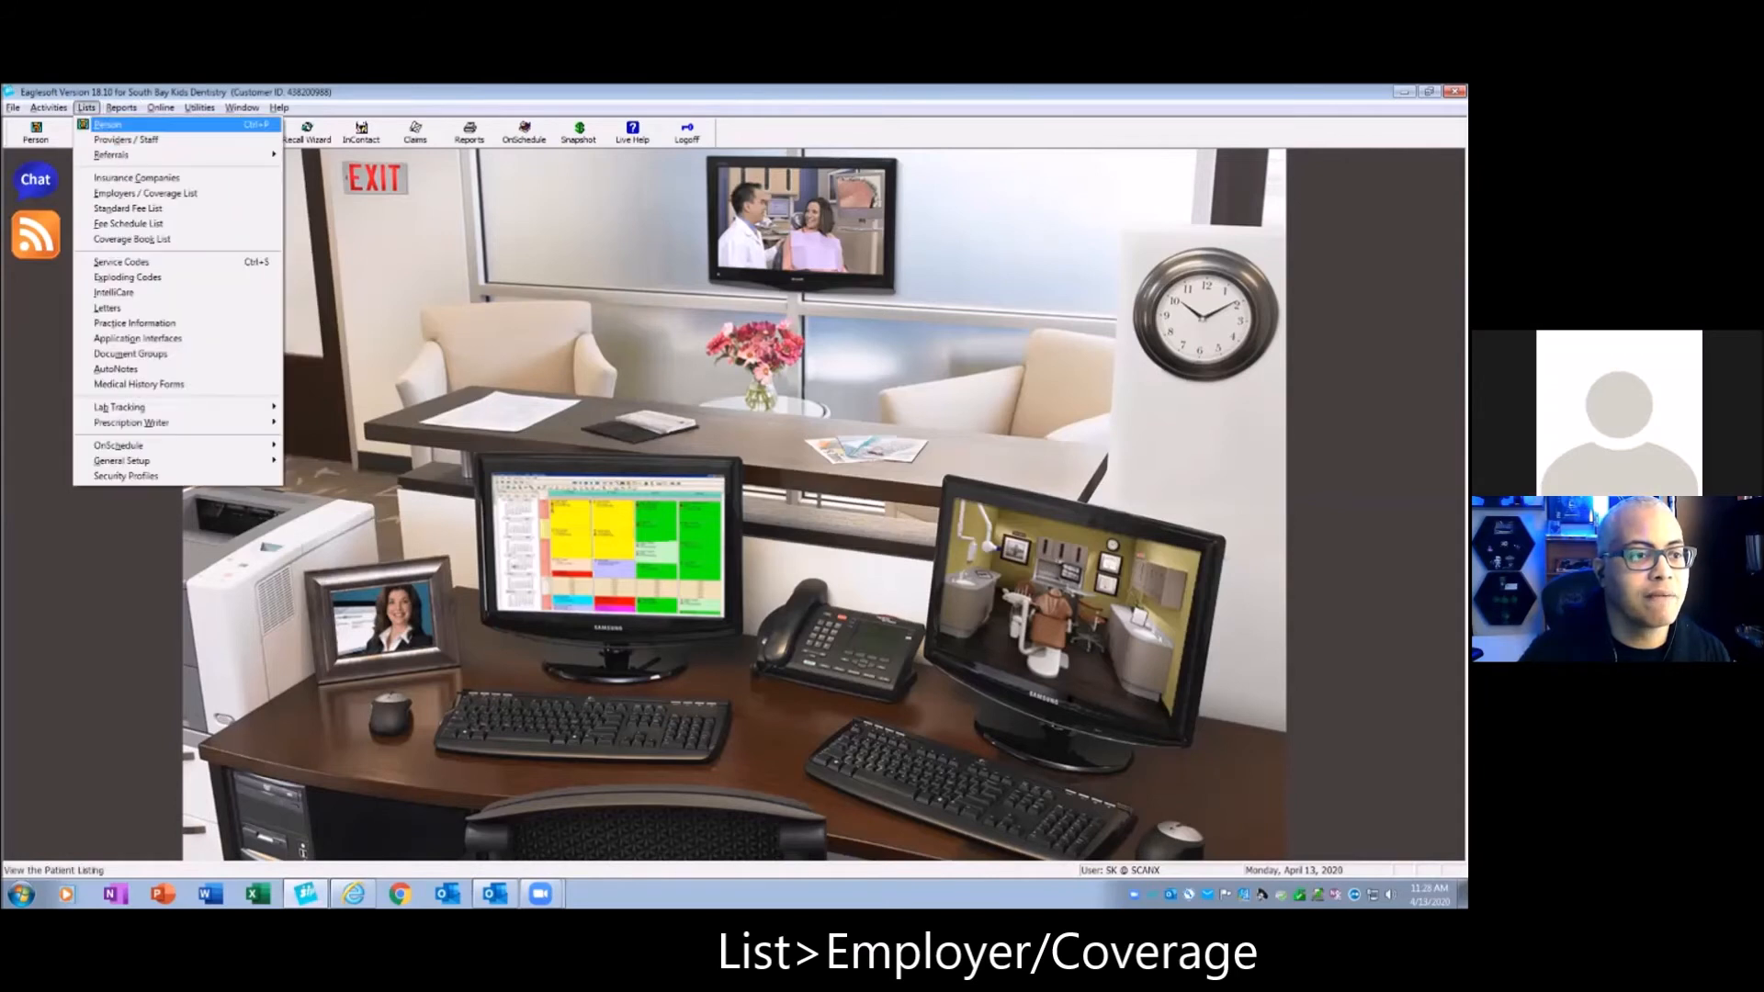
pyautogui.click(135, 193)
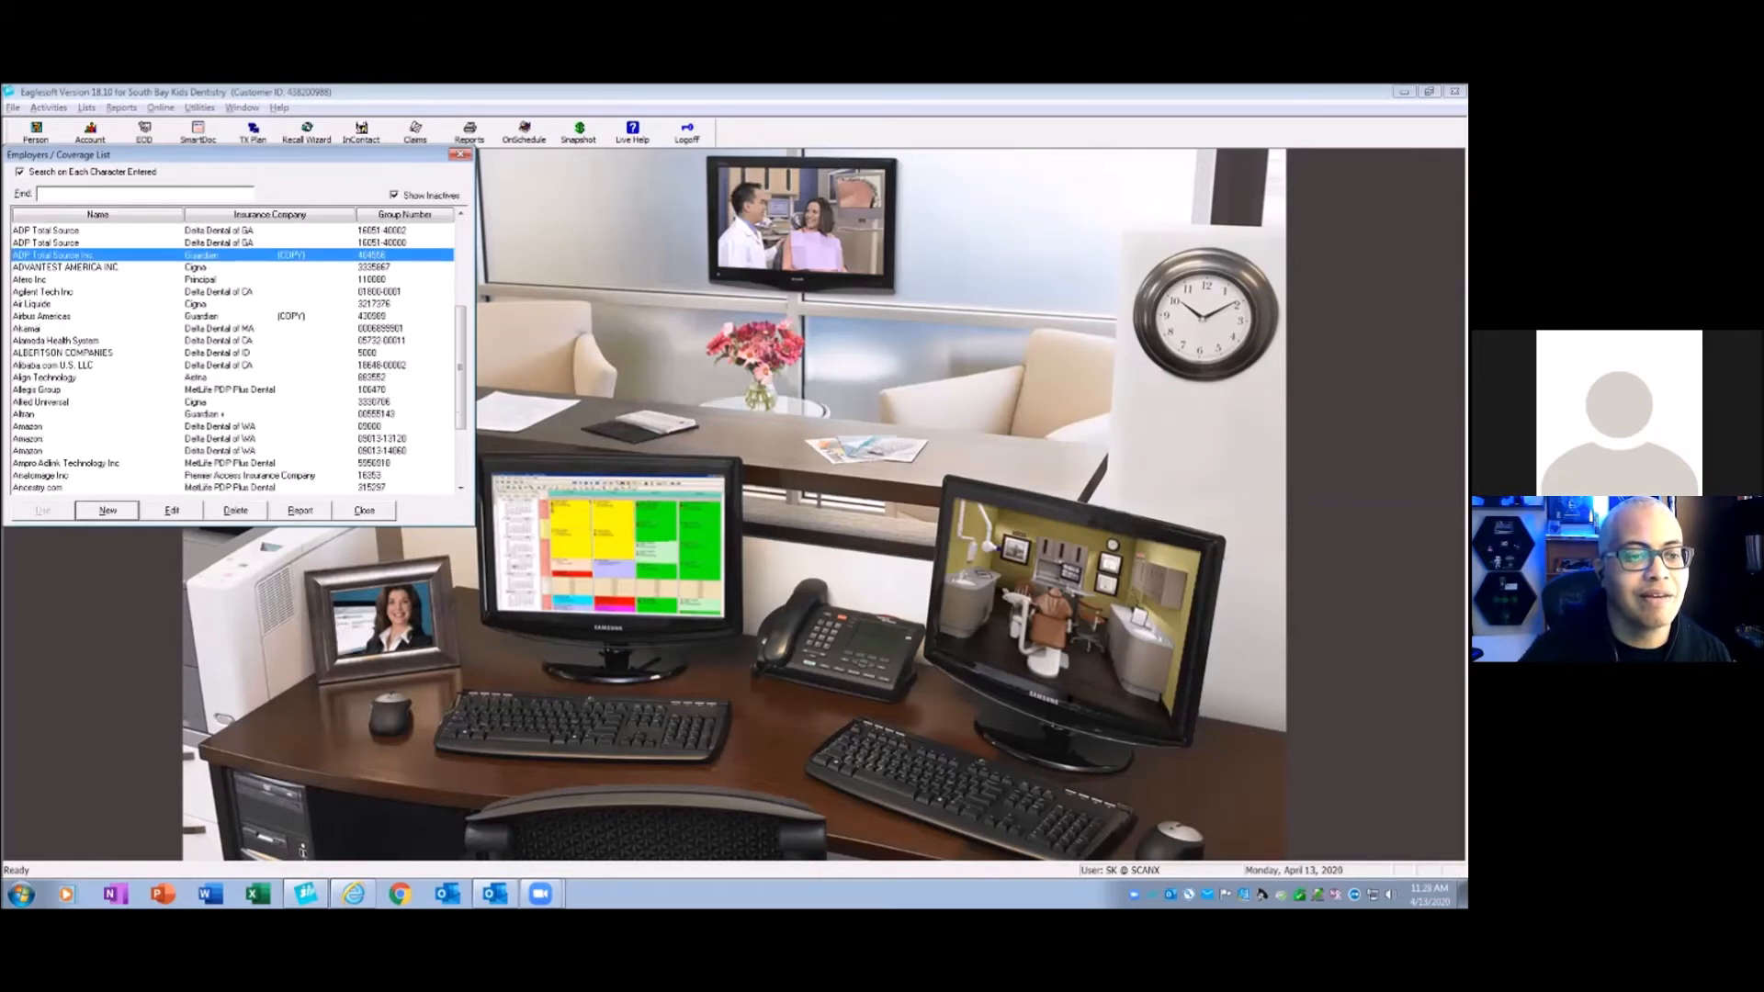
# - Move AOP Total Source and Airbus Americas from Guardian (COPY) to the kept Guardian carrier
pyautogui.click(55, 316)
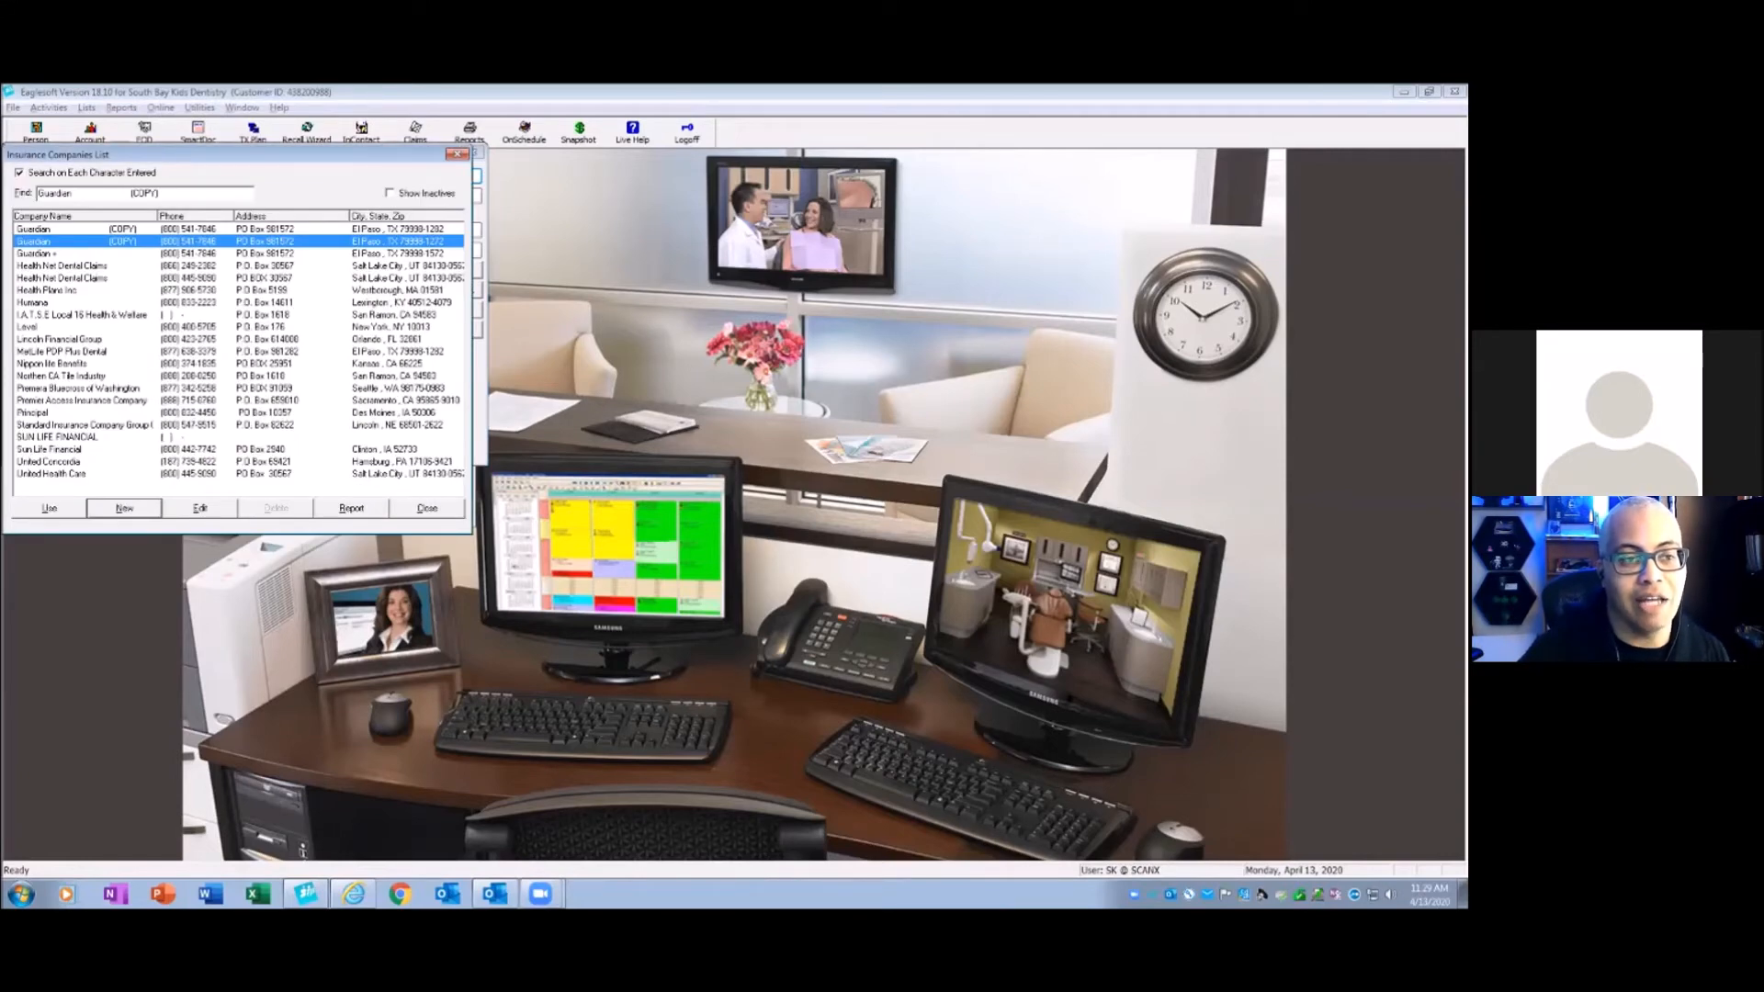
pyautogui.click(55, 249)
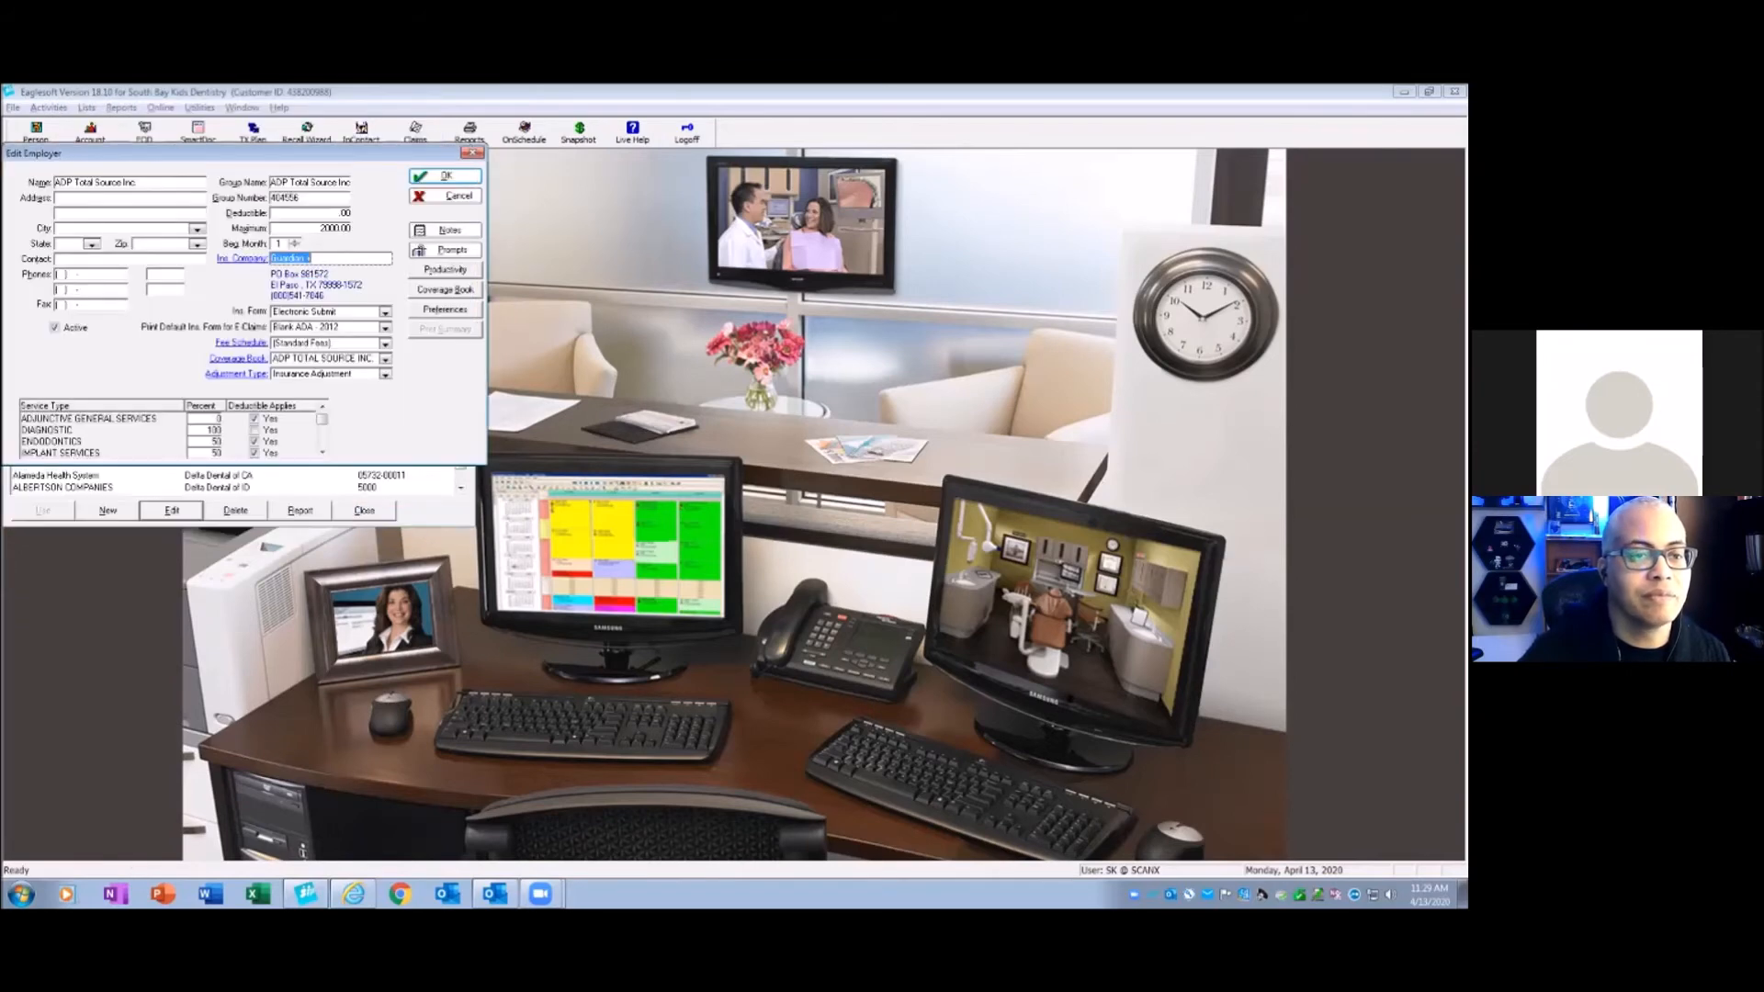
pyautogui.click(443, 175)
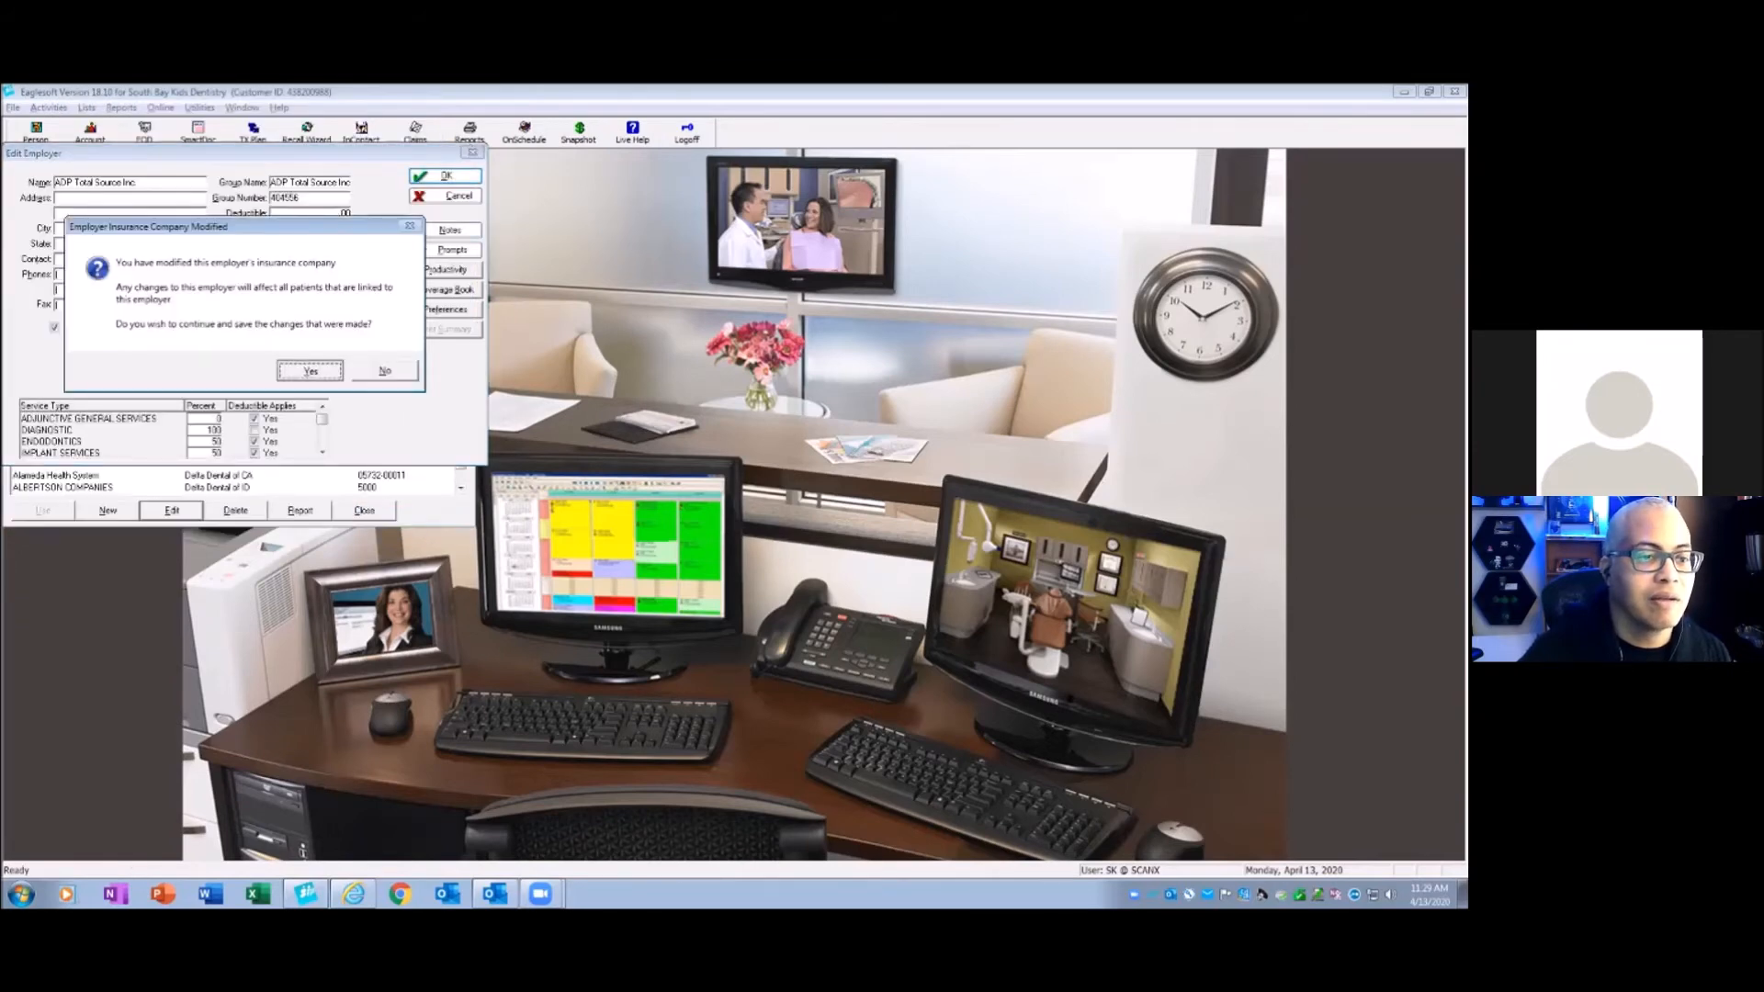
pyautogui.click(309, 370)
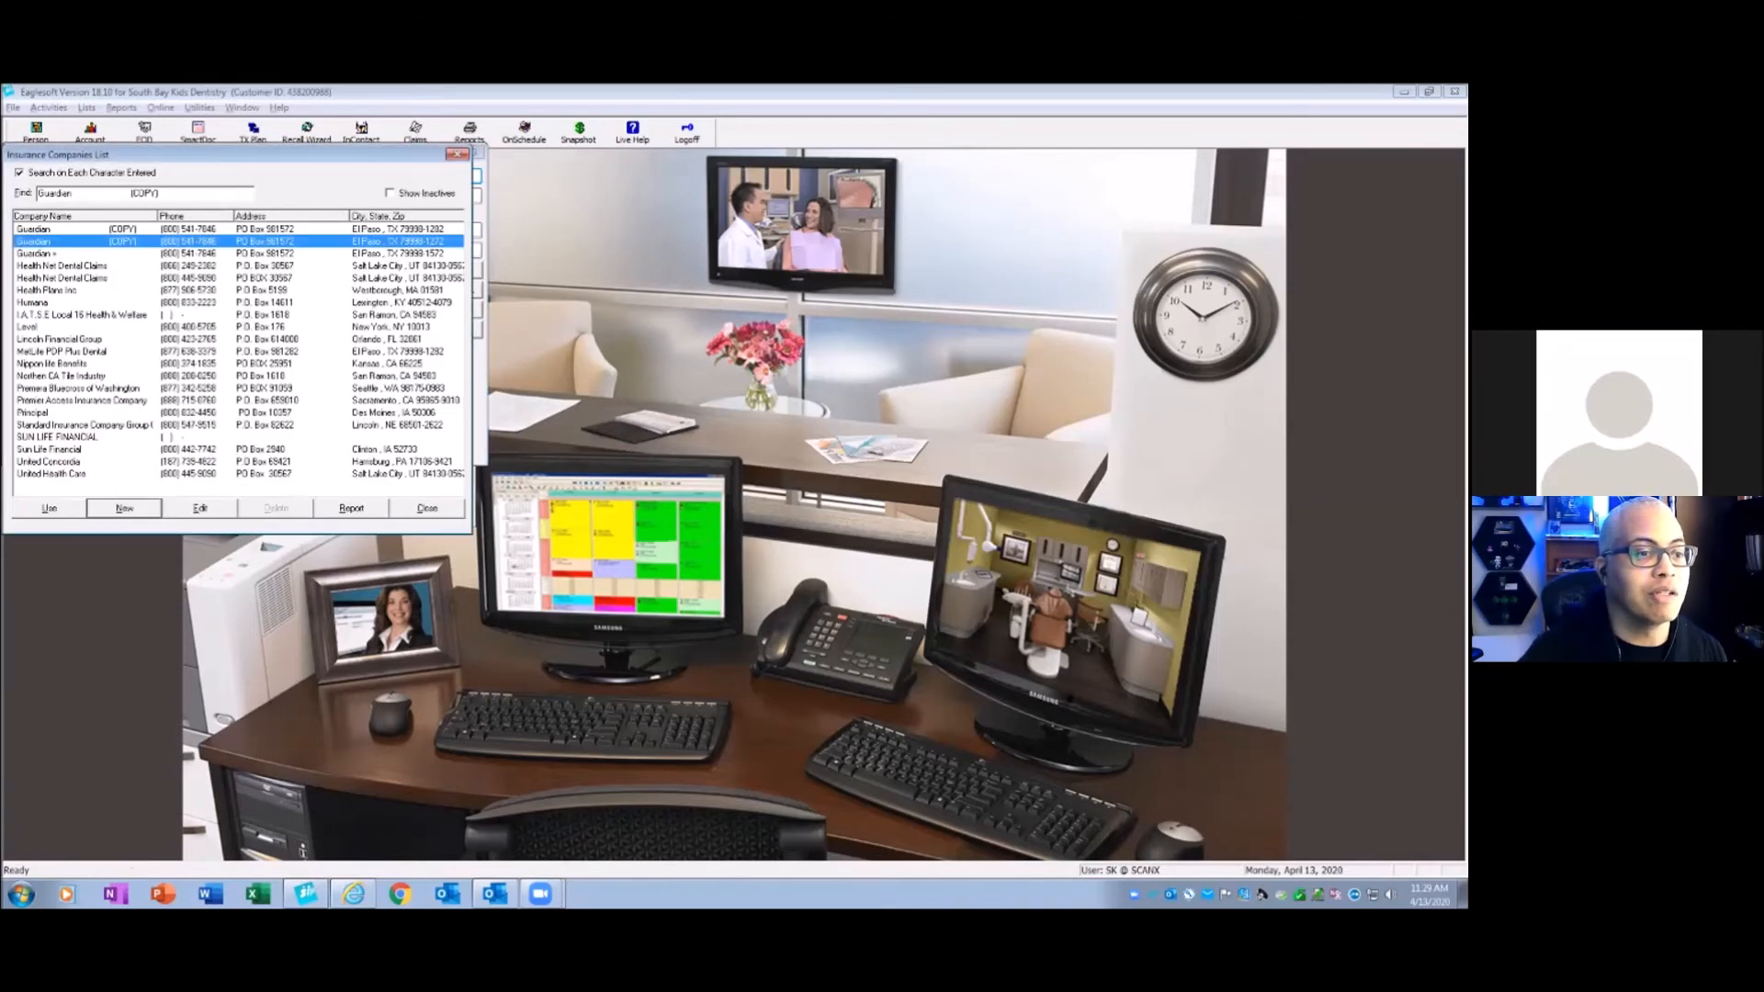
pyautogui.click(55, 253)
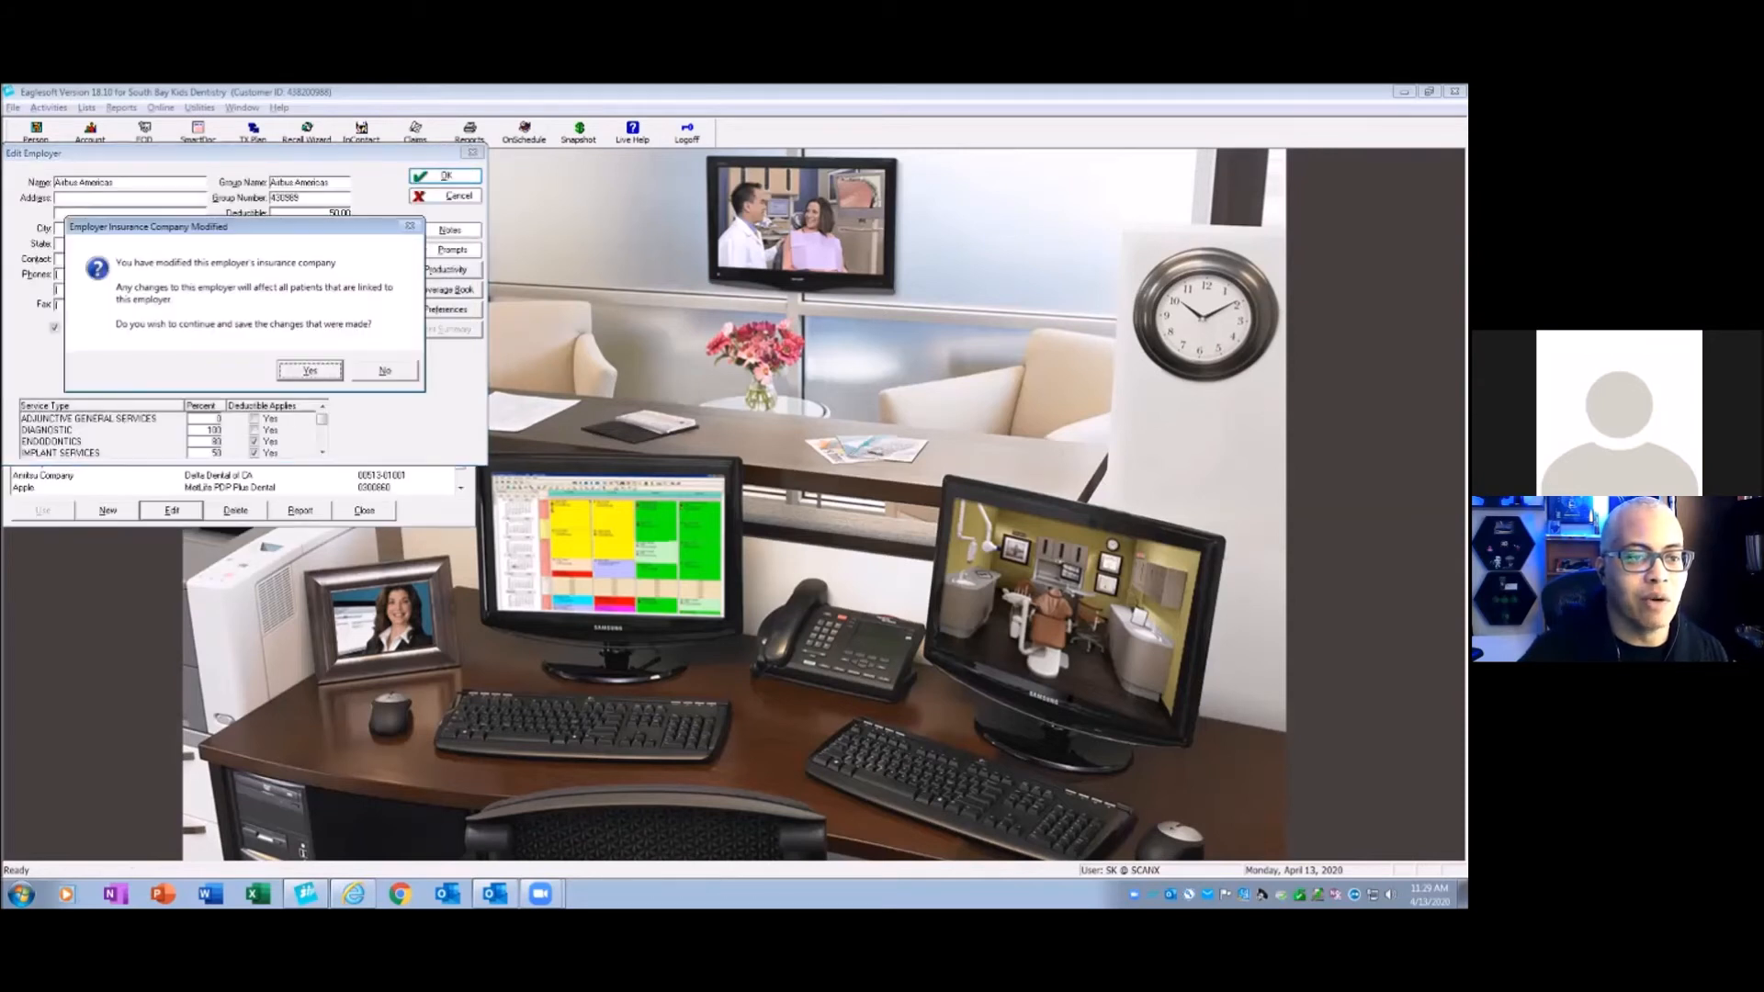
pyautogui.click(309, 370)
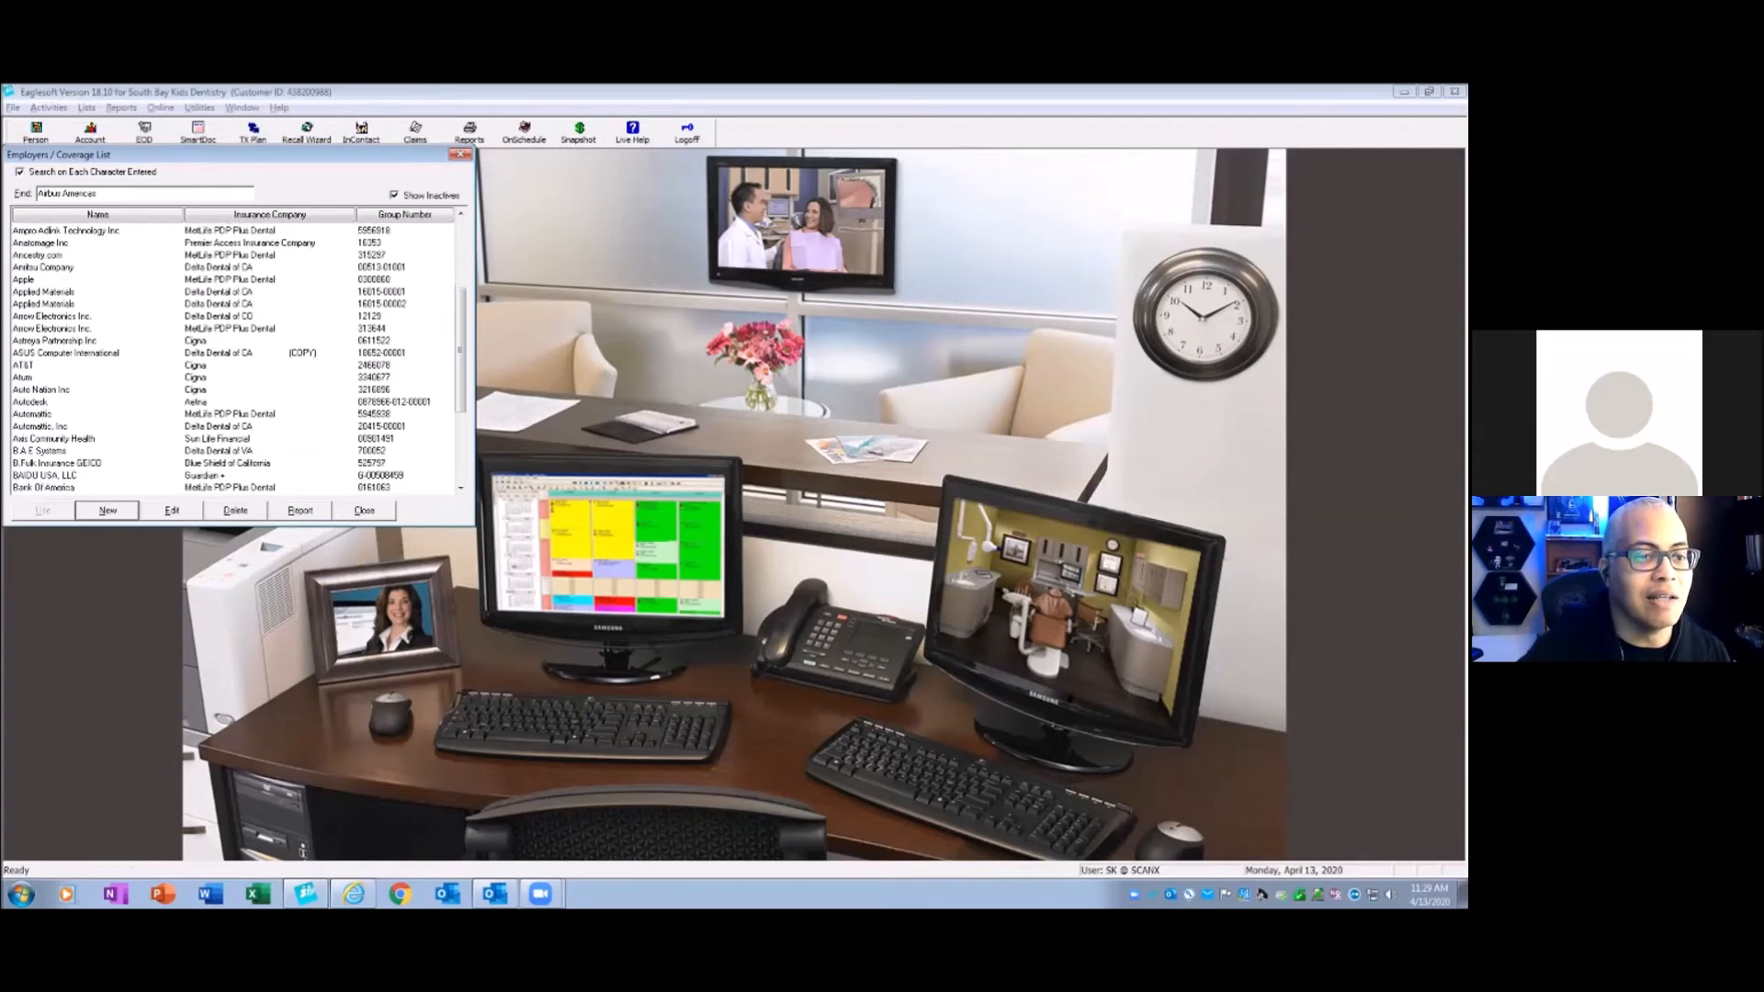
# - Save a reassigned insurance carrier for ASUS Computer International
pyautogui.click(59, 340)
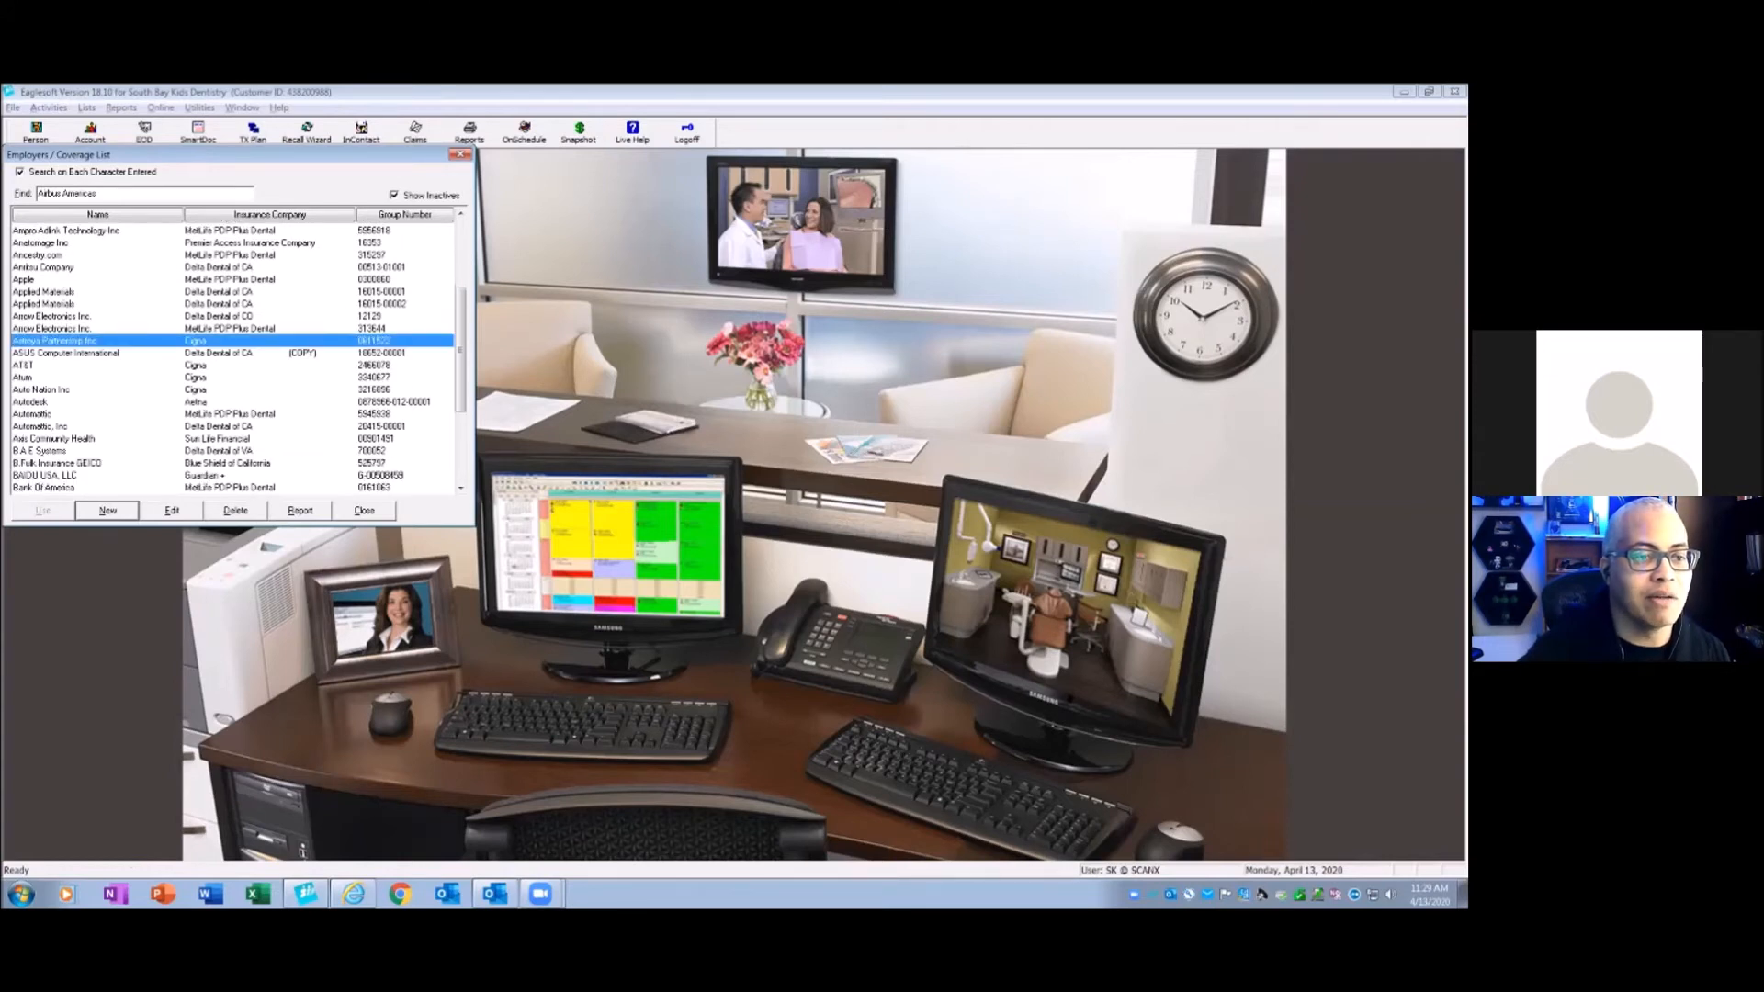
pyautogui.click(64, 353)
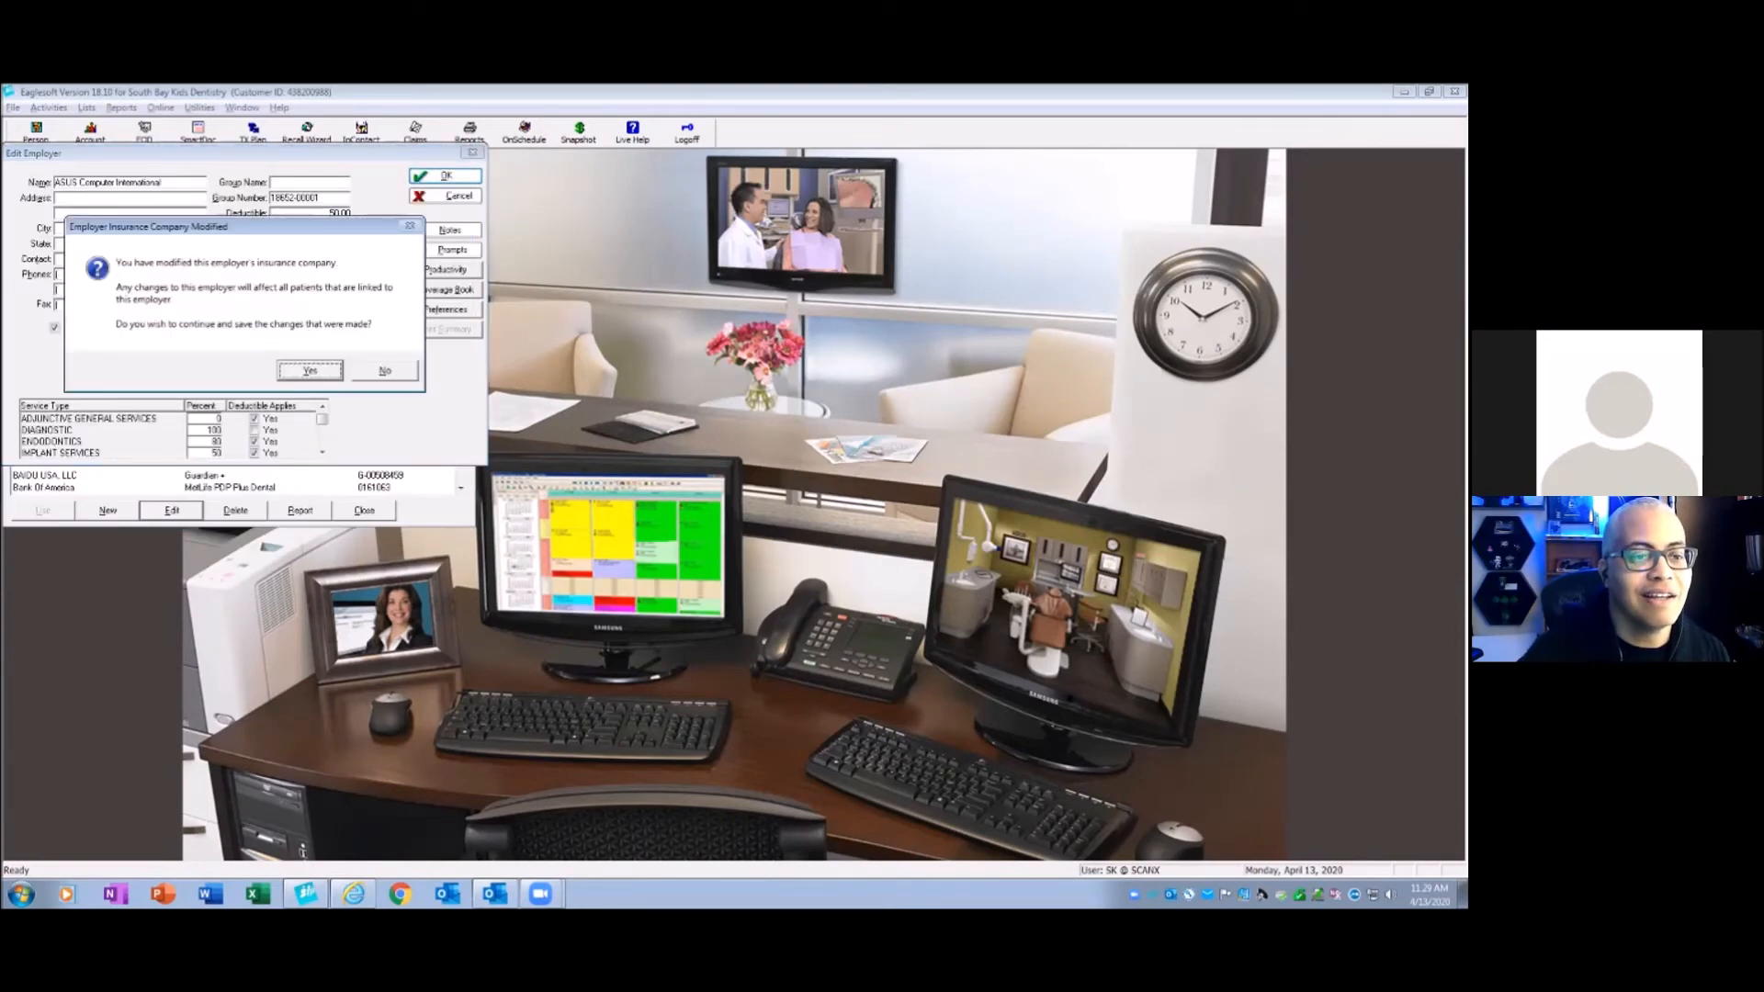
pyautogui.click(309, 370)
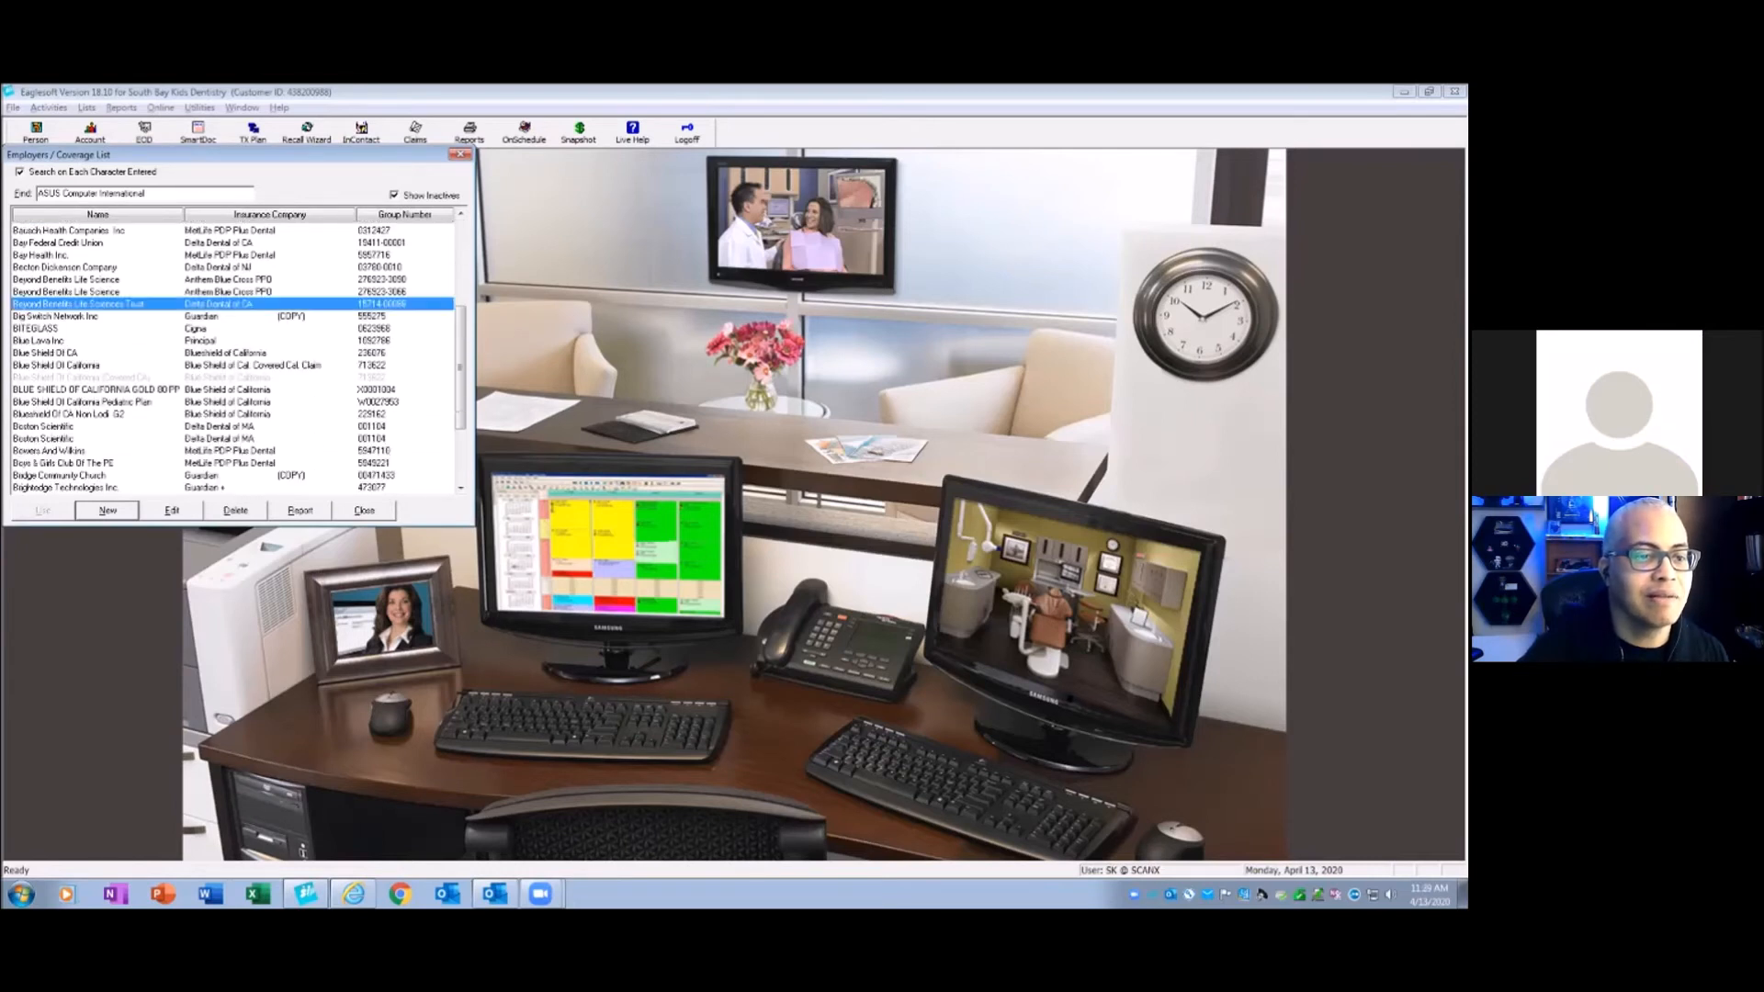
# - Check Big Switch Network Inc and move Bridge Community Church to the kept Guardian carrier
pyautogui.click(74, 316)
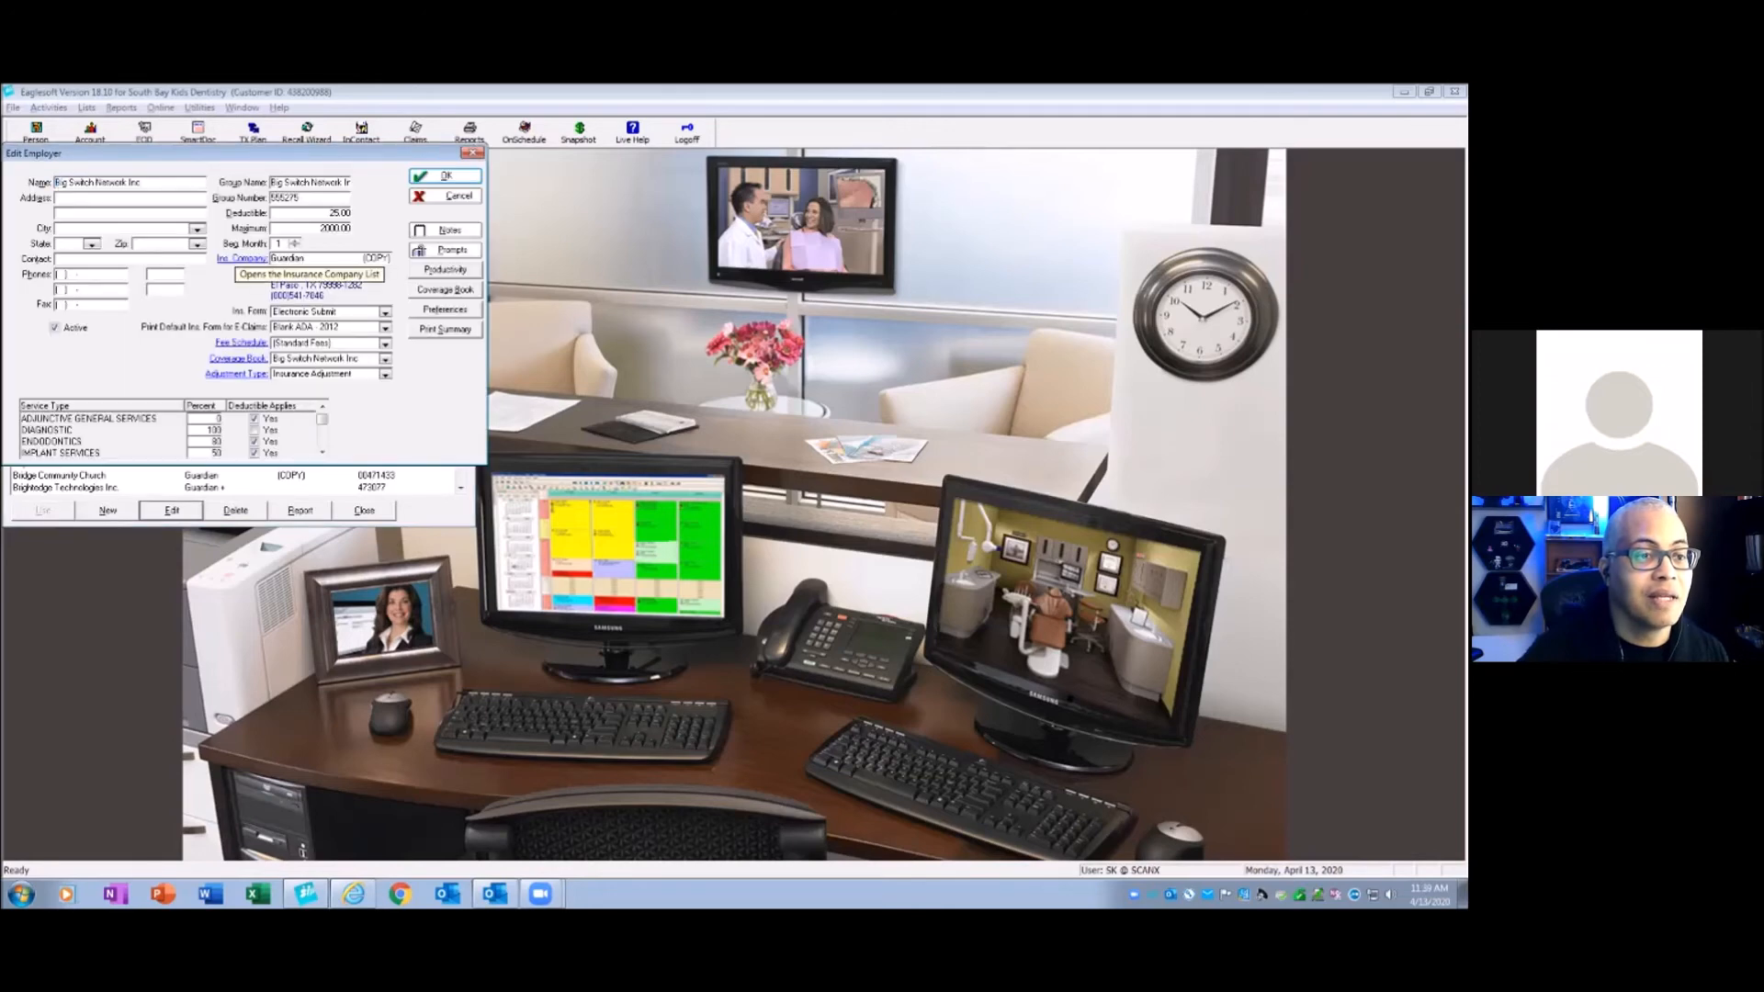
pyautogui.click(292, 257)
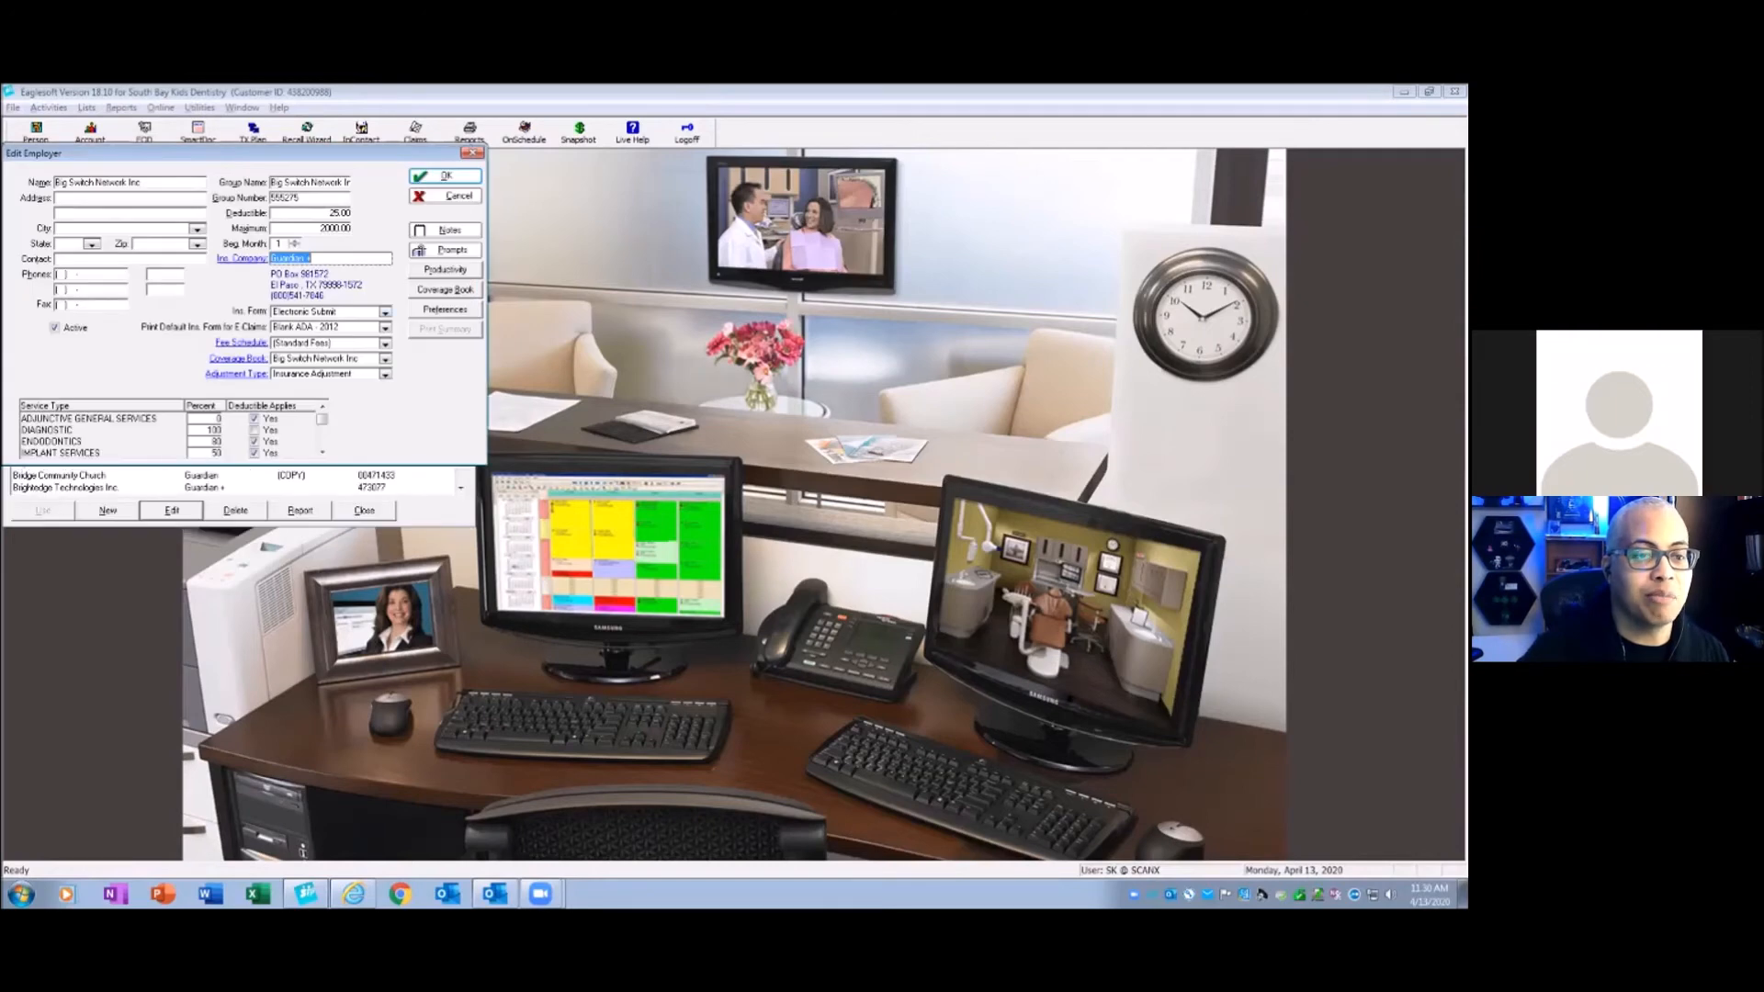
pyautogui.click(444, 175)
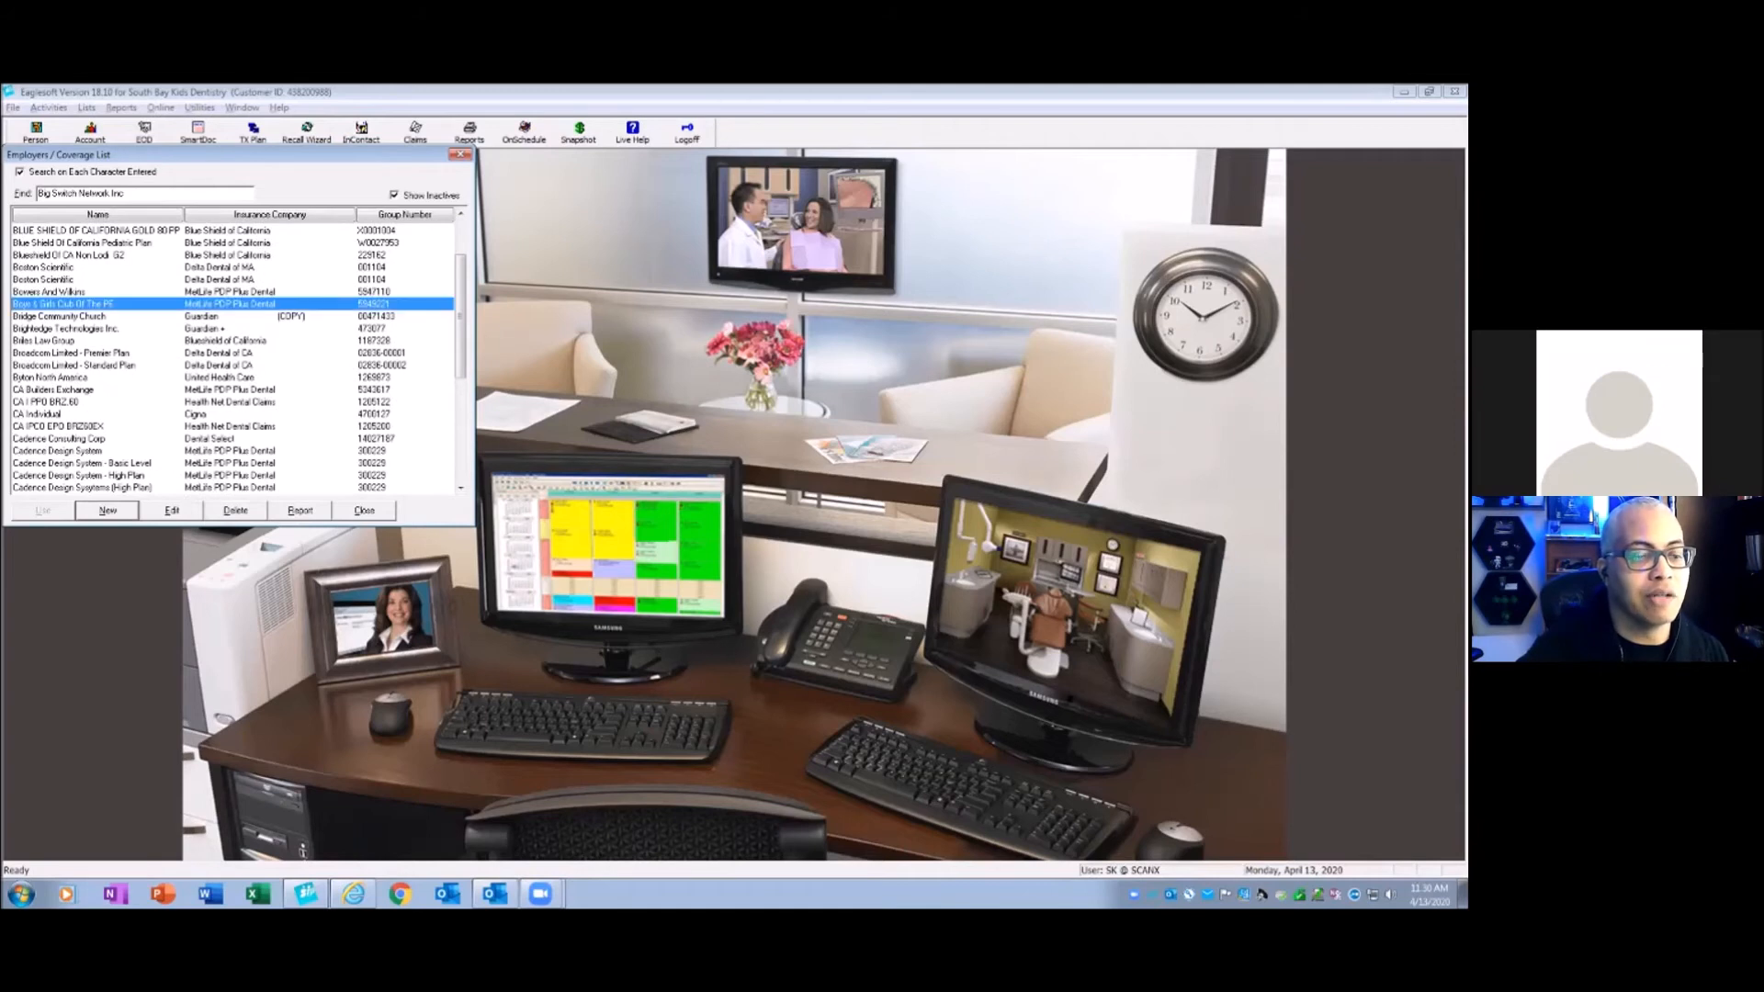
pyautogui.click(83, 316)
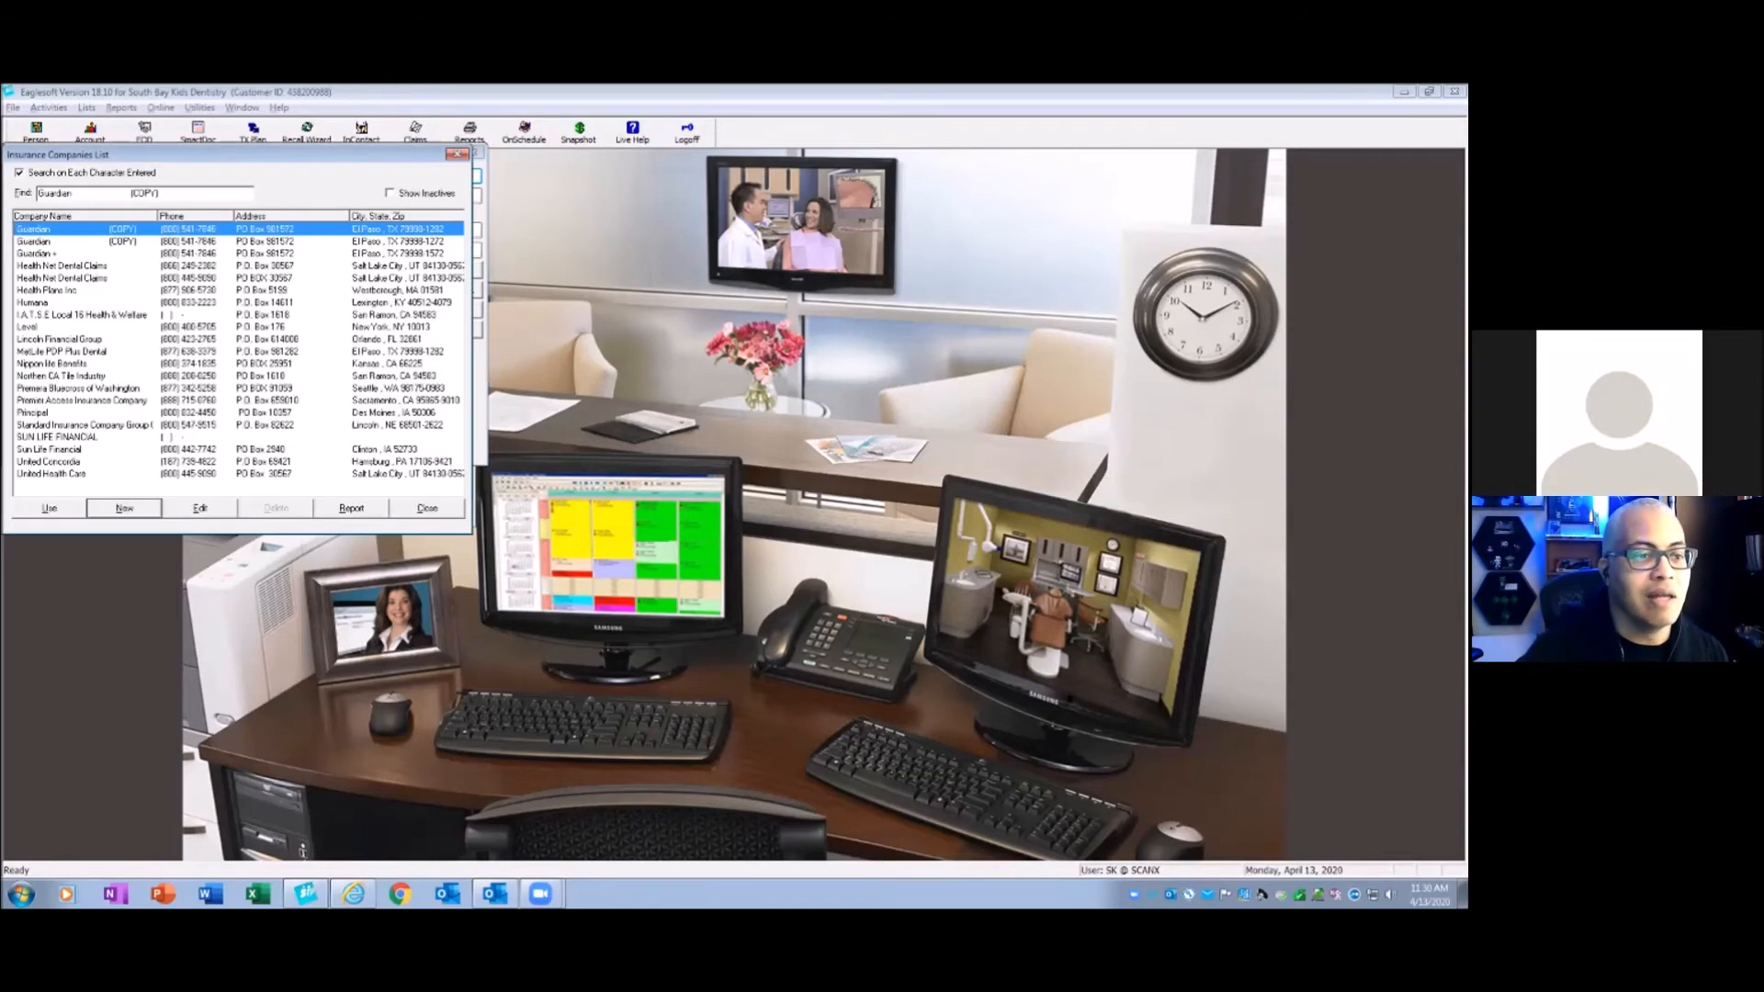
pyautogui.click(32, 253)
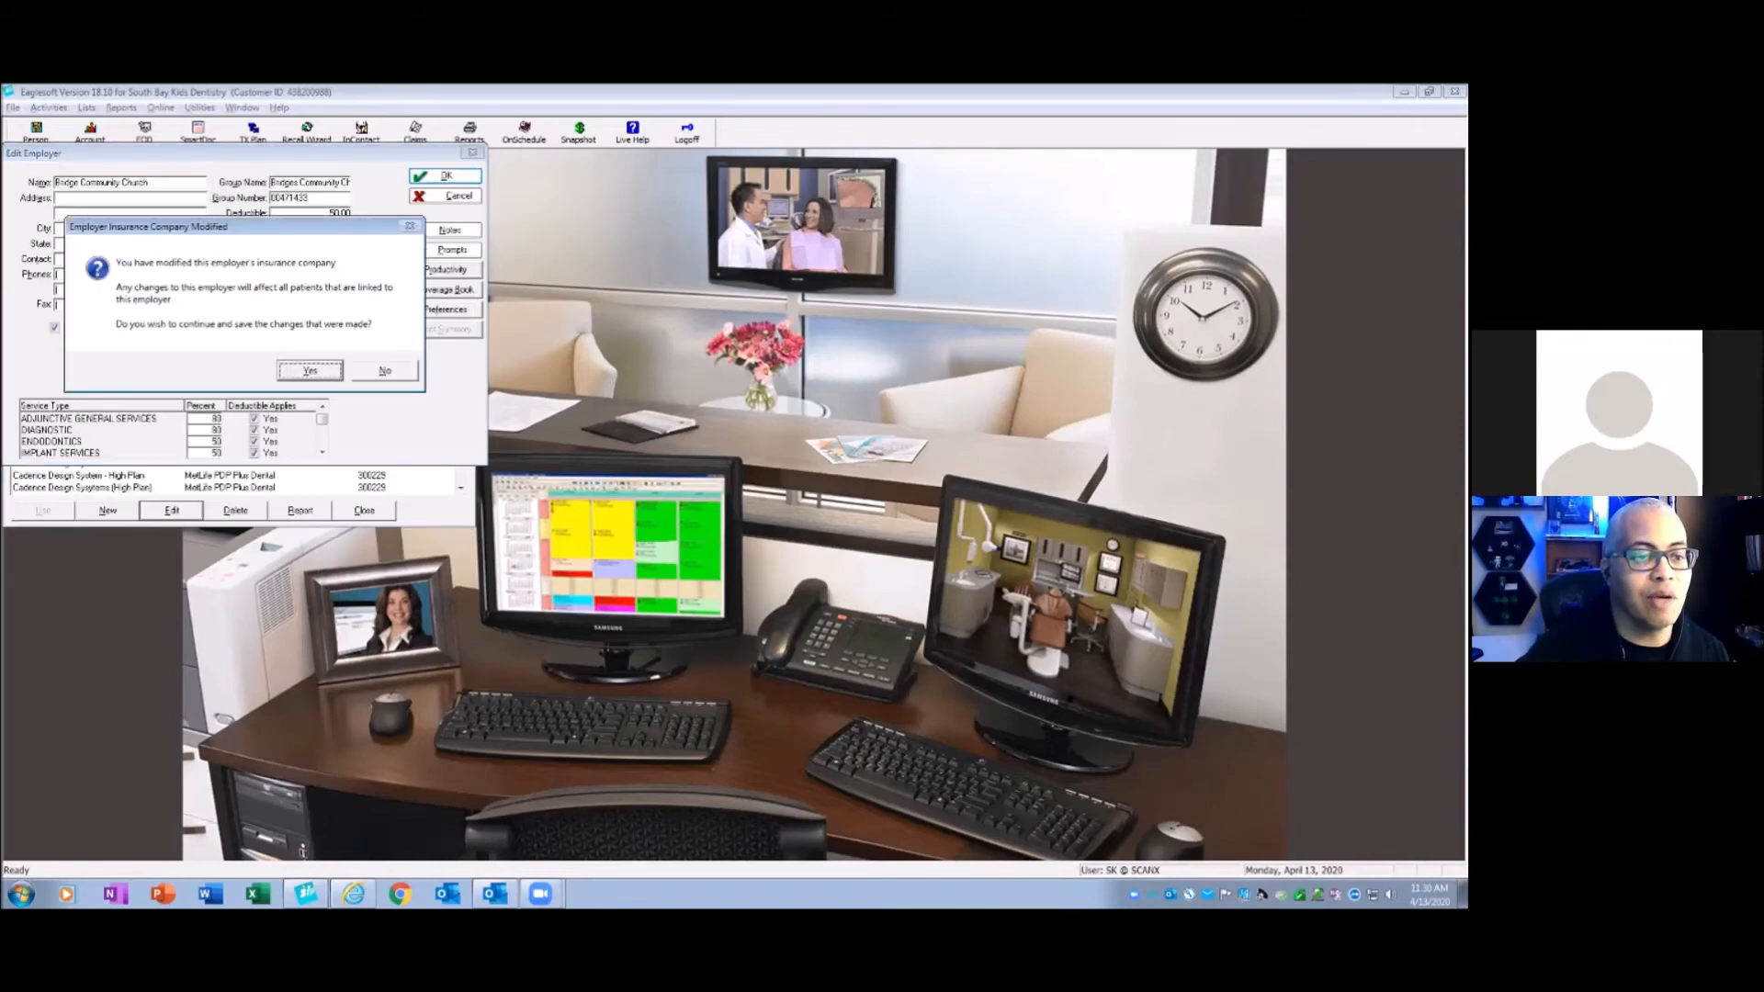
pyautogui.click(309, 370)
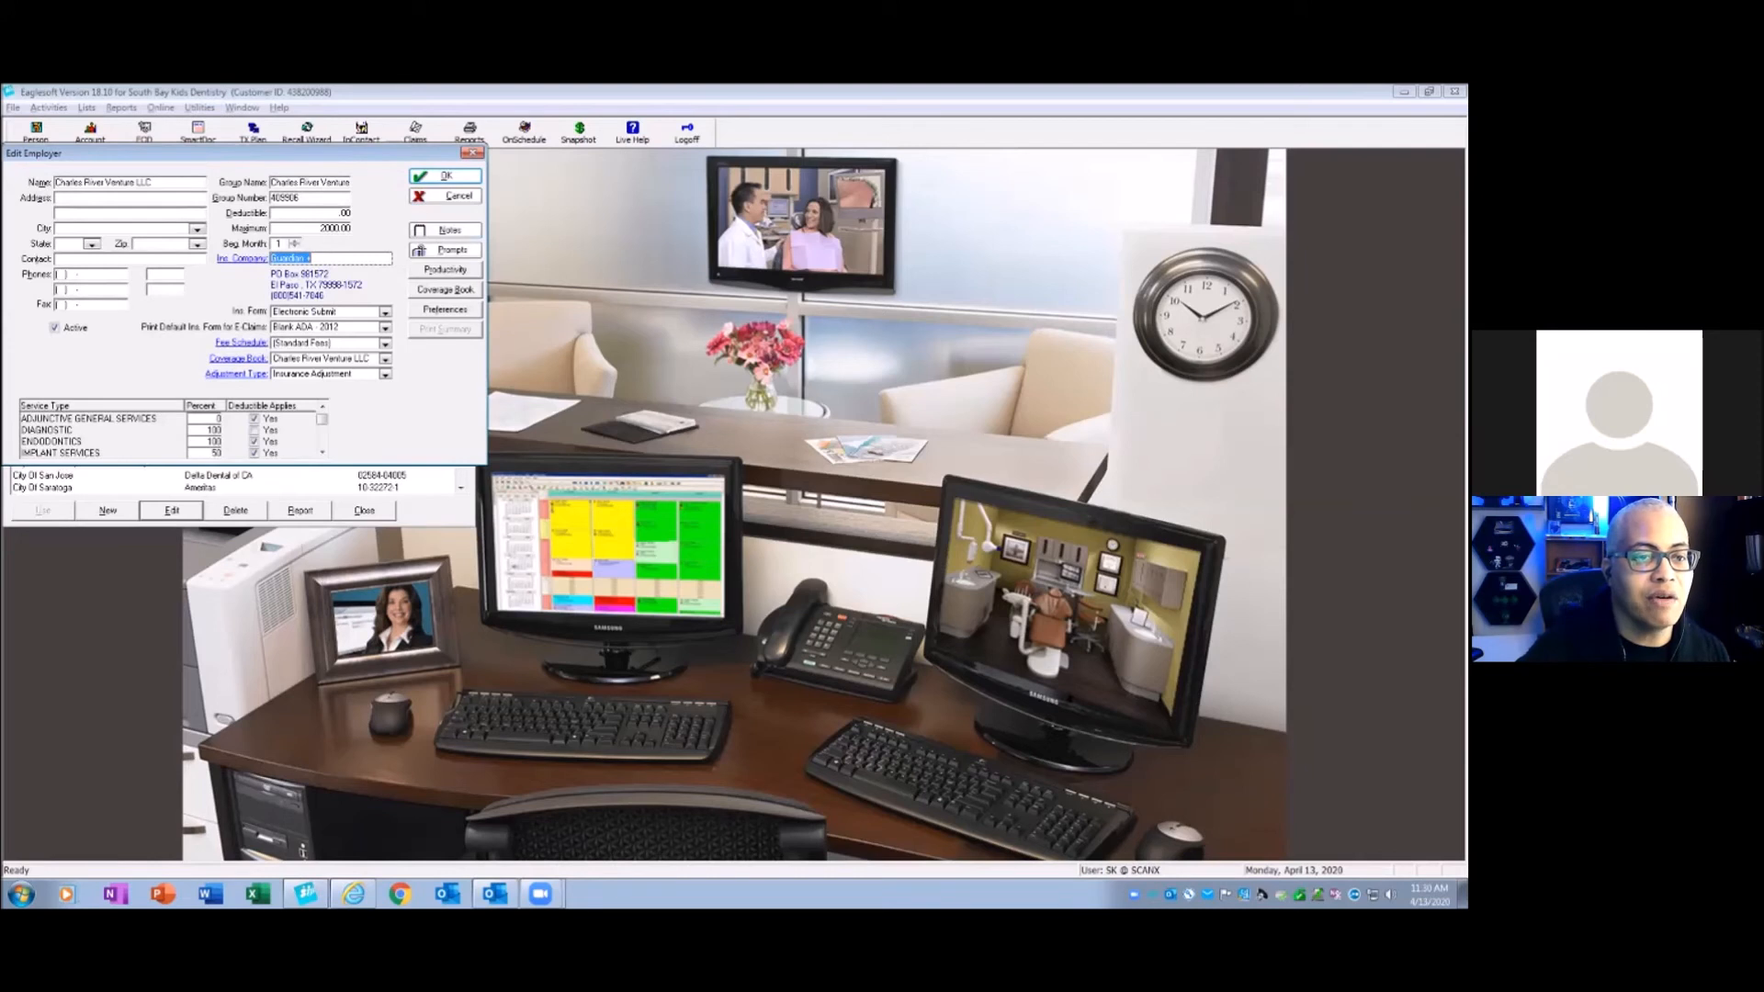
pyautogui.click(443, 175)
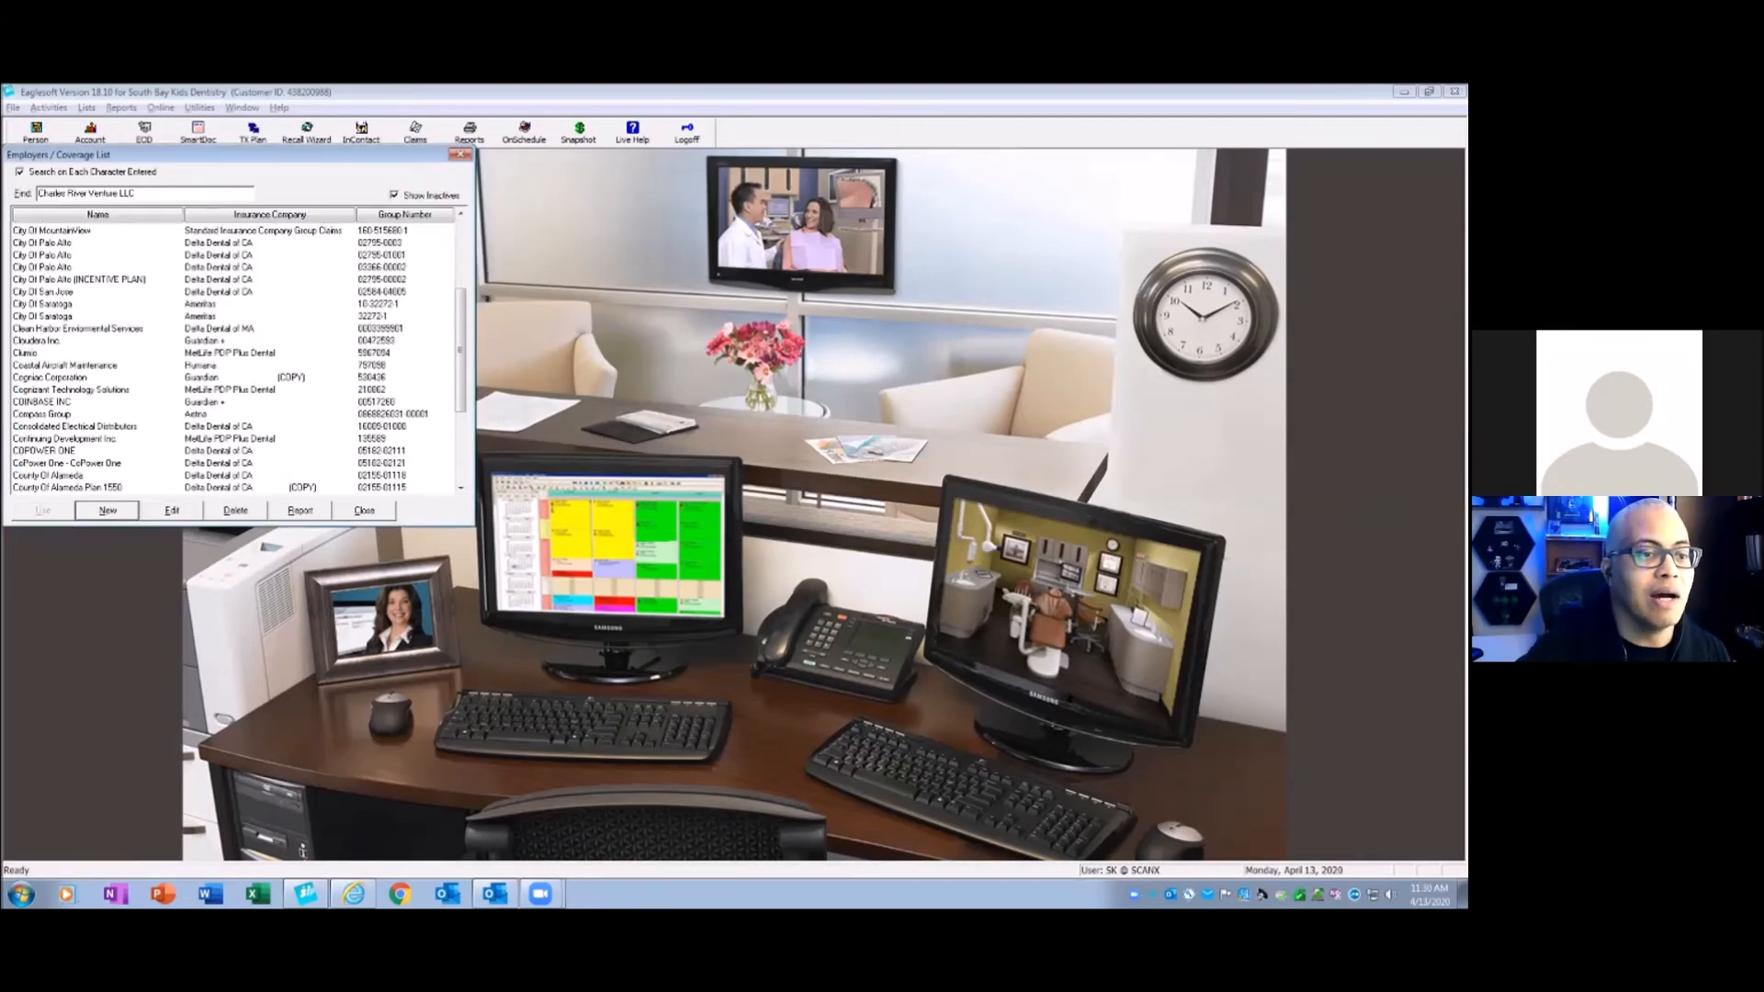
# - Assign Guardian to Cognac Corporation and Delta Dental of CA to County Of Alameda Plan 1550
pyautogui.click(51, 377)
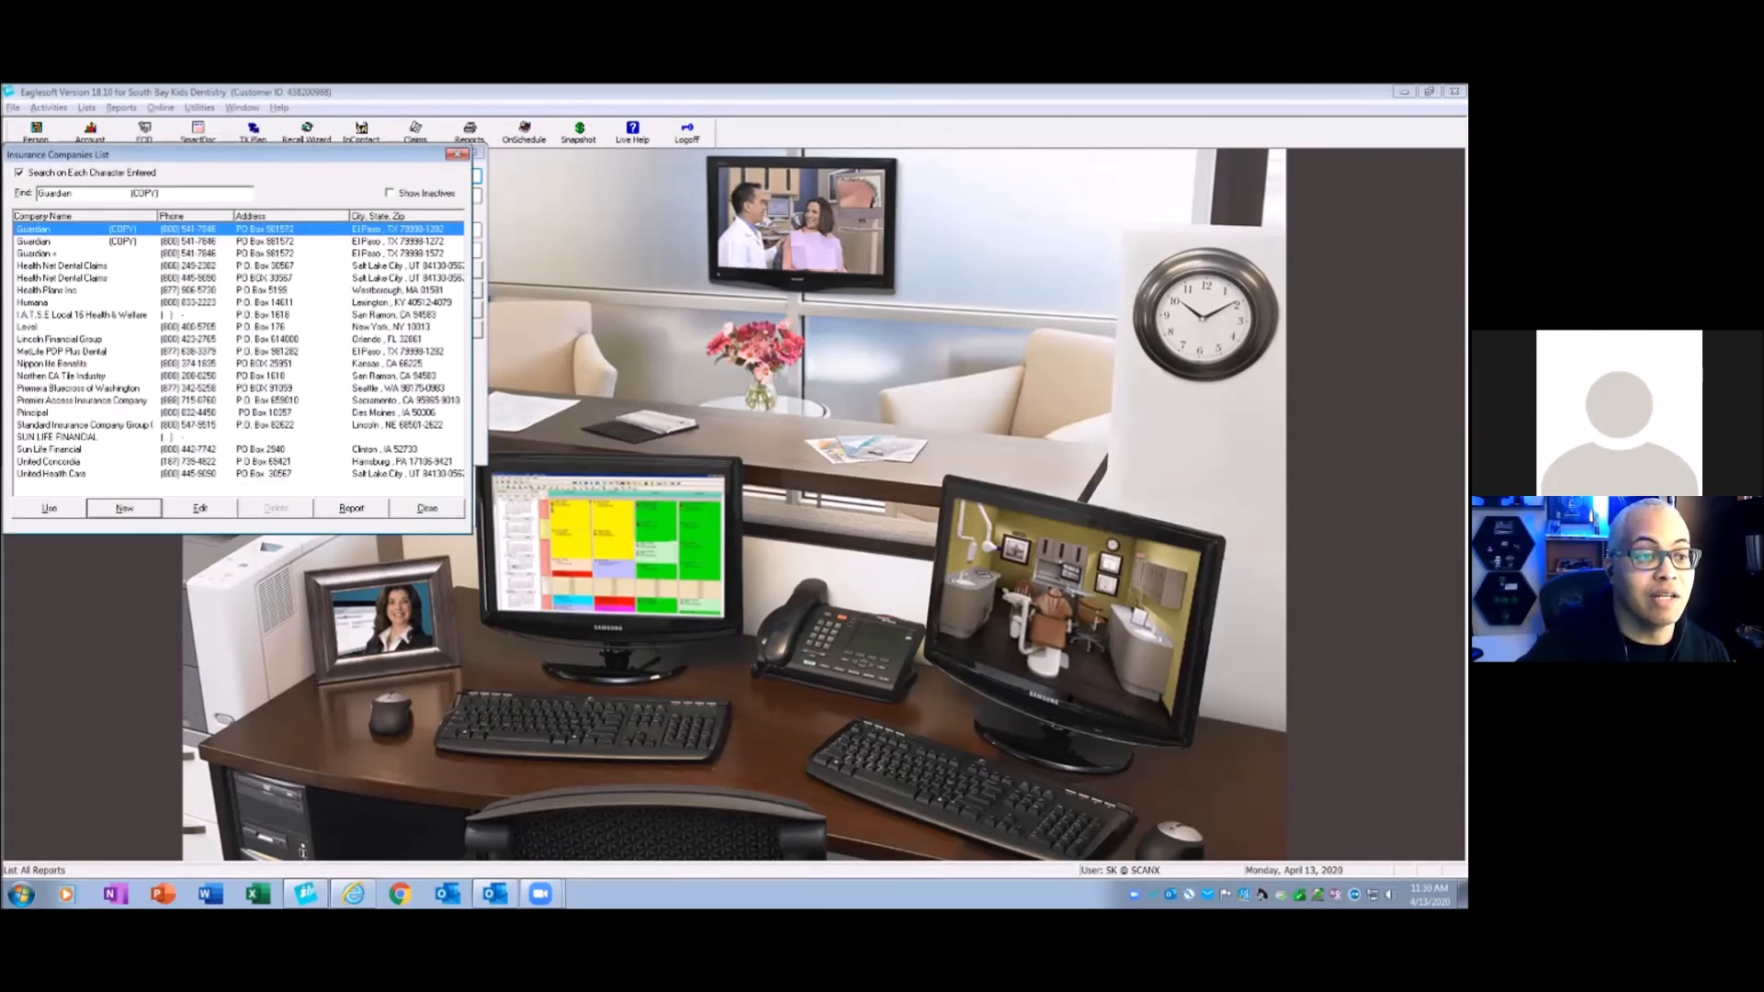
pyautogui.click(55, 249)
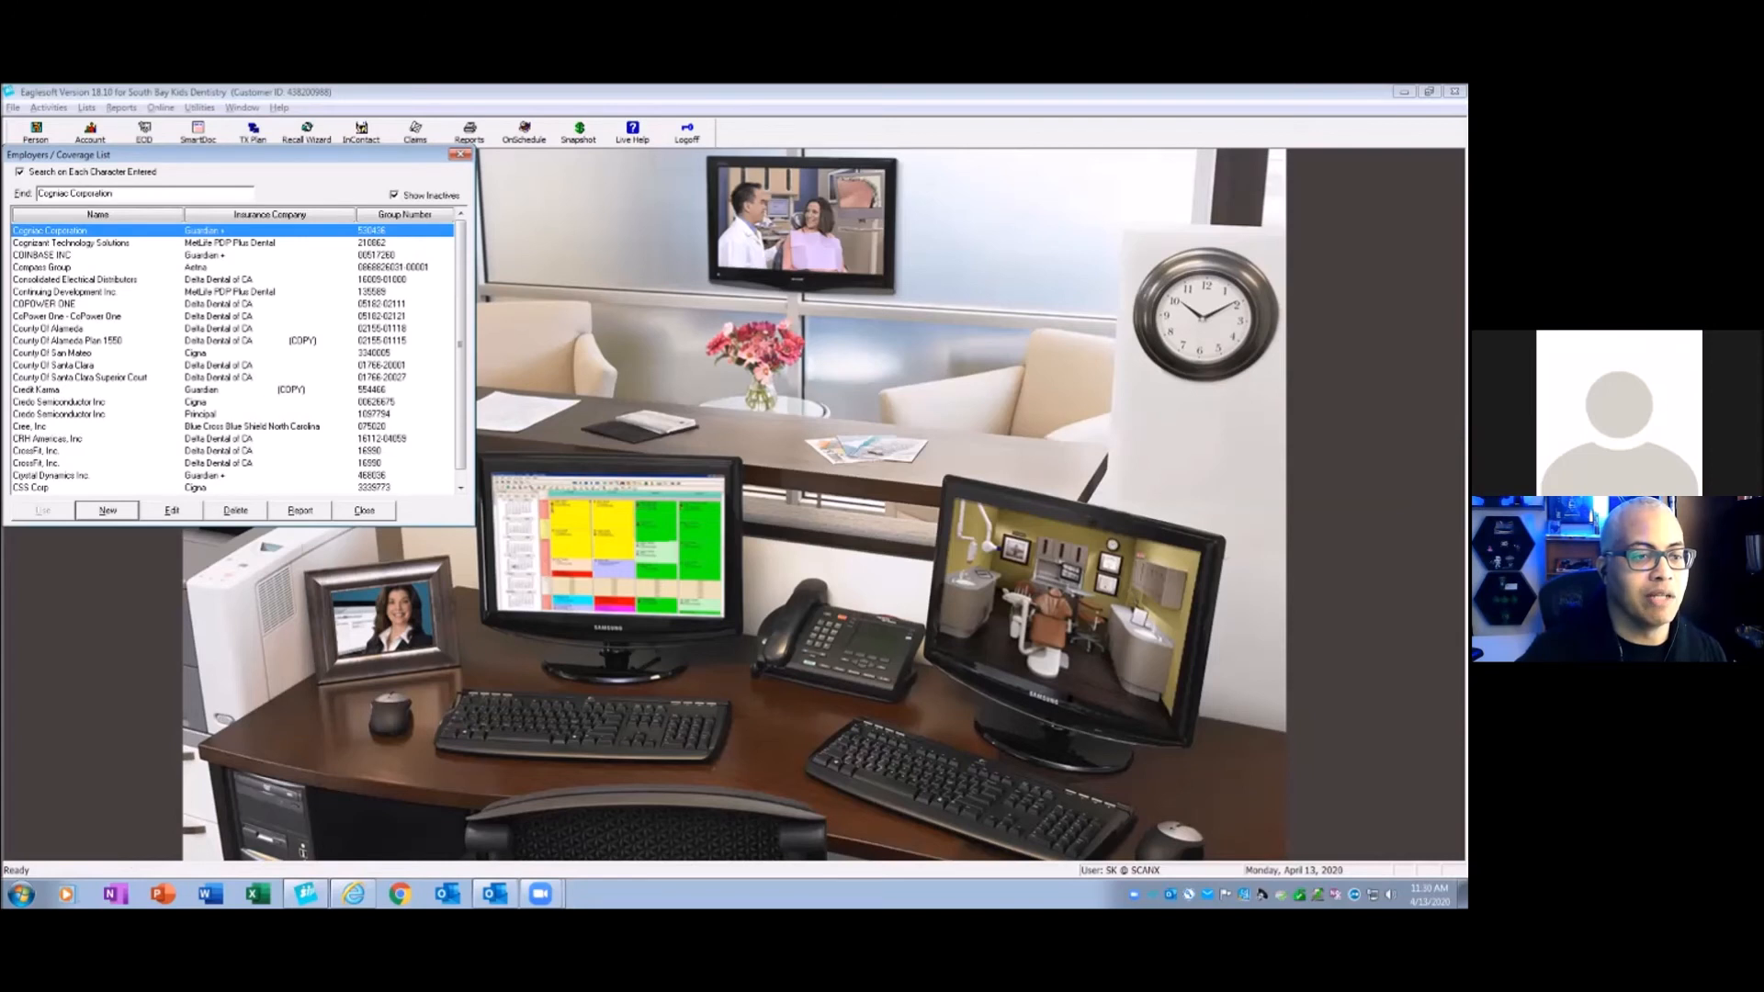
pyautogui.click(65, 340)
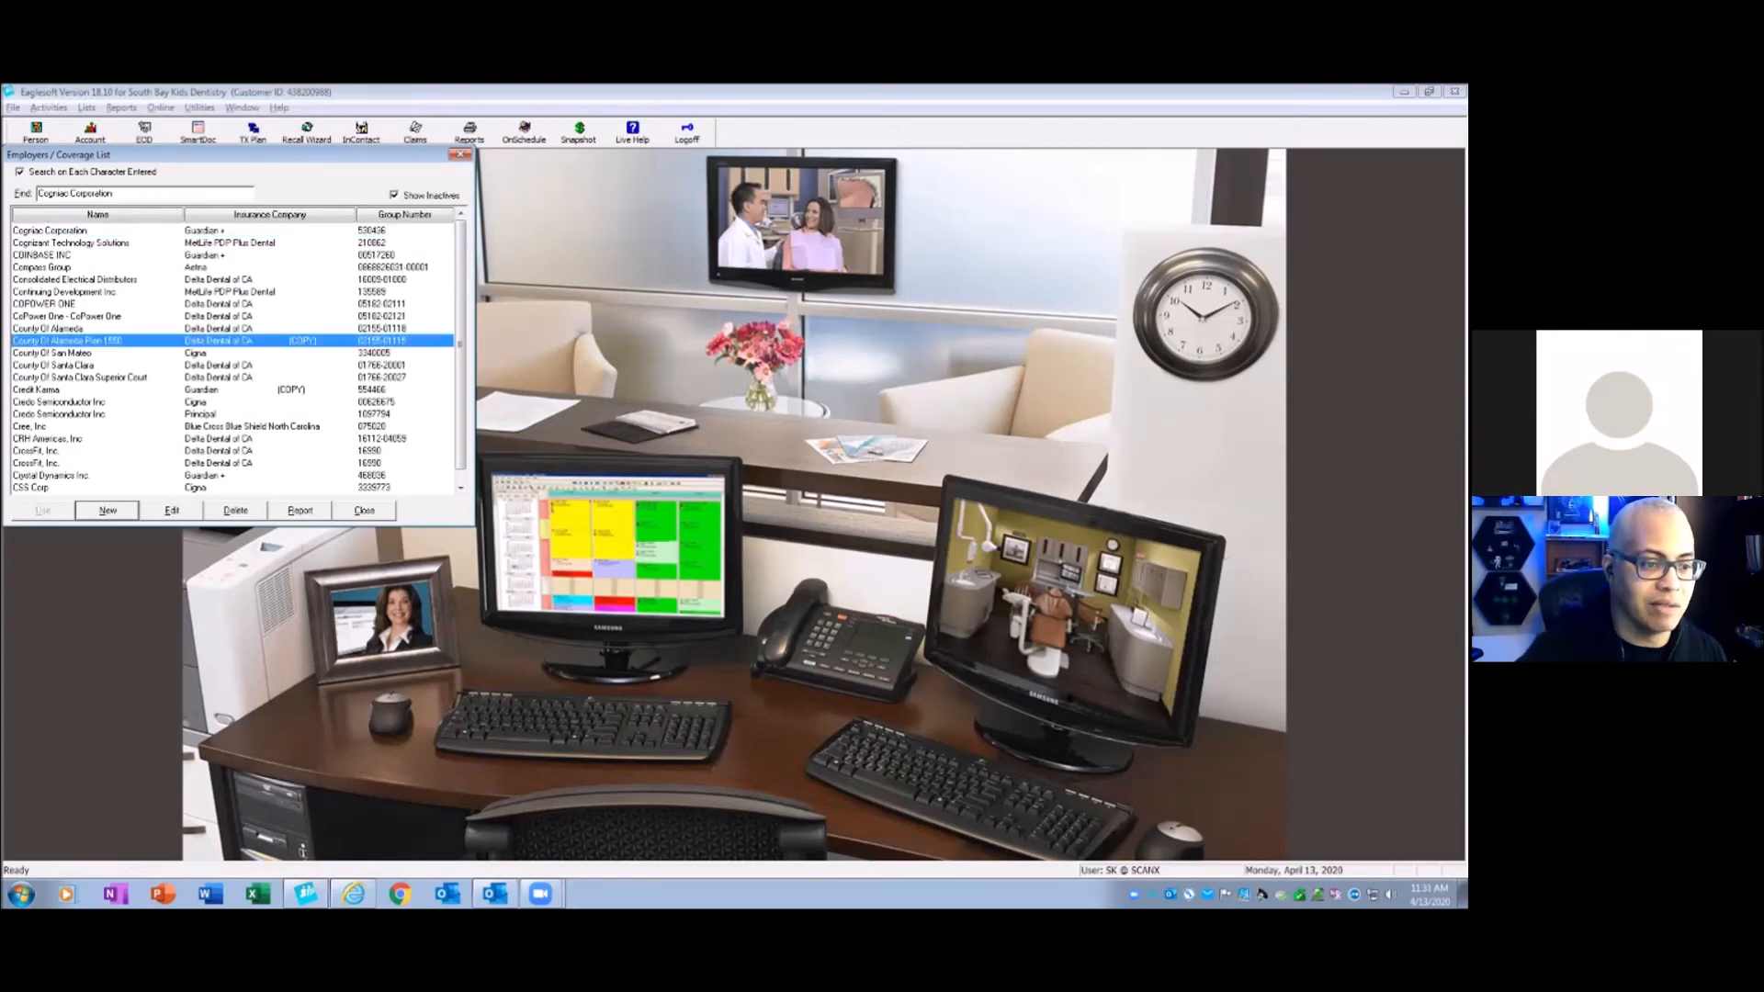
pyautogui.click(170, 511)
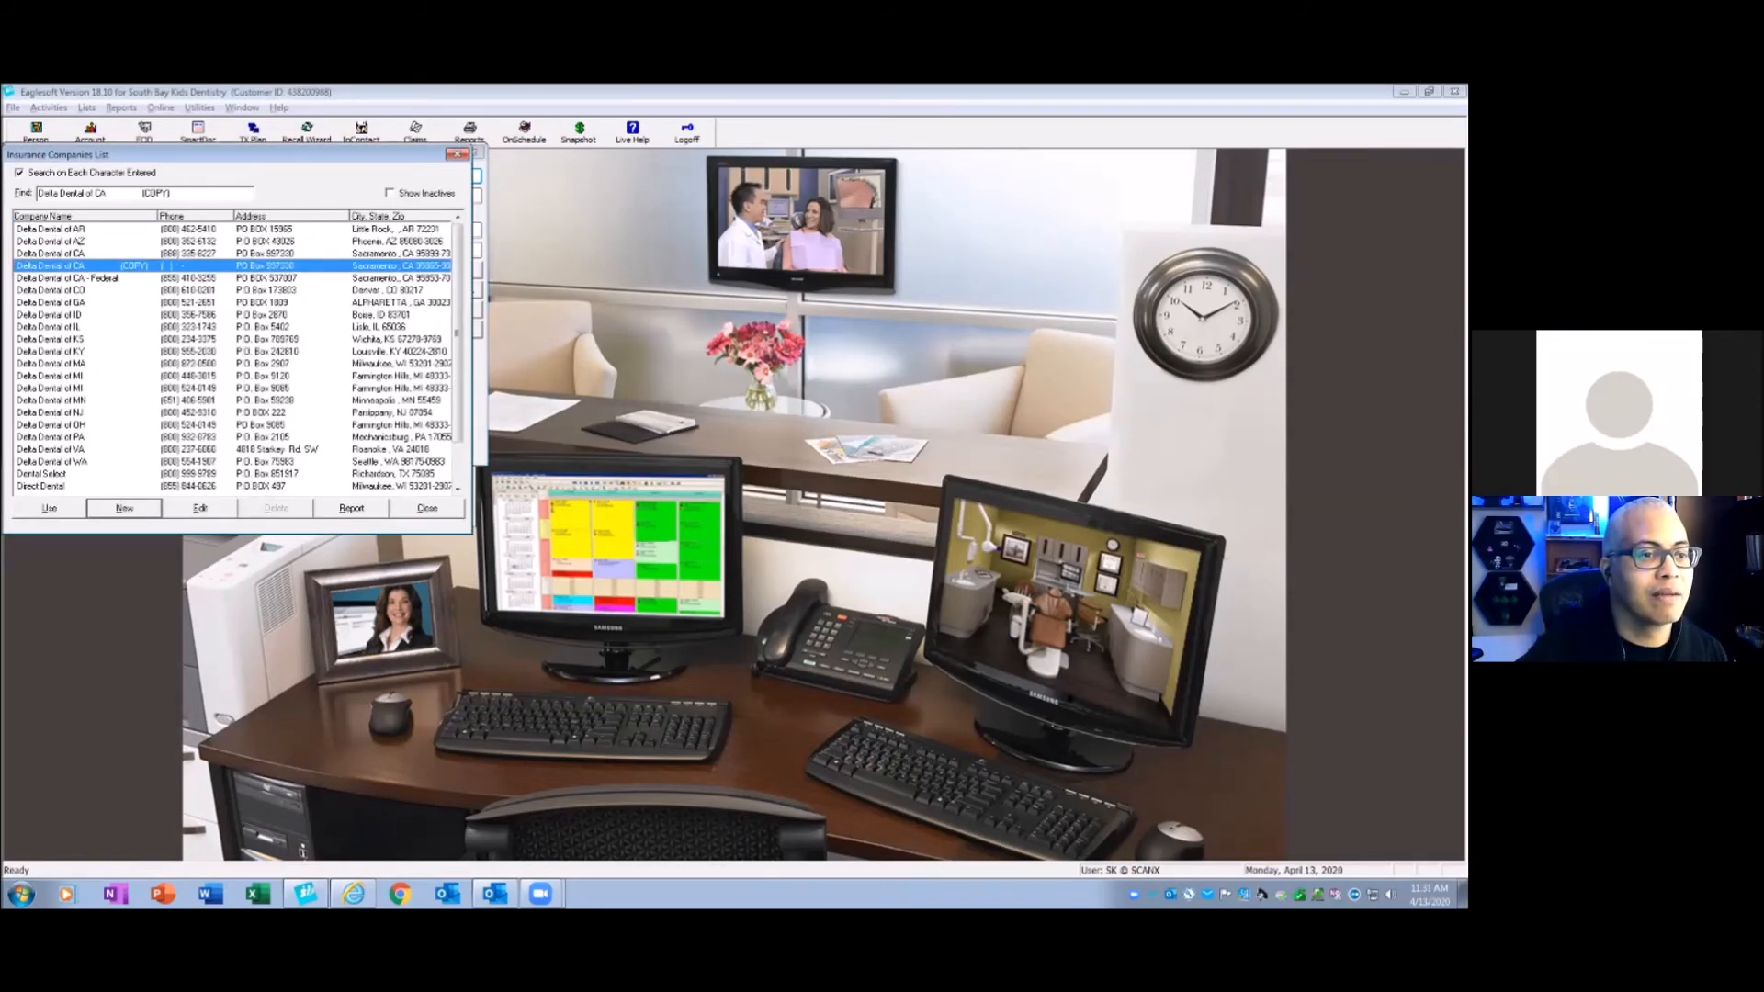
pyautogui.click(55, 253)
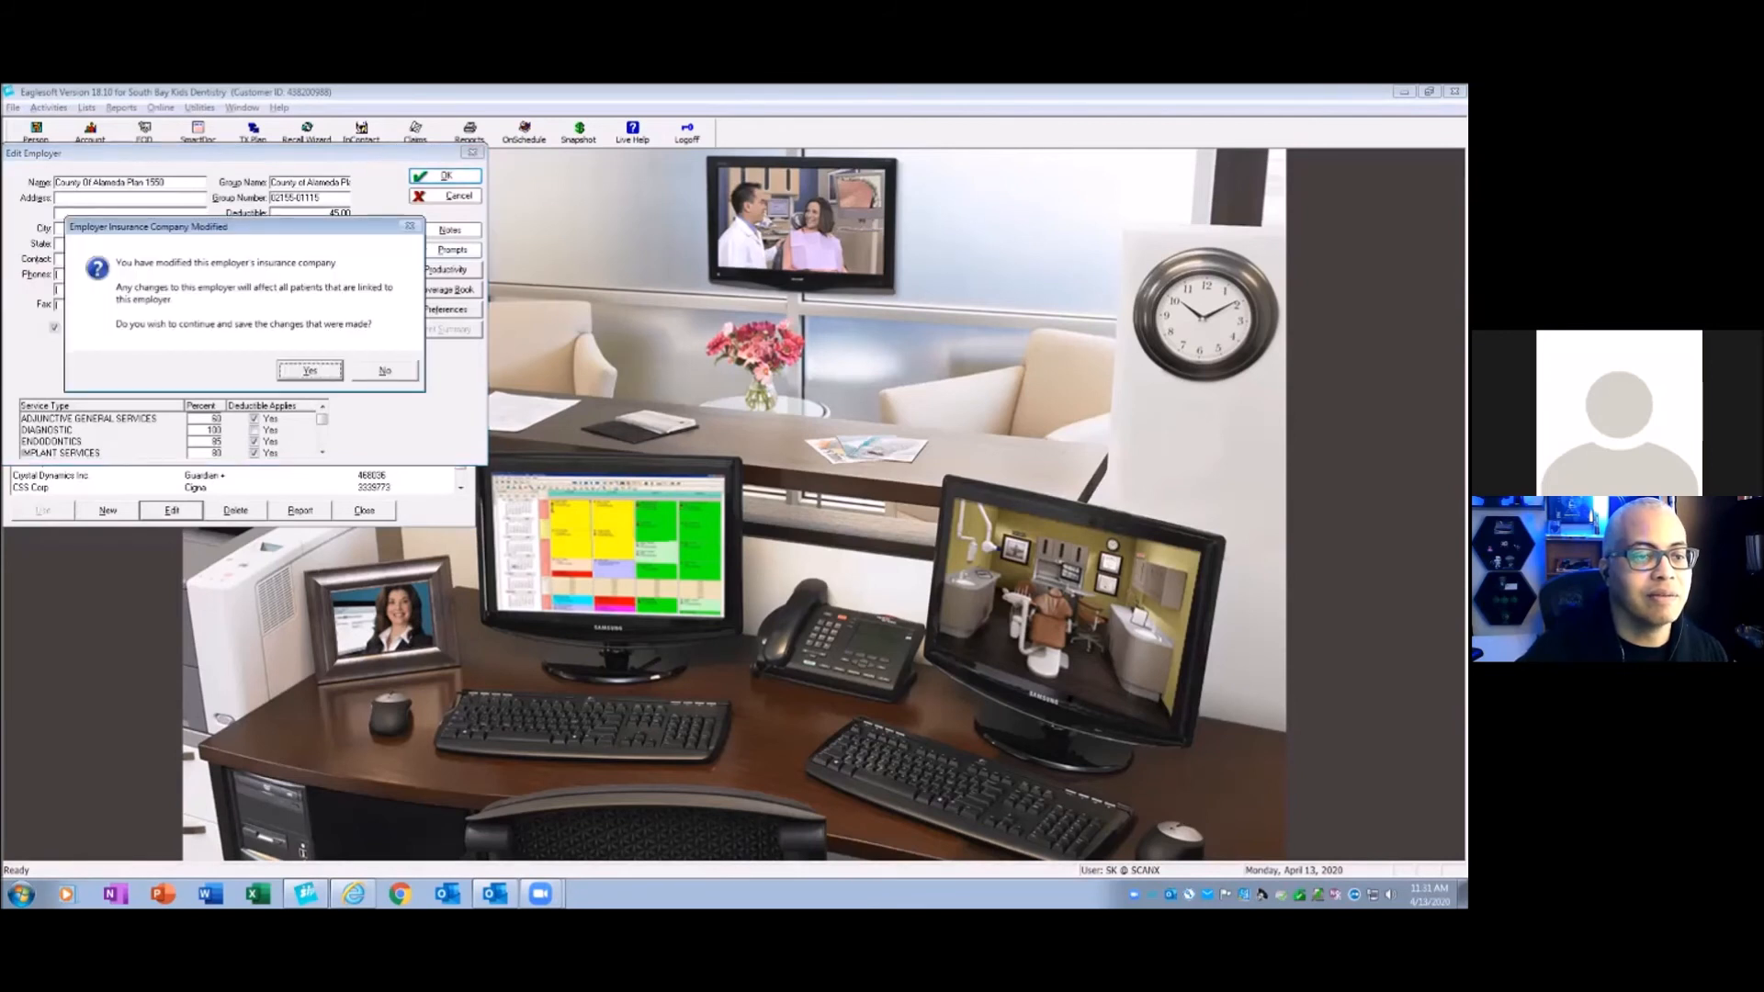
pyautogui.click(309, 370)
pyautogui.write('Credit Karma')
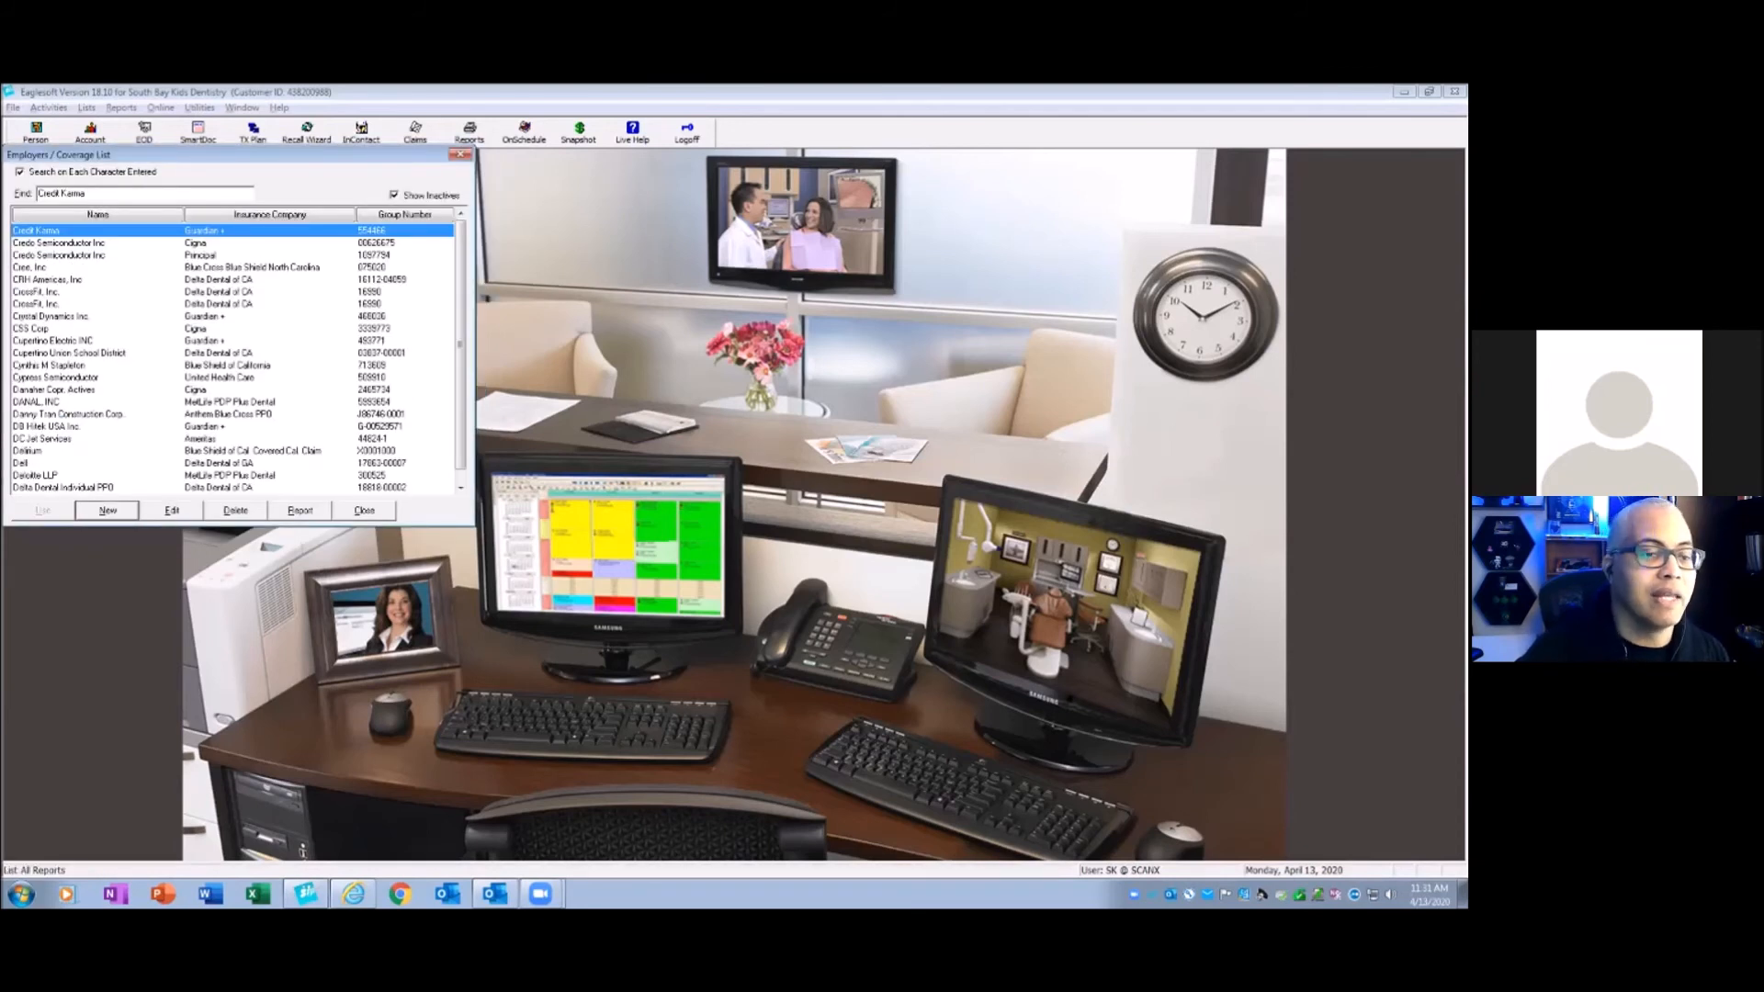
# - Attempt deleting Delta Dental of CA (COPY) from Insurance Companies, then dismiss the linked-employers warning
pyautogui.click(364, 511)
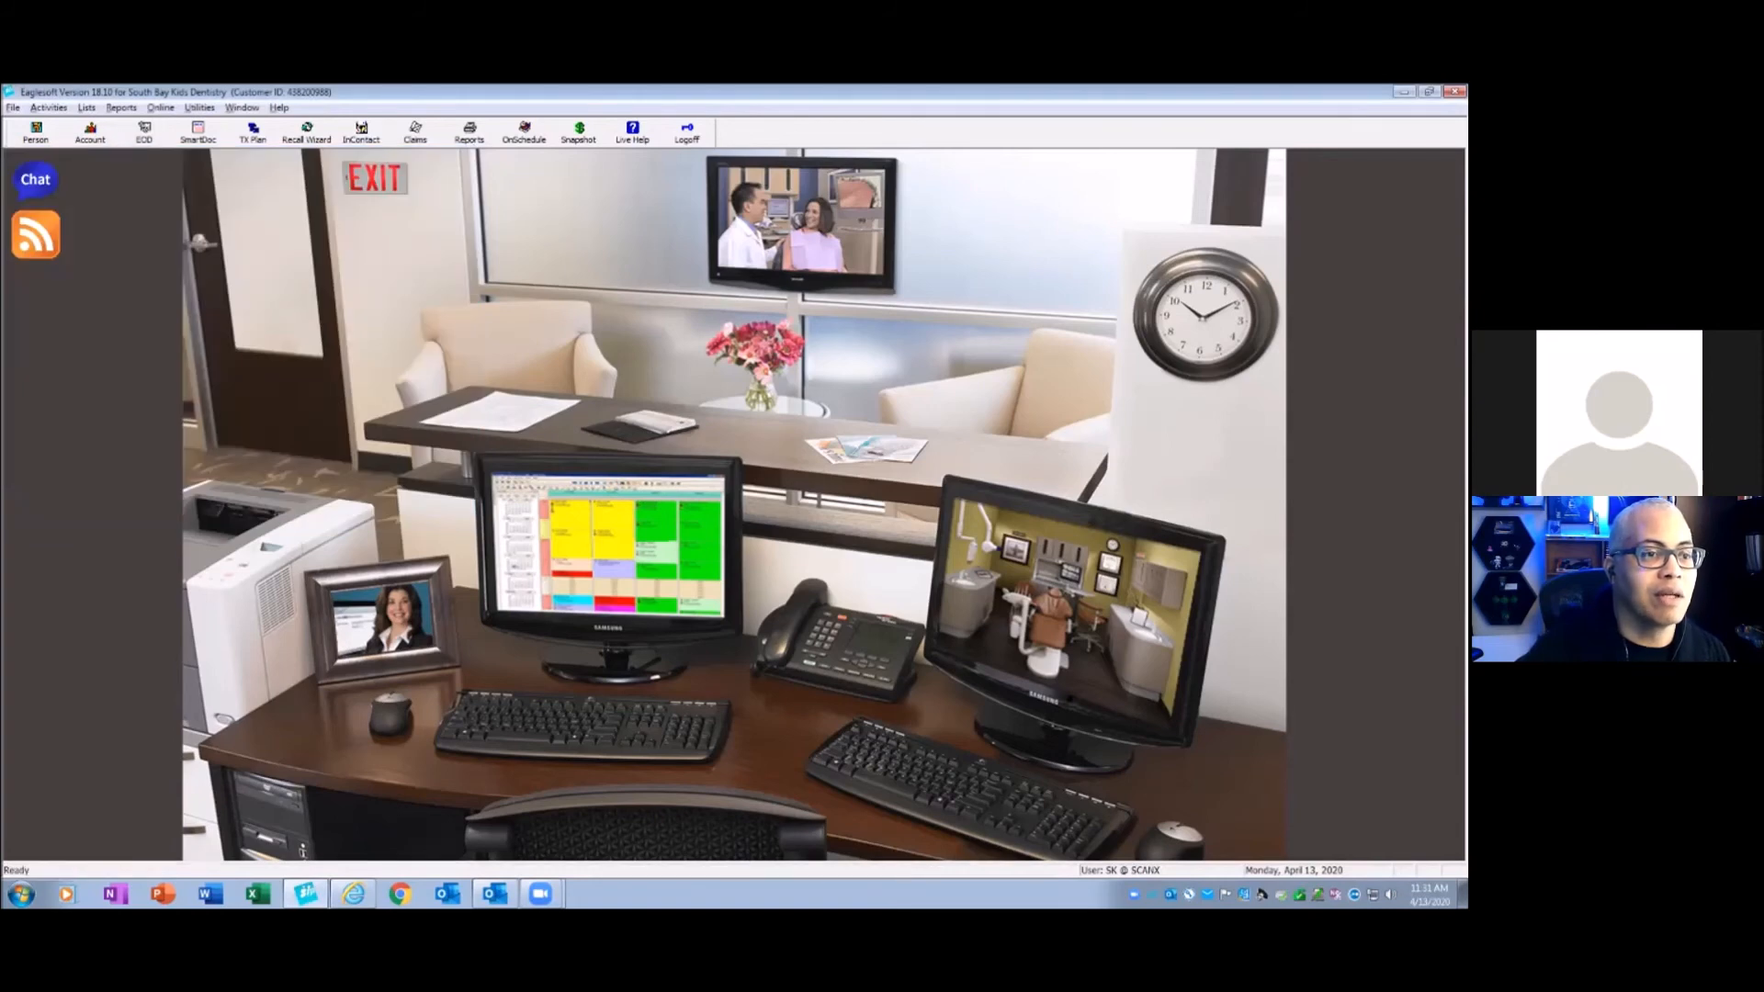
pyautogui.click(84, 108)
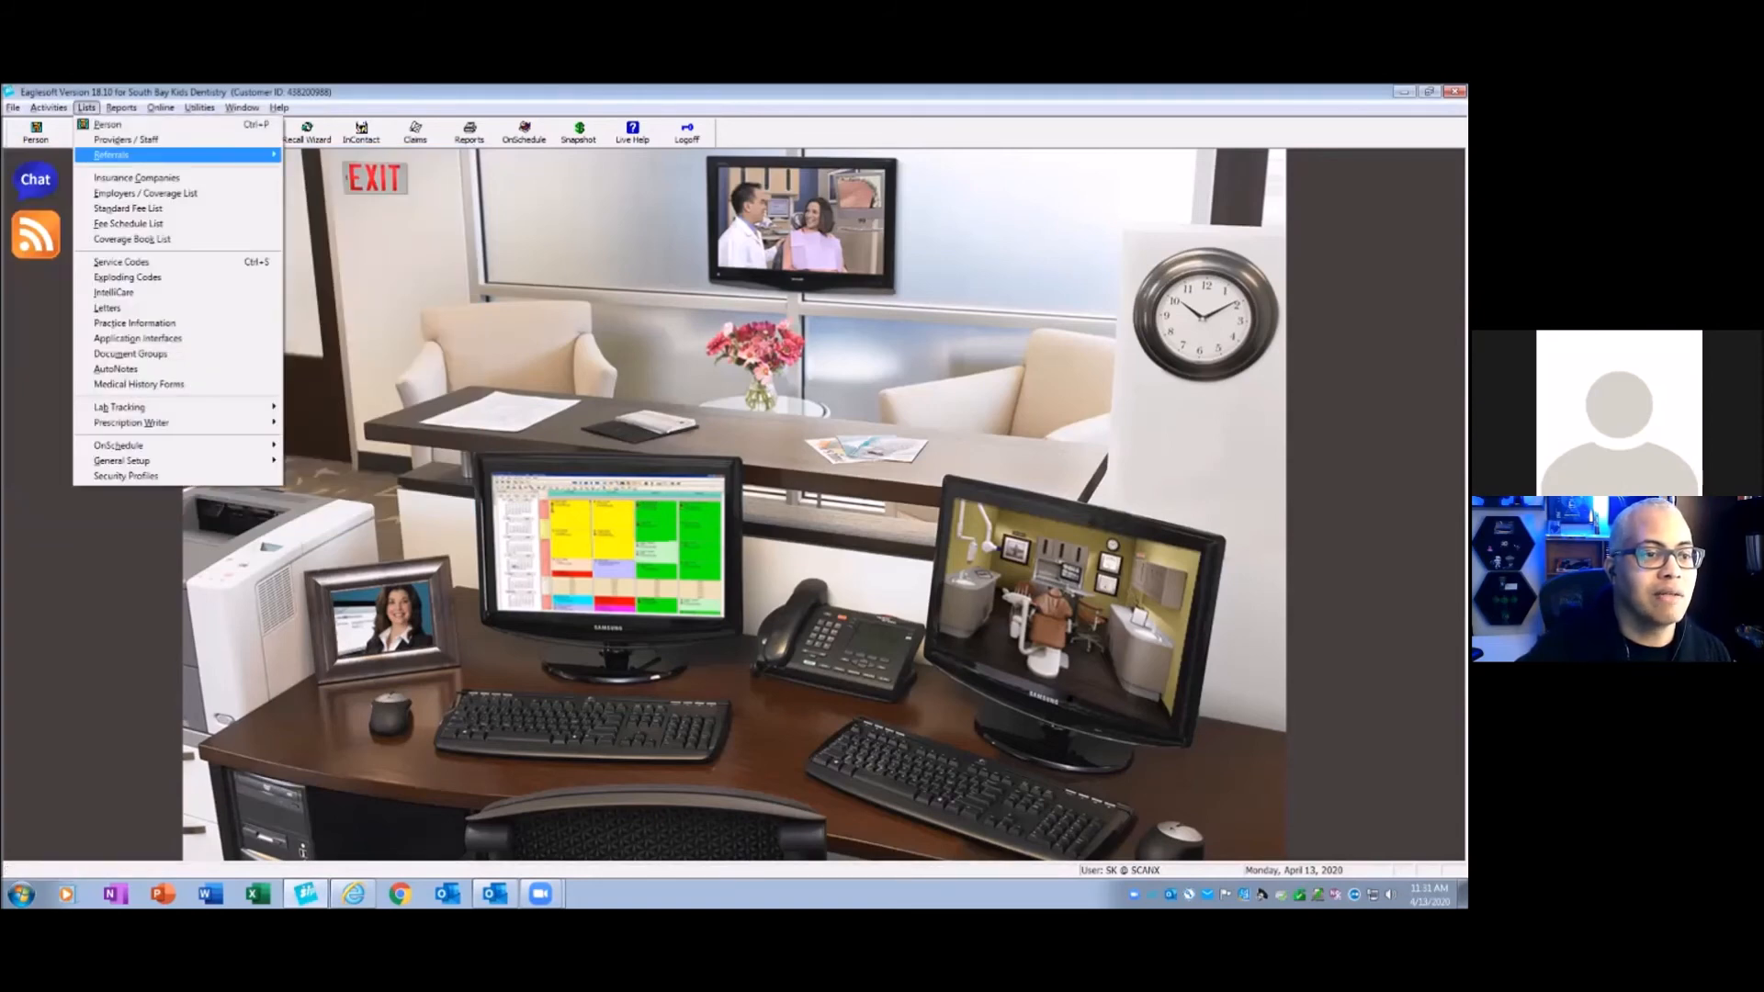
pyautogui.click(138, 177)
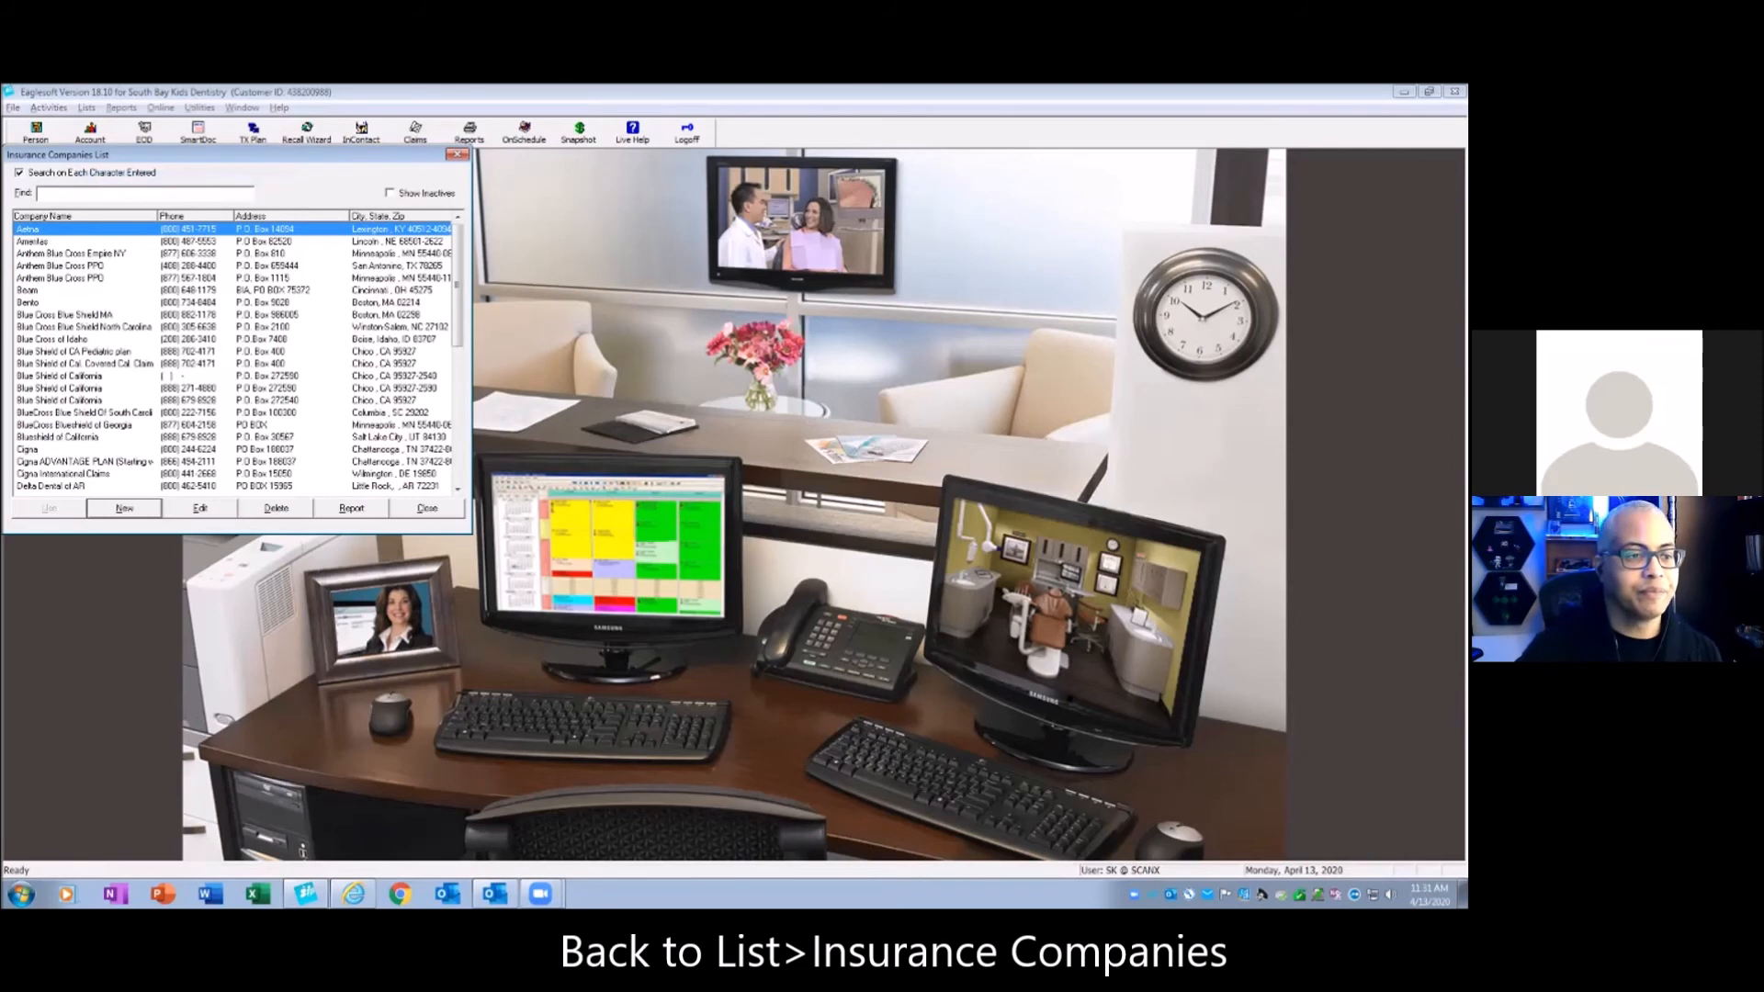
pyautogui.scroll(-3)
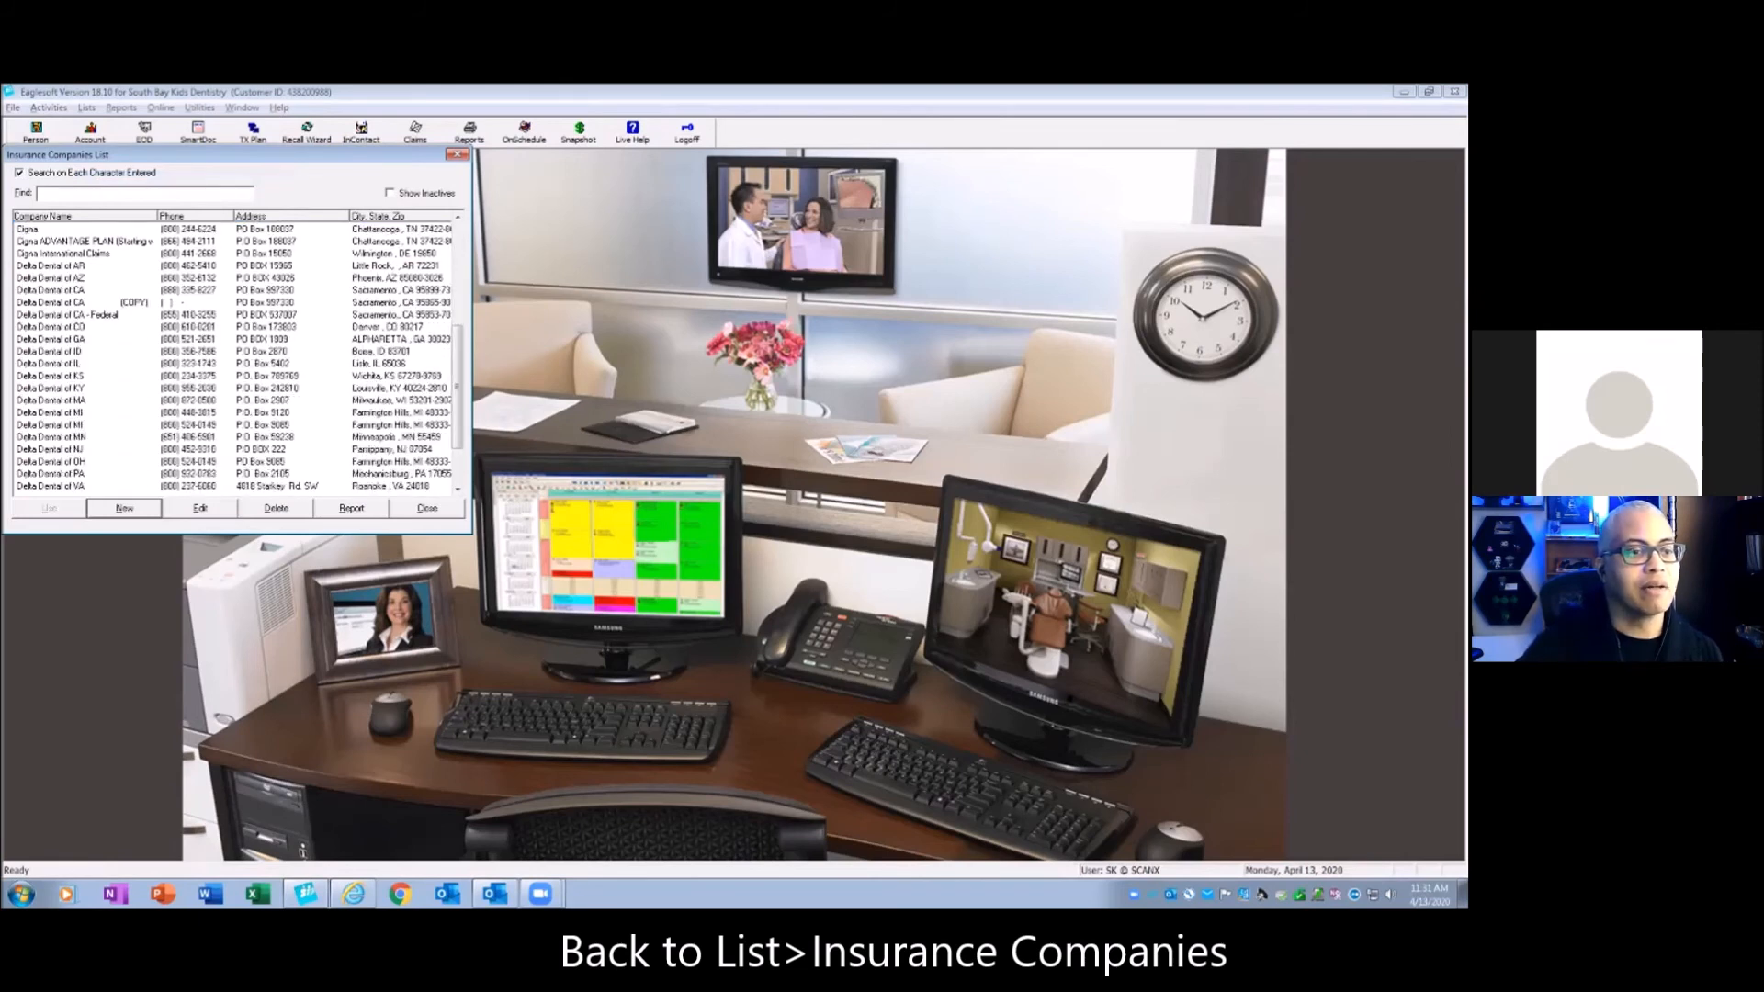
pyautogui.click(55, 274)
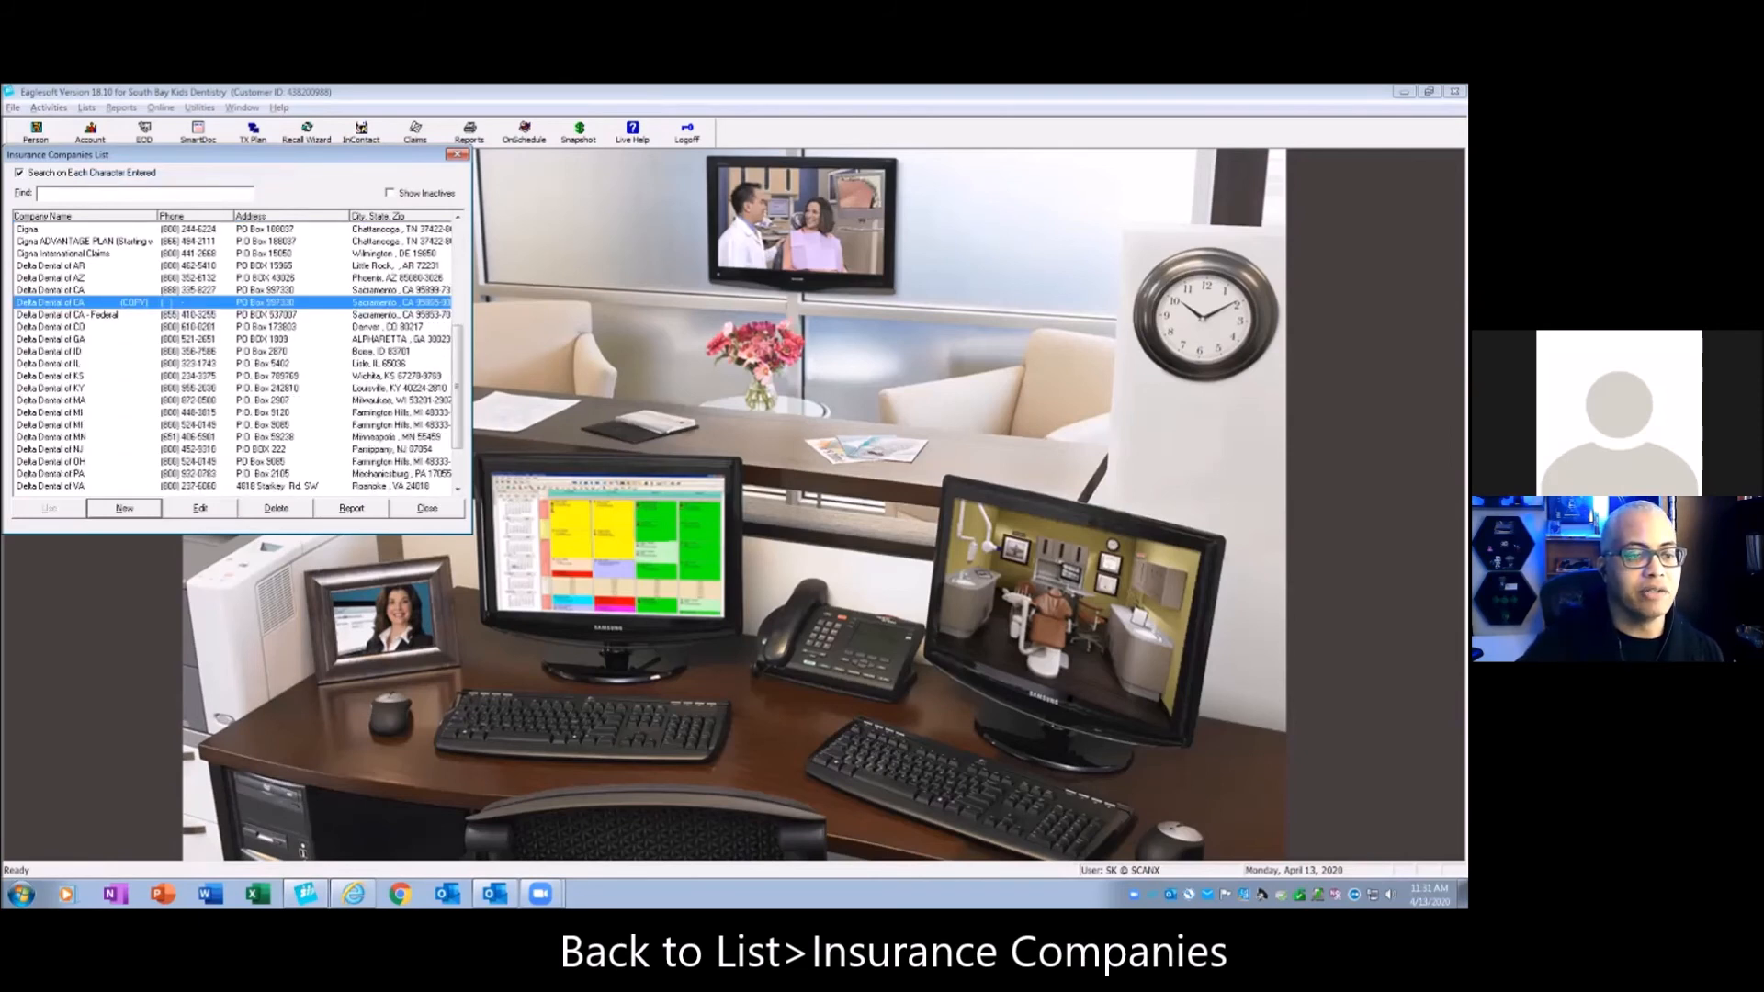
pyautogui.click(275, 508)
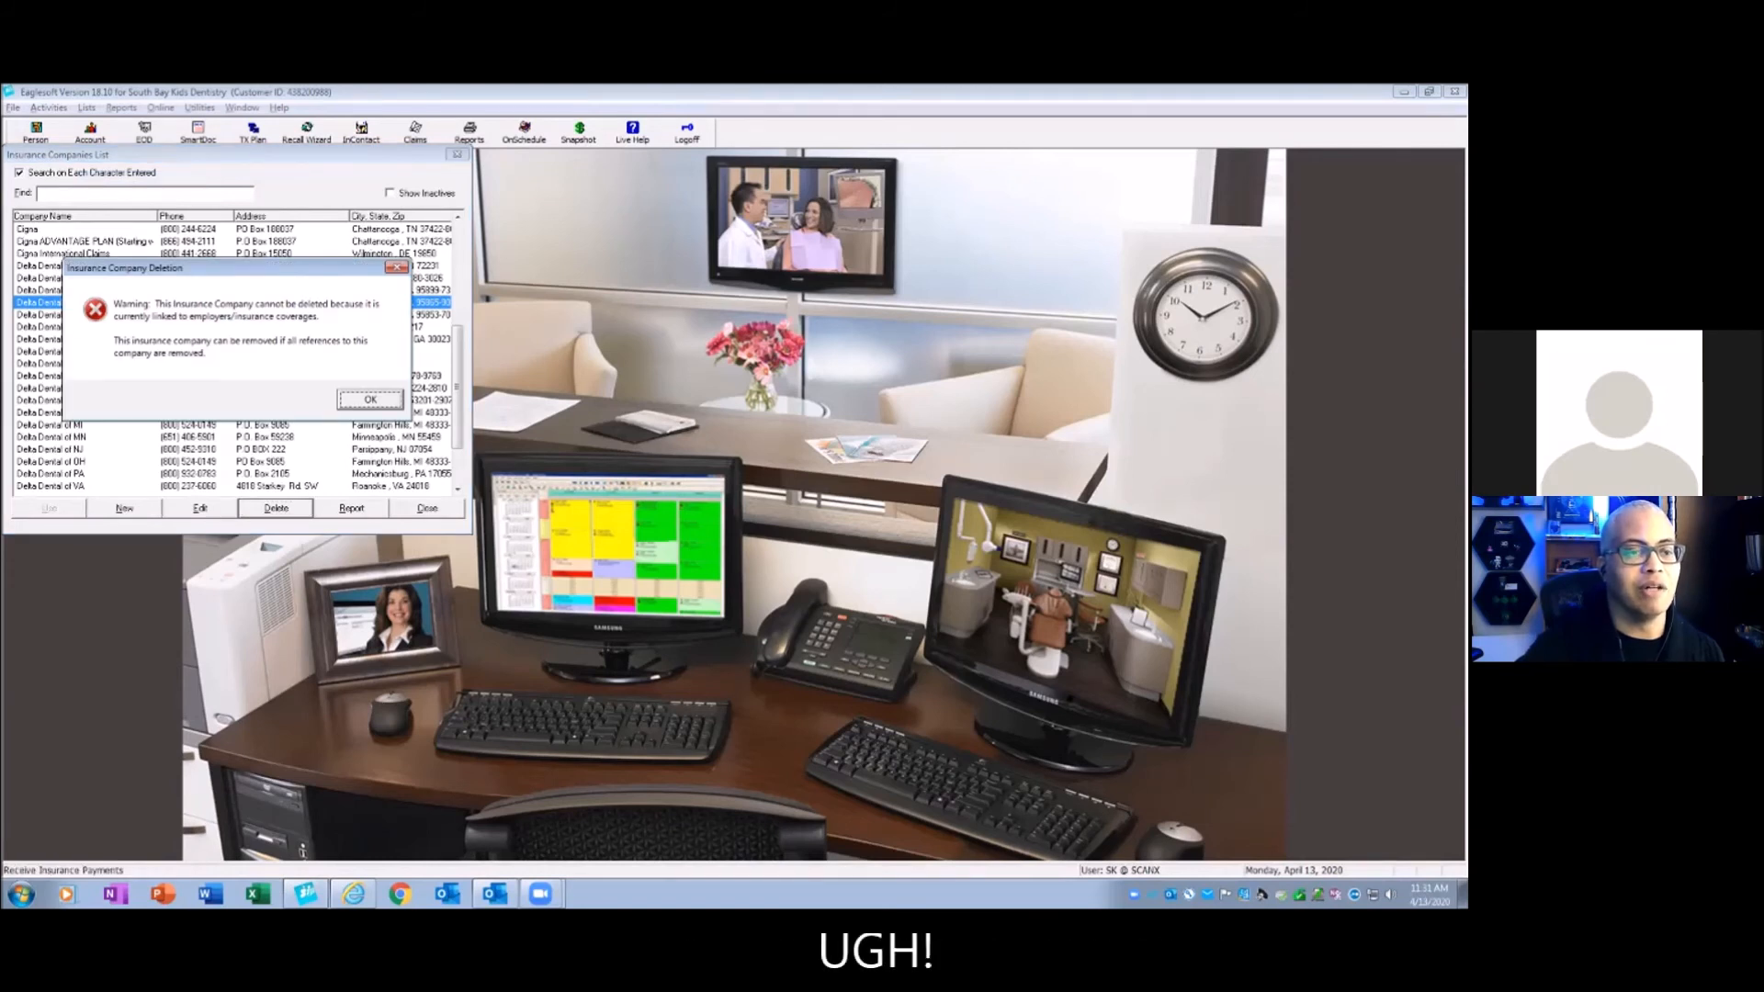
pyautogui.click(370, 398)
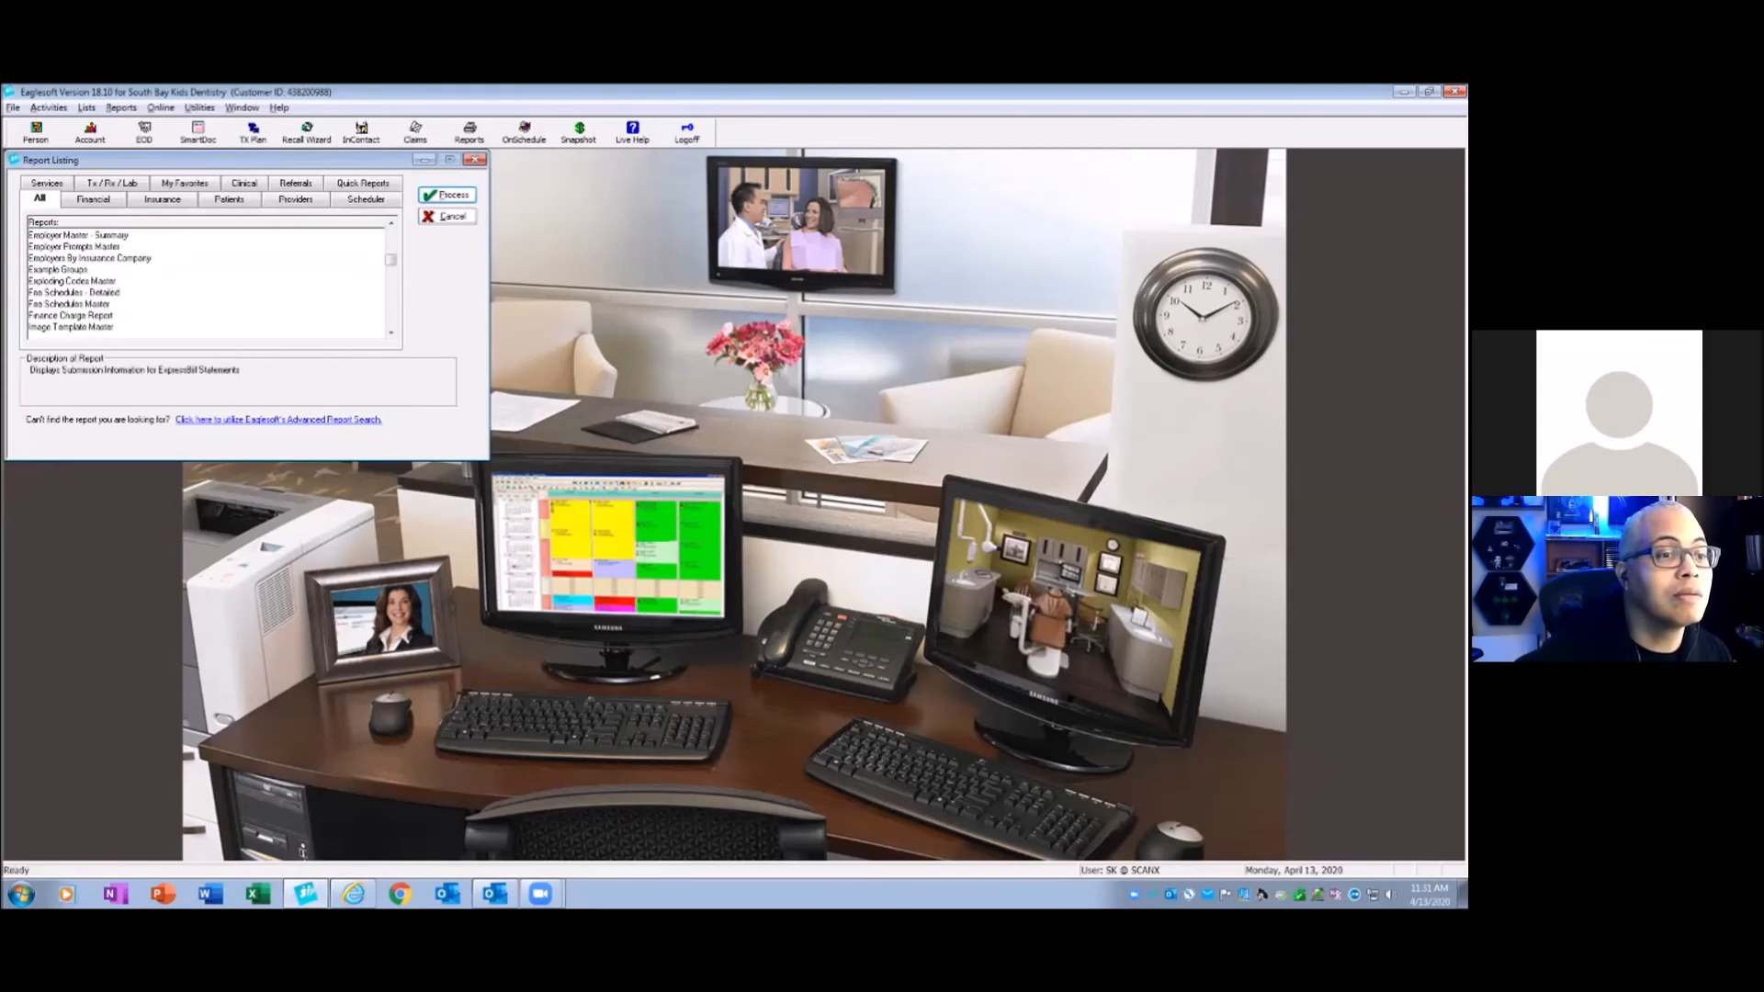
# - Preview the Employers By Insurance Company report to see employers still on the copy carriers
pyautogui.click(87, 259)
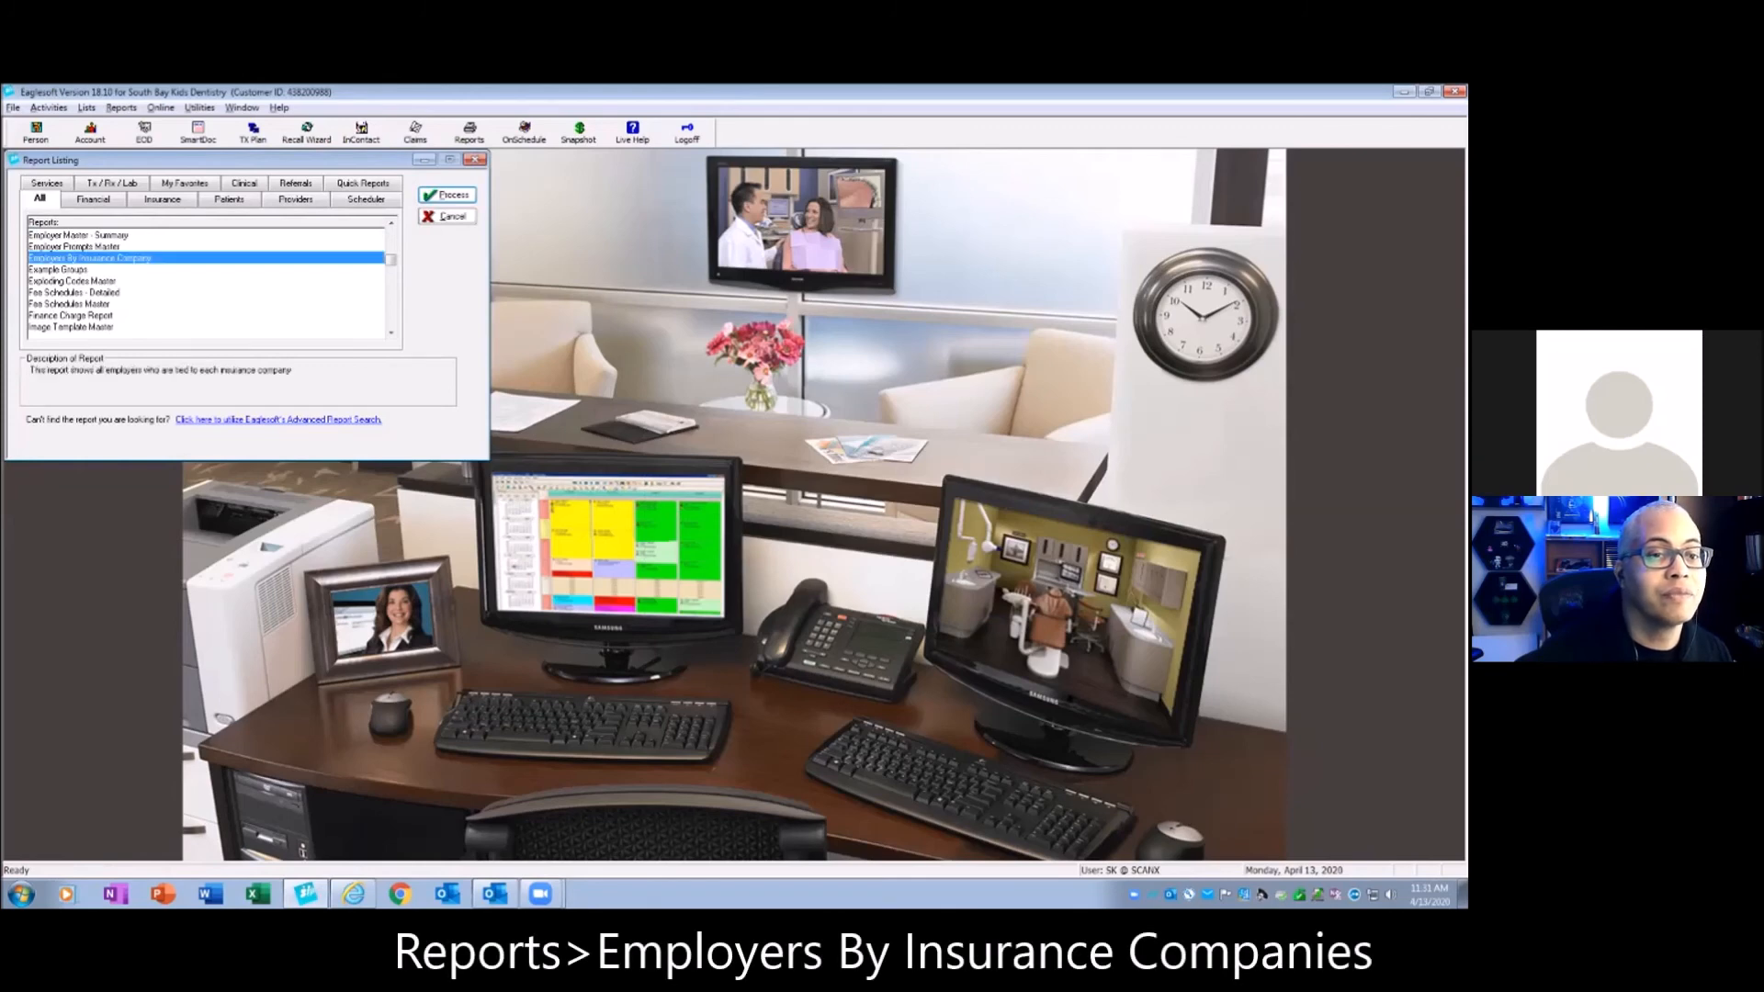
pyautogui.click(446, 194)
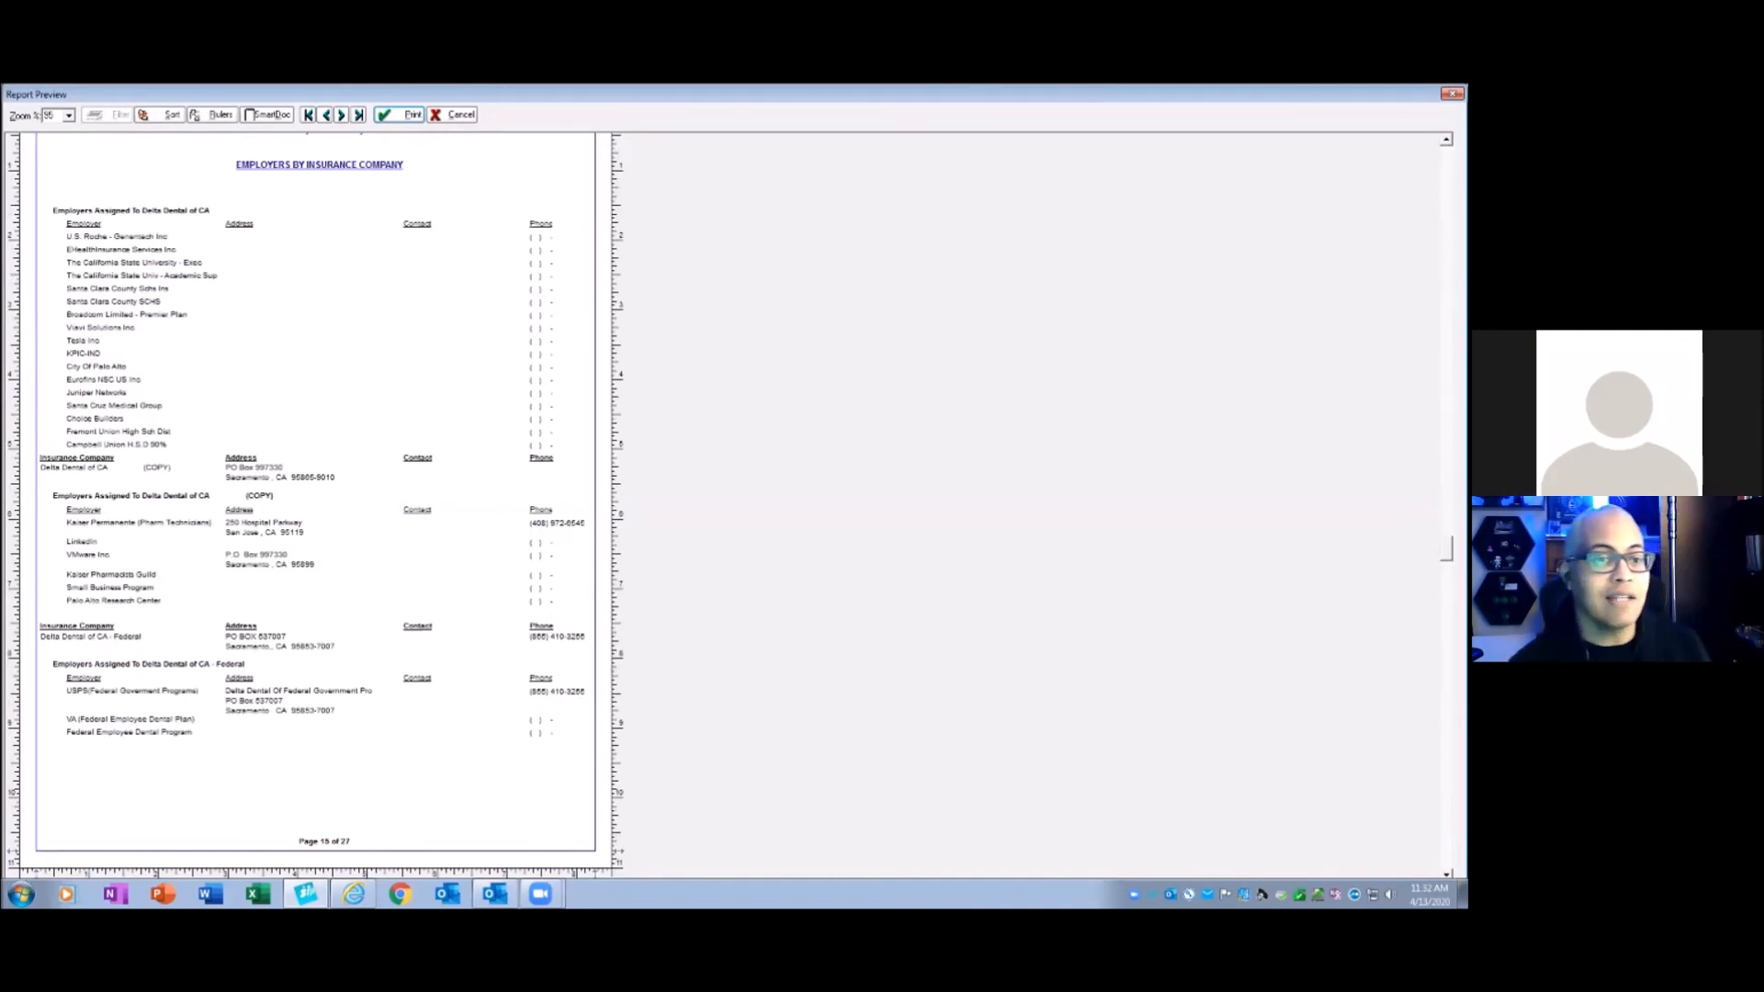
# - Close the report preview and reopen the Employers / Coverage List
pyautogui.click(450, 113)
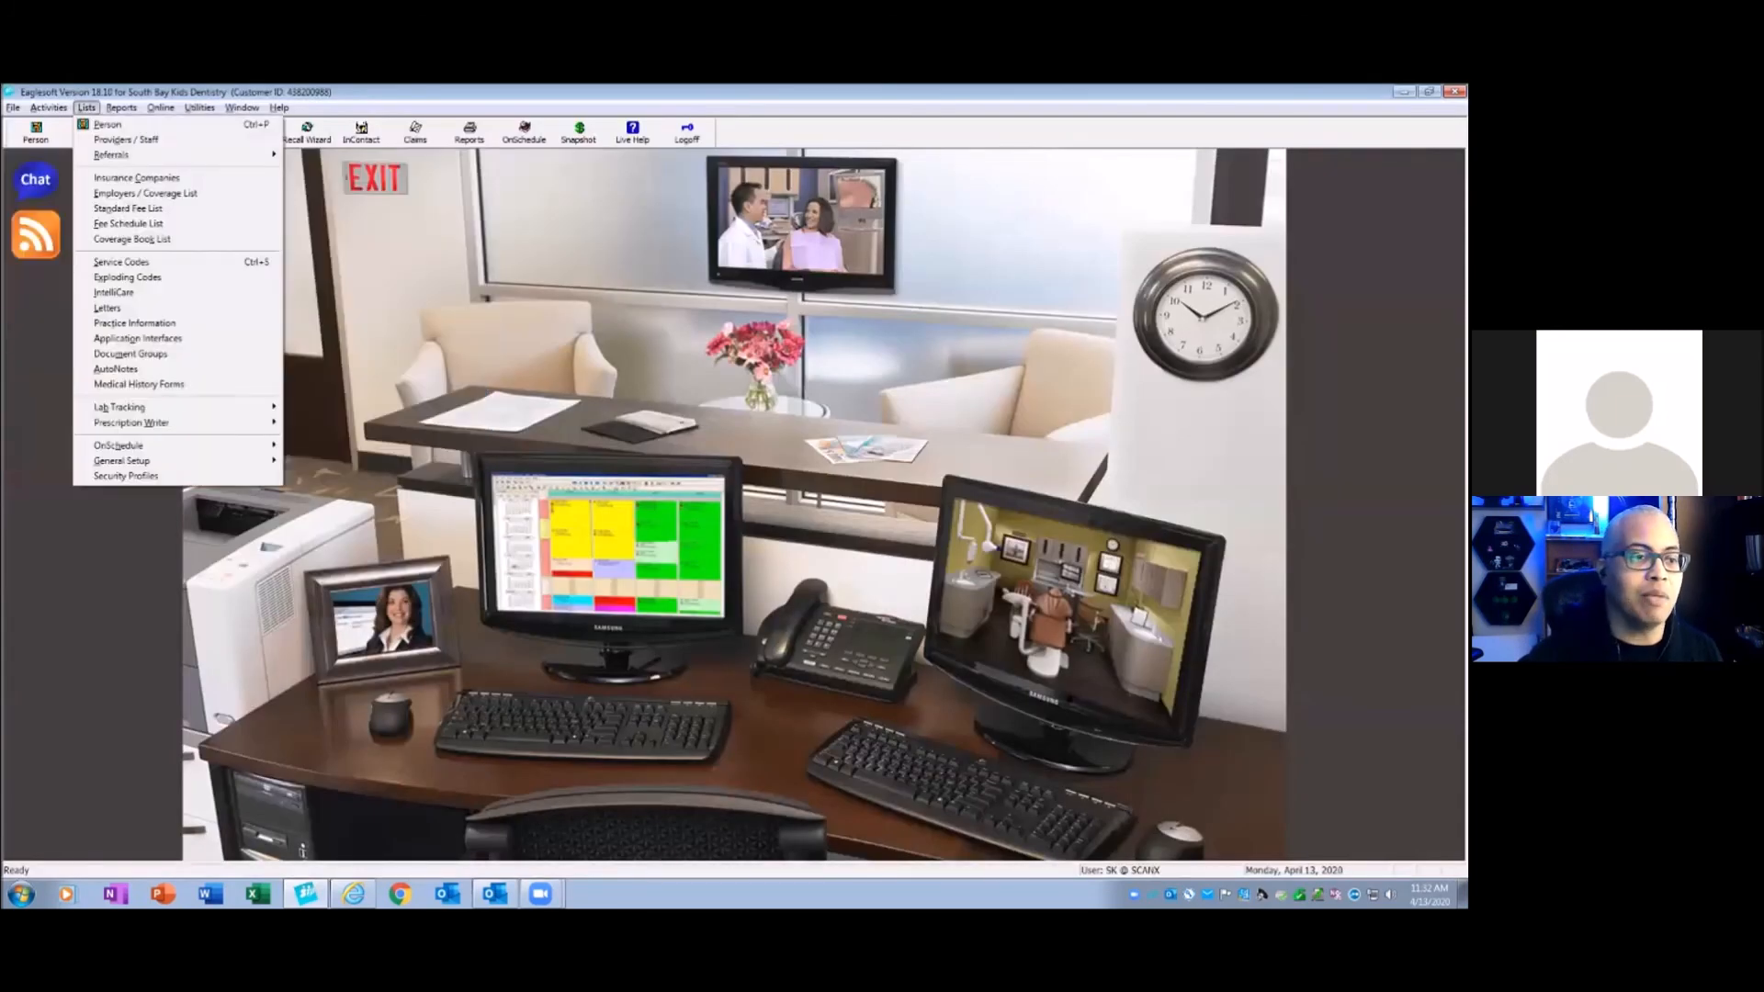
pyautogui.moveTo(127, 223)
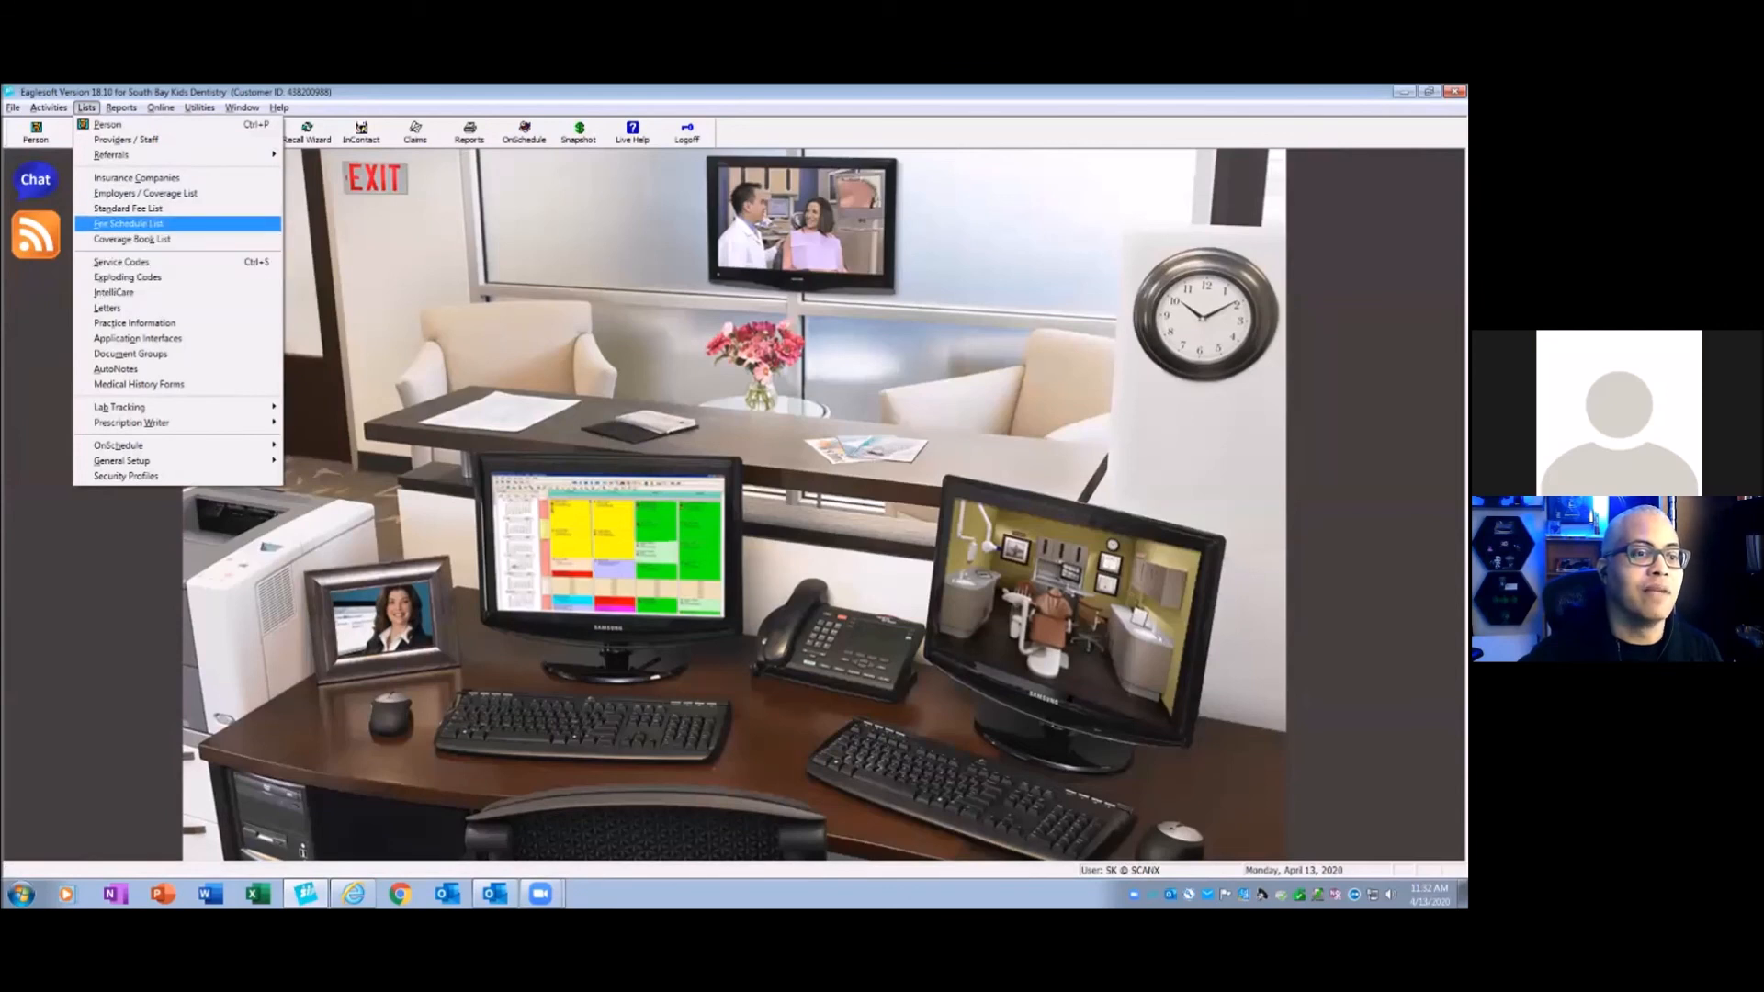
pyautogui.click(136, 192)
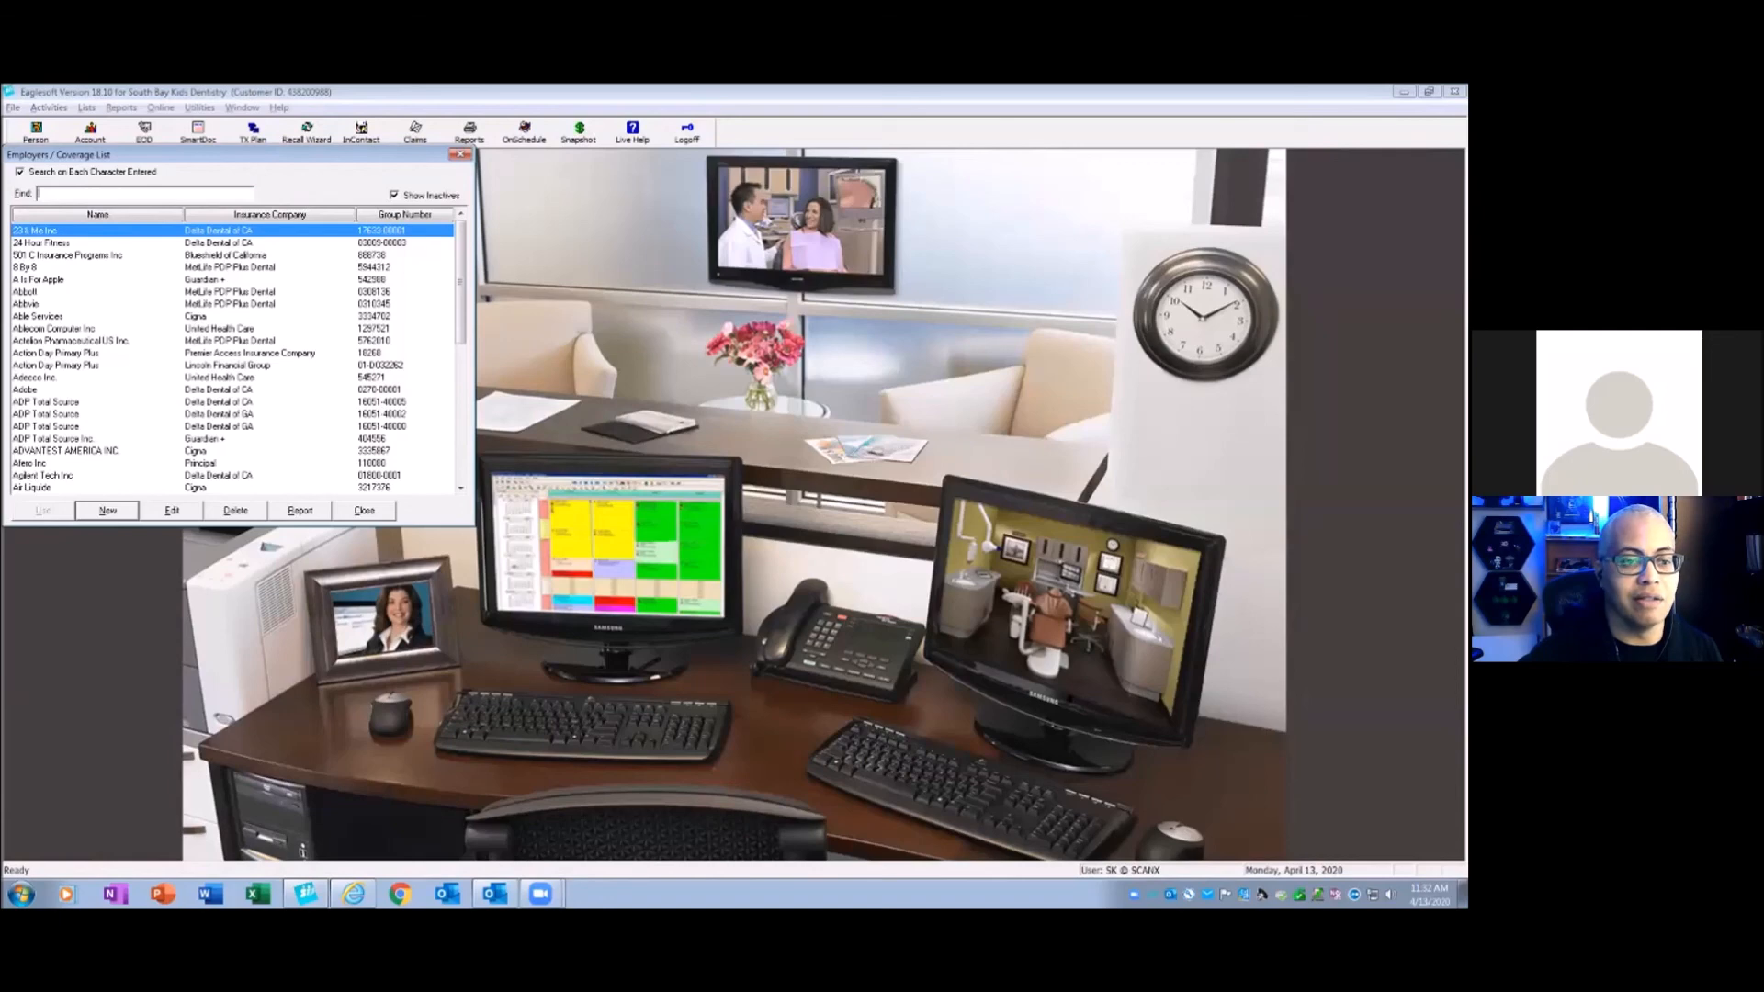
pyautogui.scroll(-3)
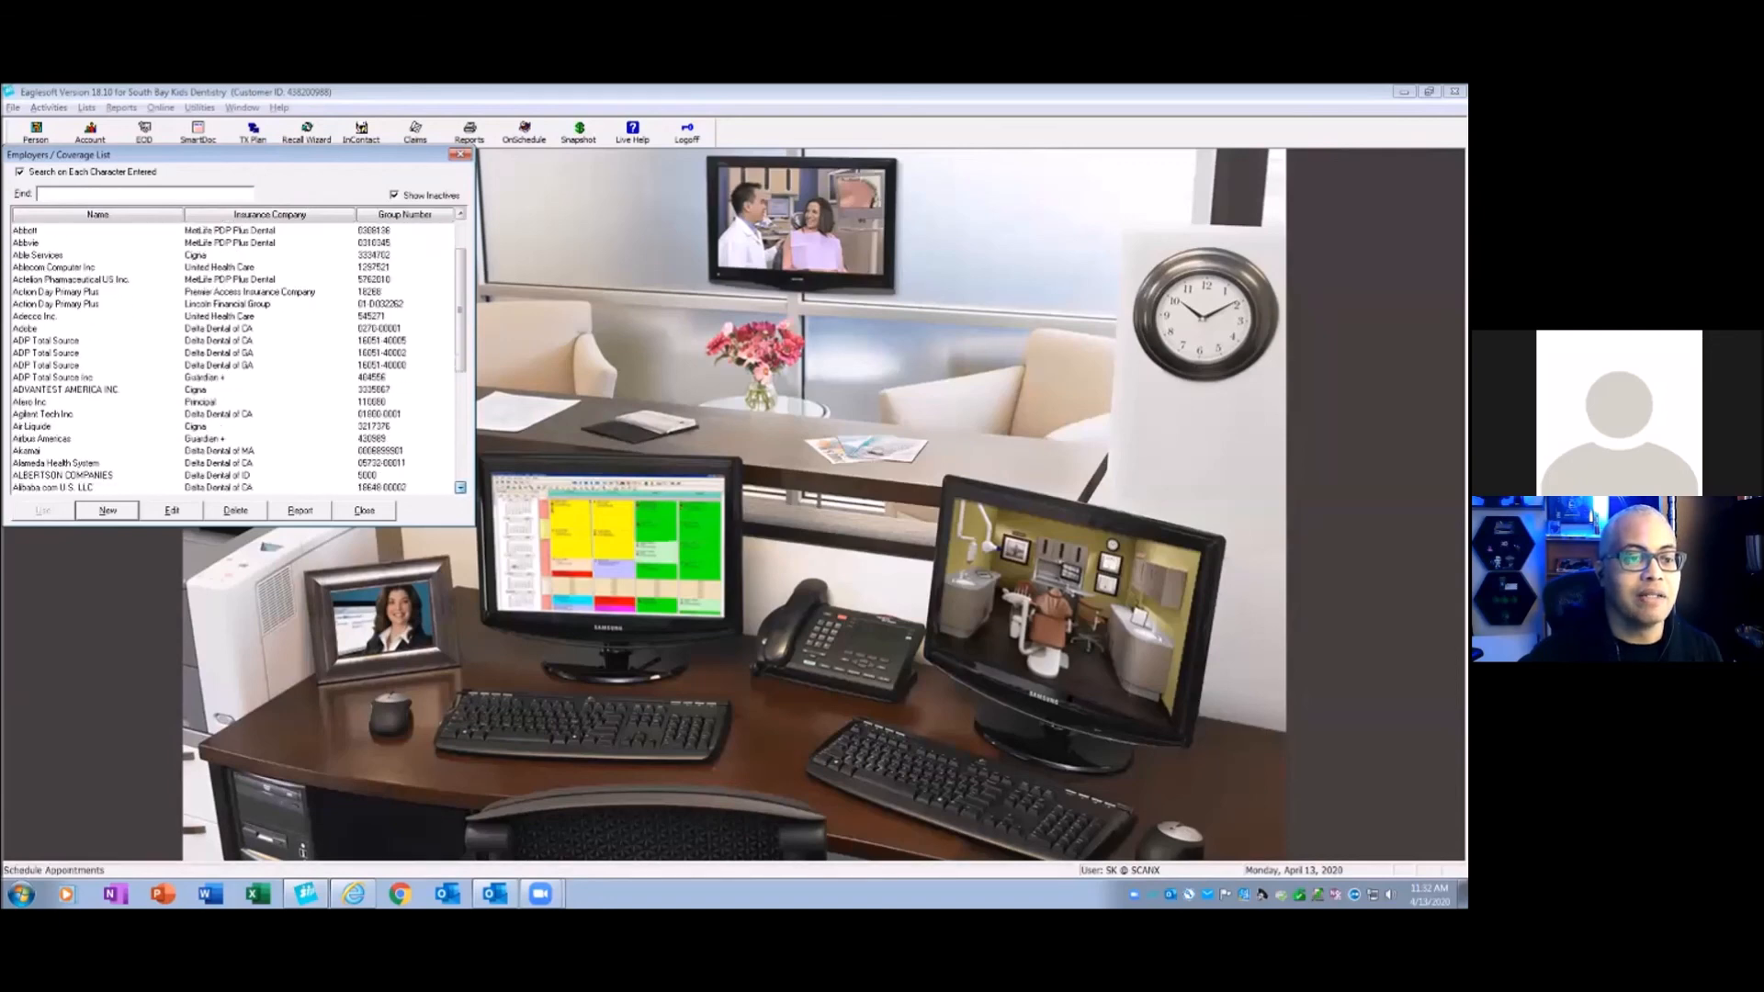